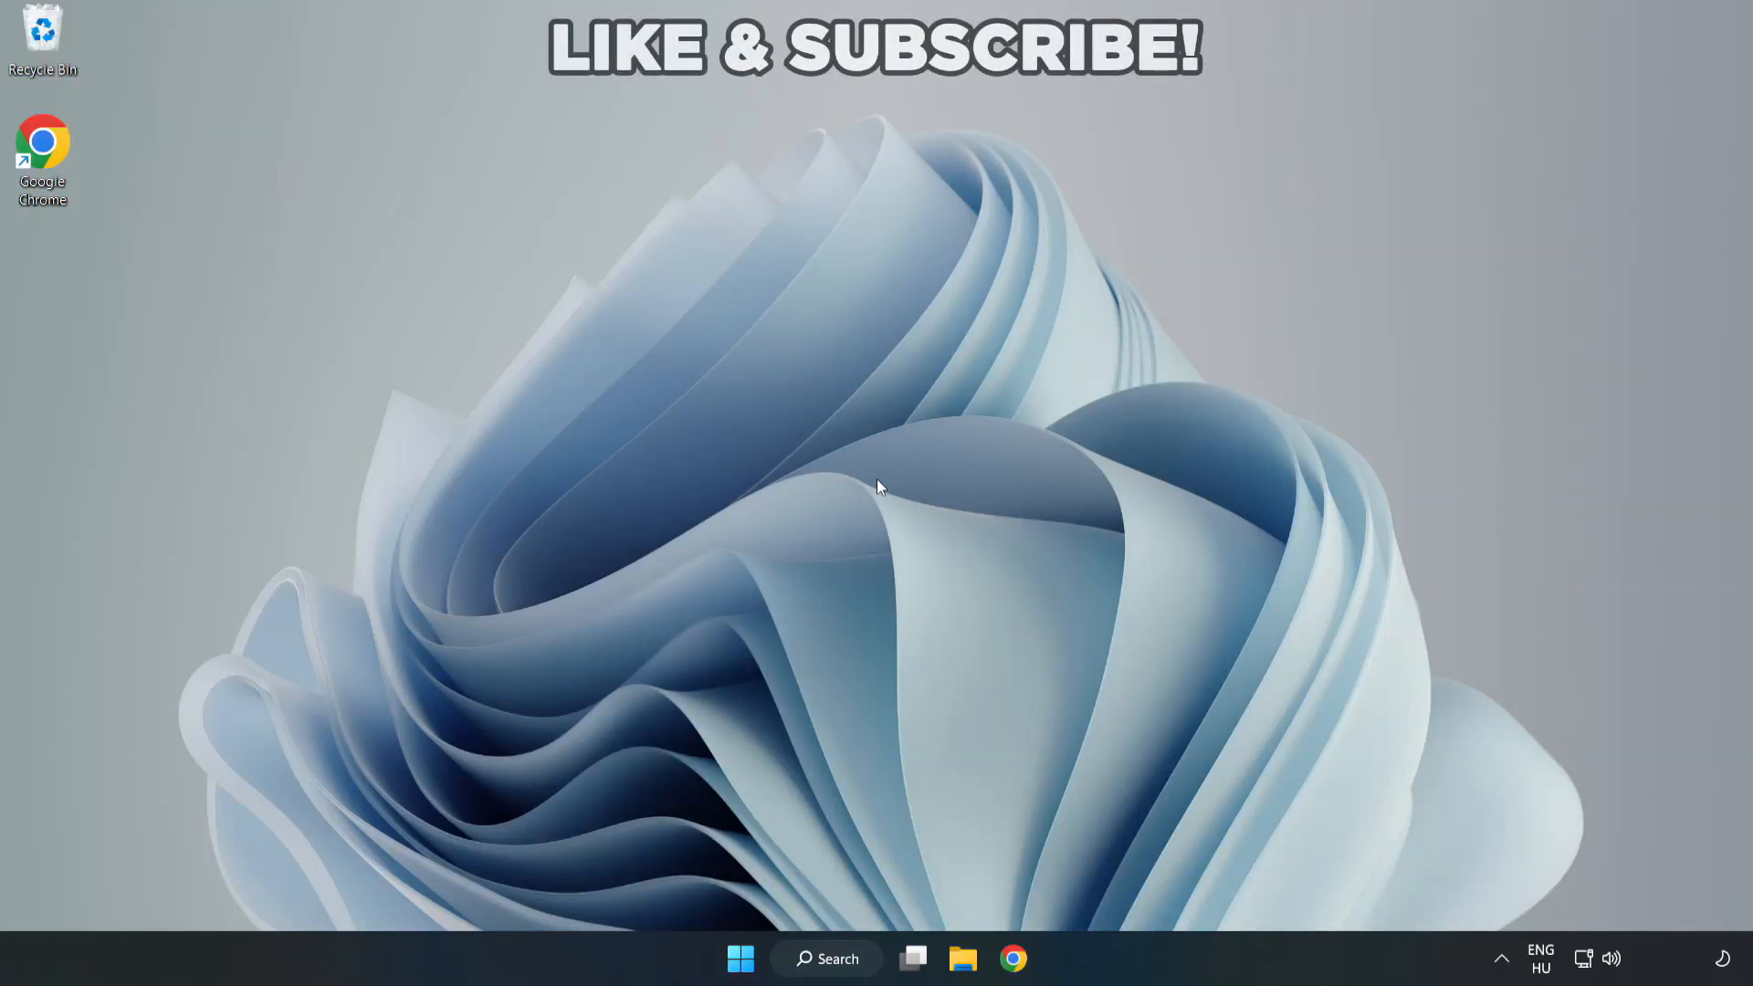
mouse_move(880, 499)
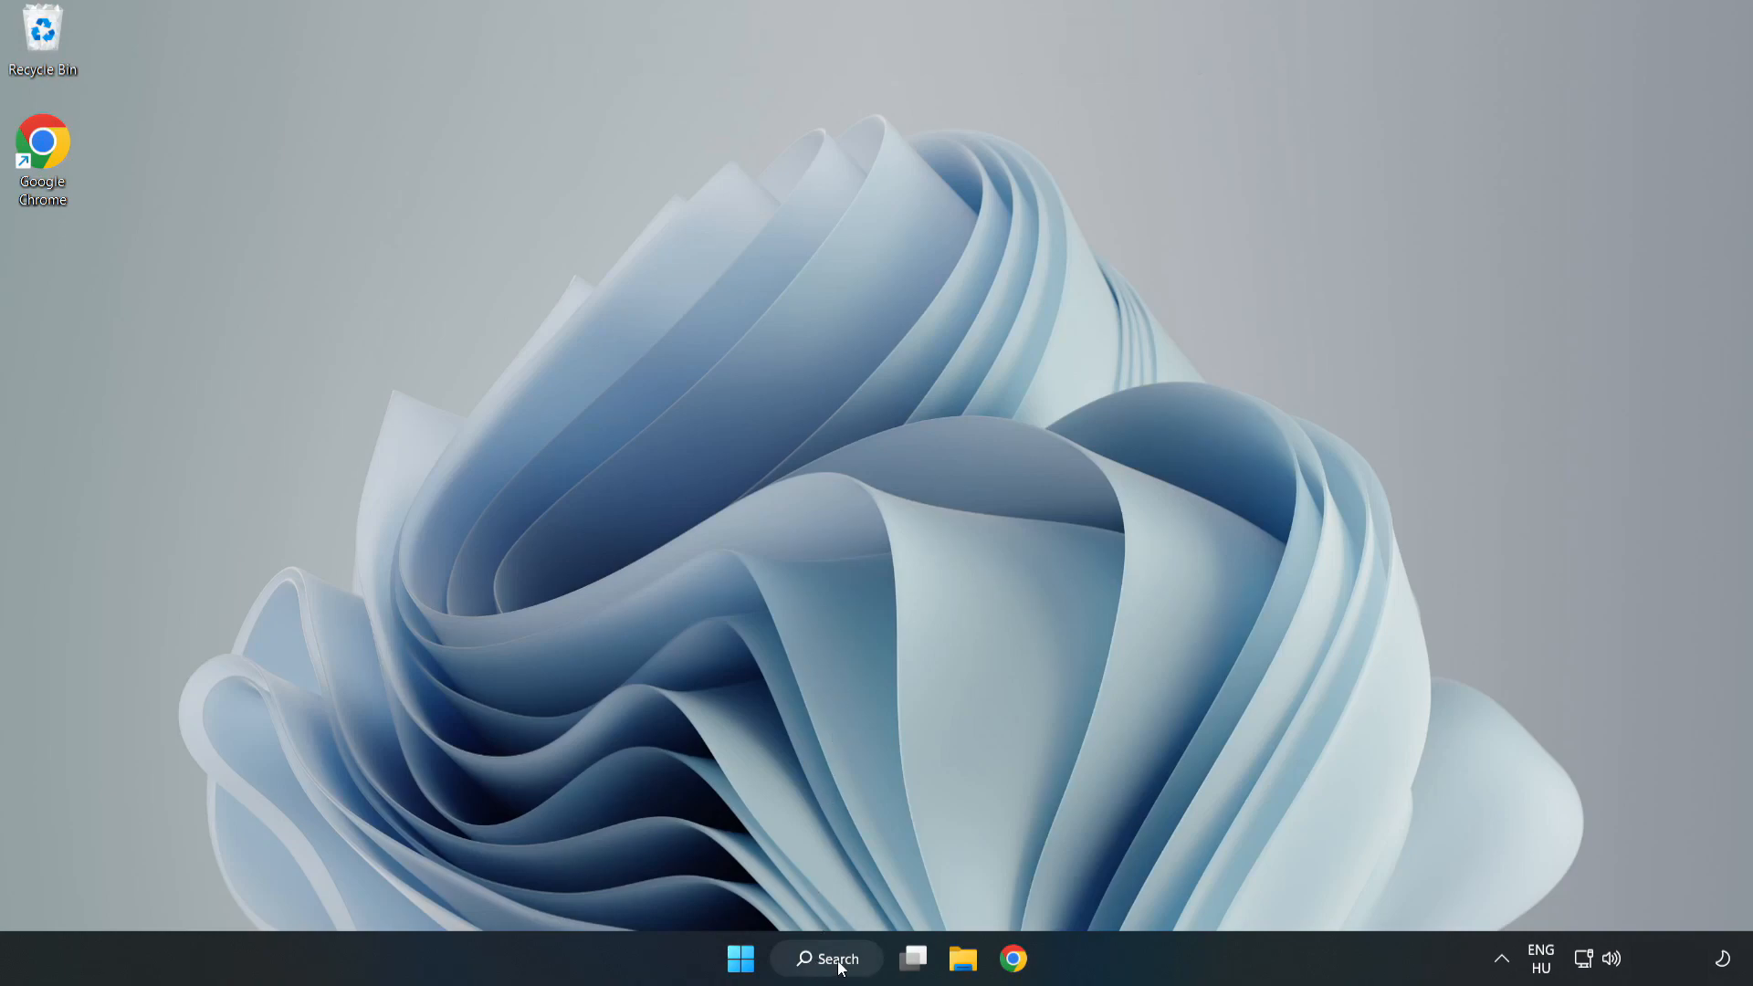
Step: Search Windows for 'device' to bring up Device Manager
click(829, 959)
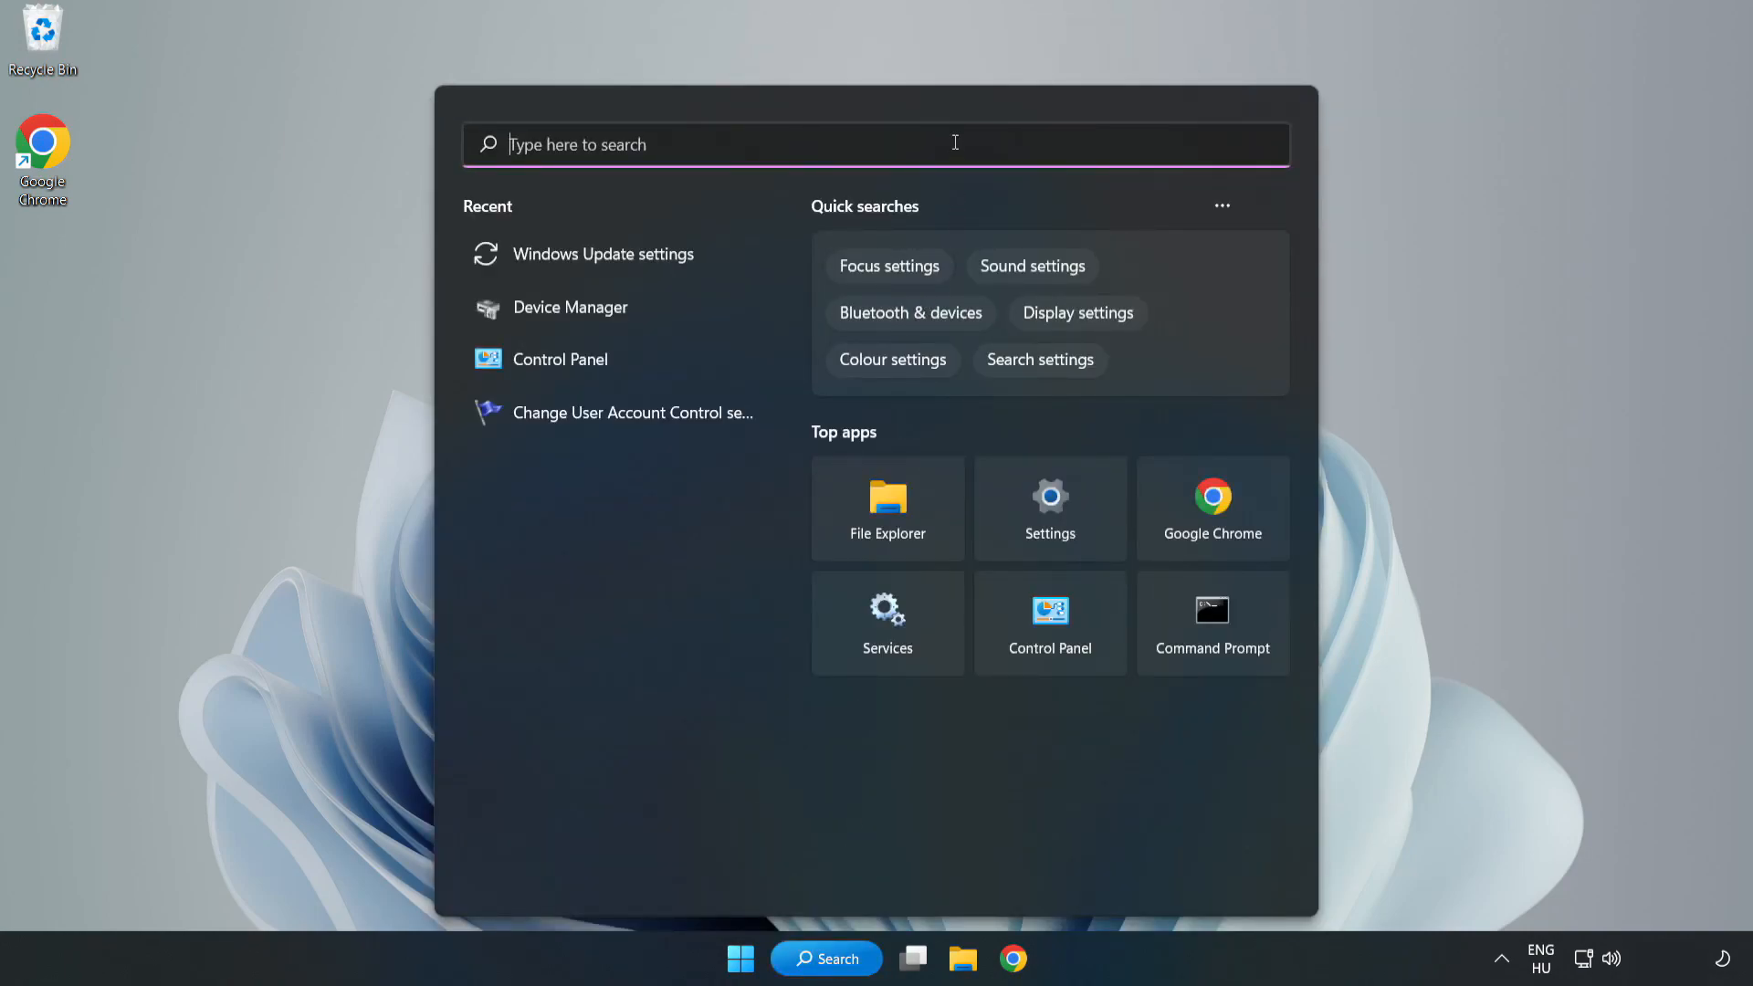
text(device)
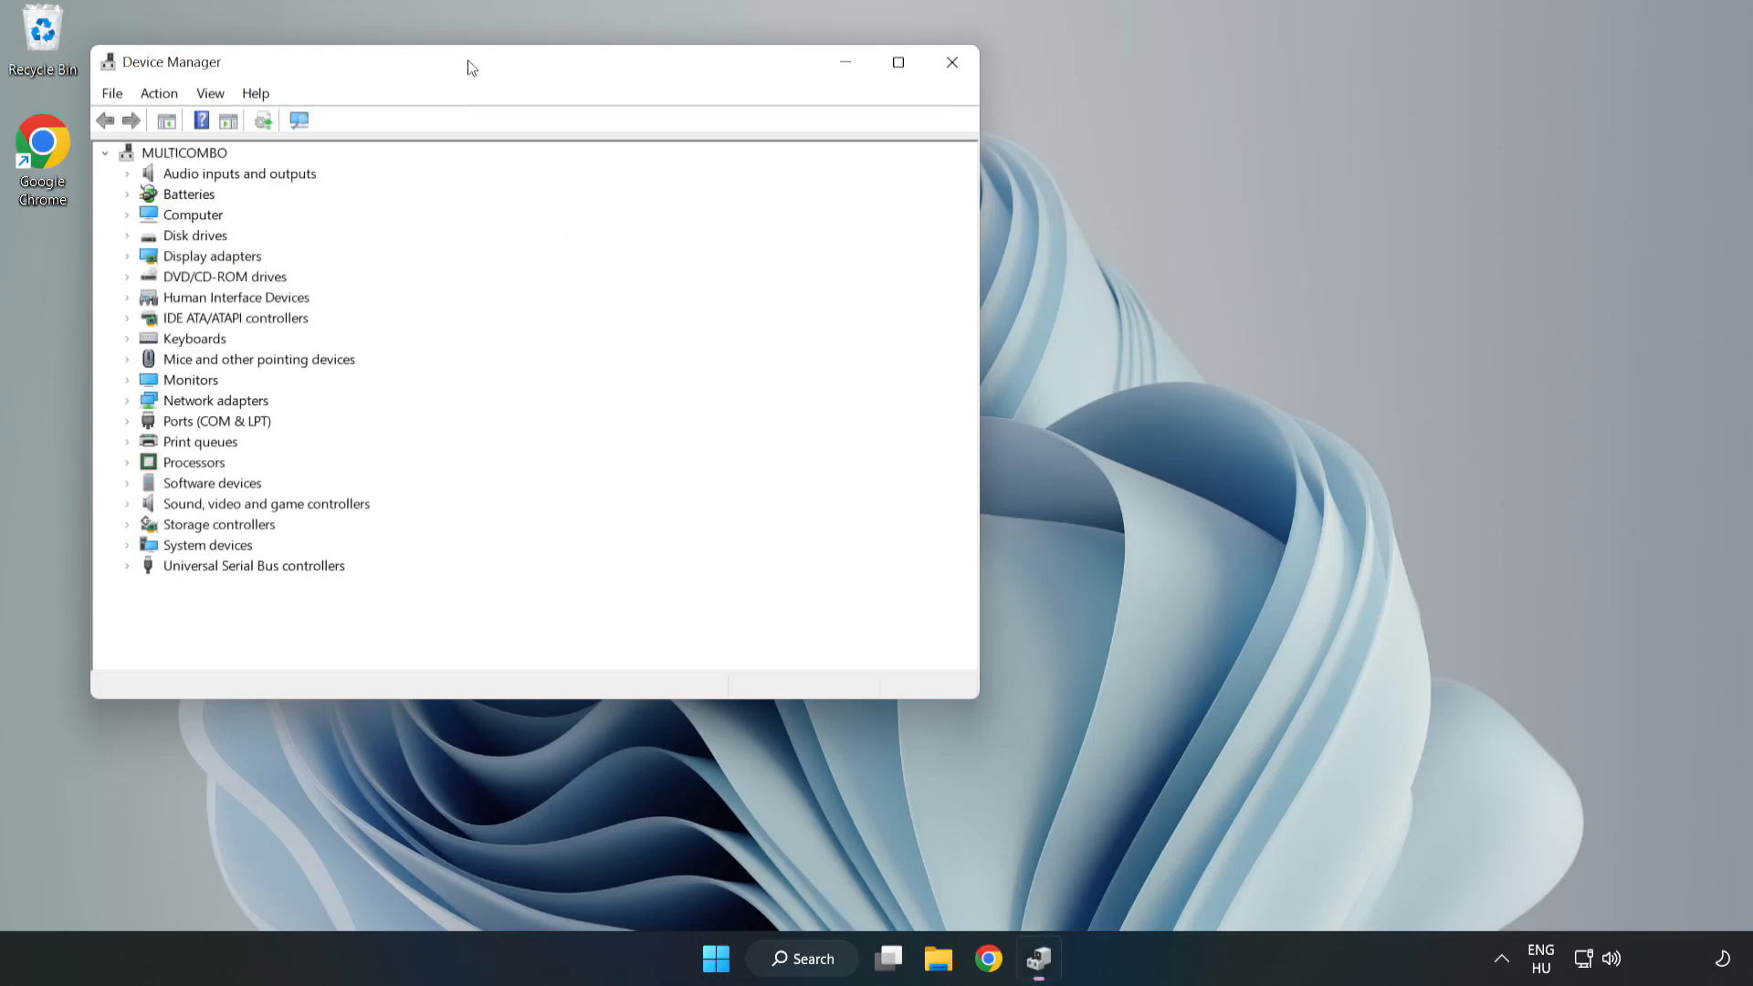
Step: Expand Display adapters and start Update driver on the VMware SVGA 3D adapter
drag(468, 62, 779, 152)
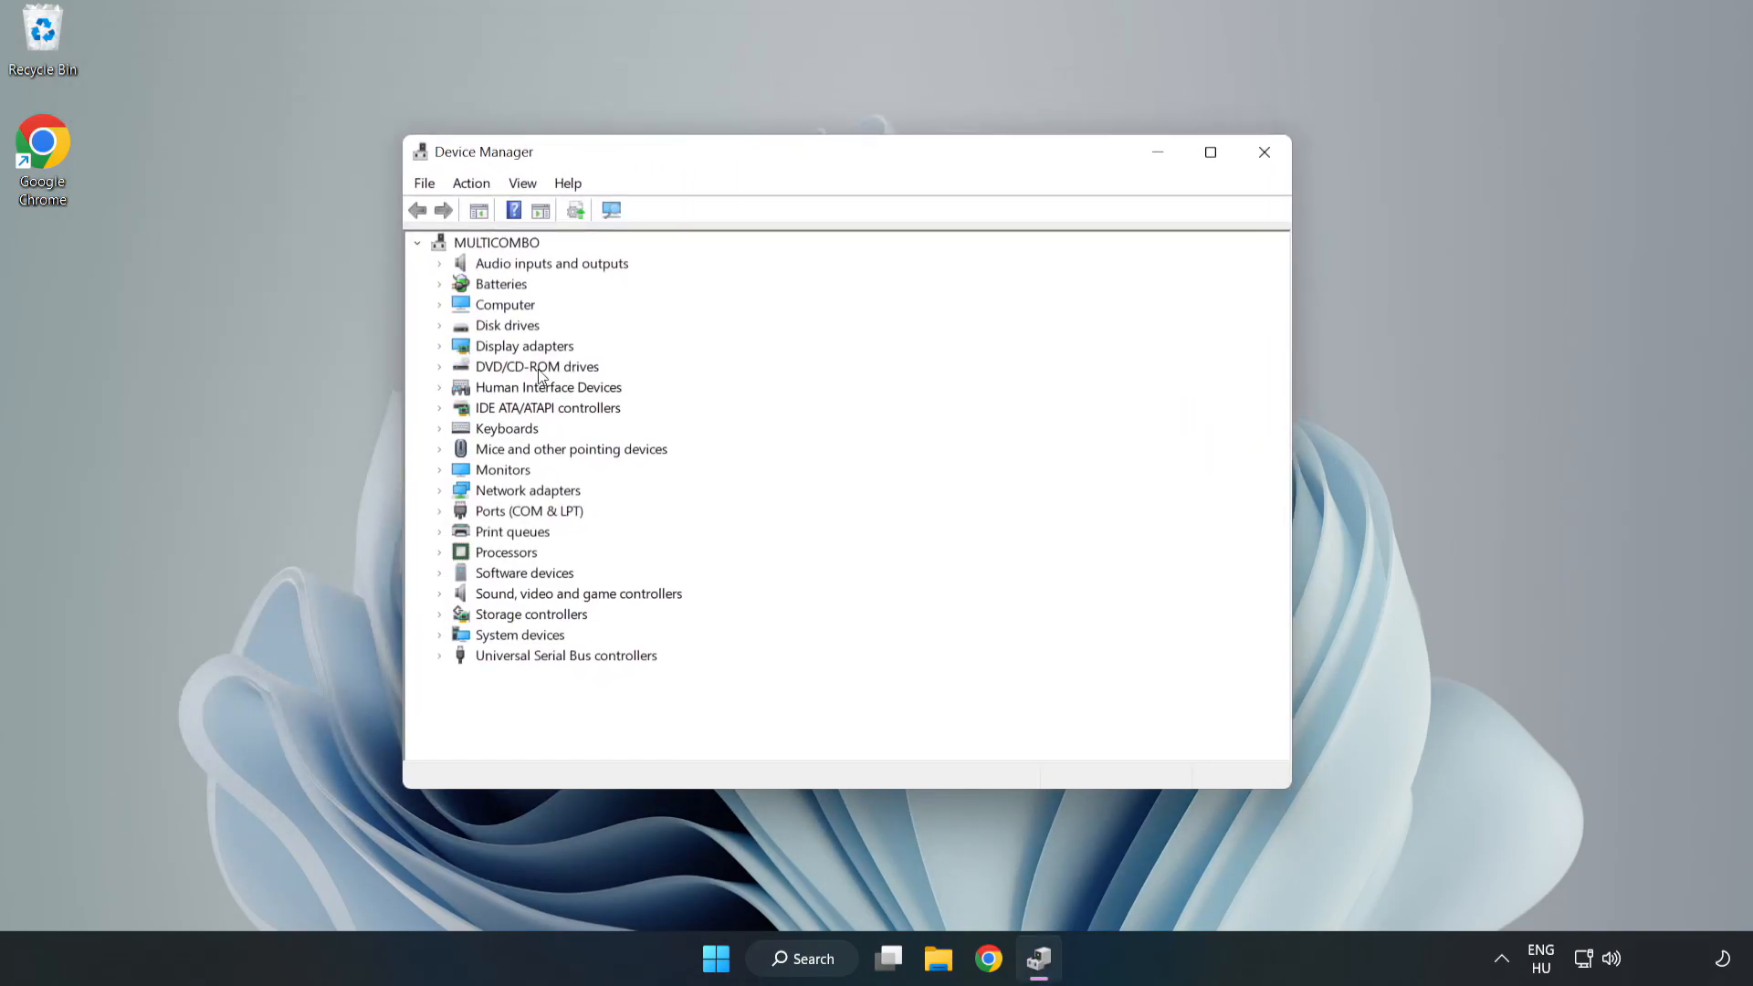
click(524, 347)
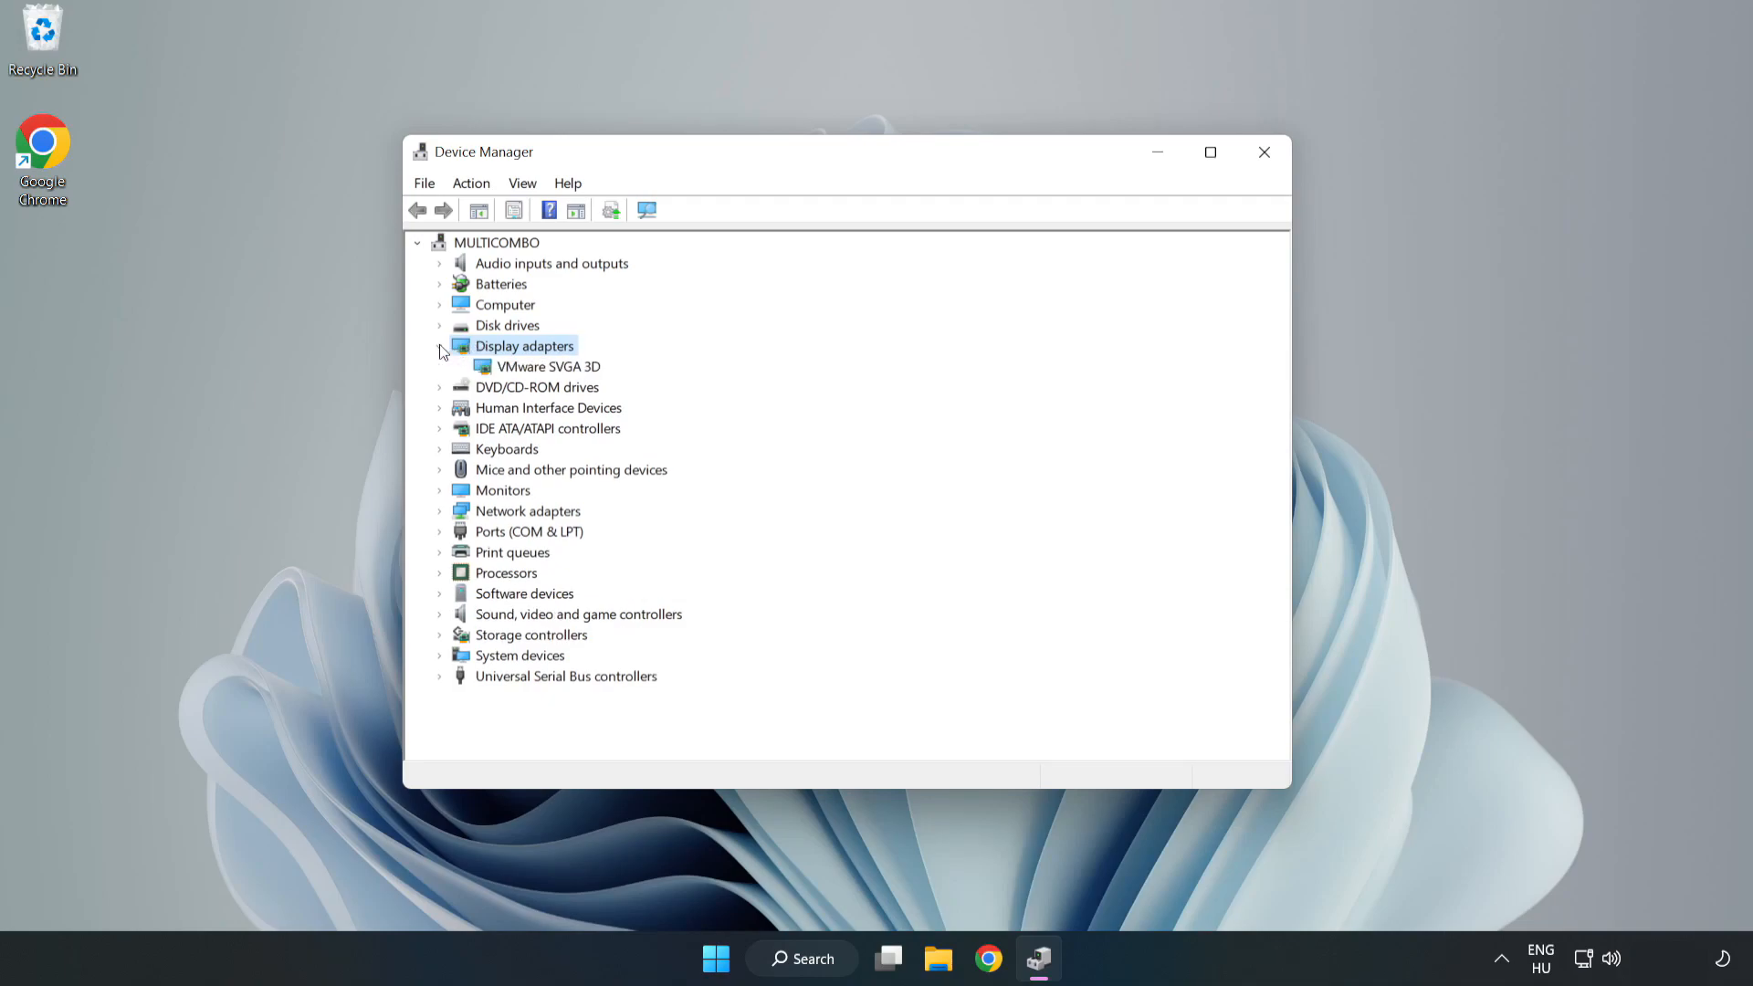
click(550, 365)
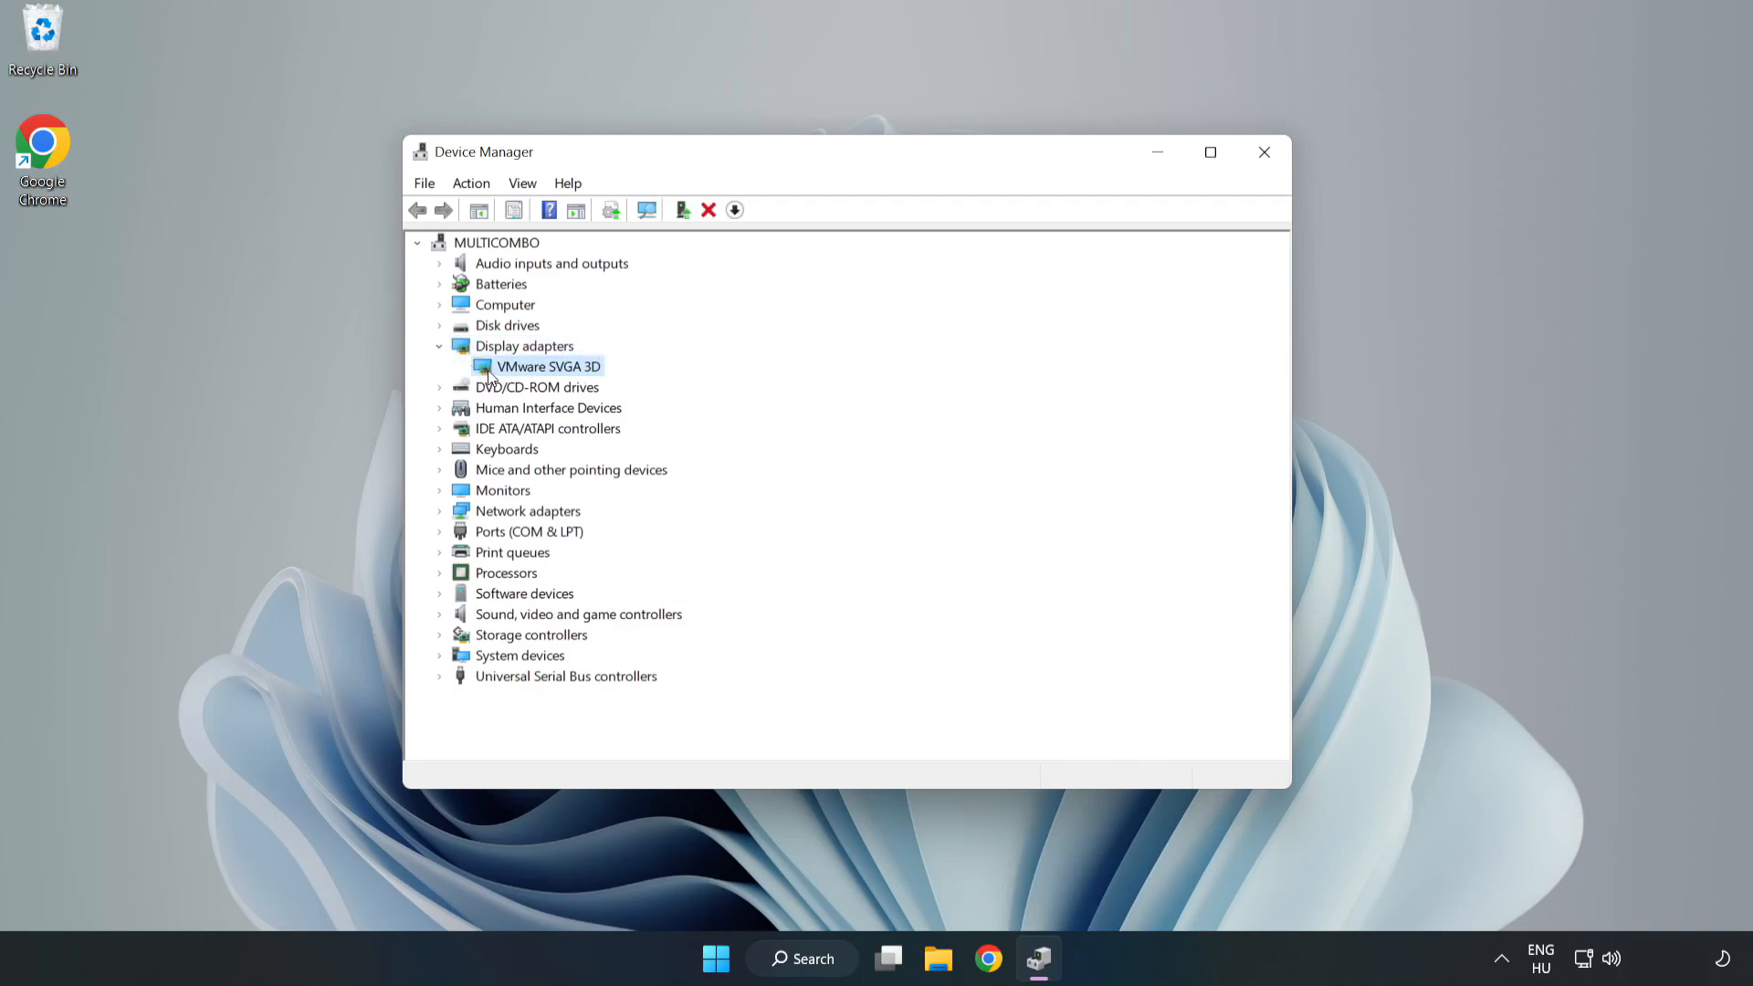
right_click(546, 365)
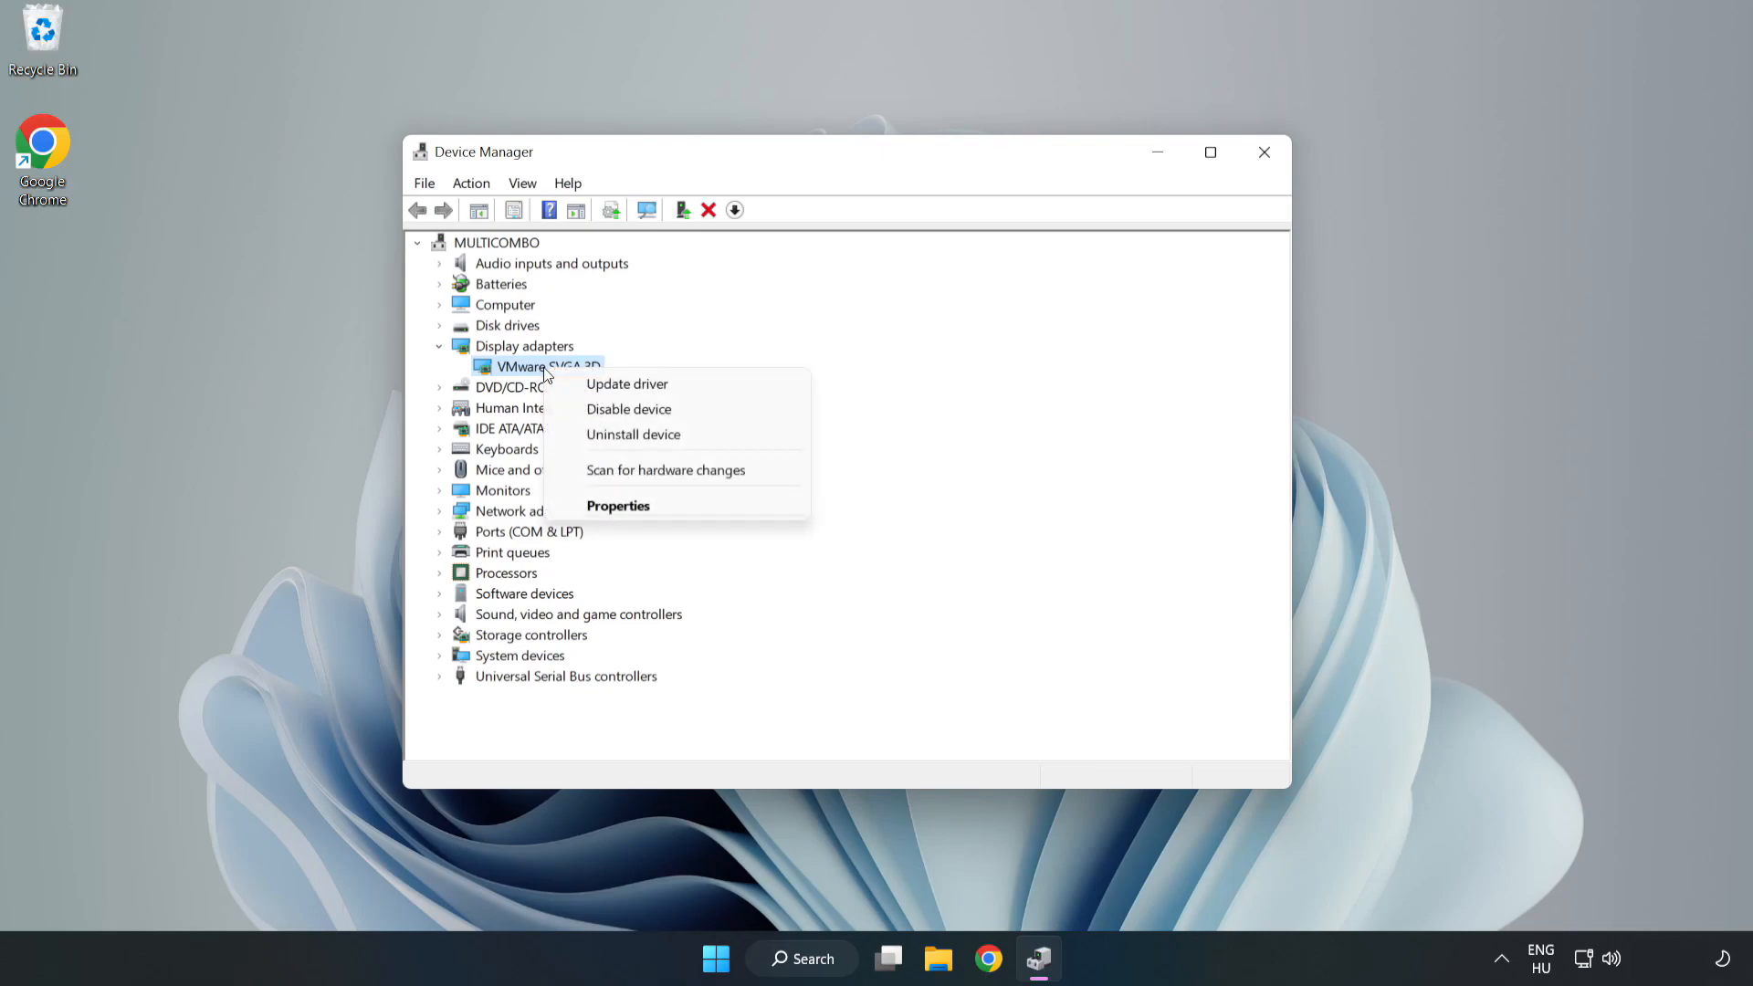
mouse_move(679, 388)
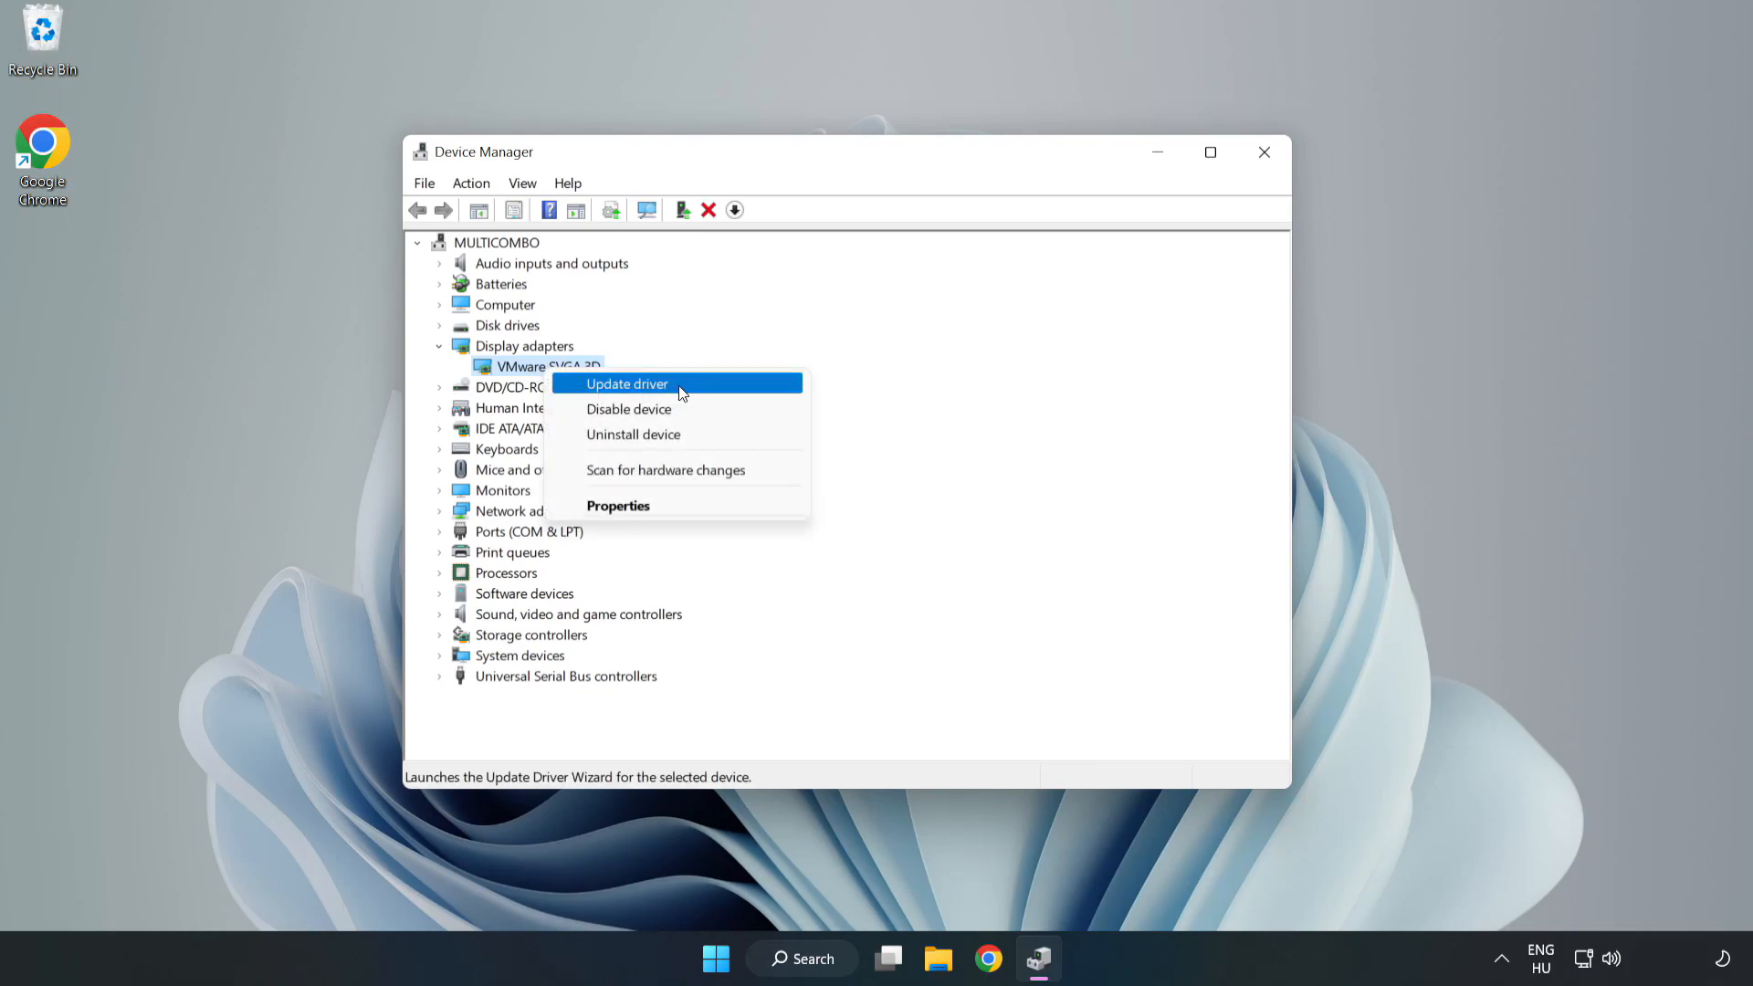
click(629, 384)
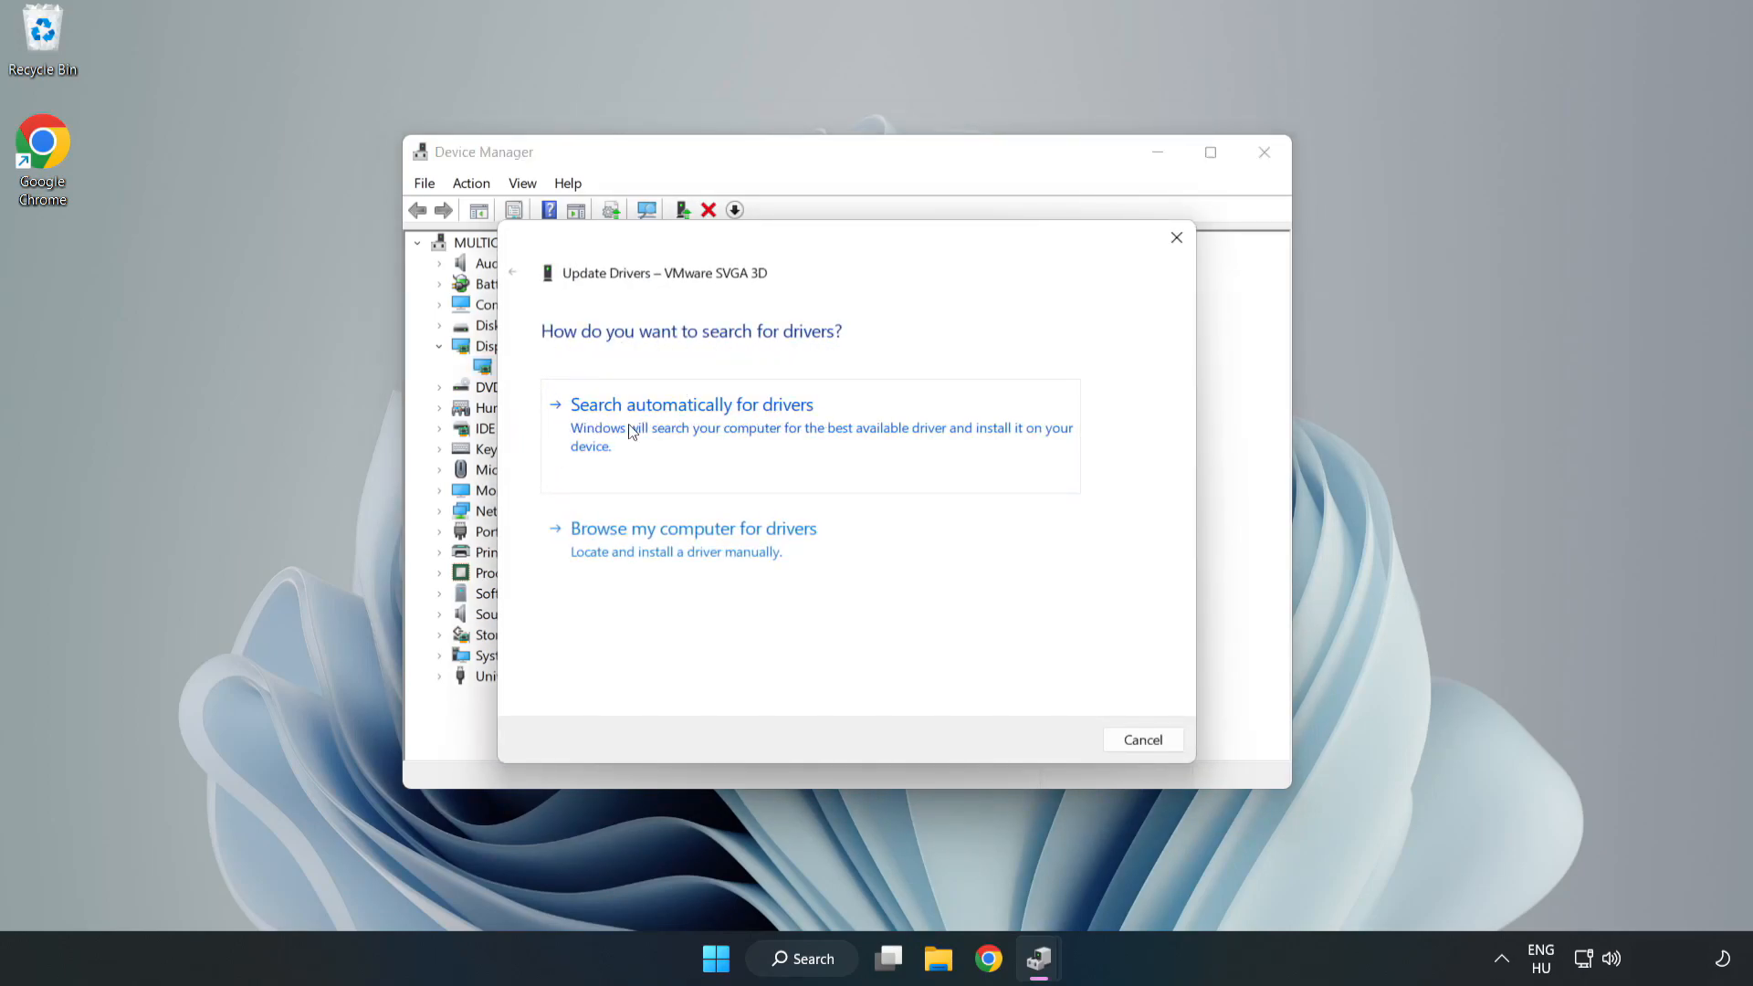
Step: Search automatically for drivers, accept the 'best driver already installed' result, and close Device Manager
click(690, 404)
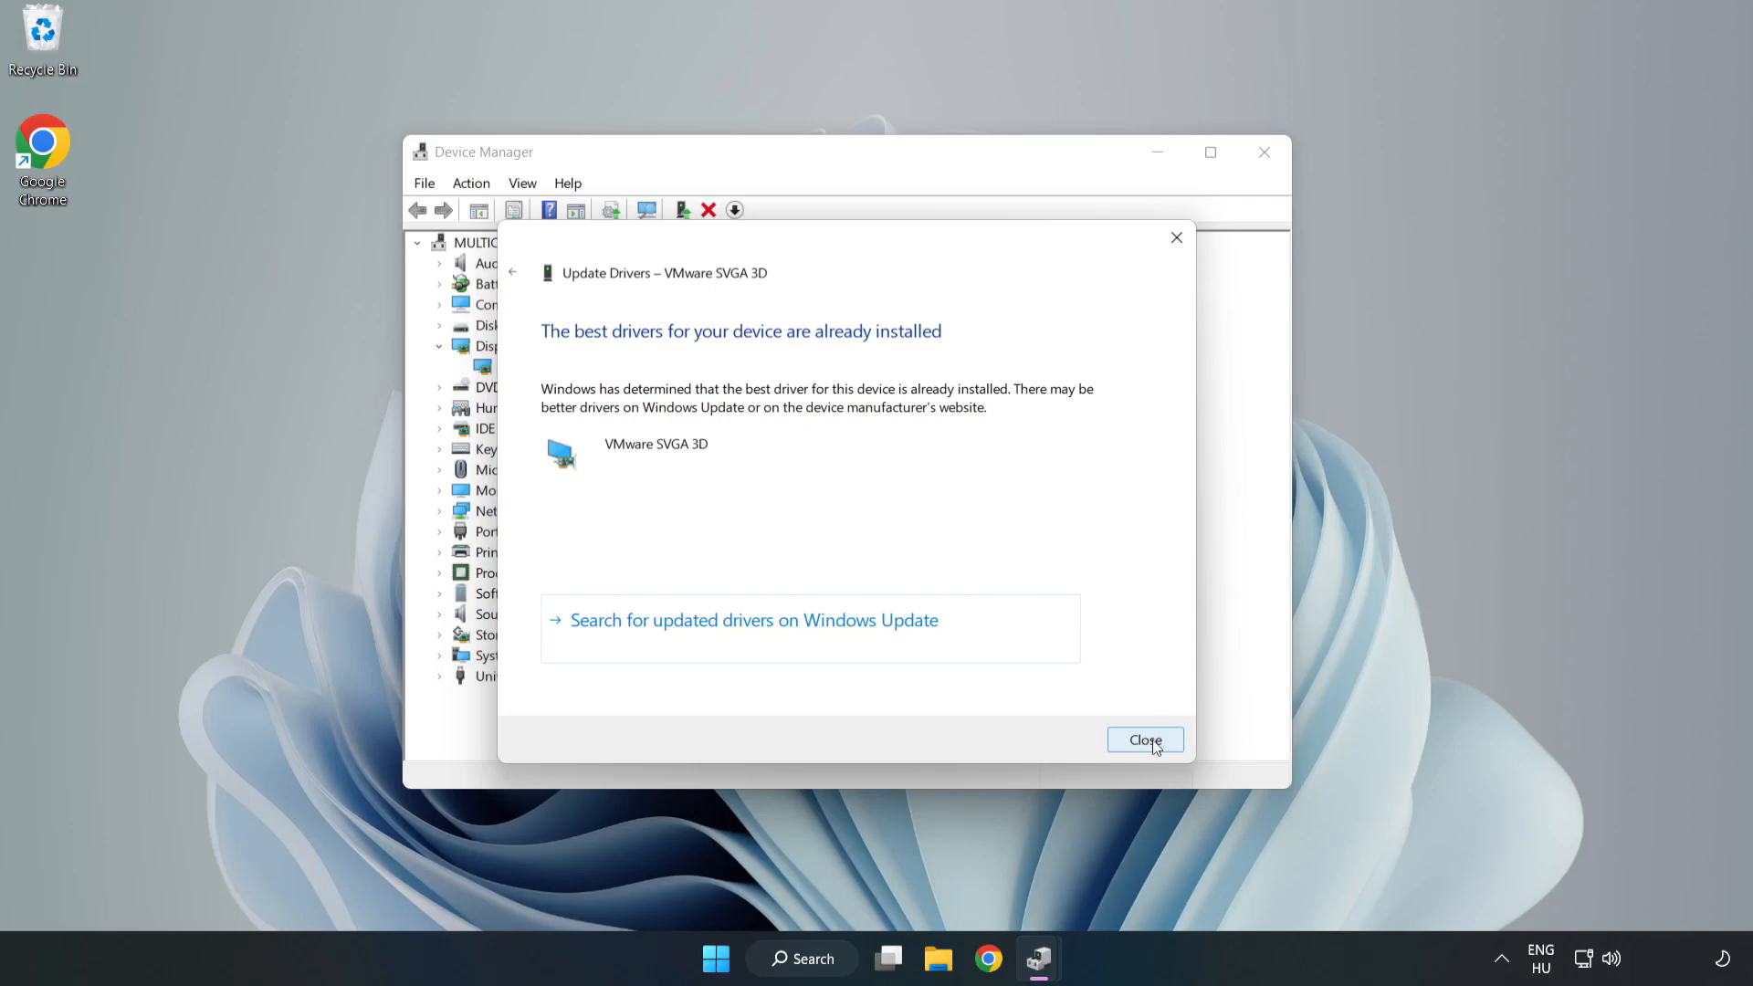
click(1145, 740)
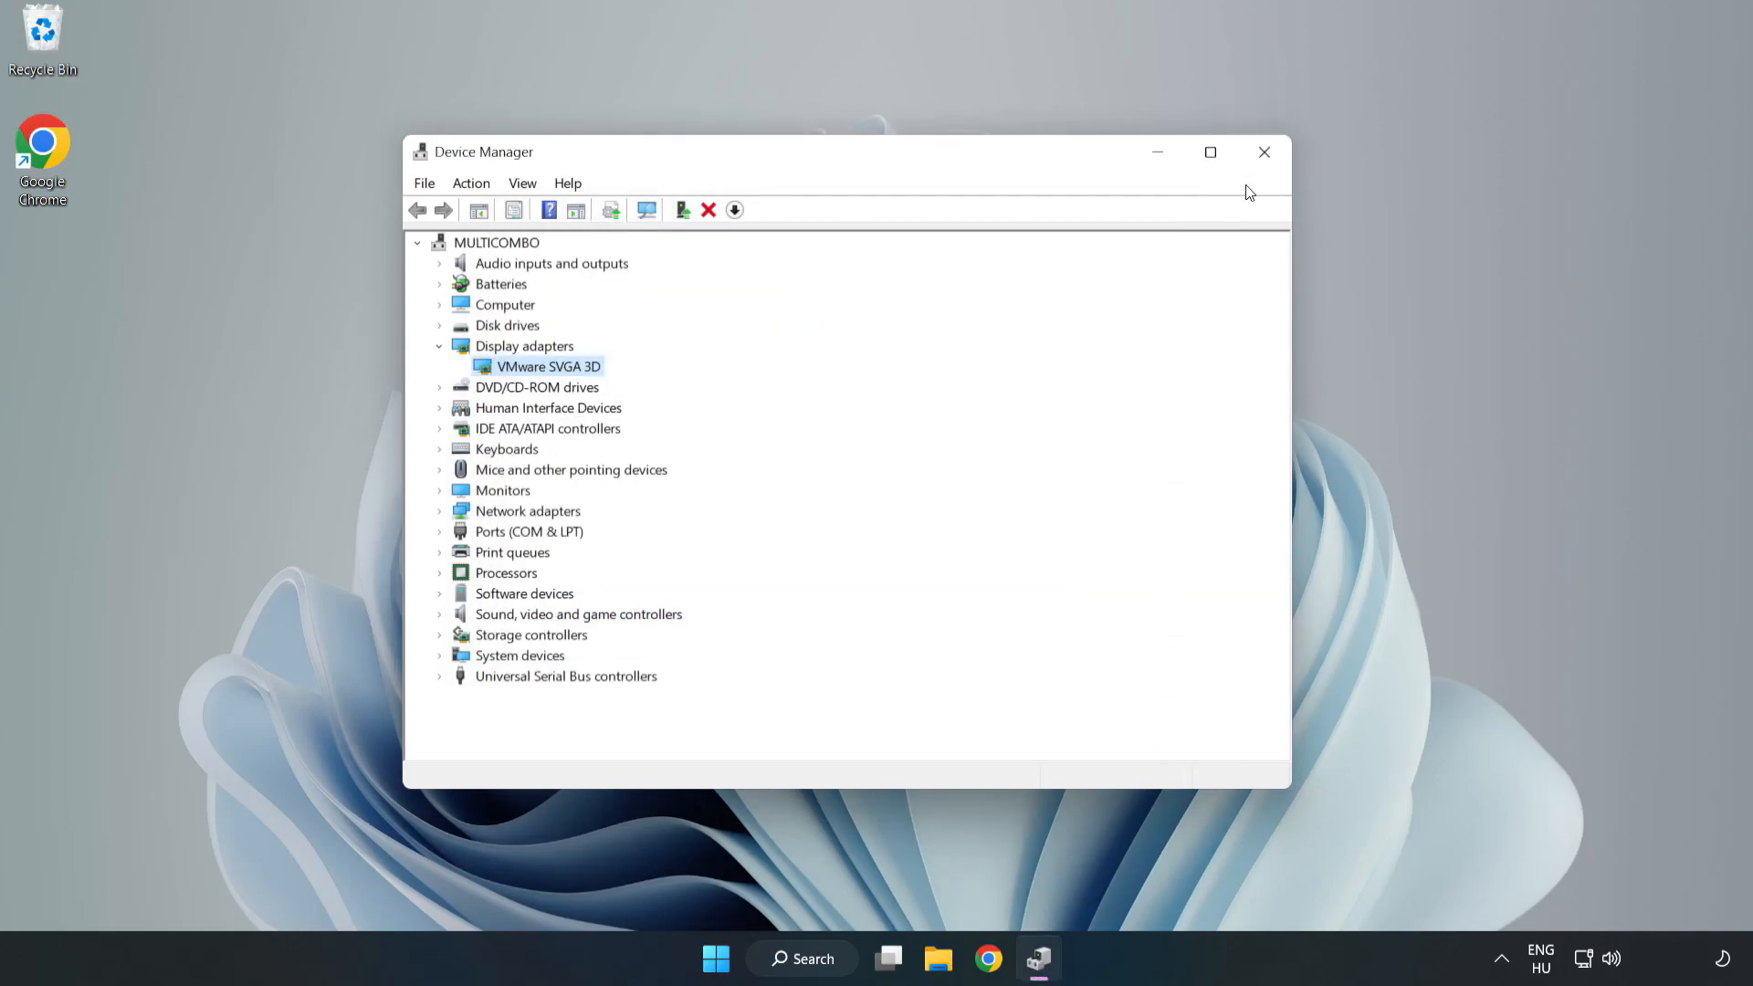
mouse_move(1264, 154)
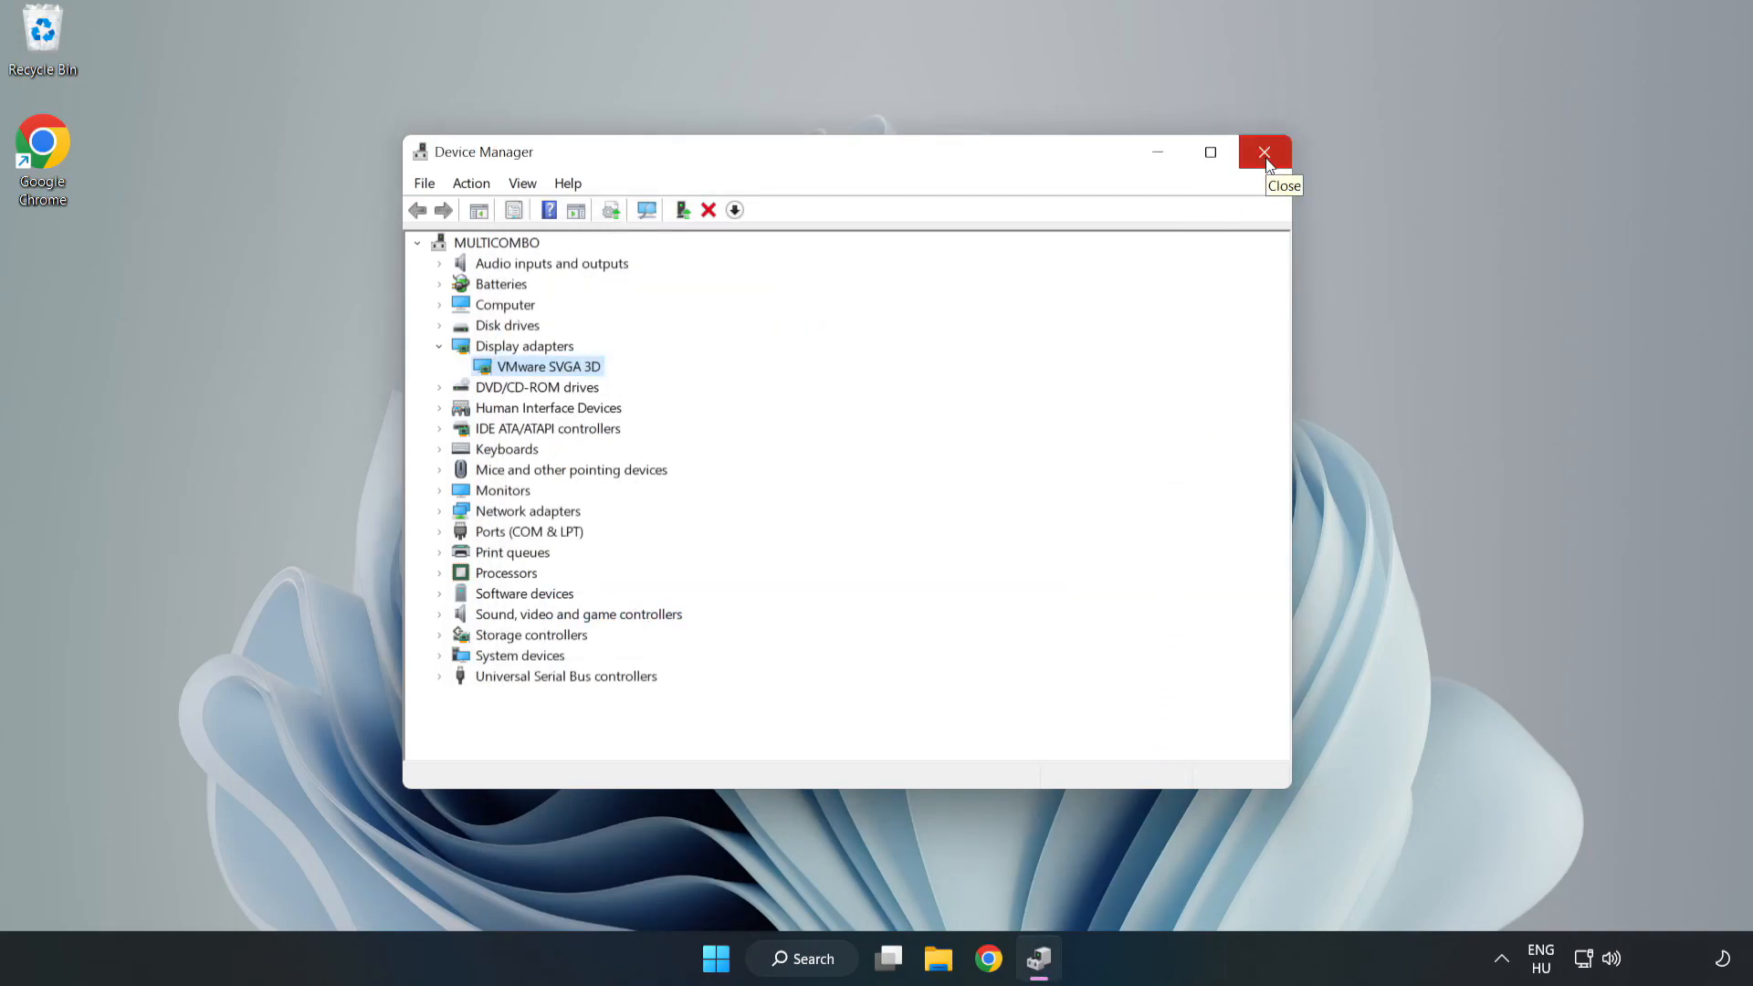
click(1264, 153)
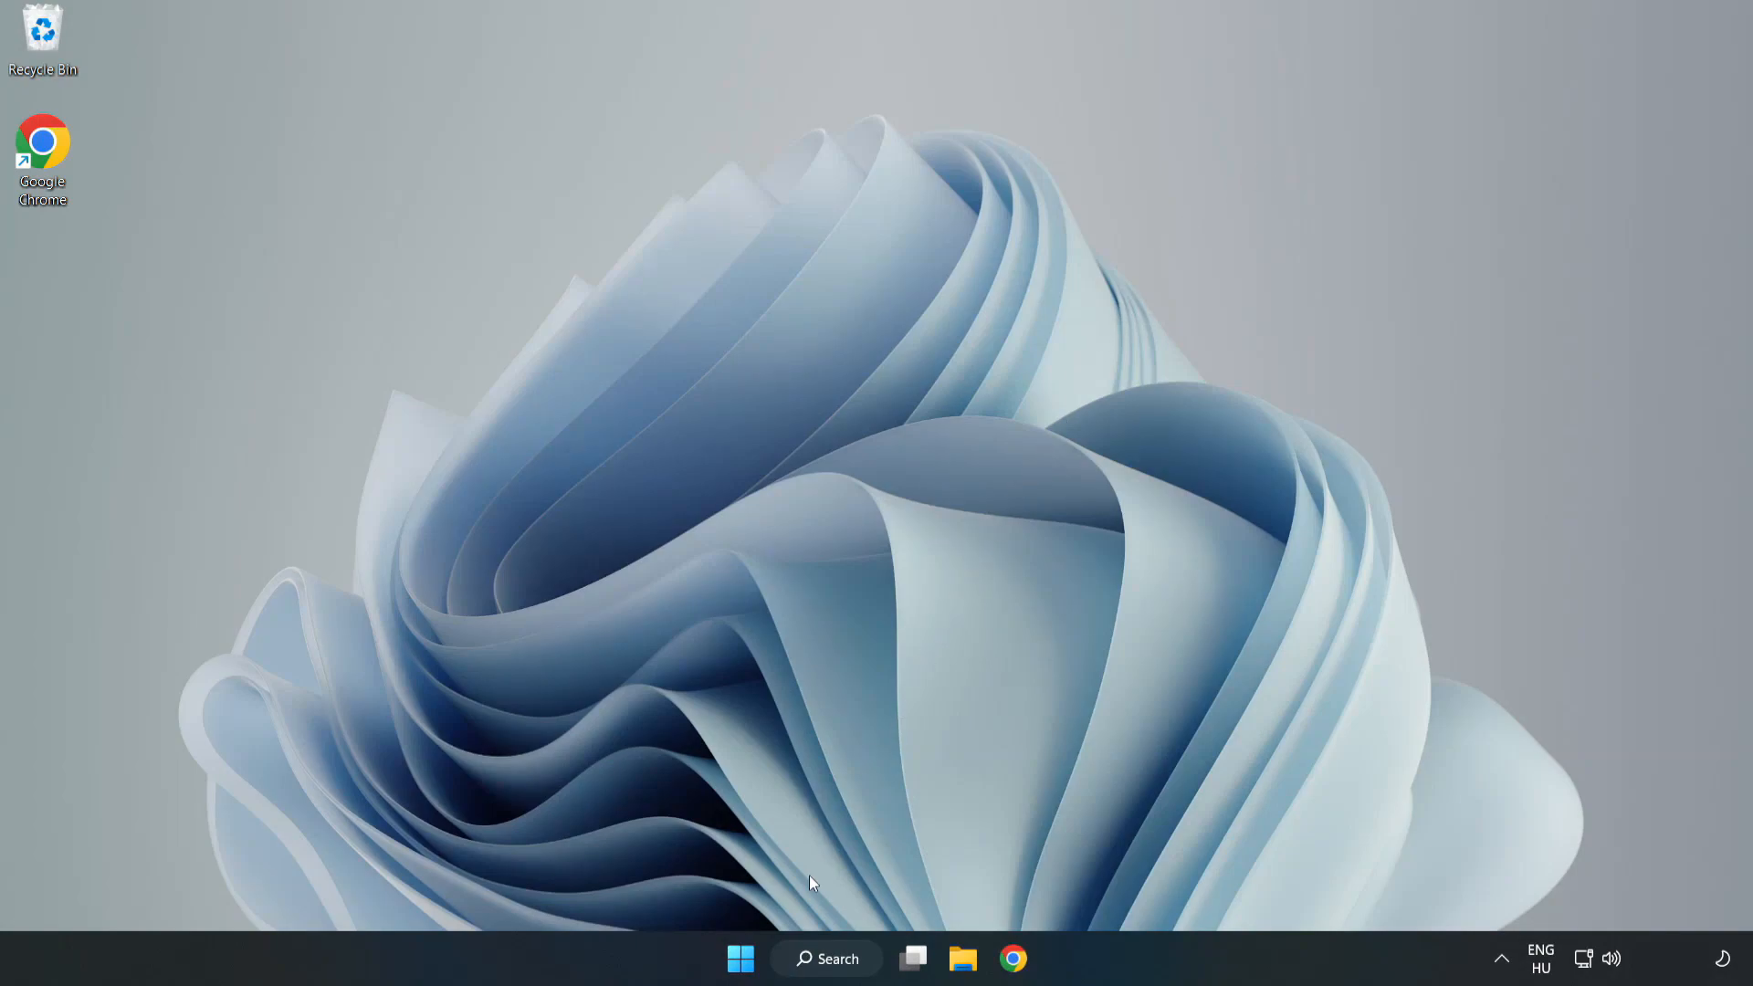
Step: Search Windows for 'update' and open the Windows Update settings page
click(838, 957)
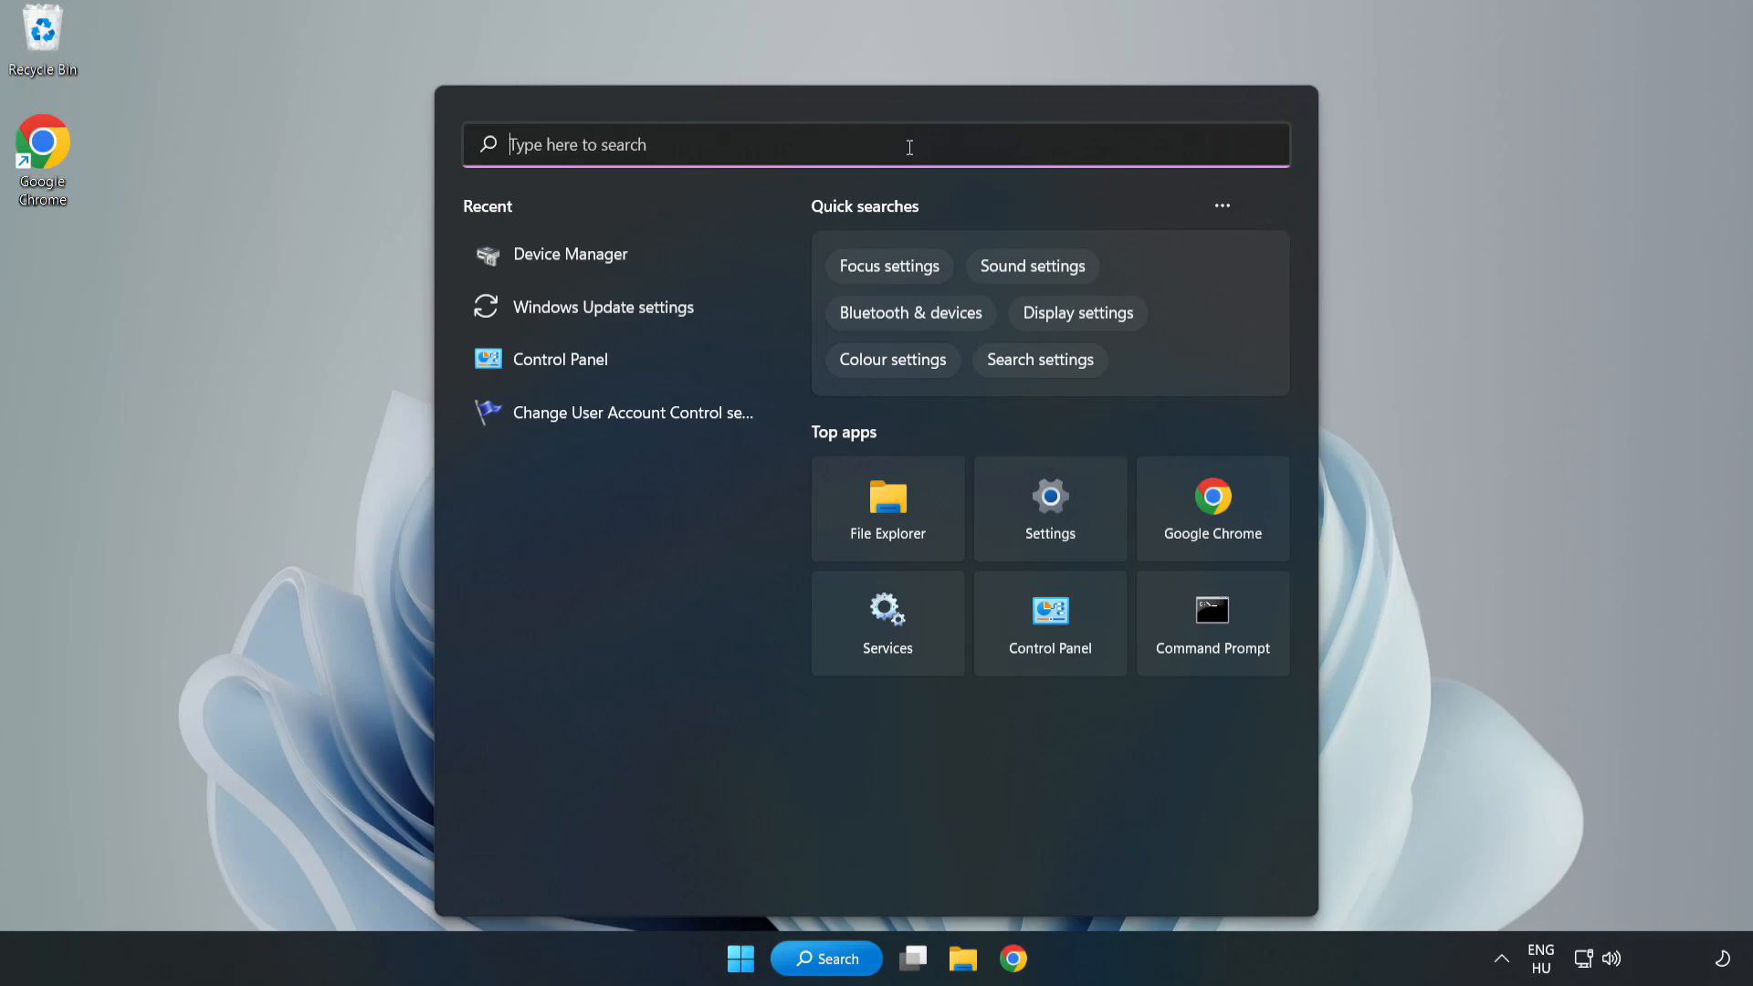
text(updates)
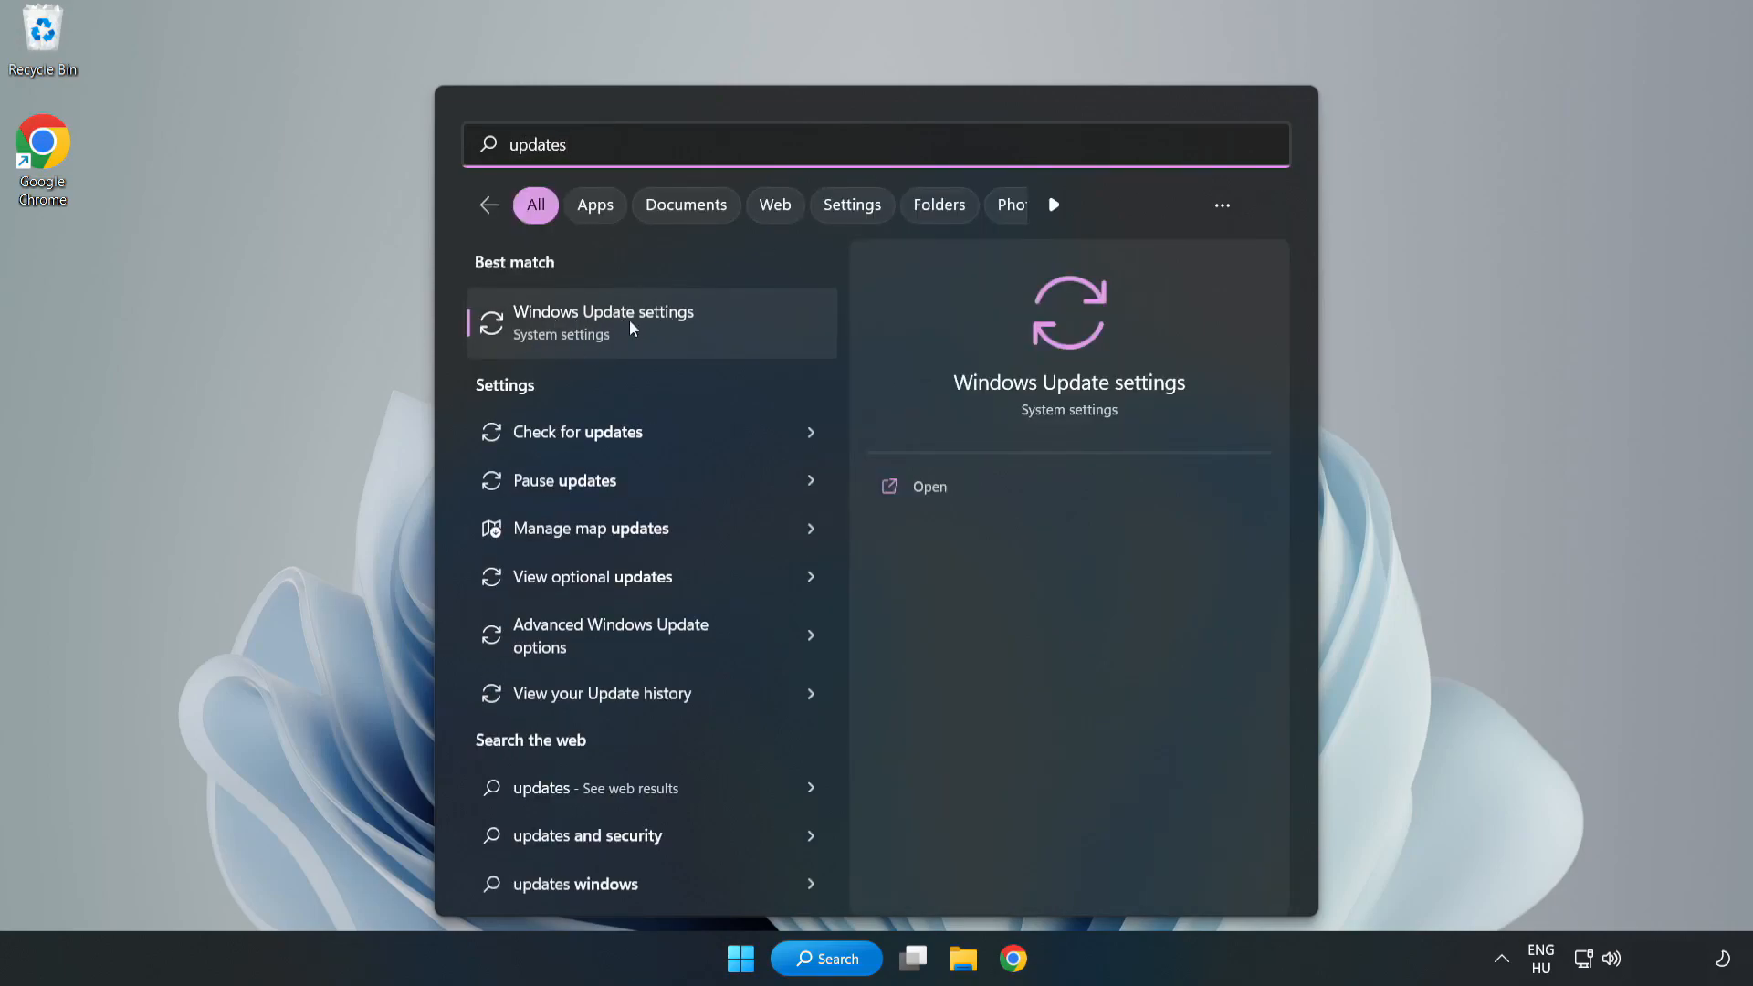
click(602, 323)
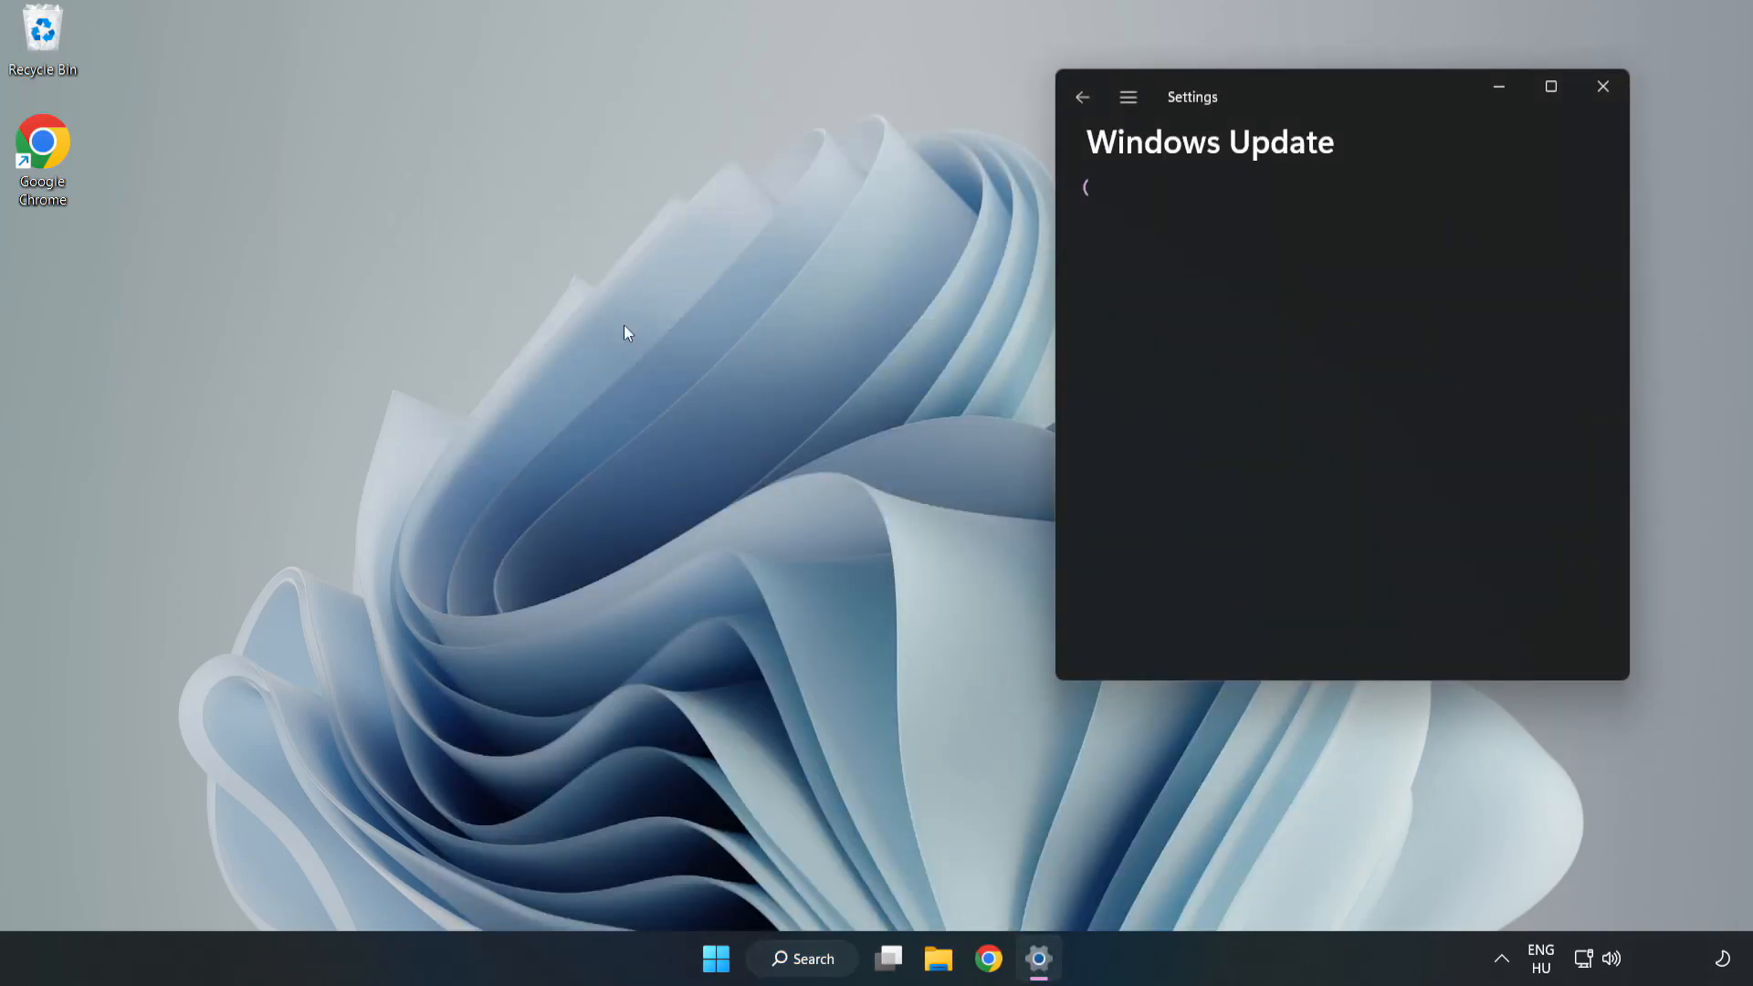
Step: Maximize Settings and run Check for updates, which reports the PC is up to date
click(1551, 85)
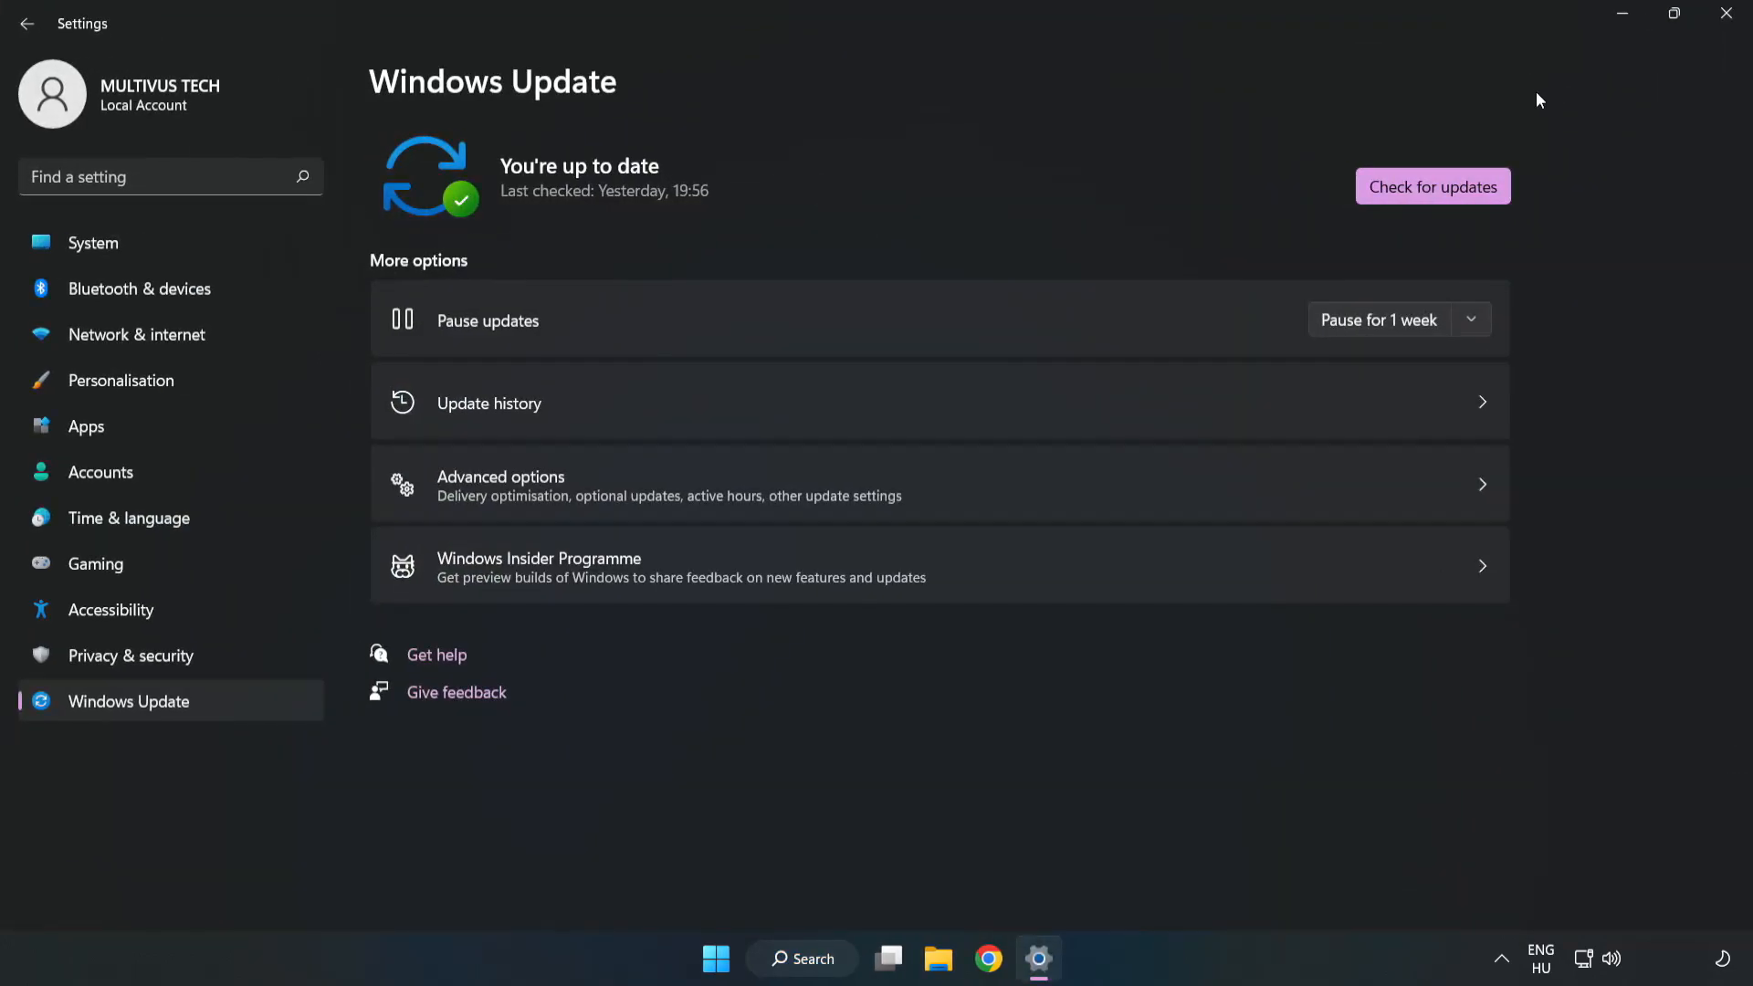
mouse_move(1245, 176)
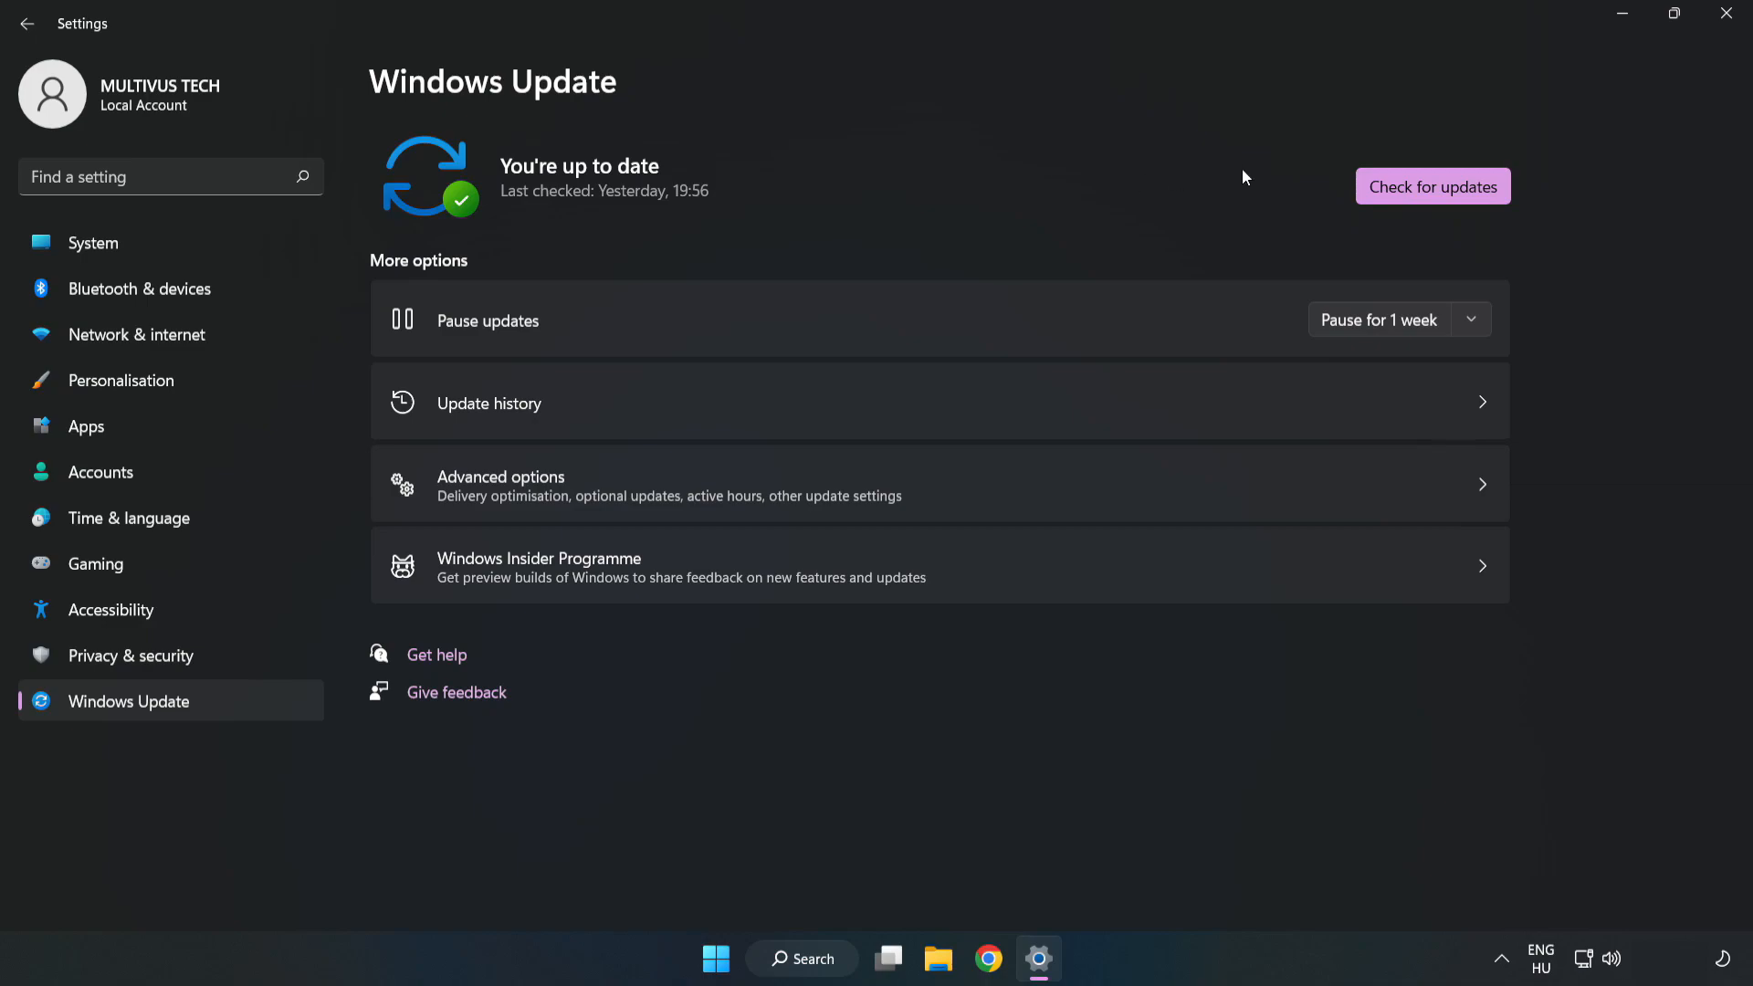
click(1431, 186)
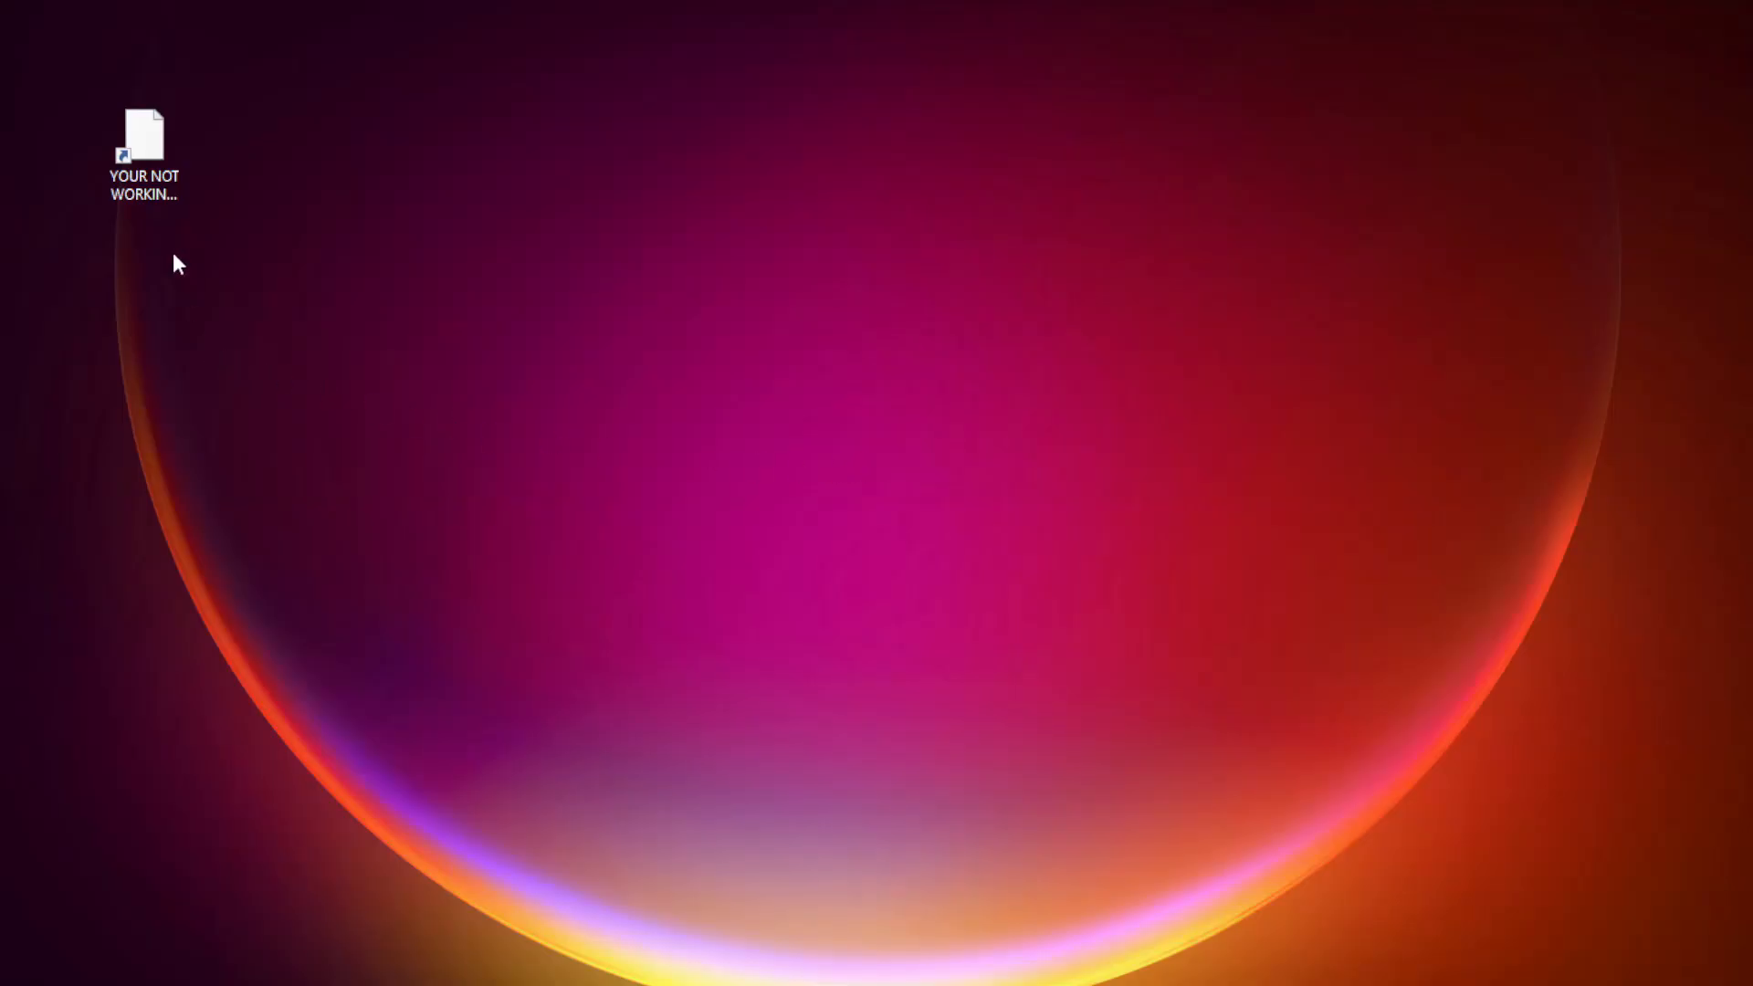
Step: Open Properties for the 'YOUR NOT WORKING APP' desktop shortcut
click(140, 137)
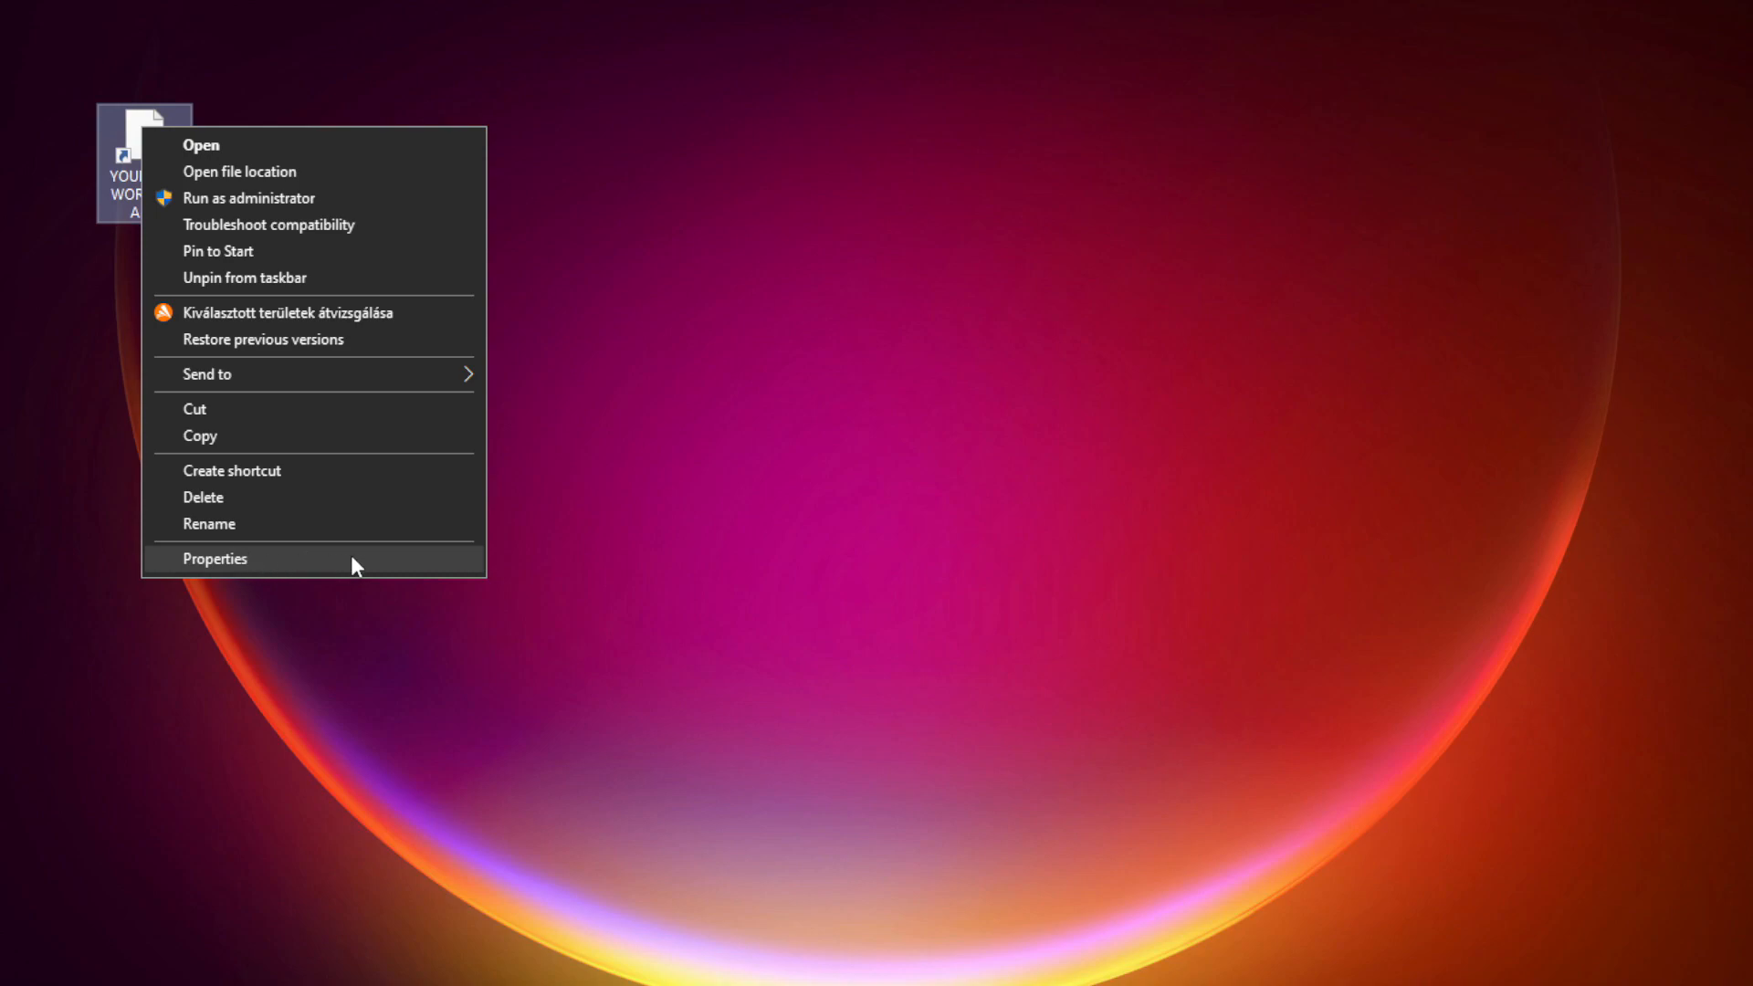
click(216, 559)
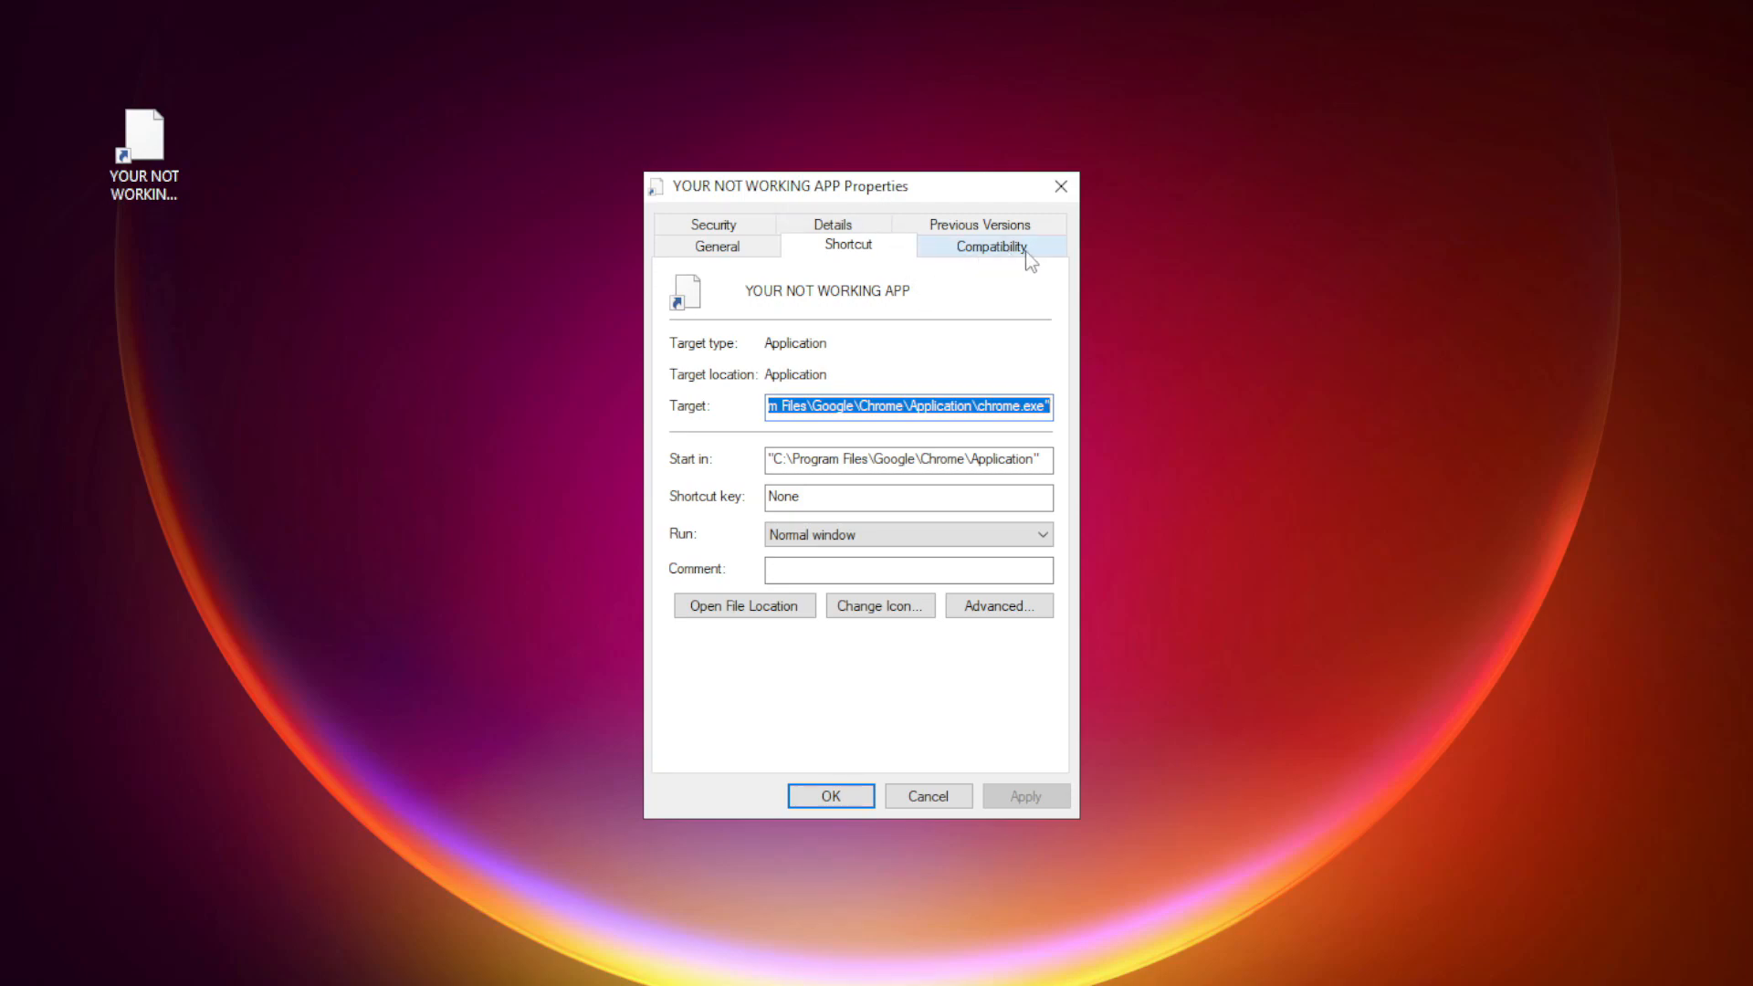
Step: On Compatibility, set Windows 8 mode, disable fullscreen optimizations, run as administrator, and return to the desktop
click(990, 246)
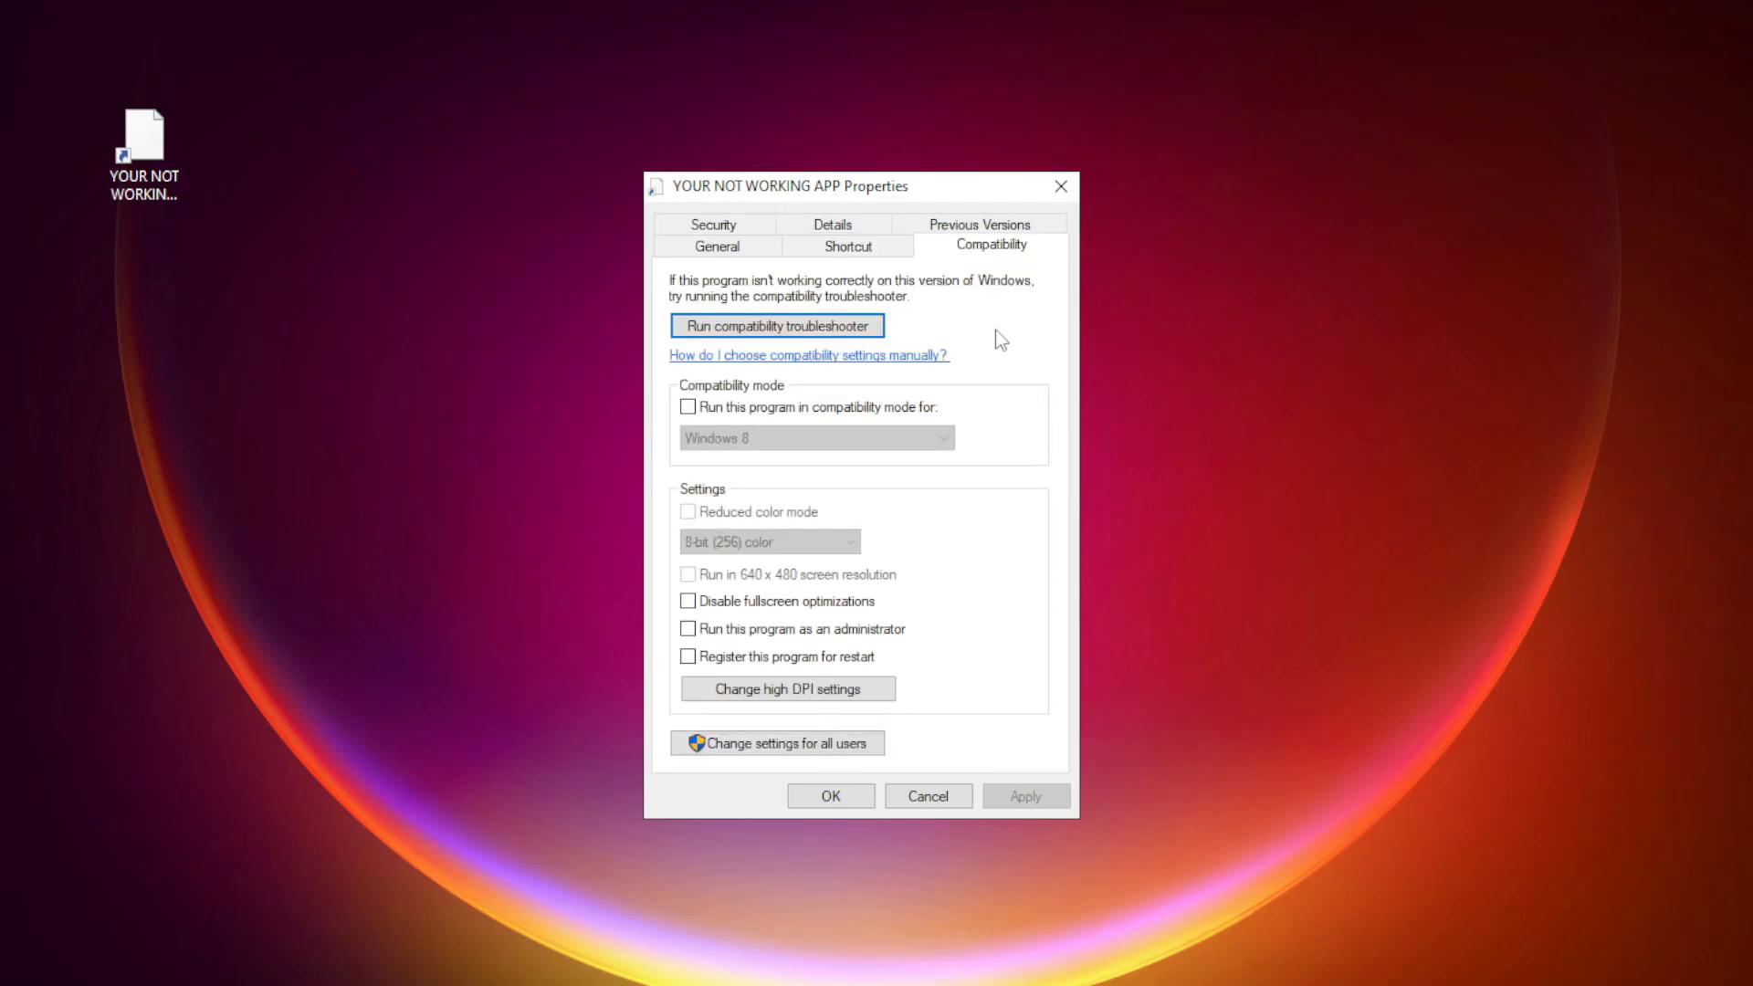
mouse_move(949, 420)
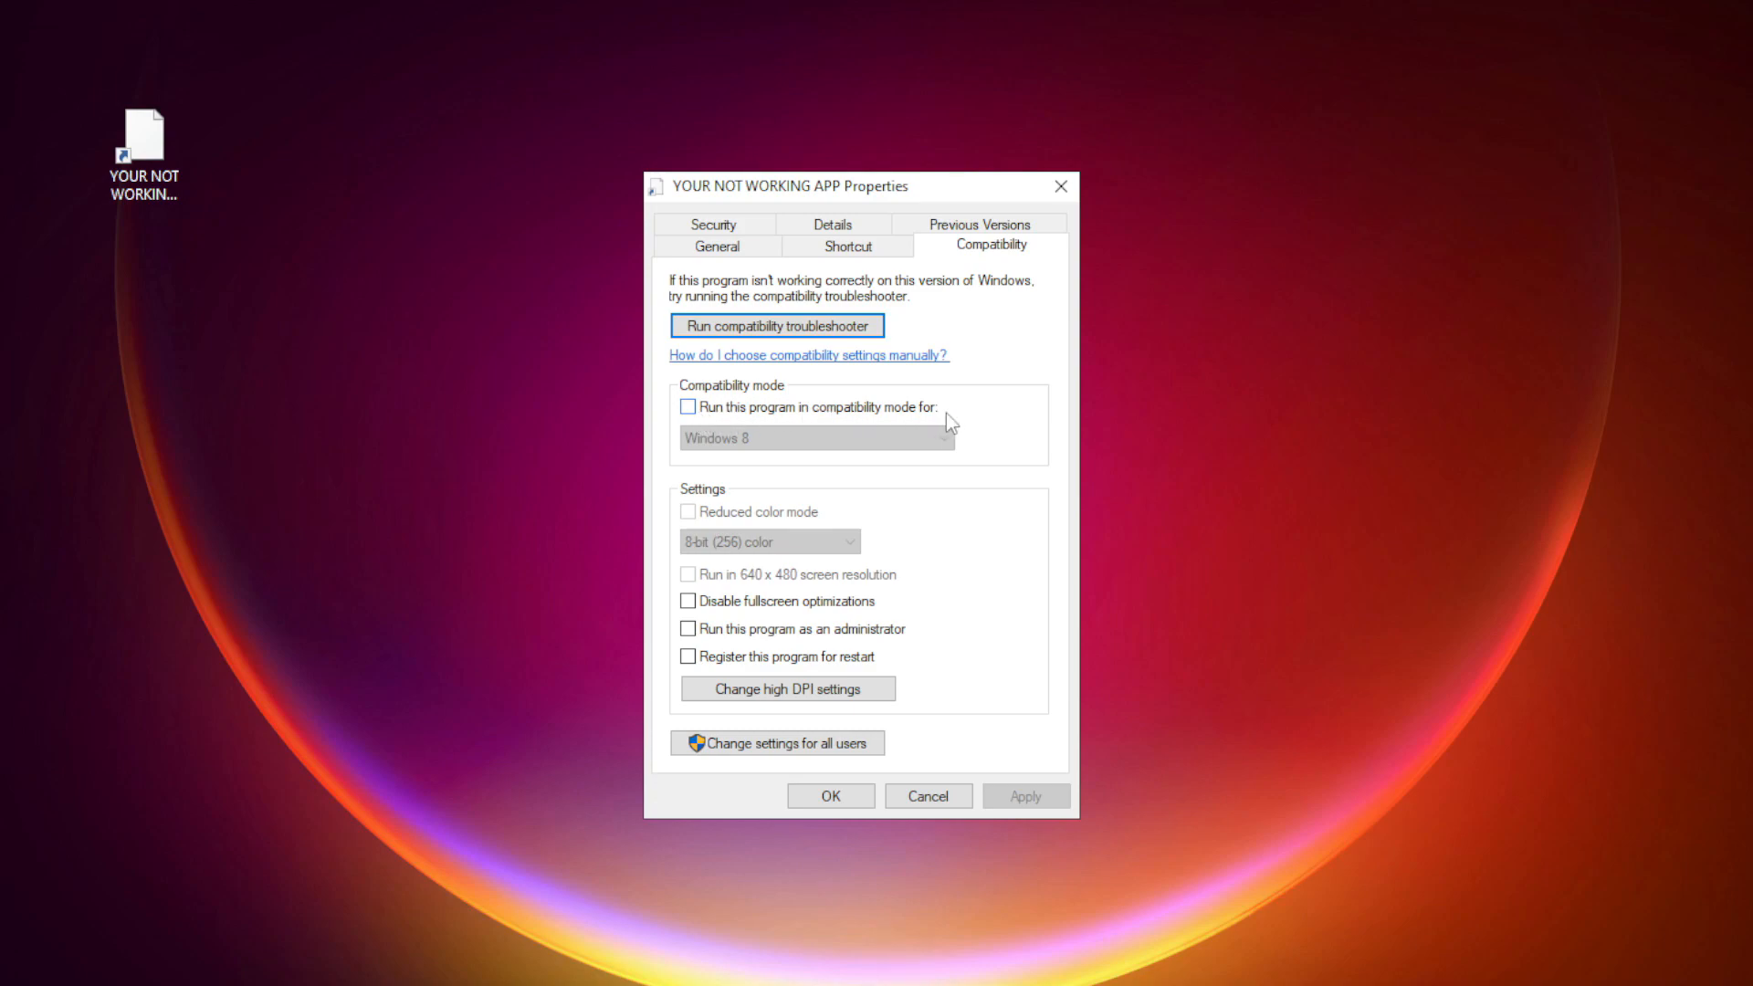
click(687, 407)
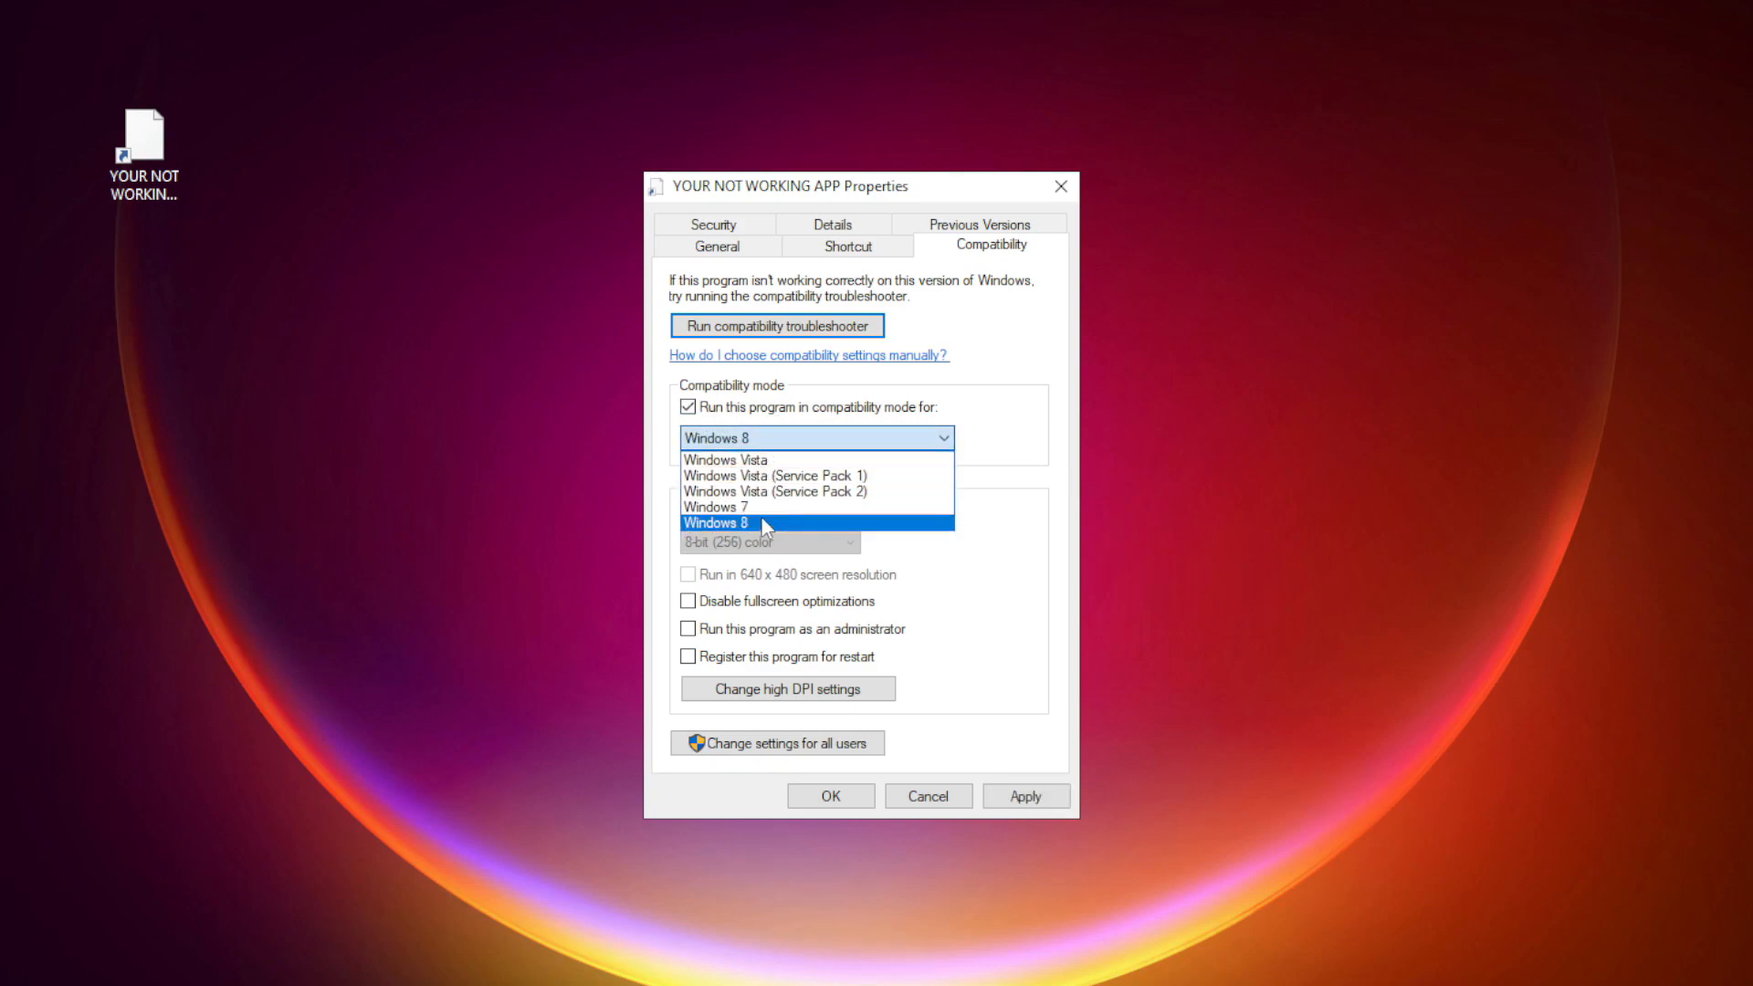
click(738, 523)
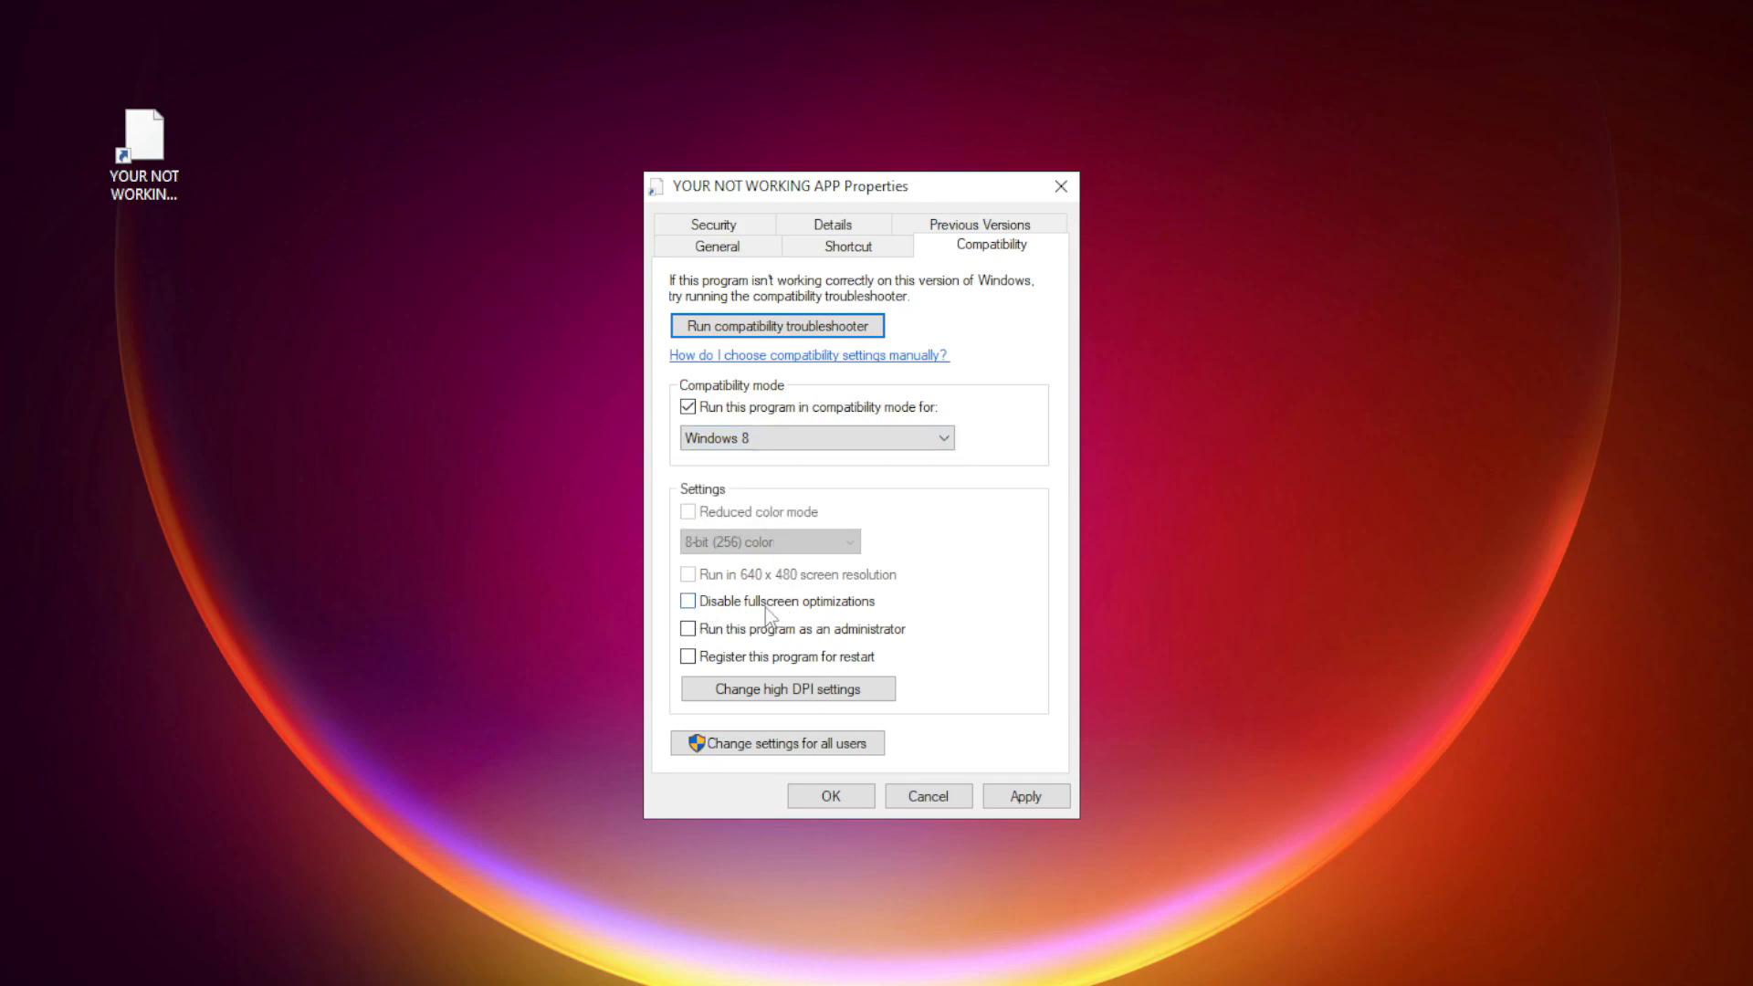
click(686, 601)
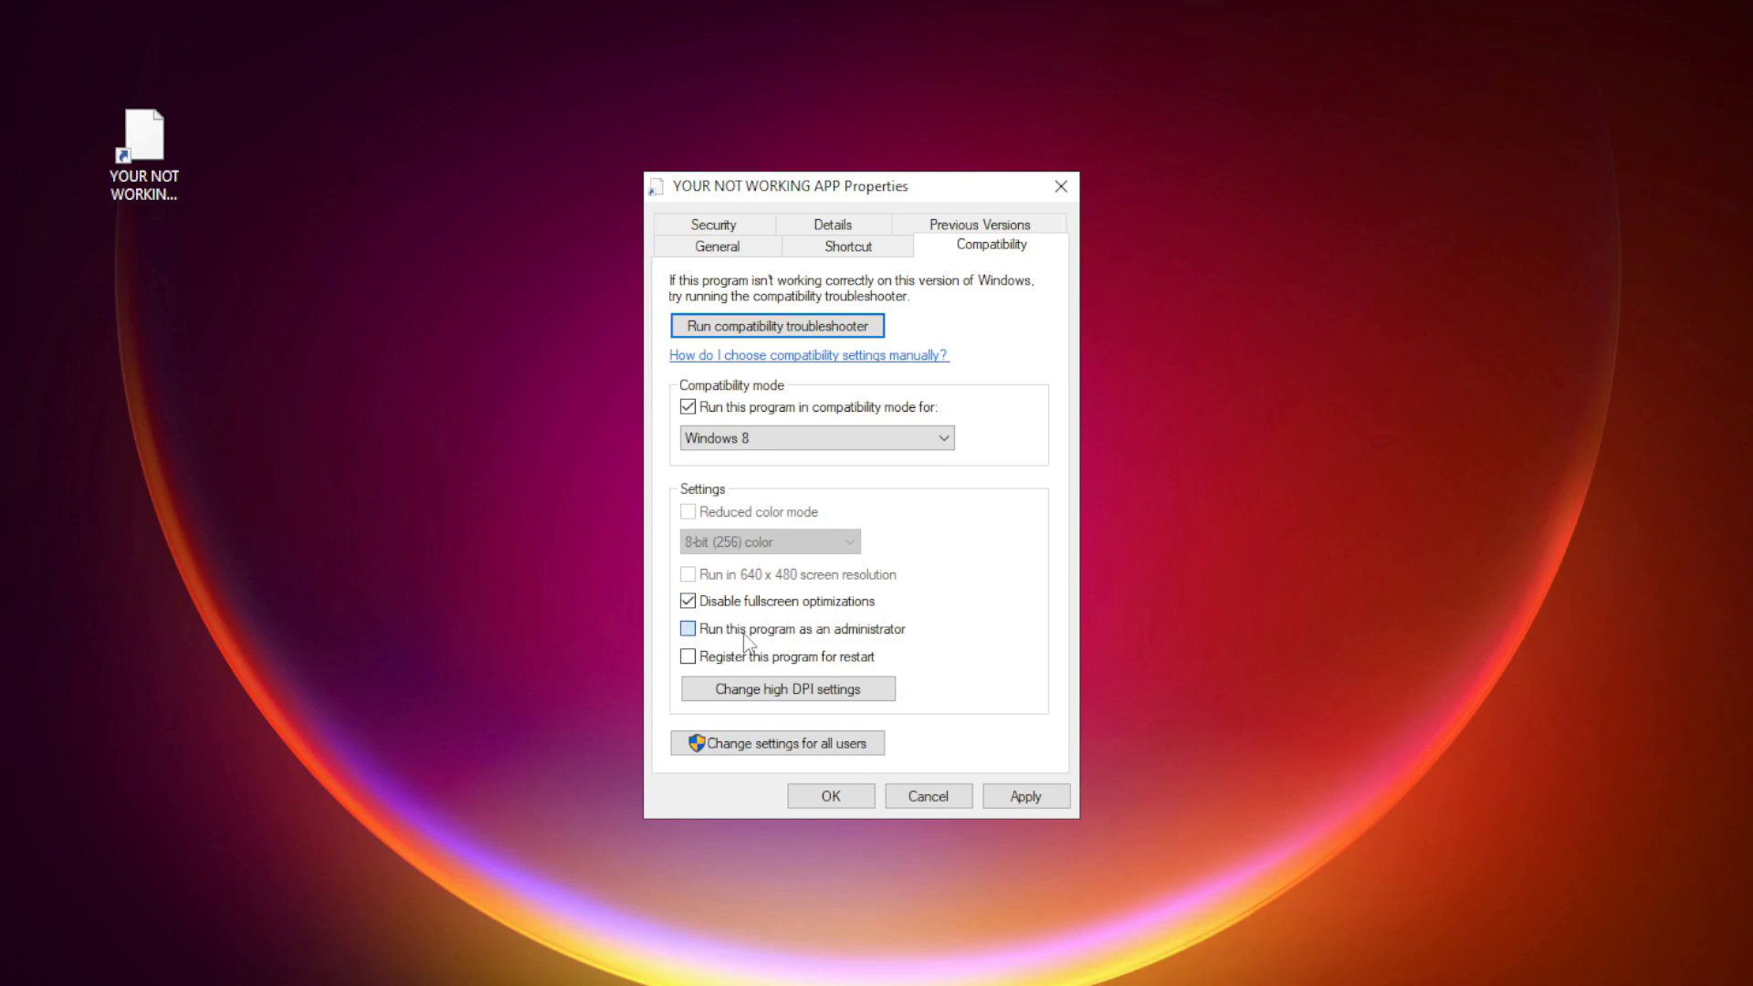
click(687, 628)
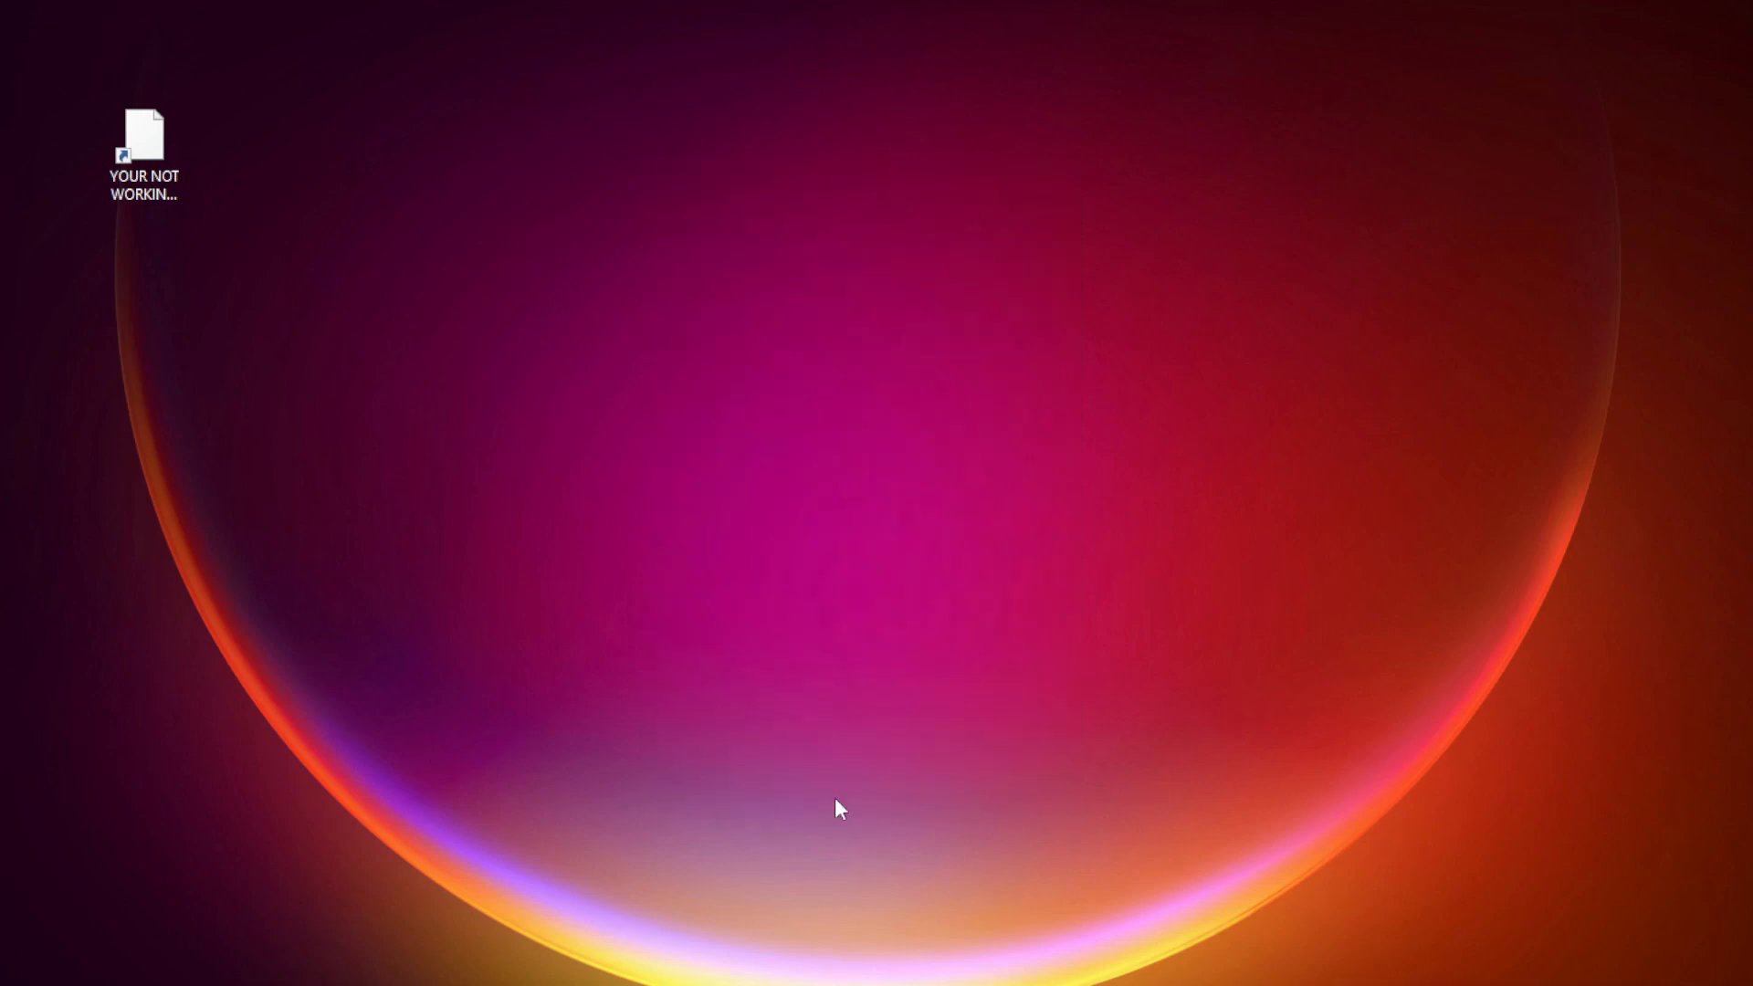
click(144, 149)
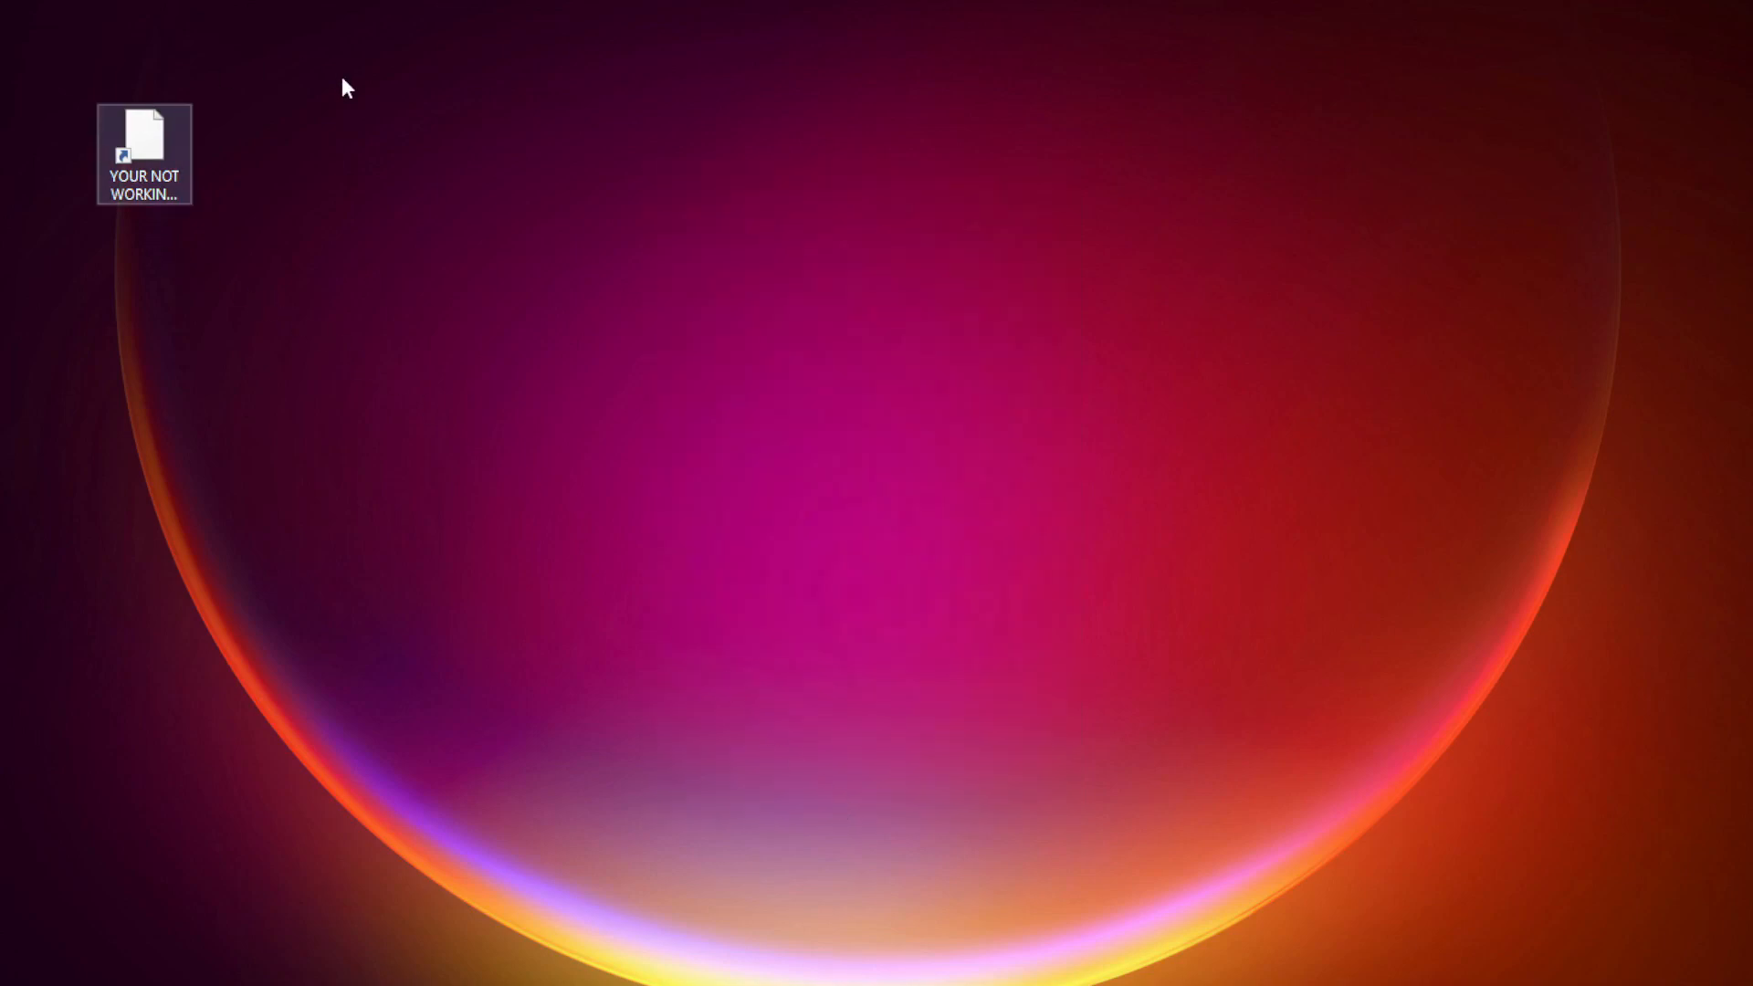
Step: Open the desktop shortcut file to reach the test machine's regular desktop
double_click(140, 137)
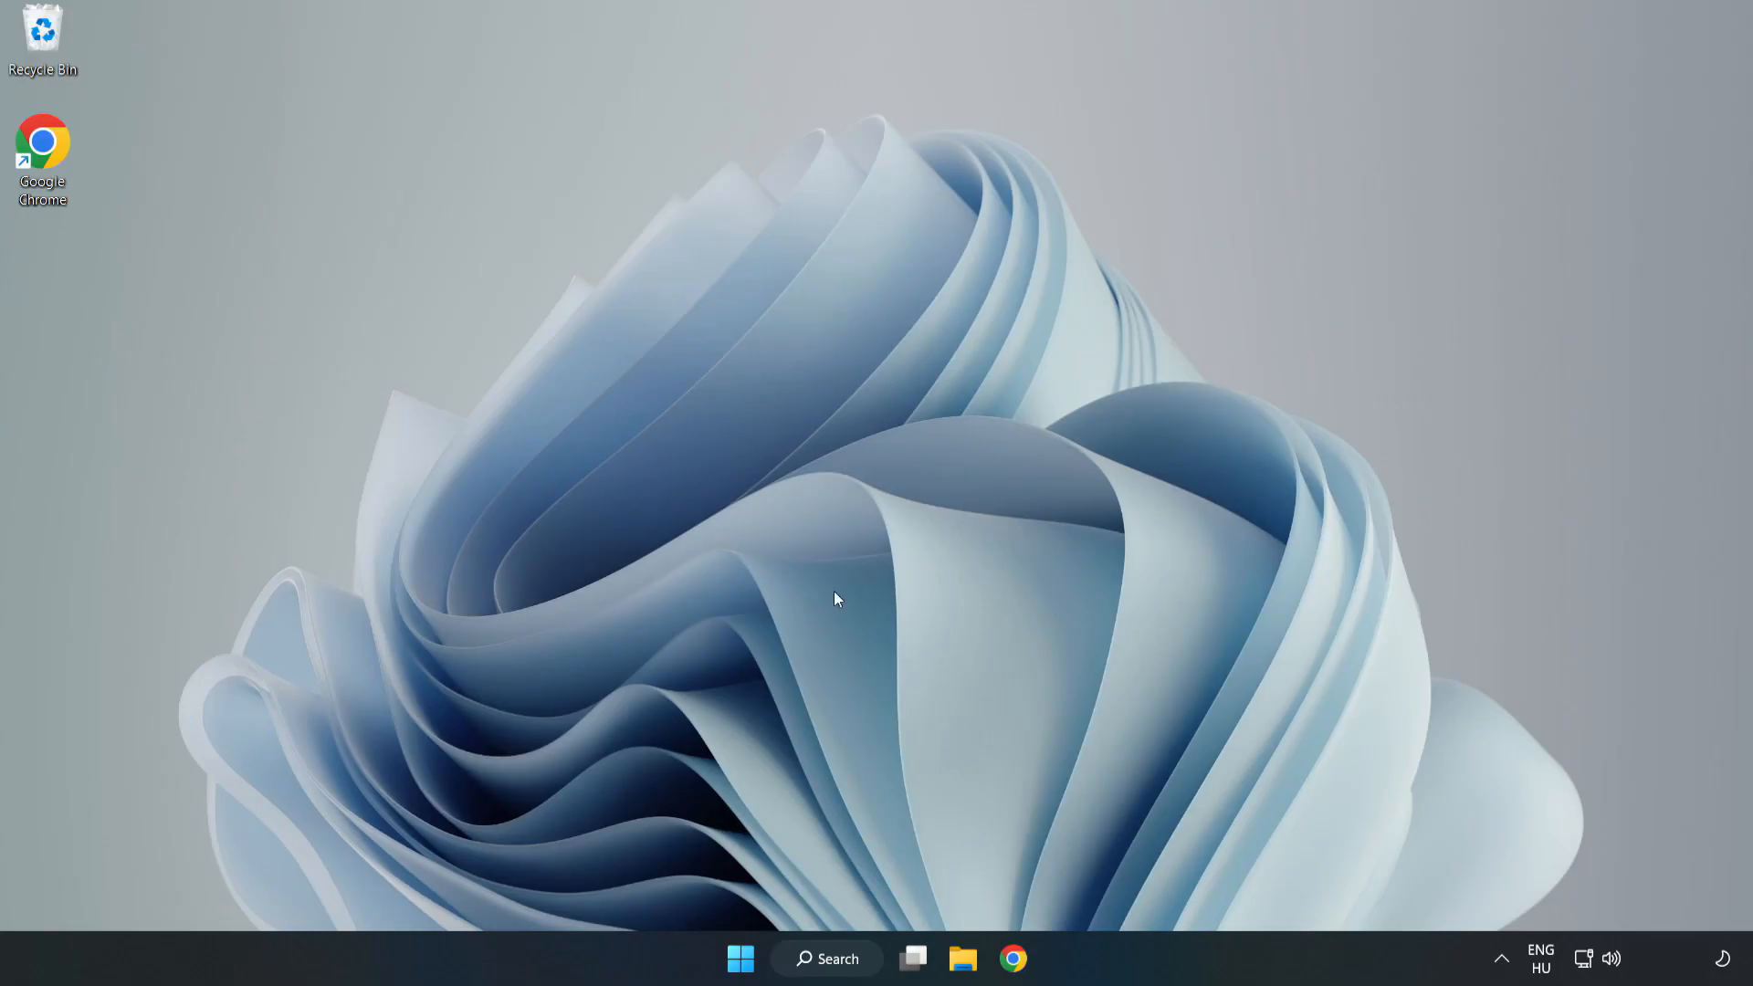
mouse_move(738, 957)
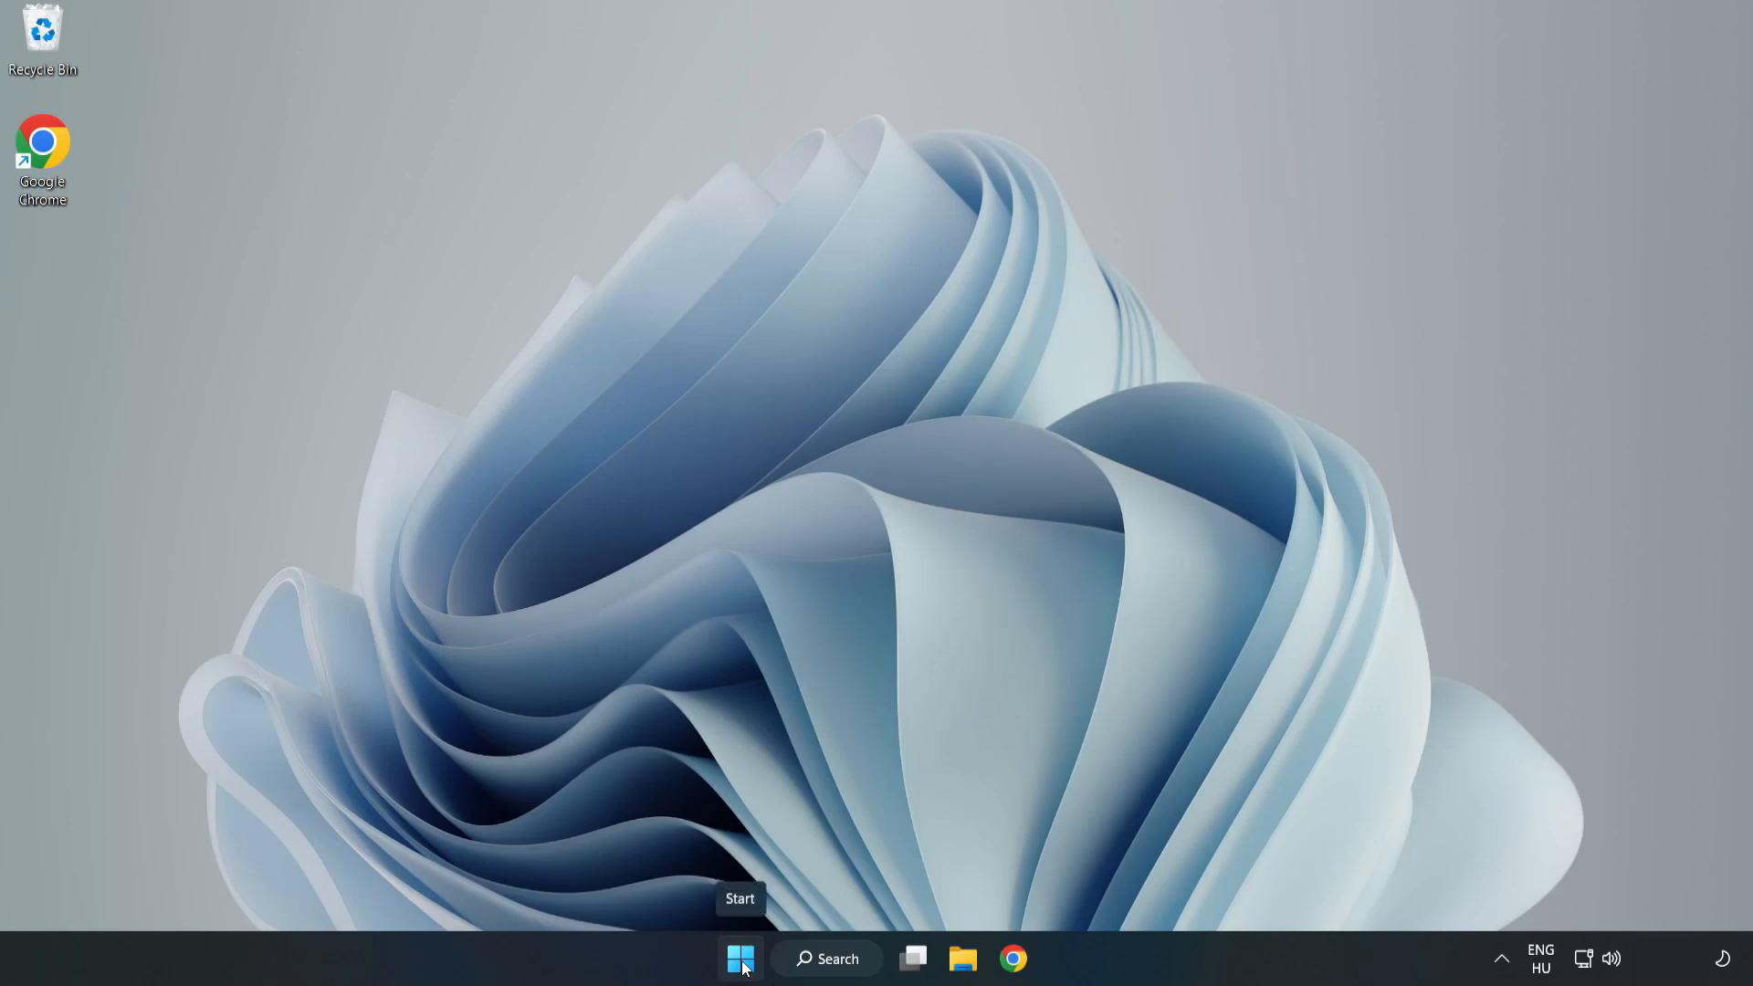
Step: Launch Task Manager from the Start button's quick link menu
right_click(736, 984)
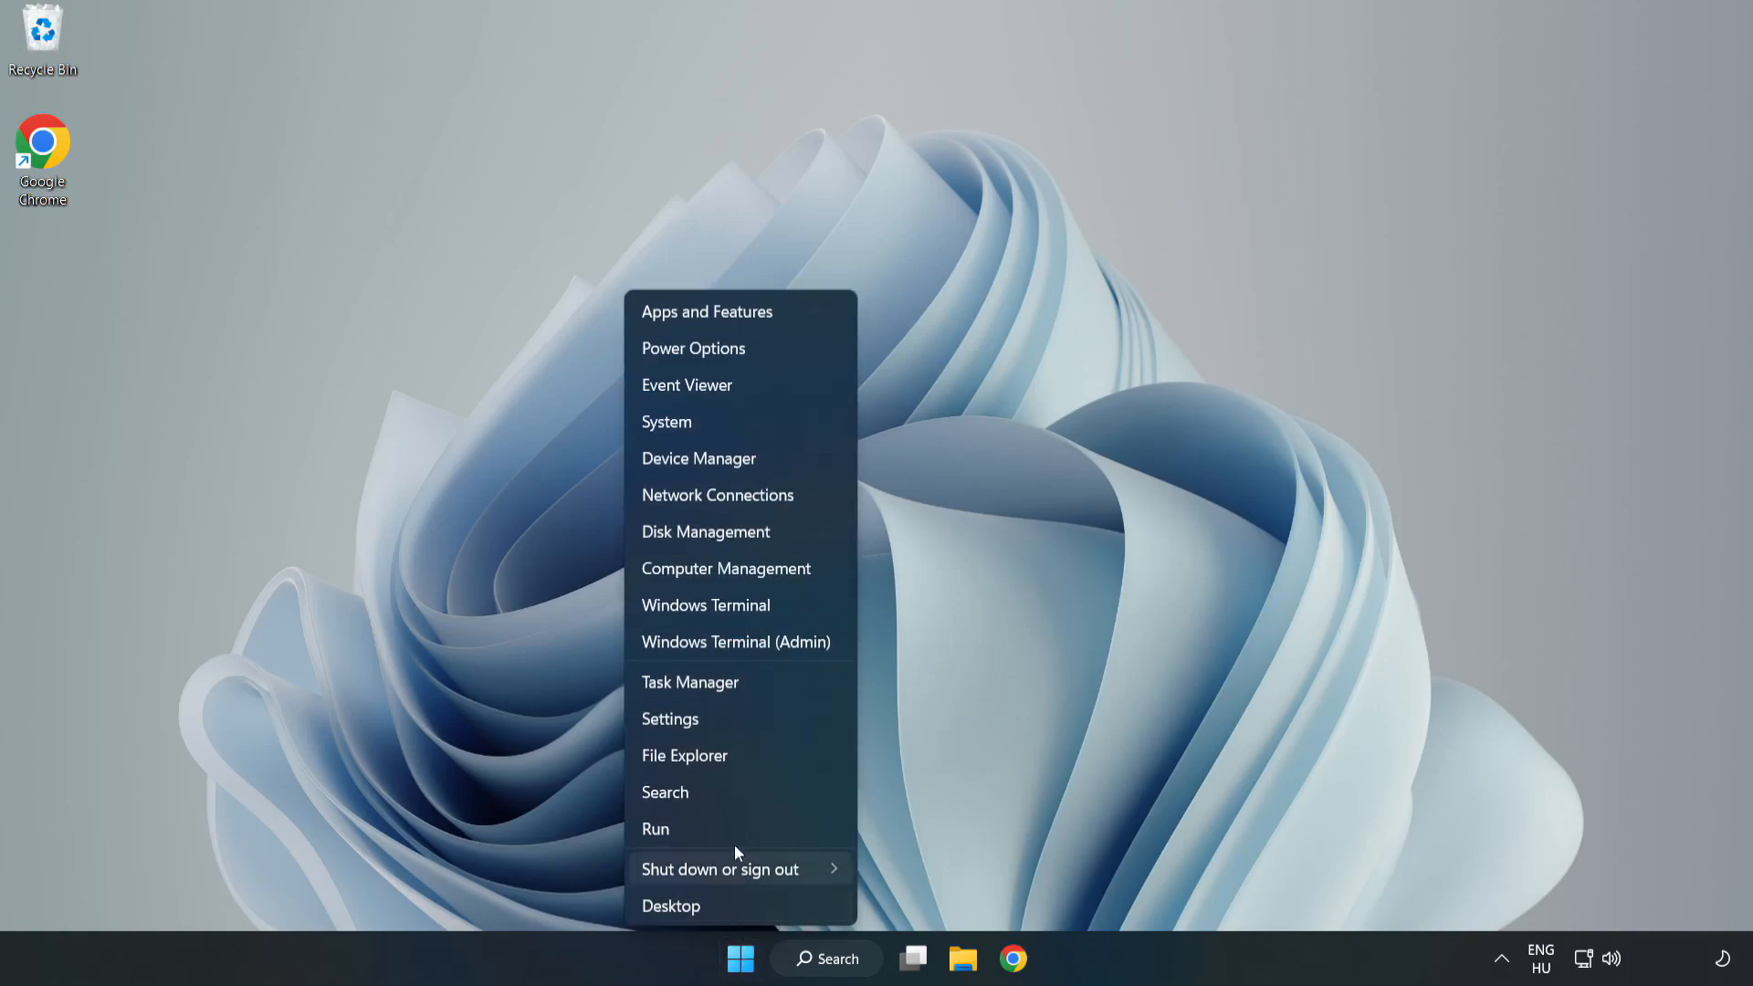
mouse_move(742, 687)
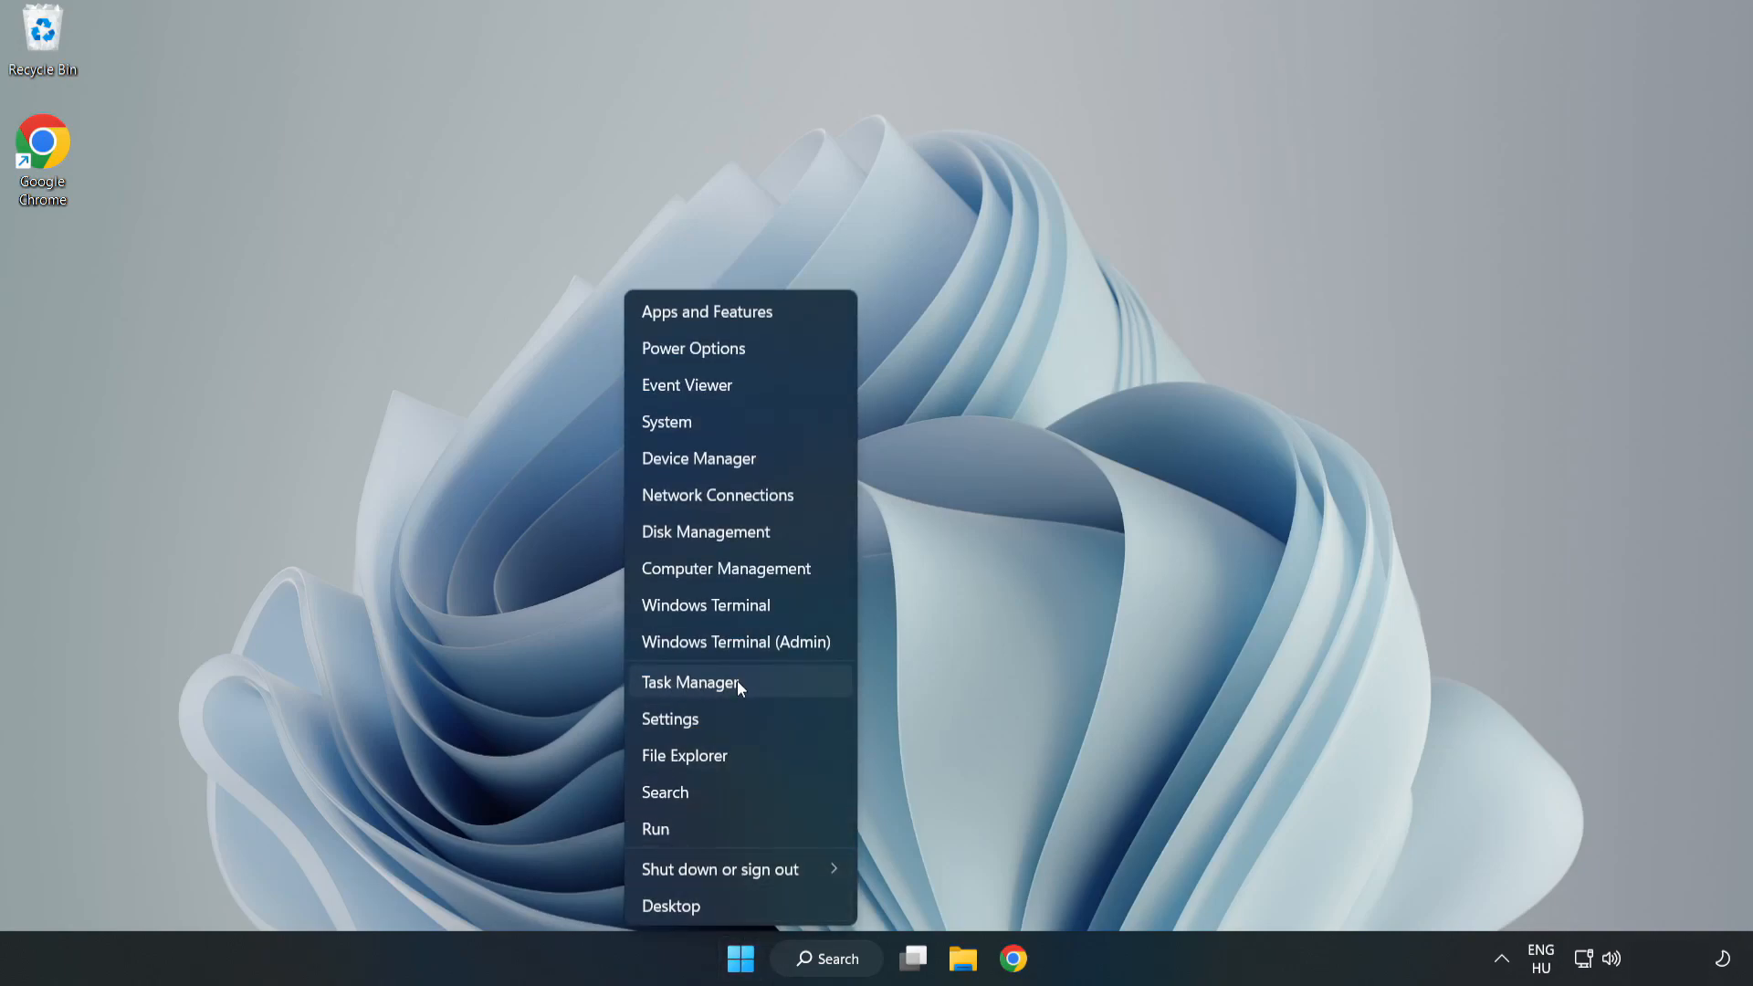
click(690, 683)
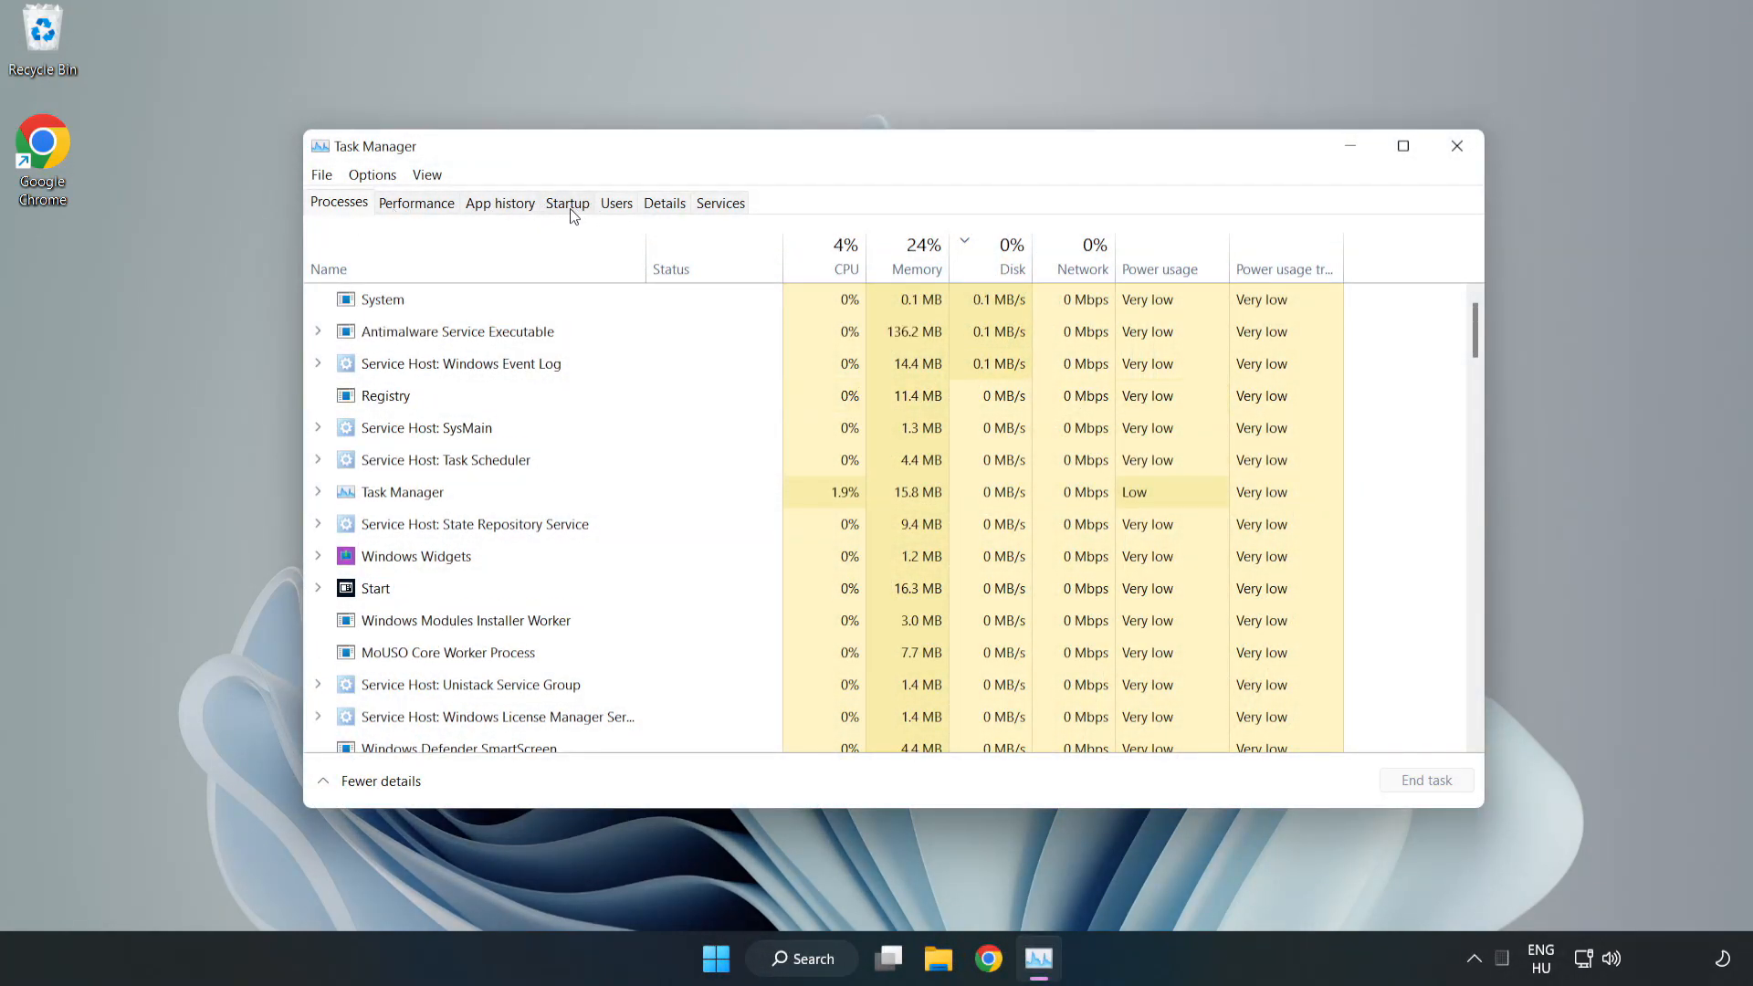
Step: Disable Cortana, Edge, Teams and Phone Link on the Startup tab, close Task Manager, and switch to Chrome
click(566, 203)
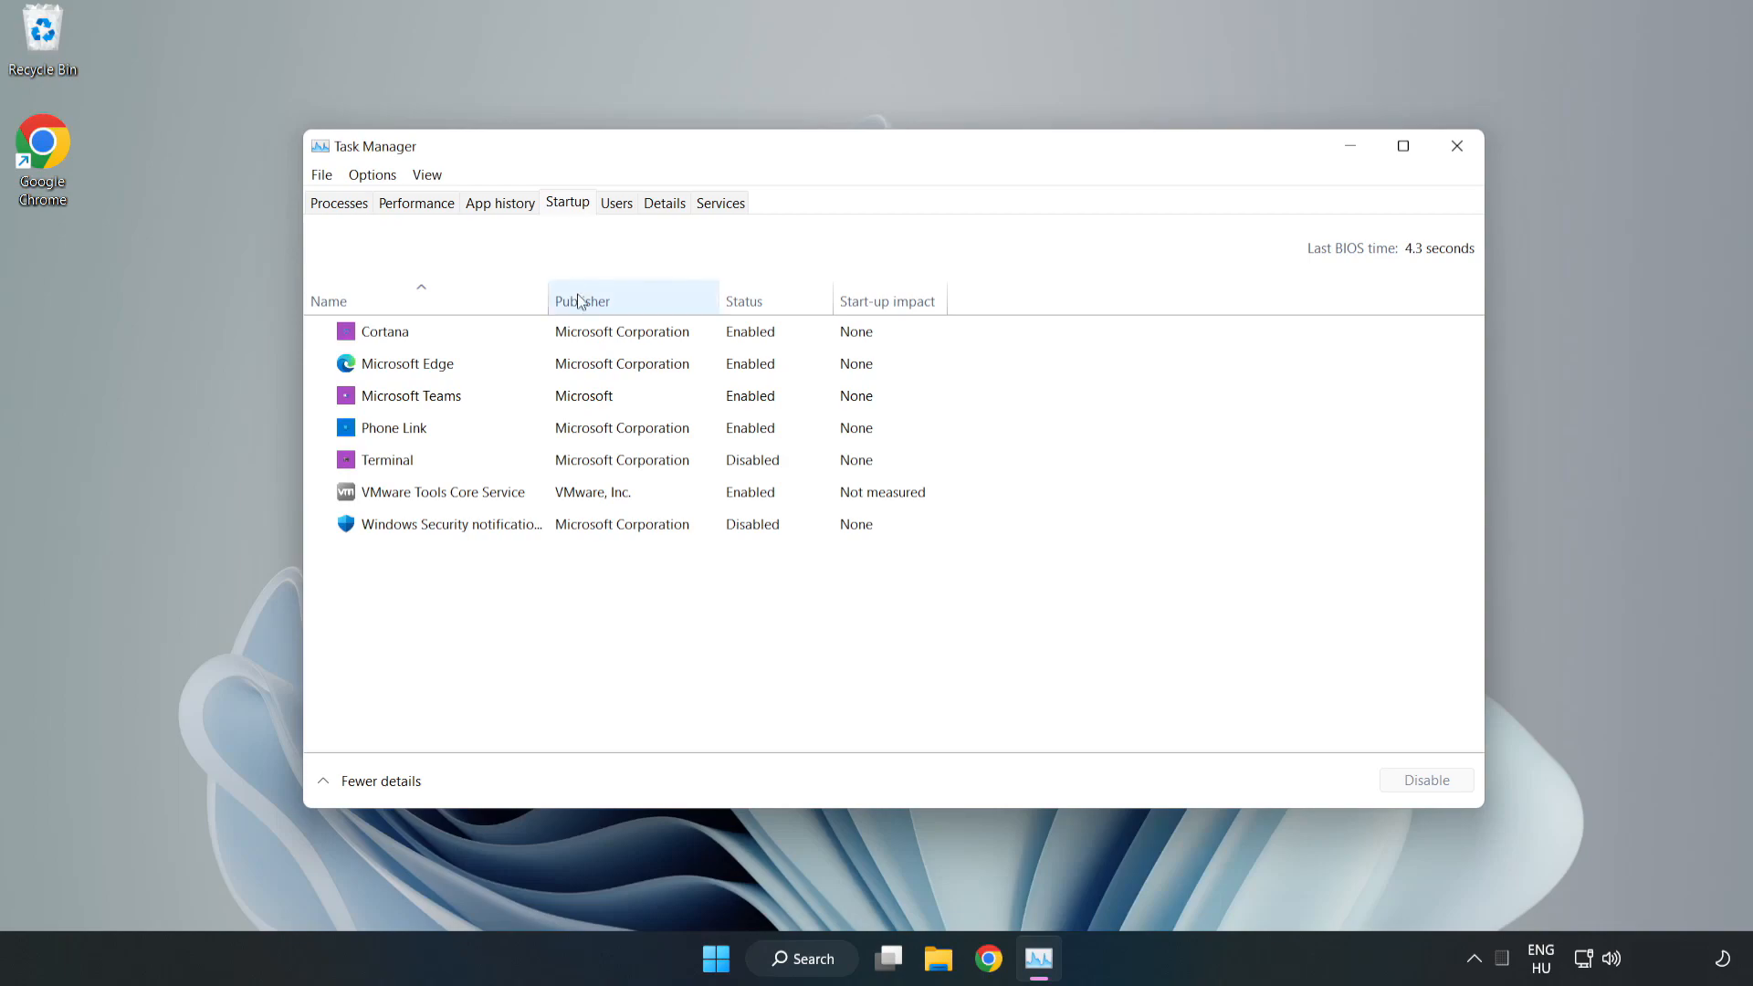
click(451, 524)
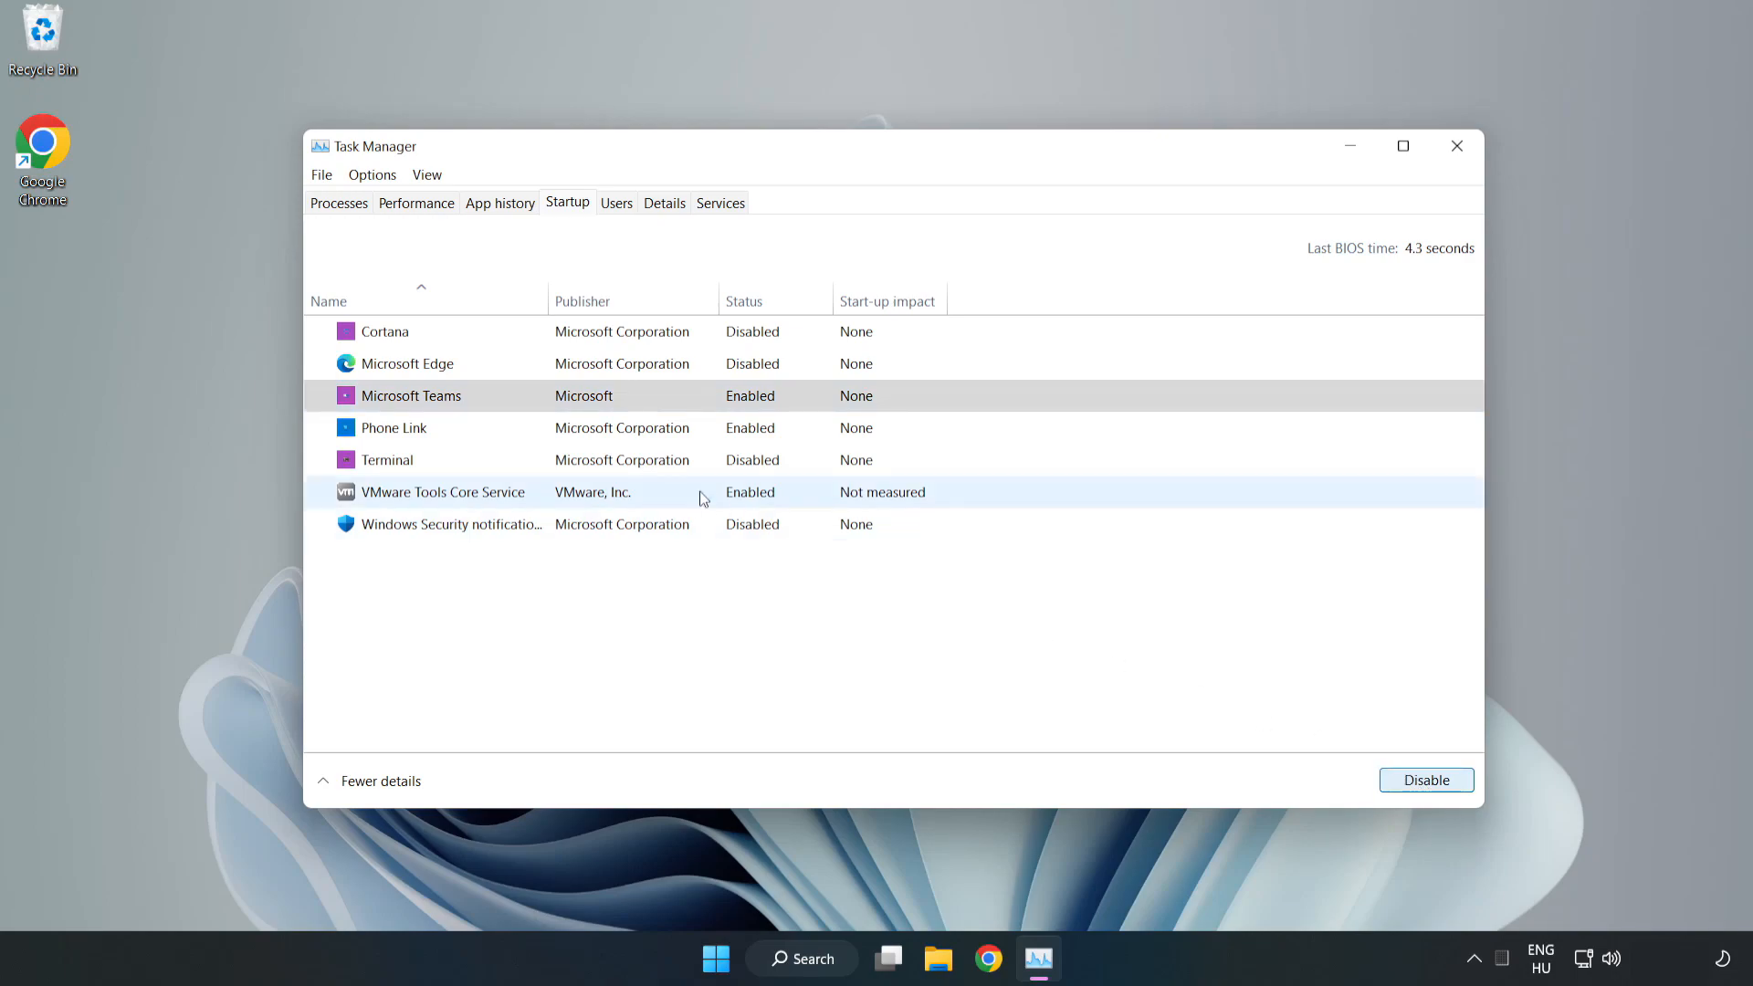
click(1429, 780)
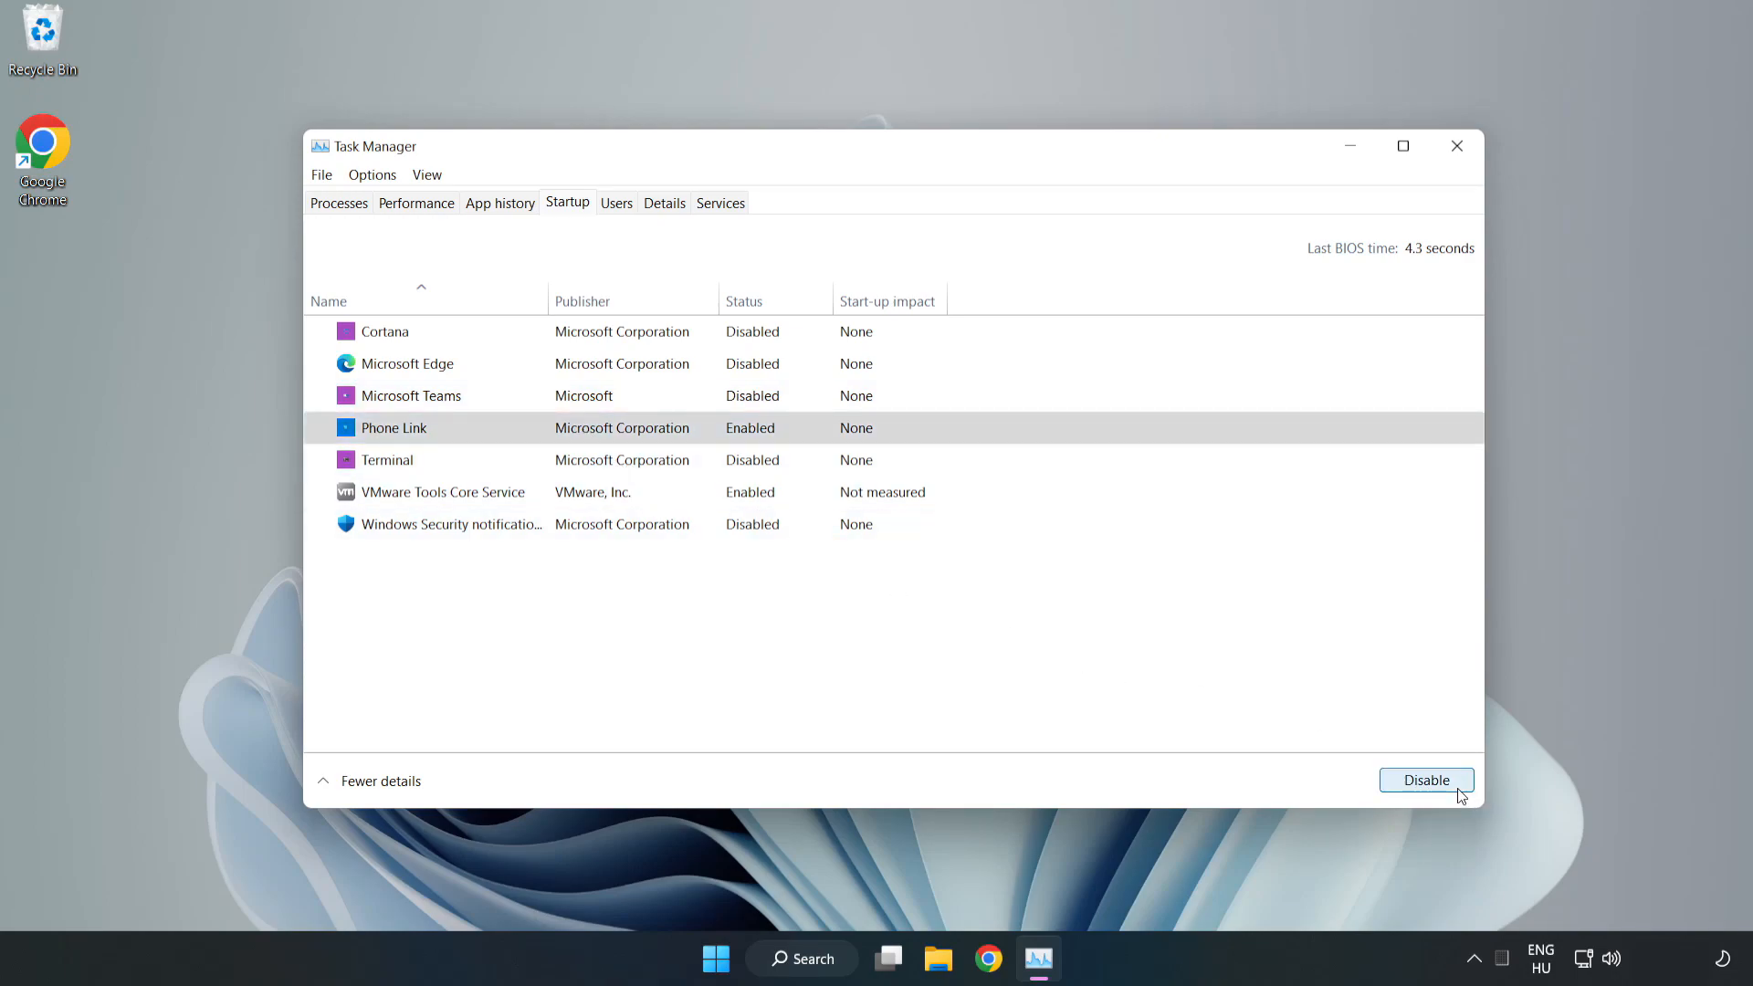
click(1427, 780)
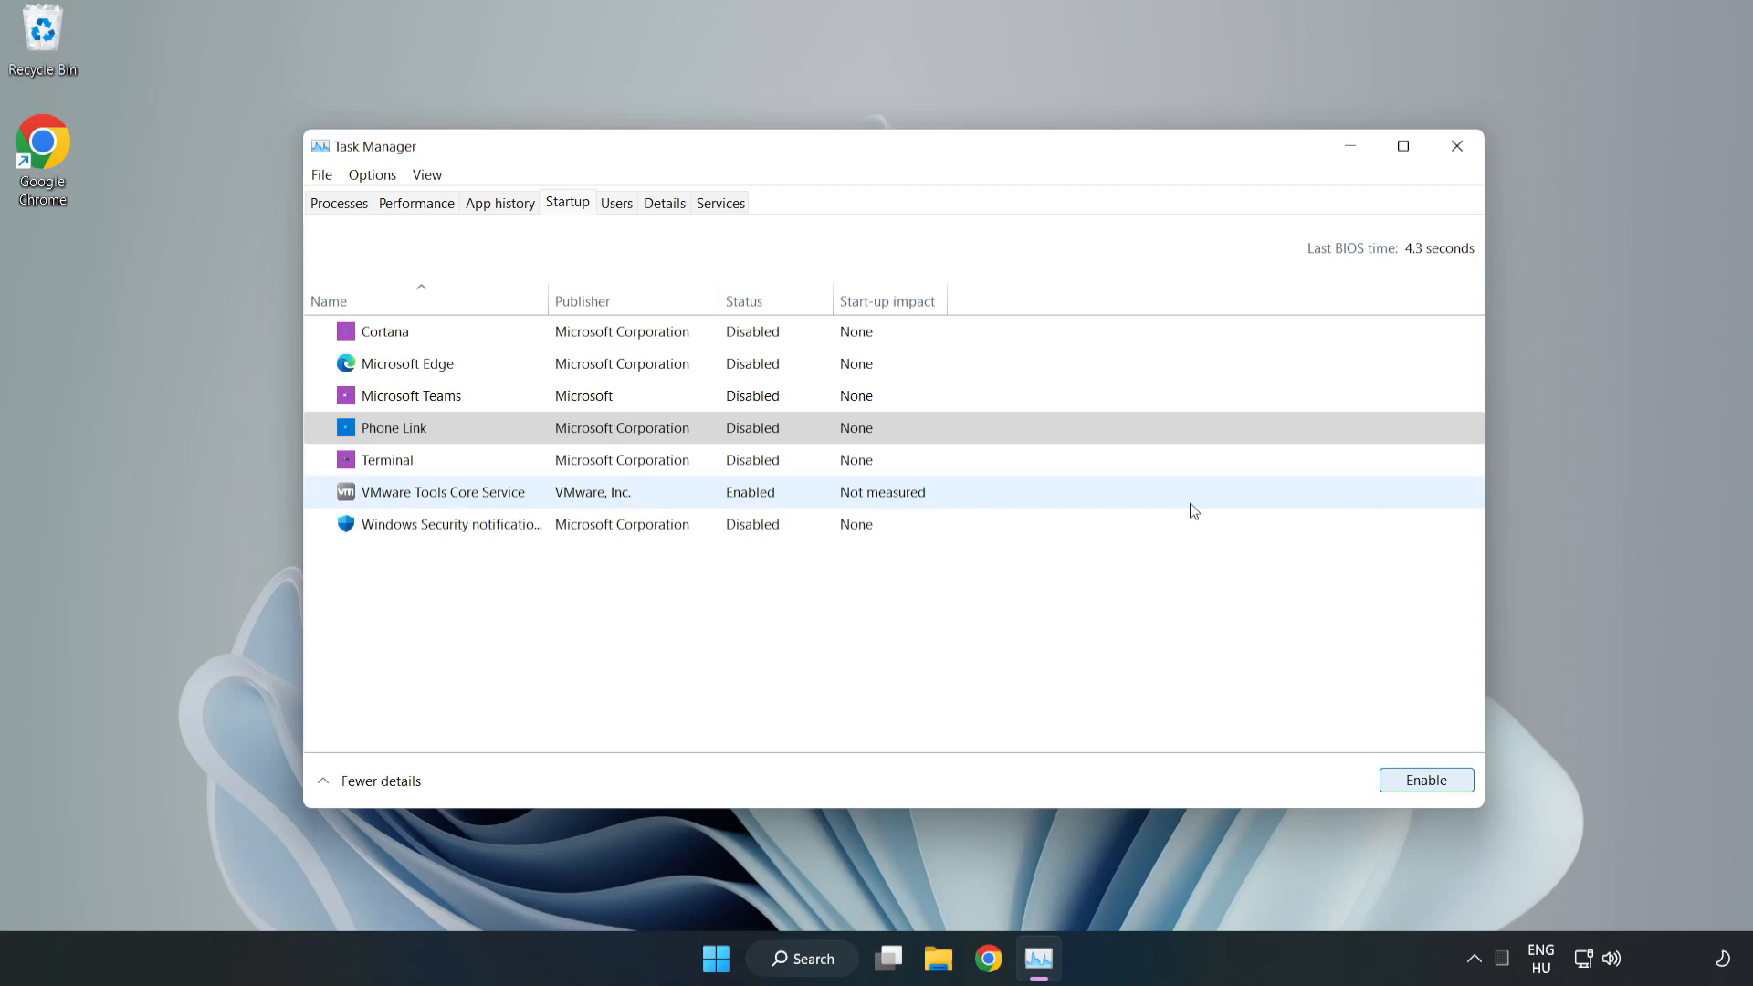
mouse_move(1457, 146)
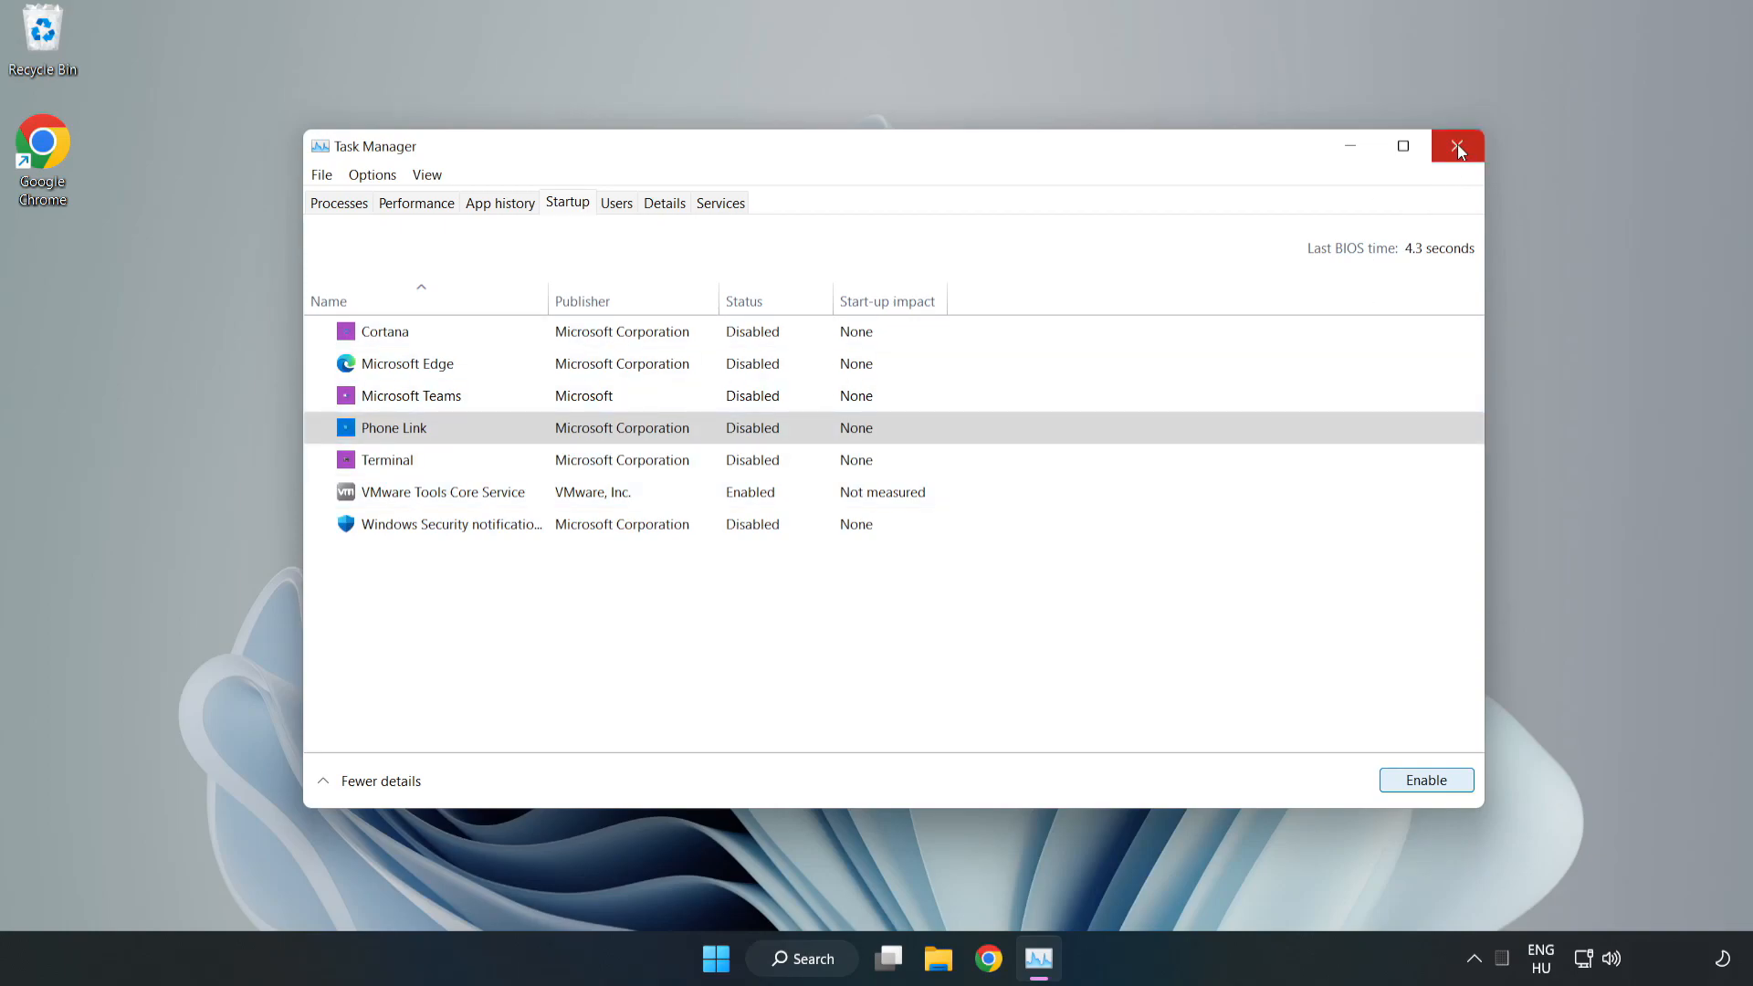
click(1458, 146)
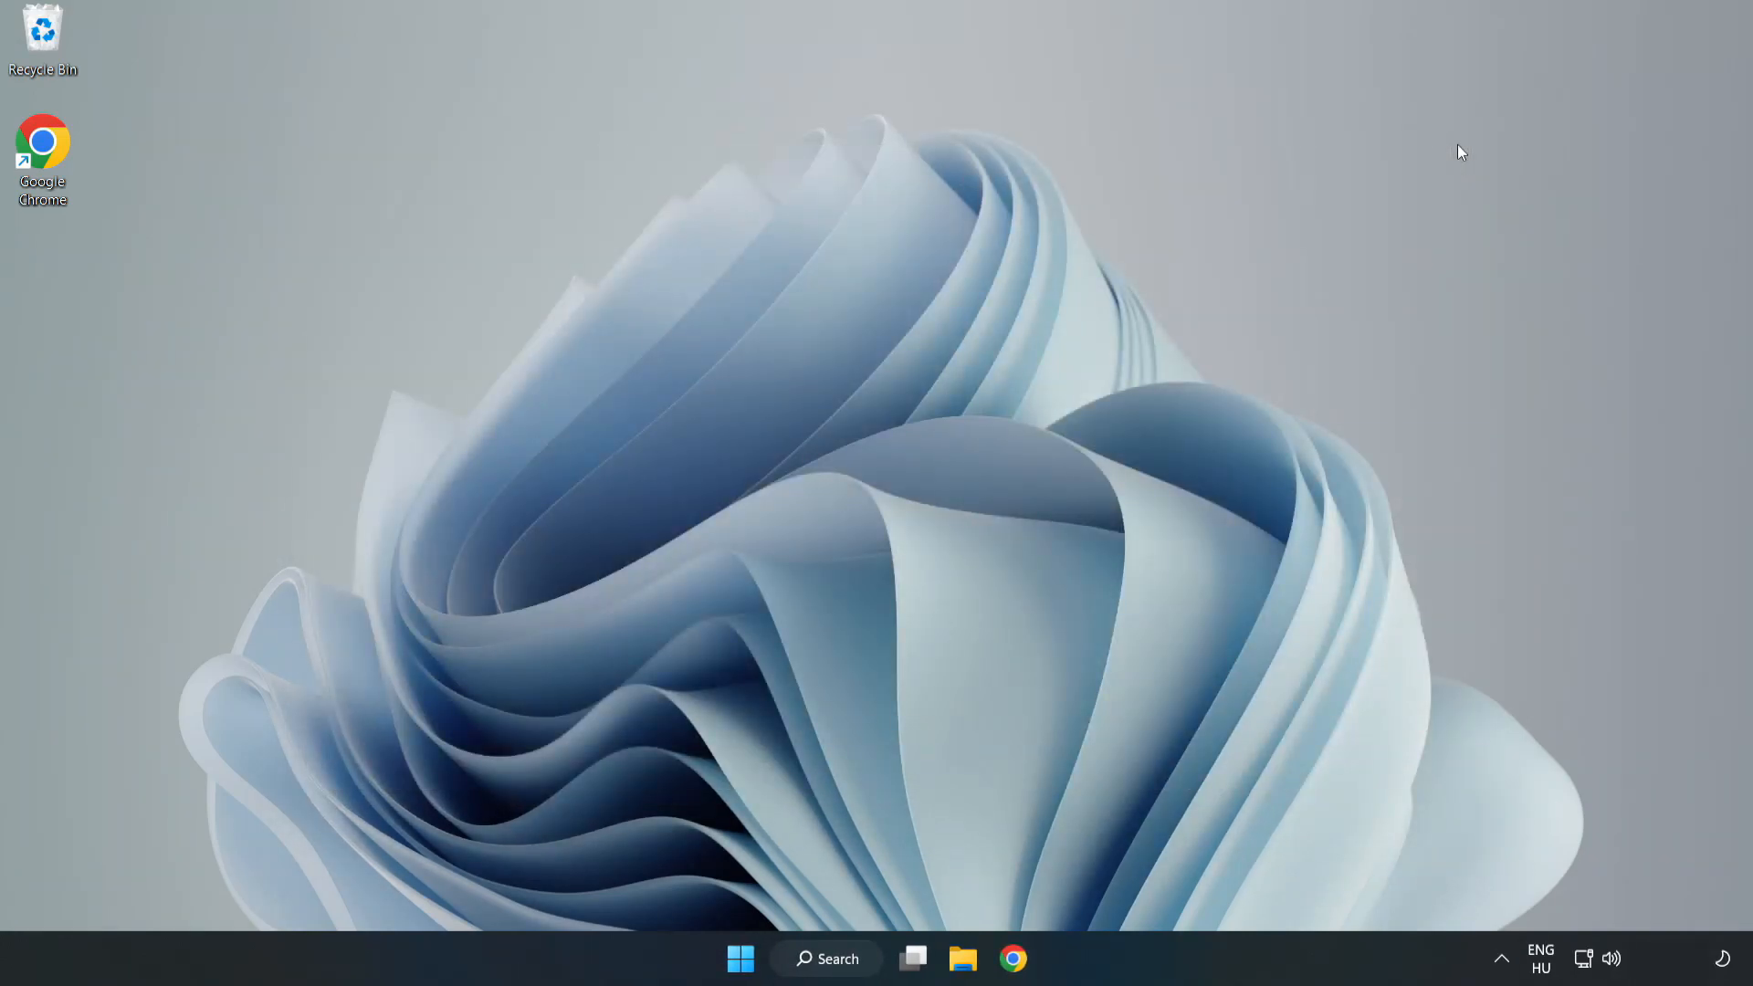
mouse_move(1008, 712)
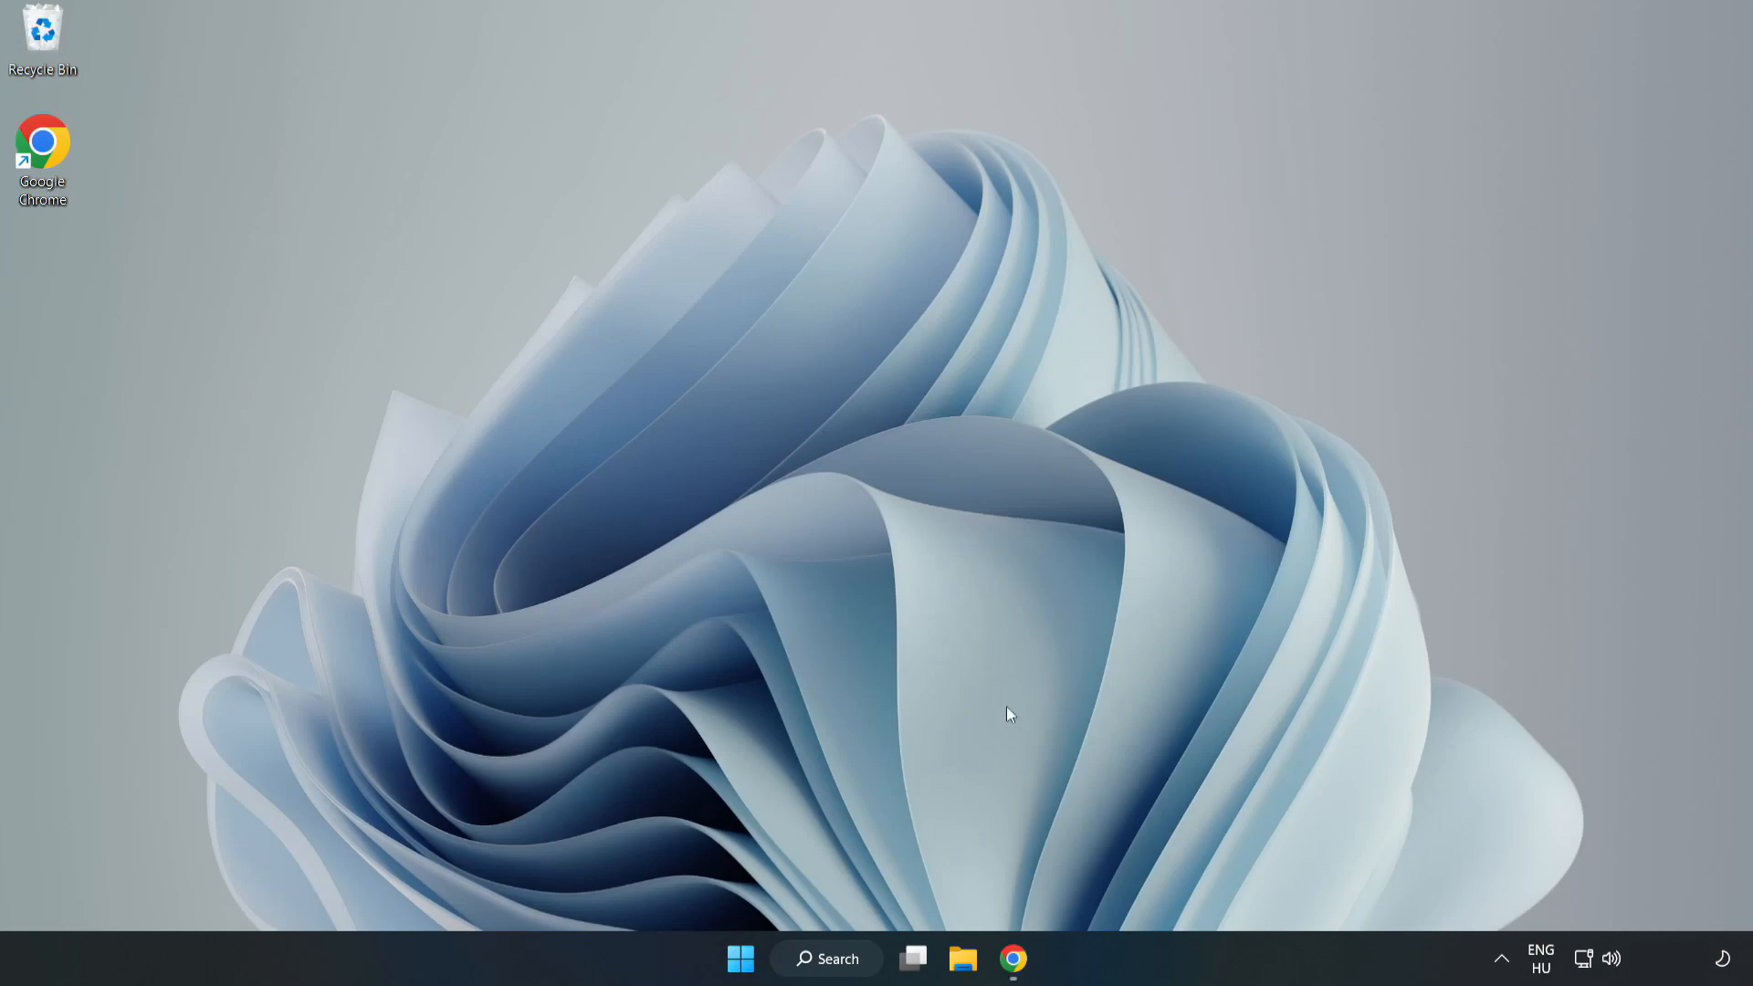
click(1011, 959)
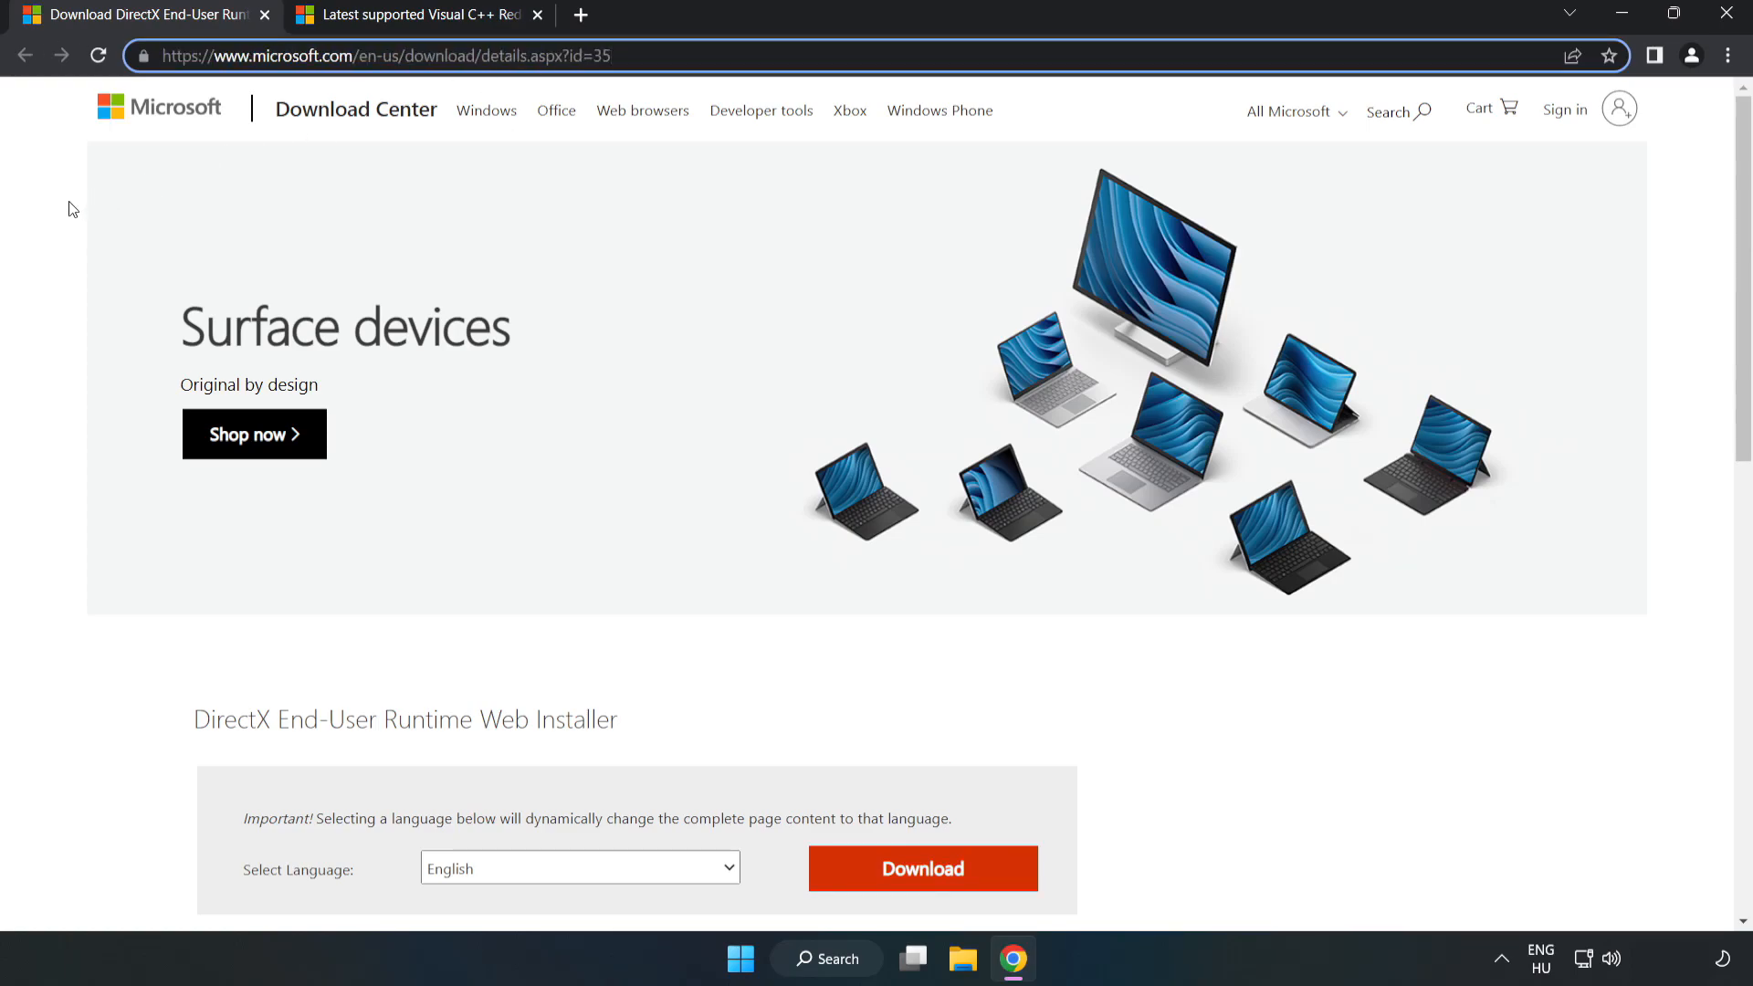
Step: Download dxwebsetup.exe from the DirectX page and launch it from Chrome's download bar
scroll(down, 3)
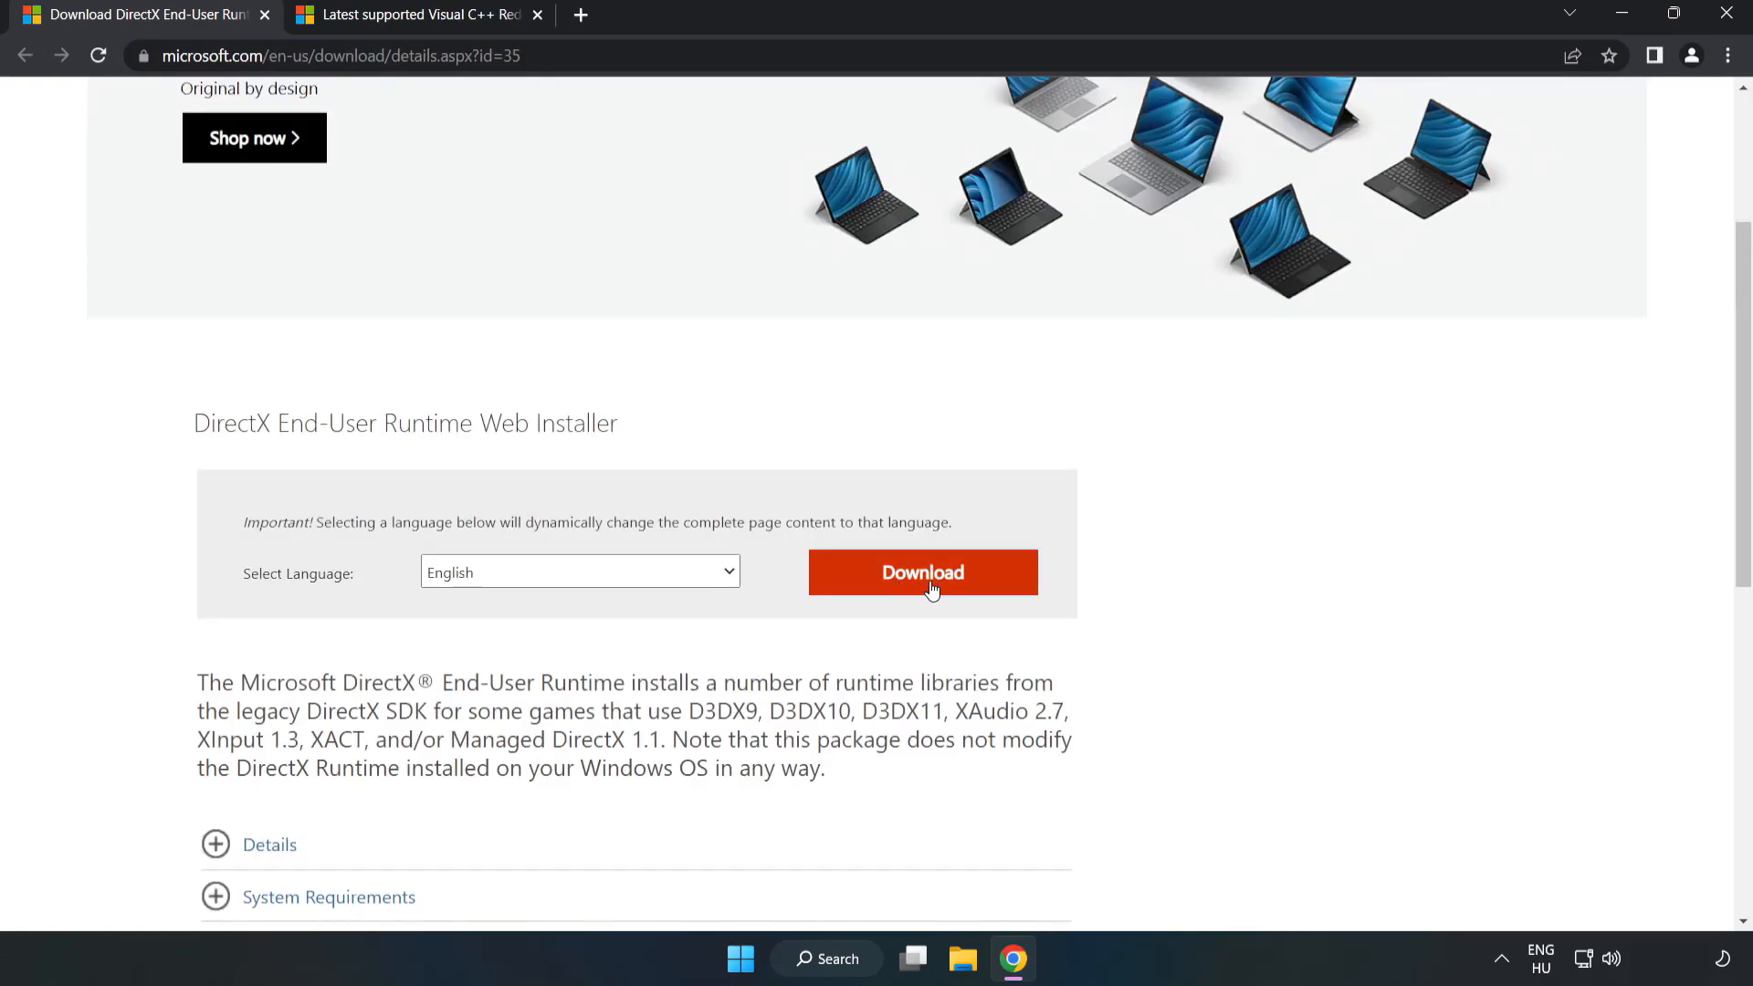
click(922, 572)
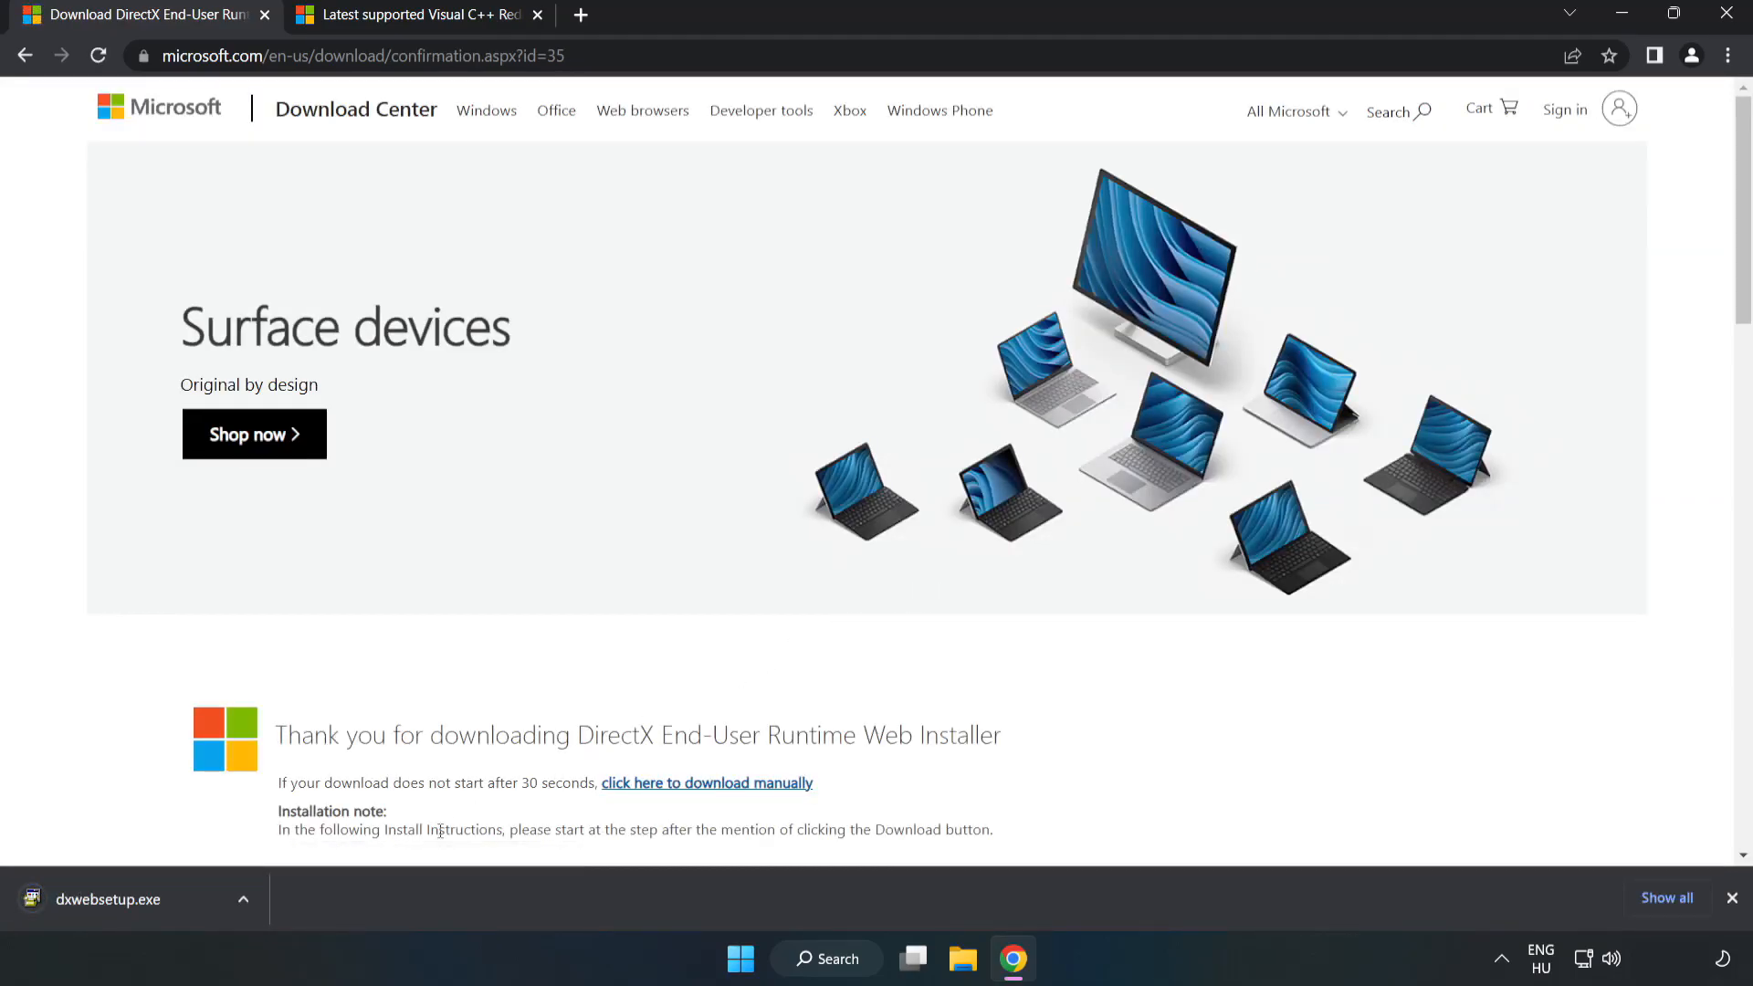
click(108, 899)
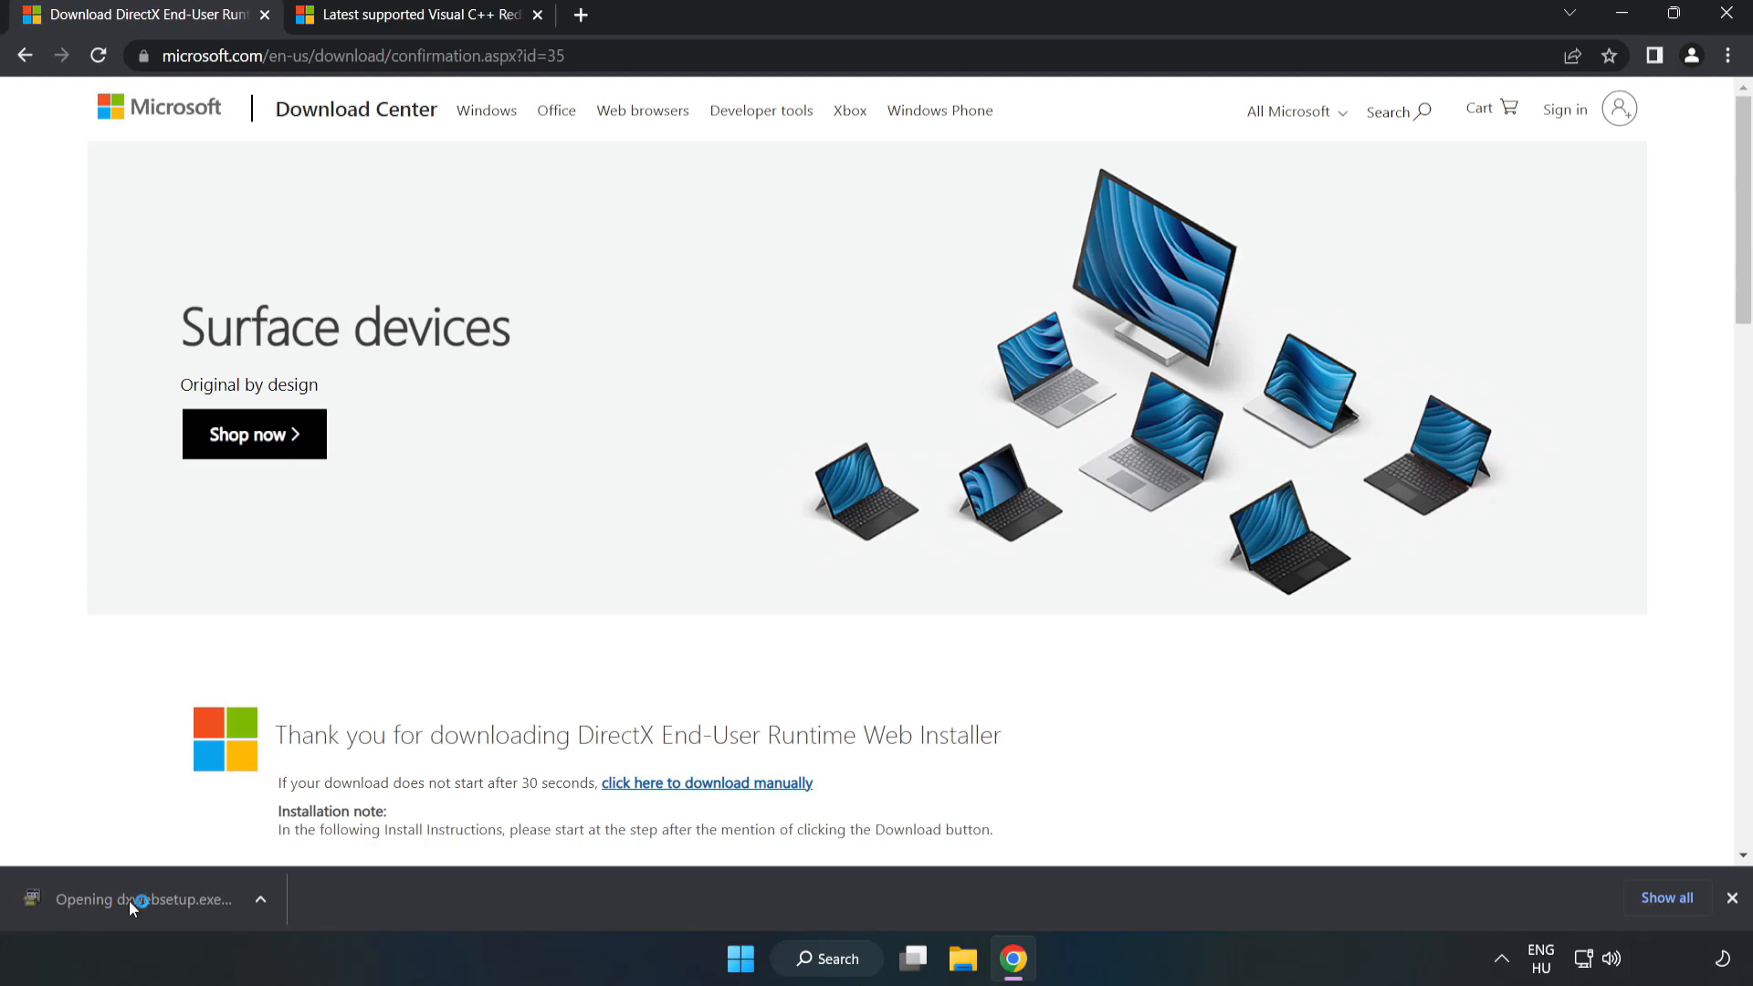
click(137, 898)
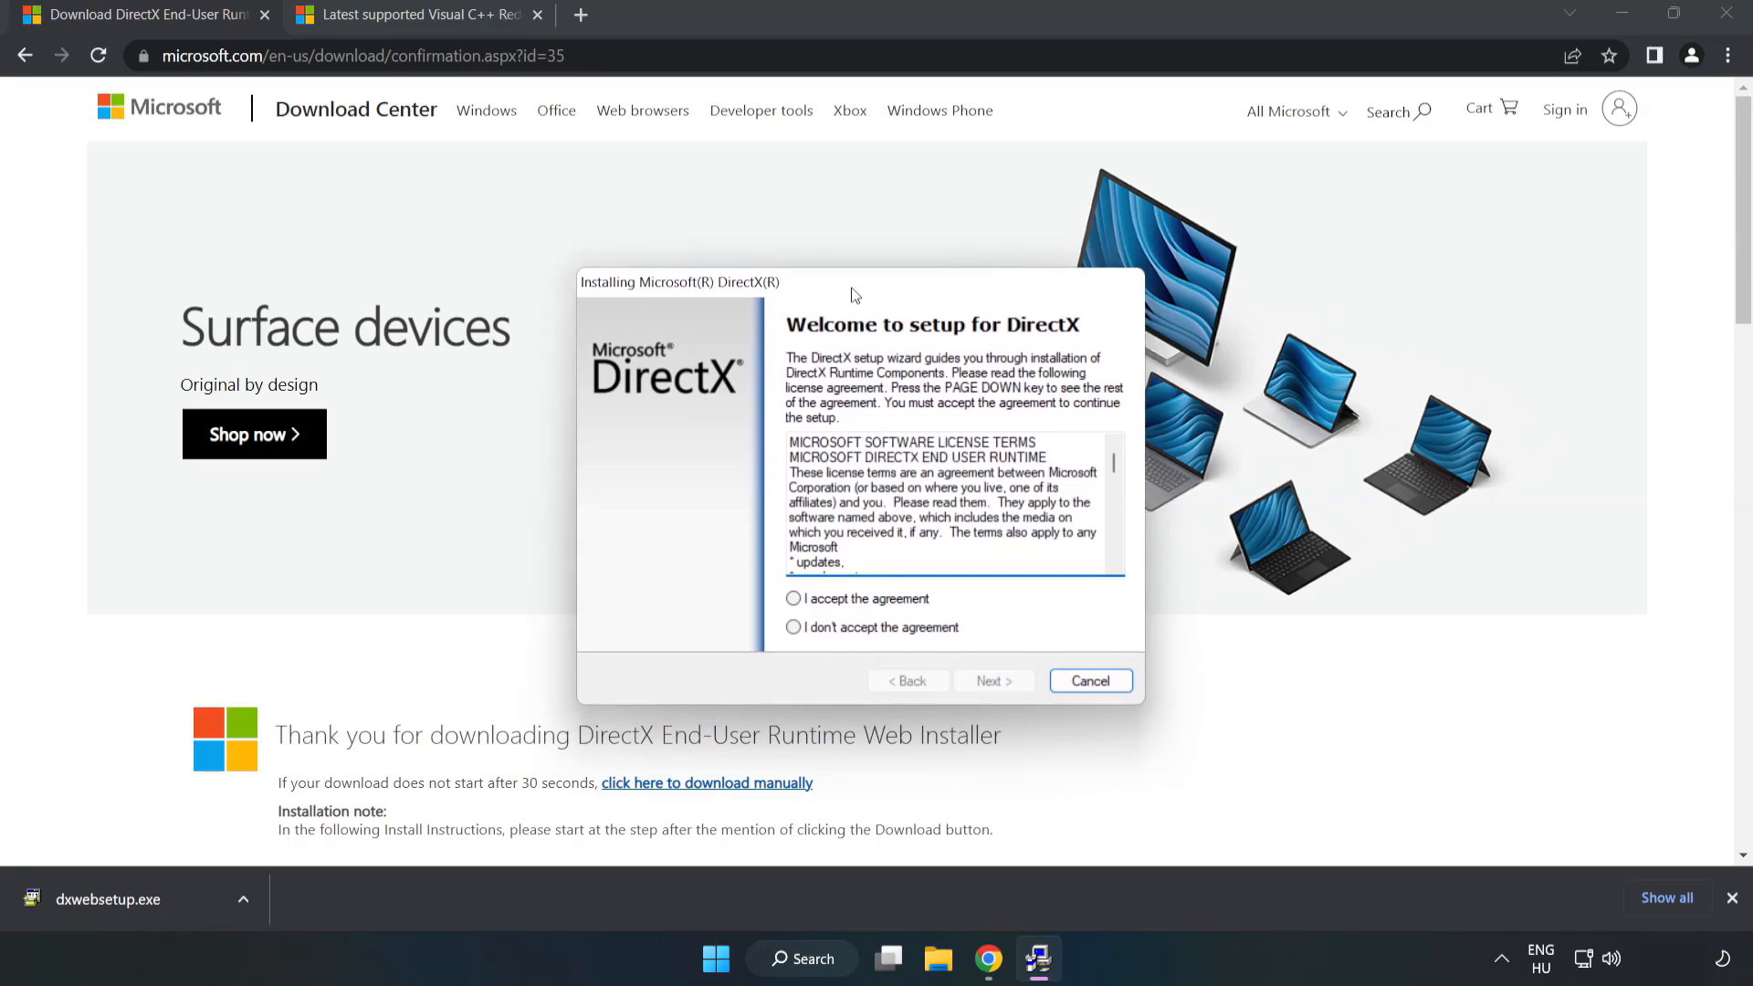
Step: Accept the DirectX licence, decline the Bing Bar, finish setup and close the download page
scroll(down, 3)
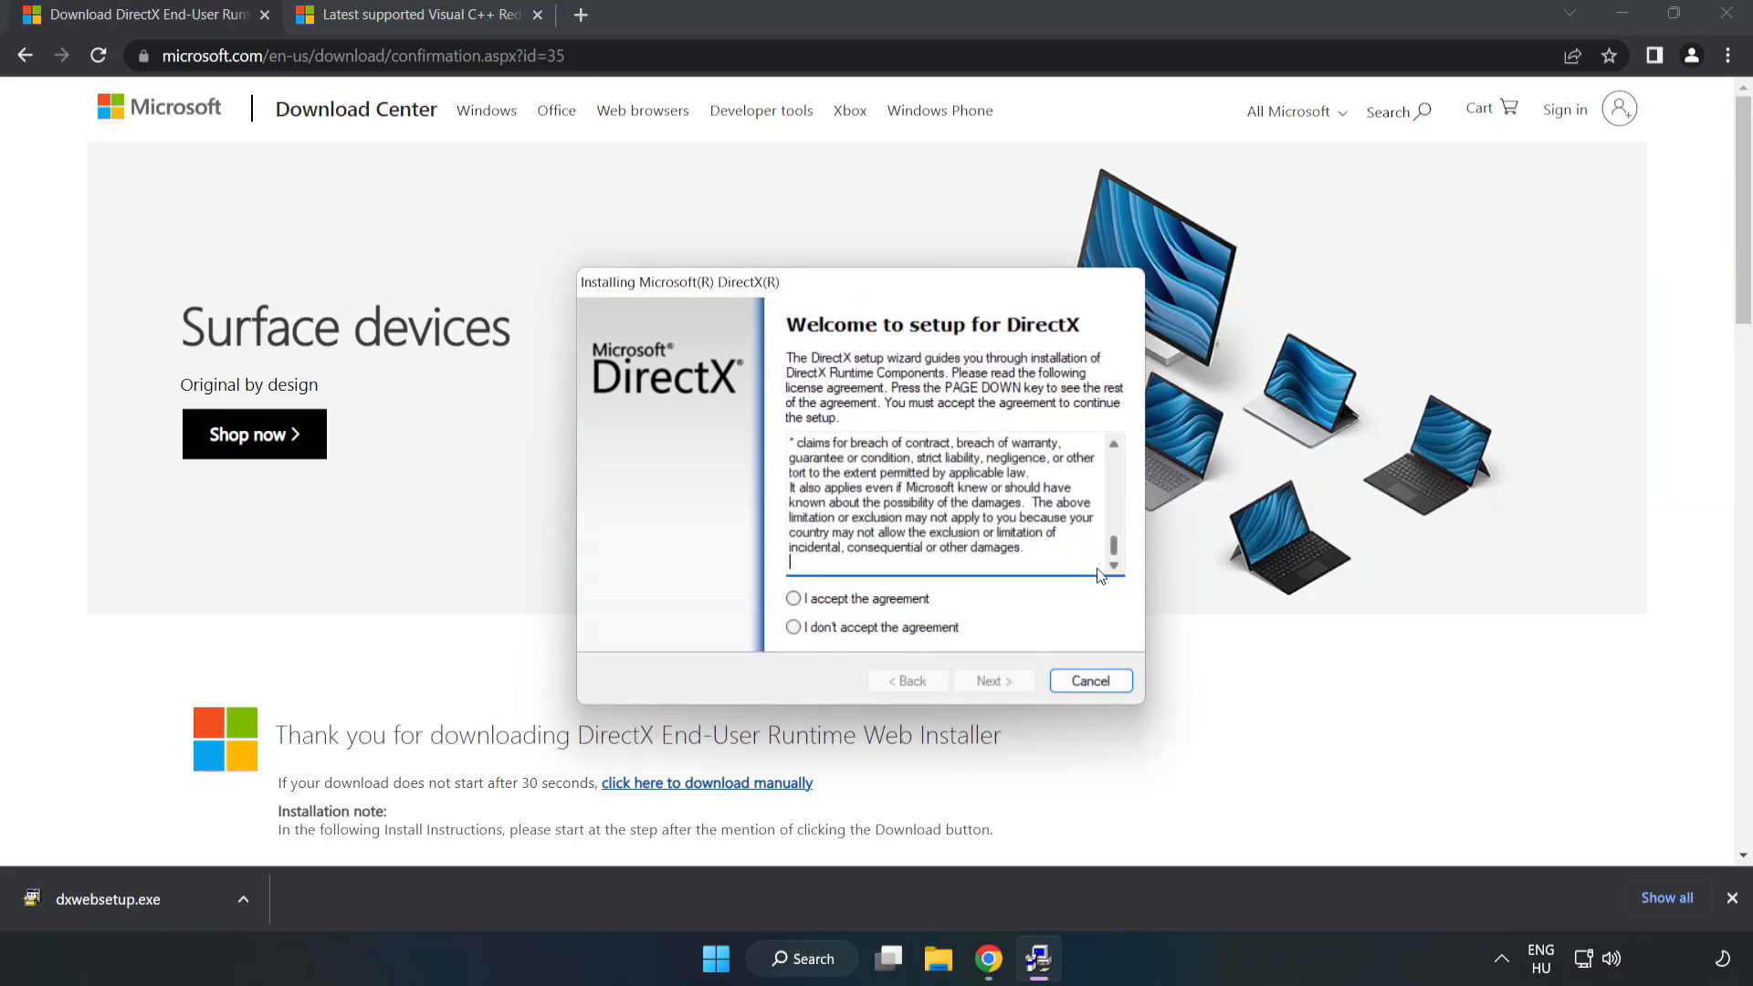
click(792, 599)
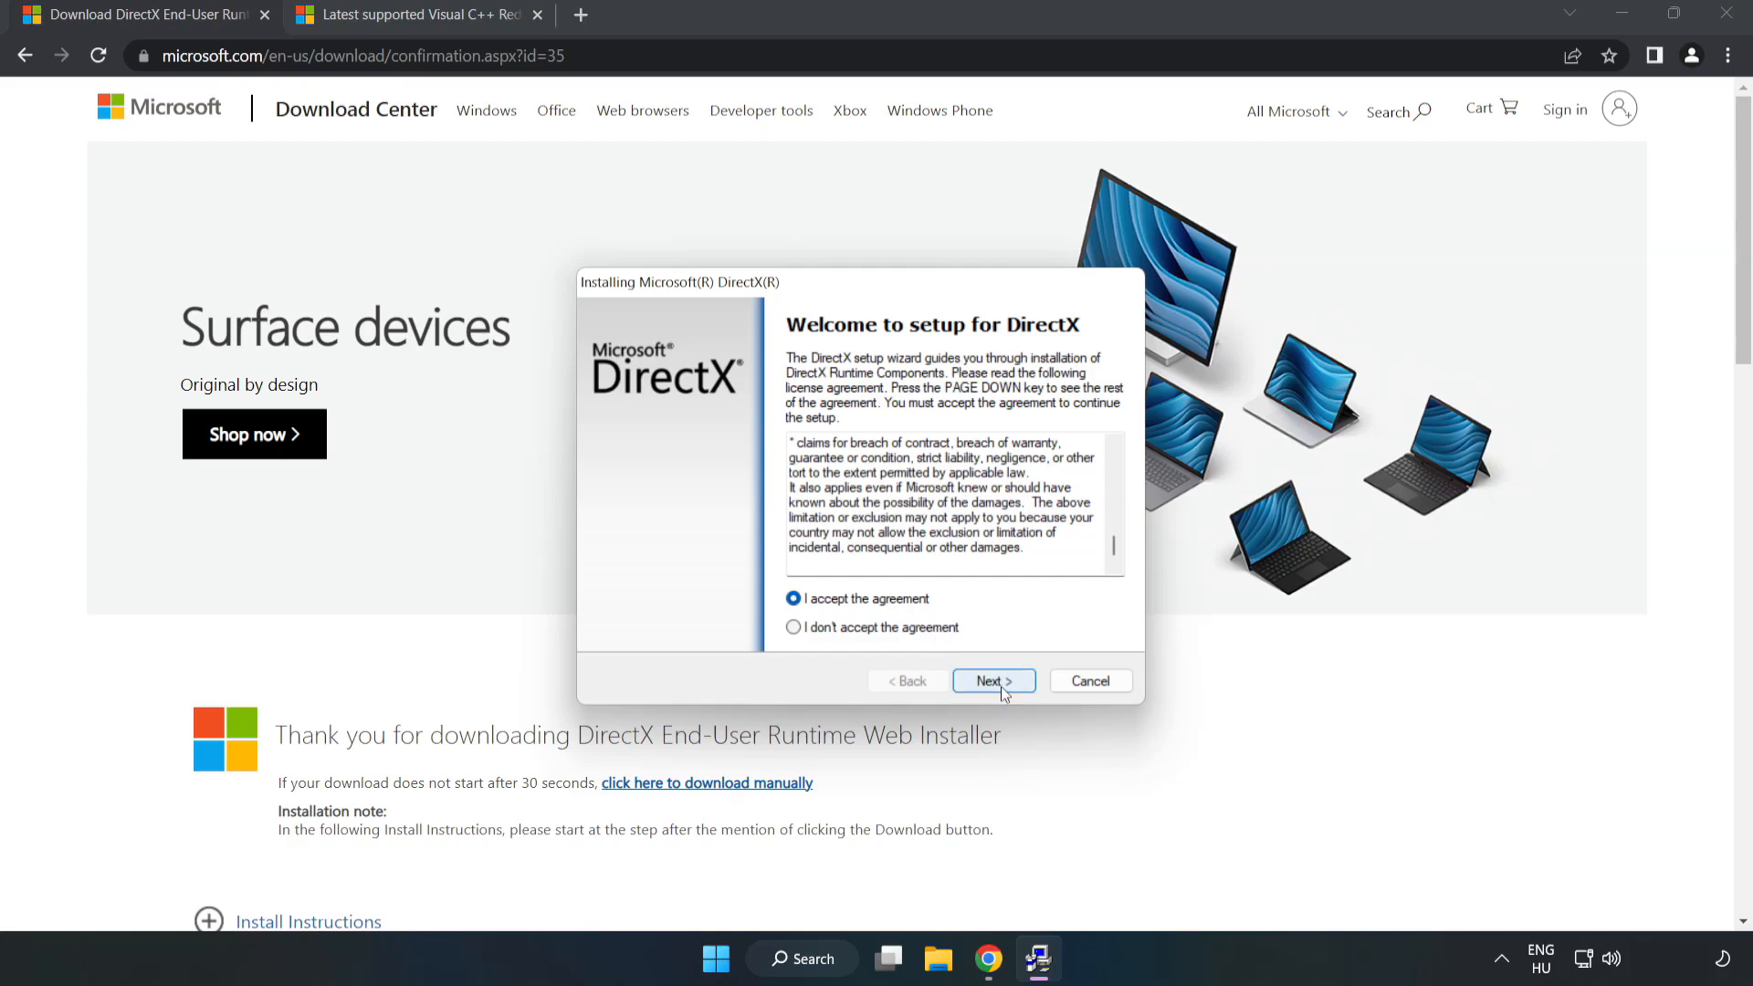
click(993, 679)
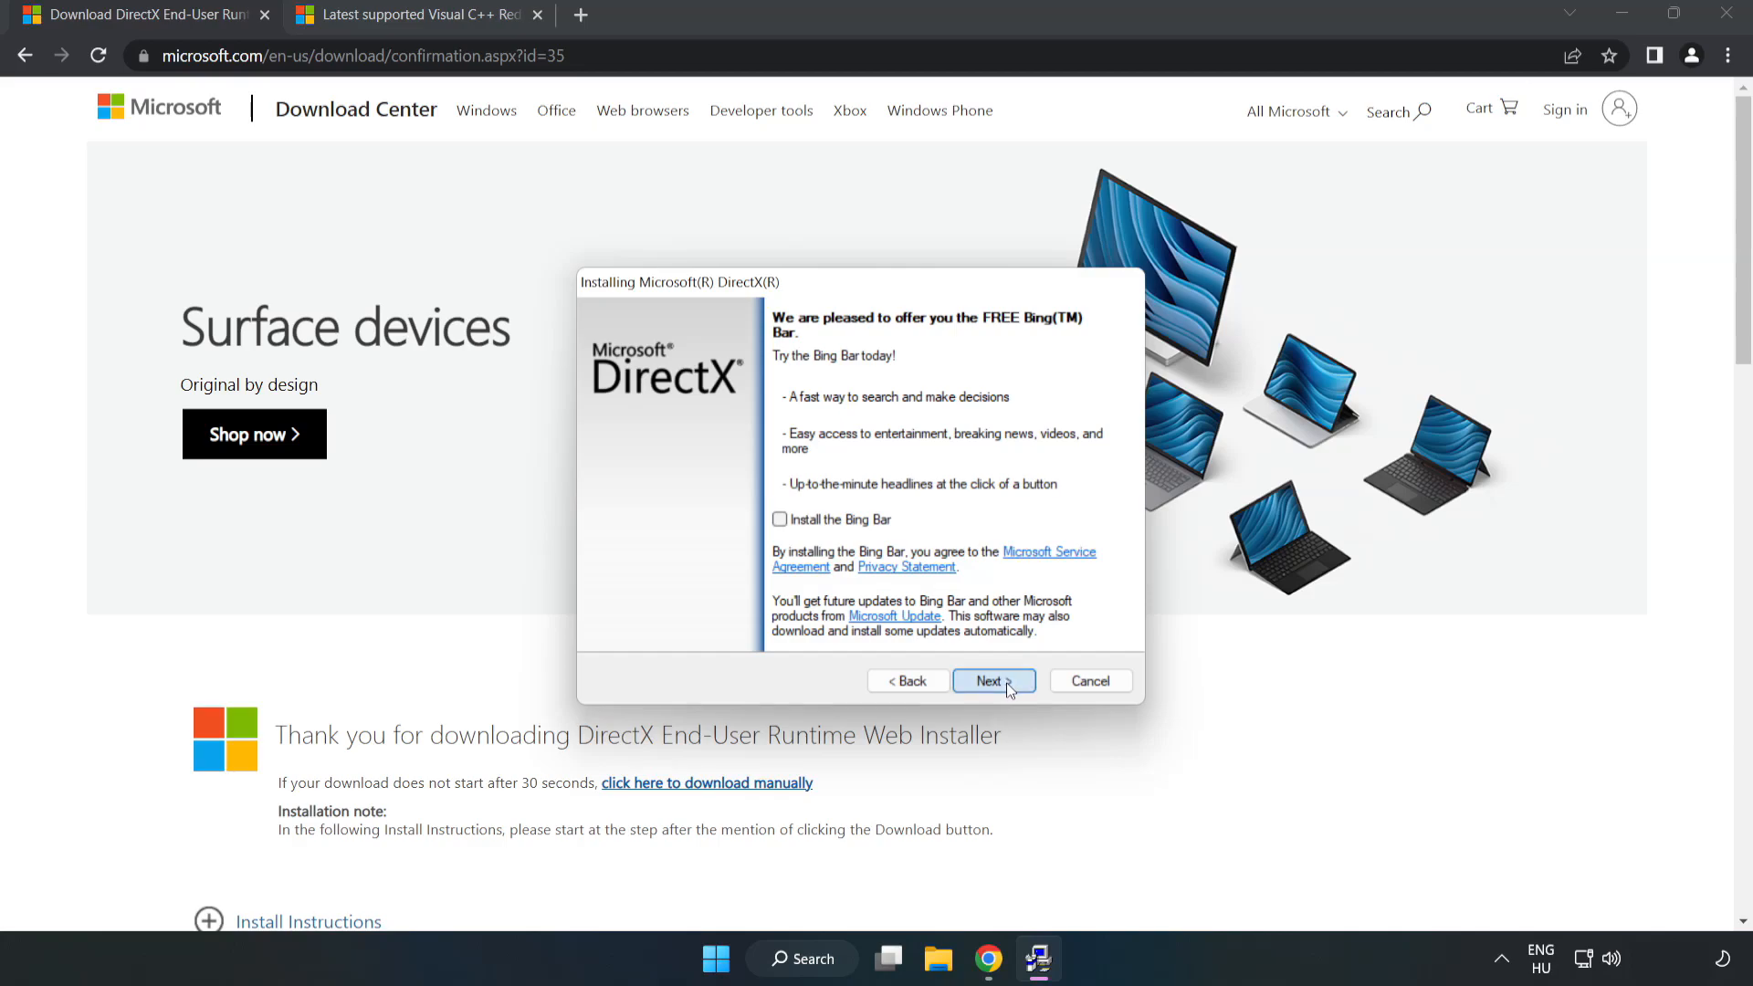
click(995, 680)
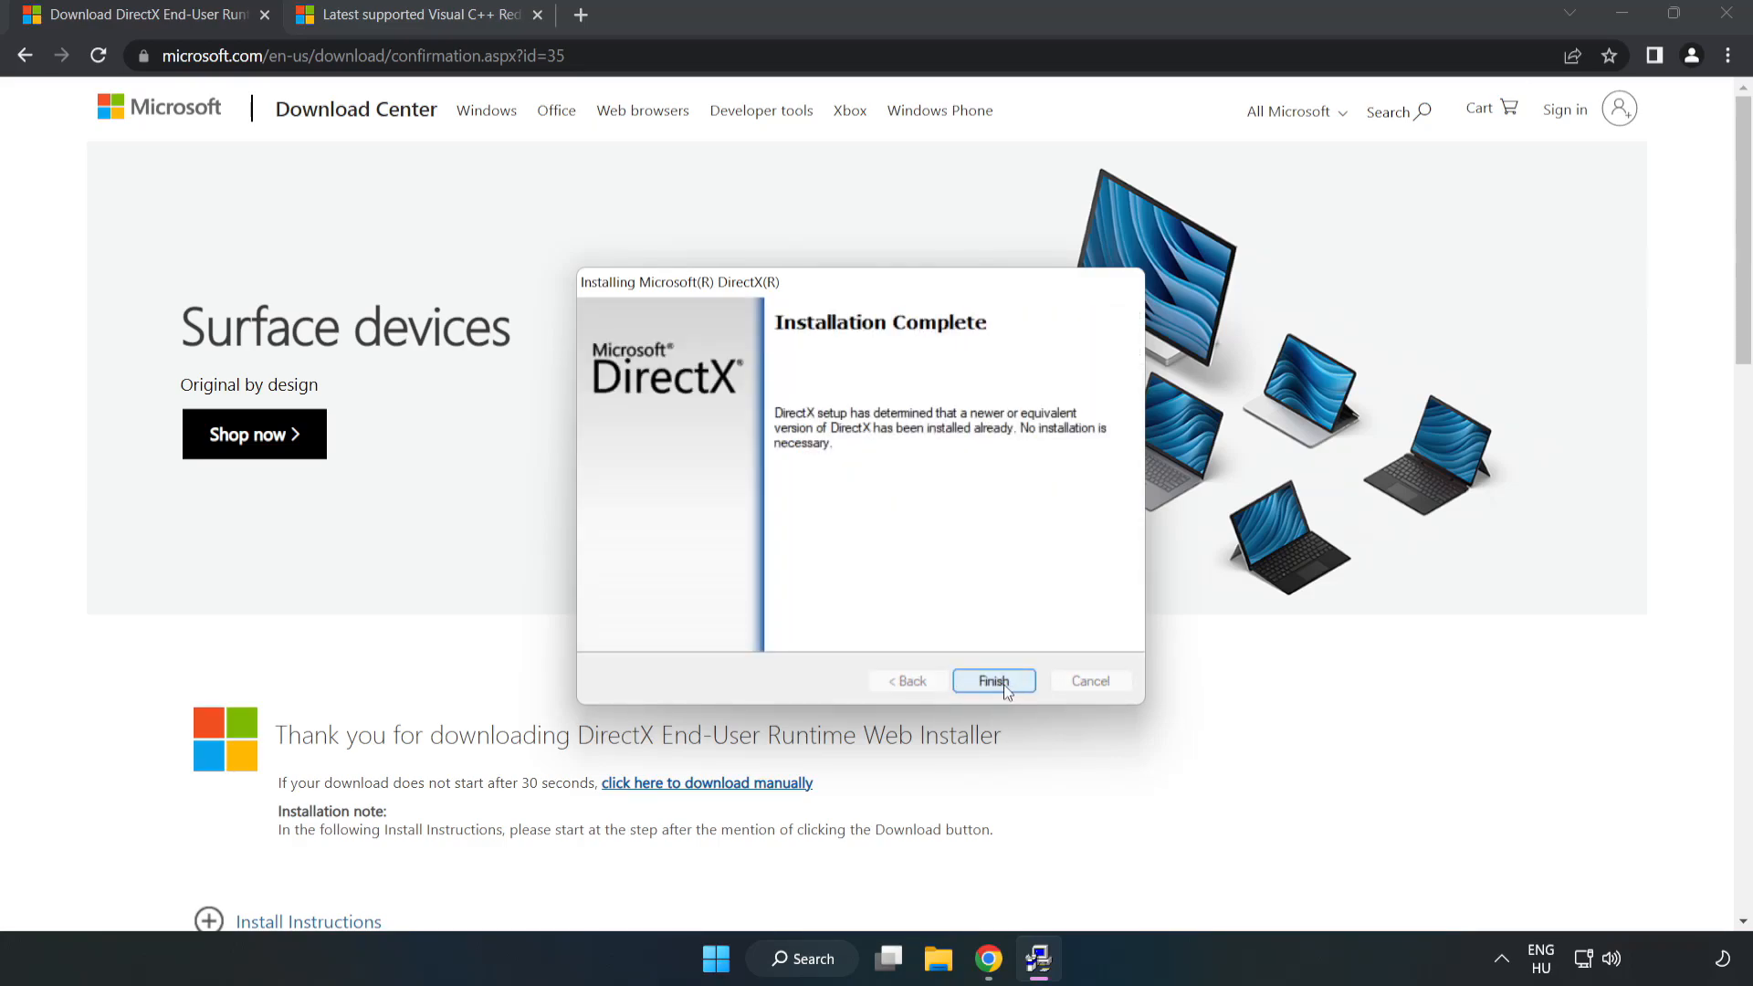
click(993, 681)
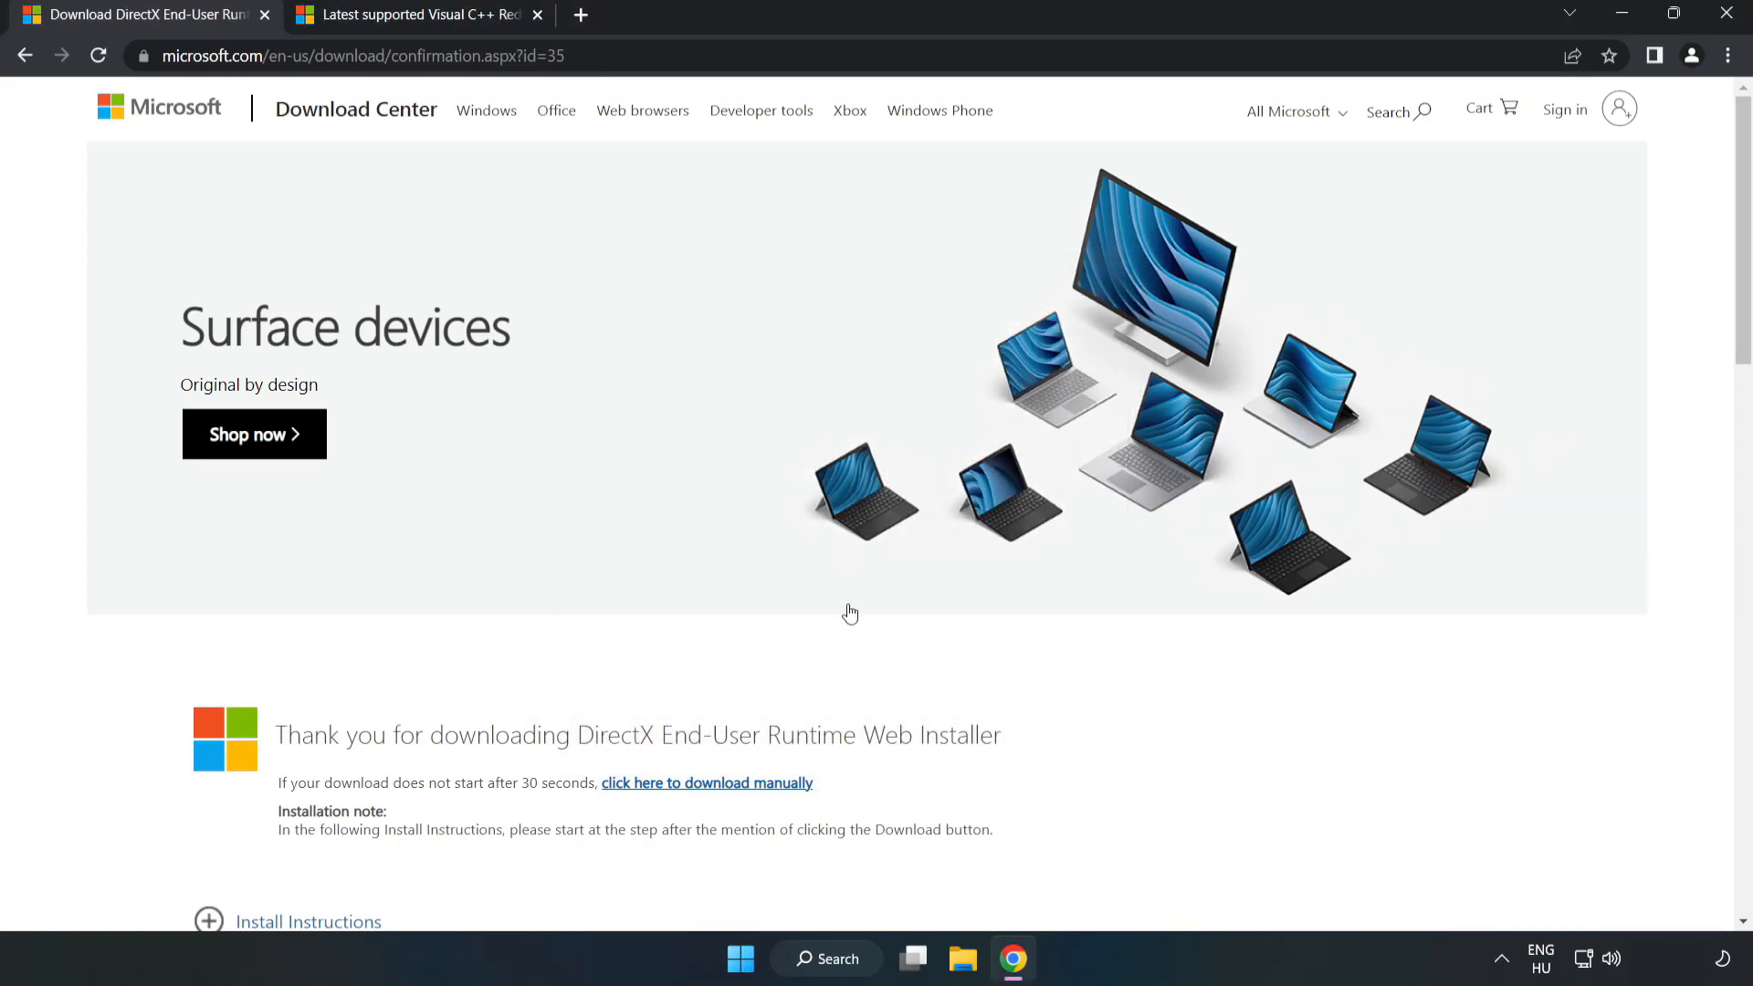
click(424, 15)
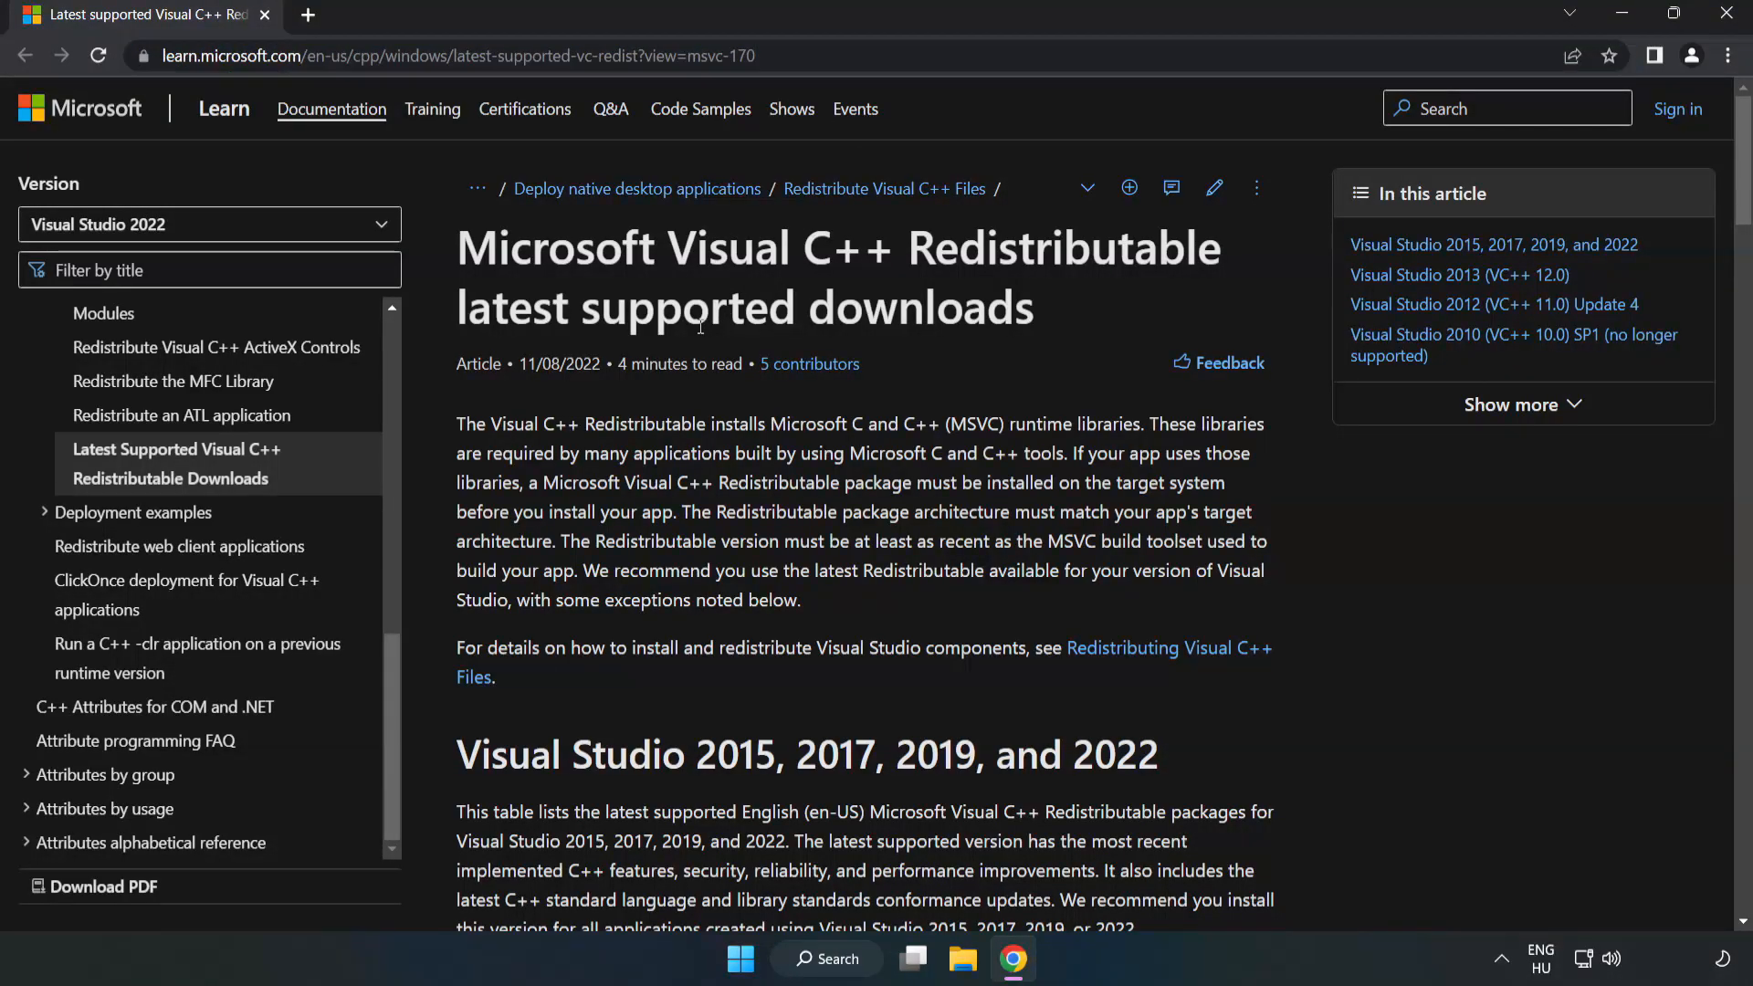
Step: Download the Visual C++ 2015–2022 Redistributables and launch VC_redist.arm64.exe
scroll(down, 3)
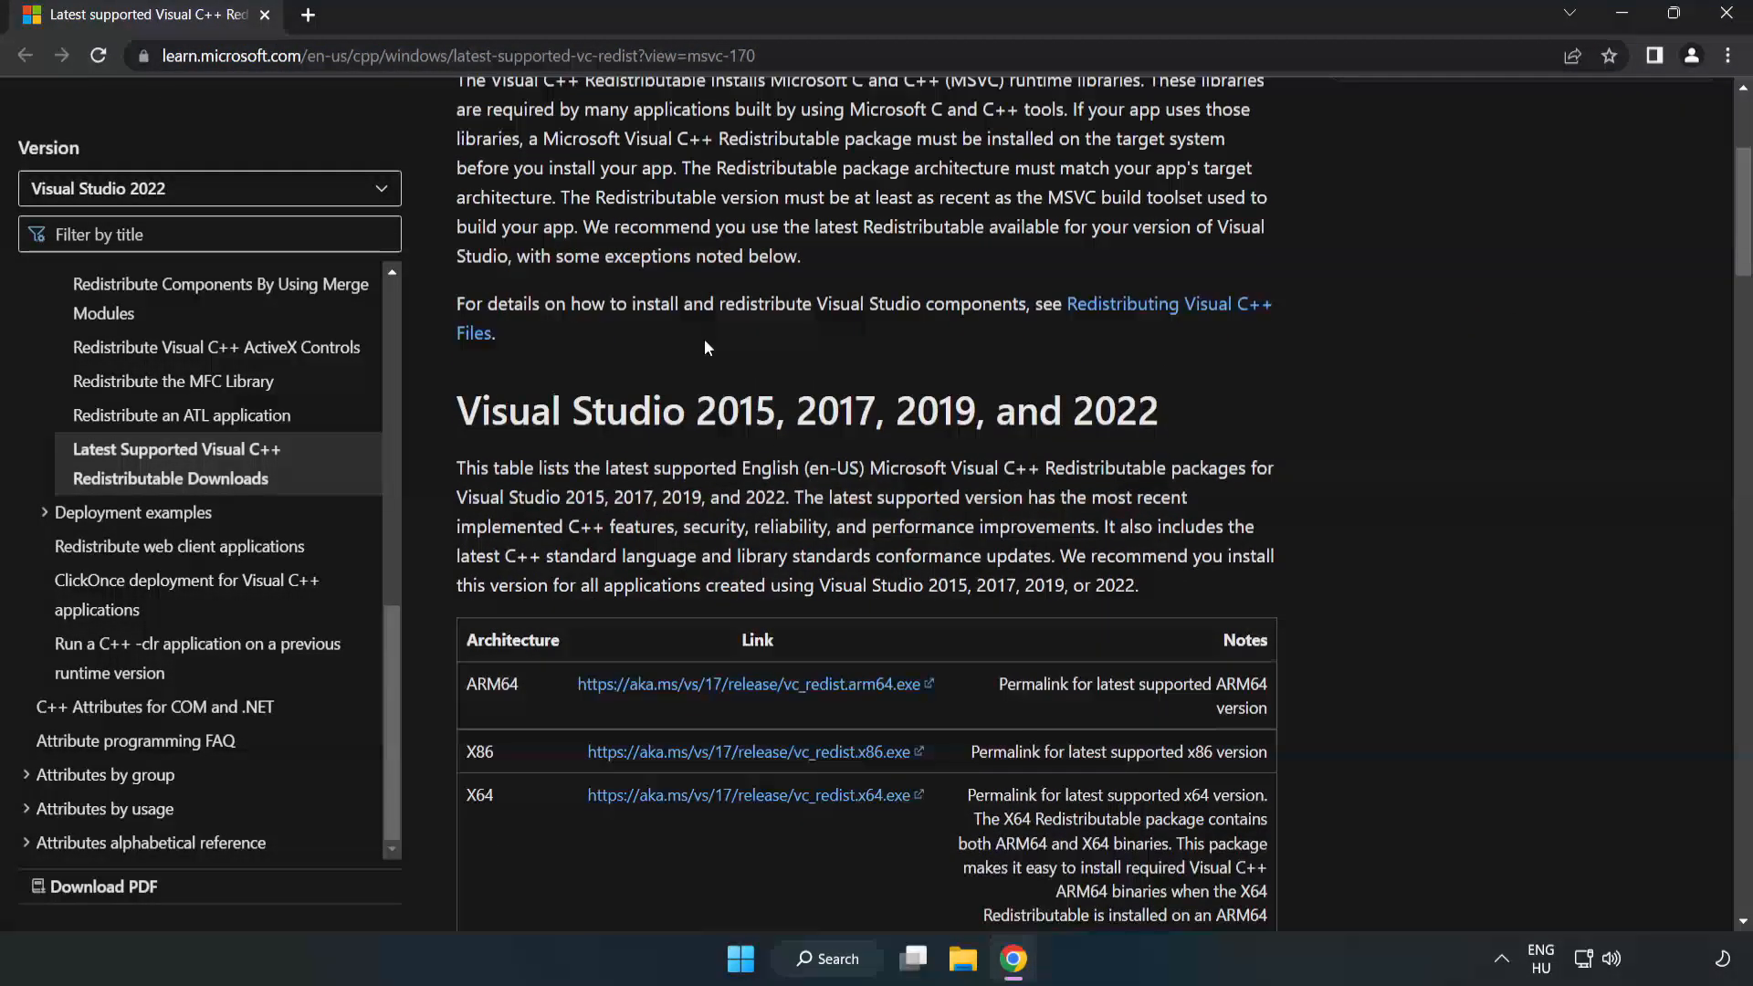
scroll(down, 3)
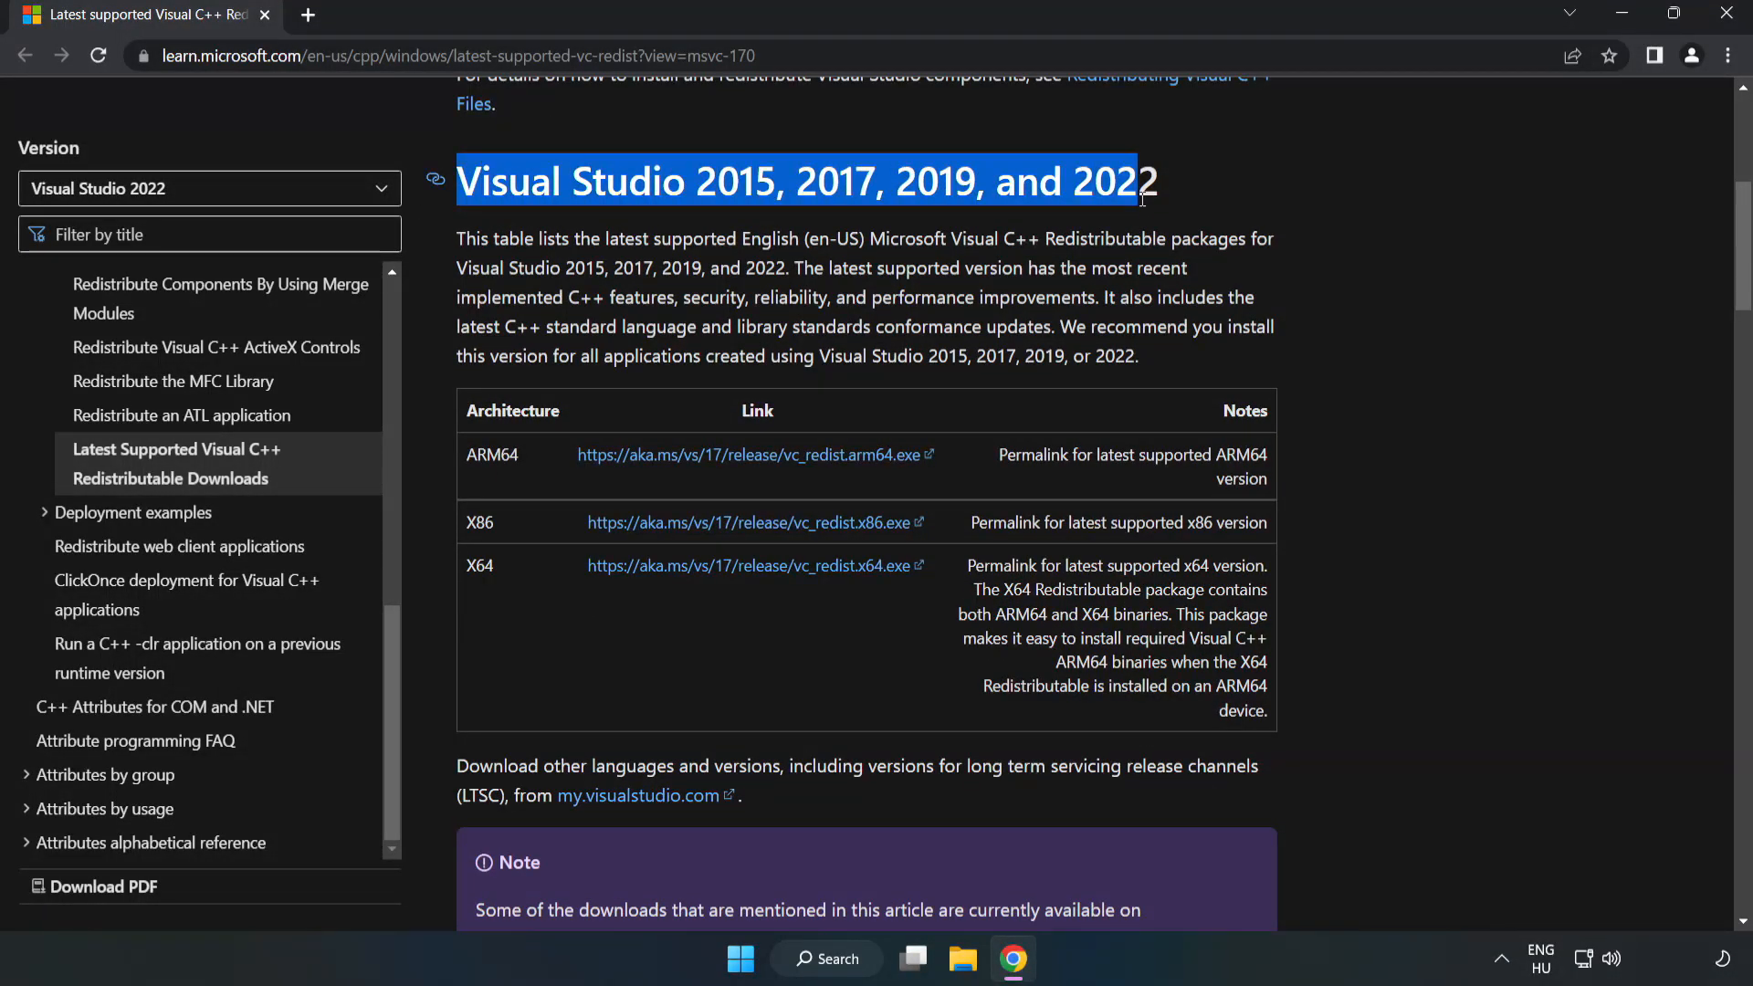
click(708, 455)
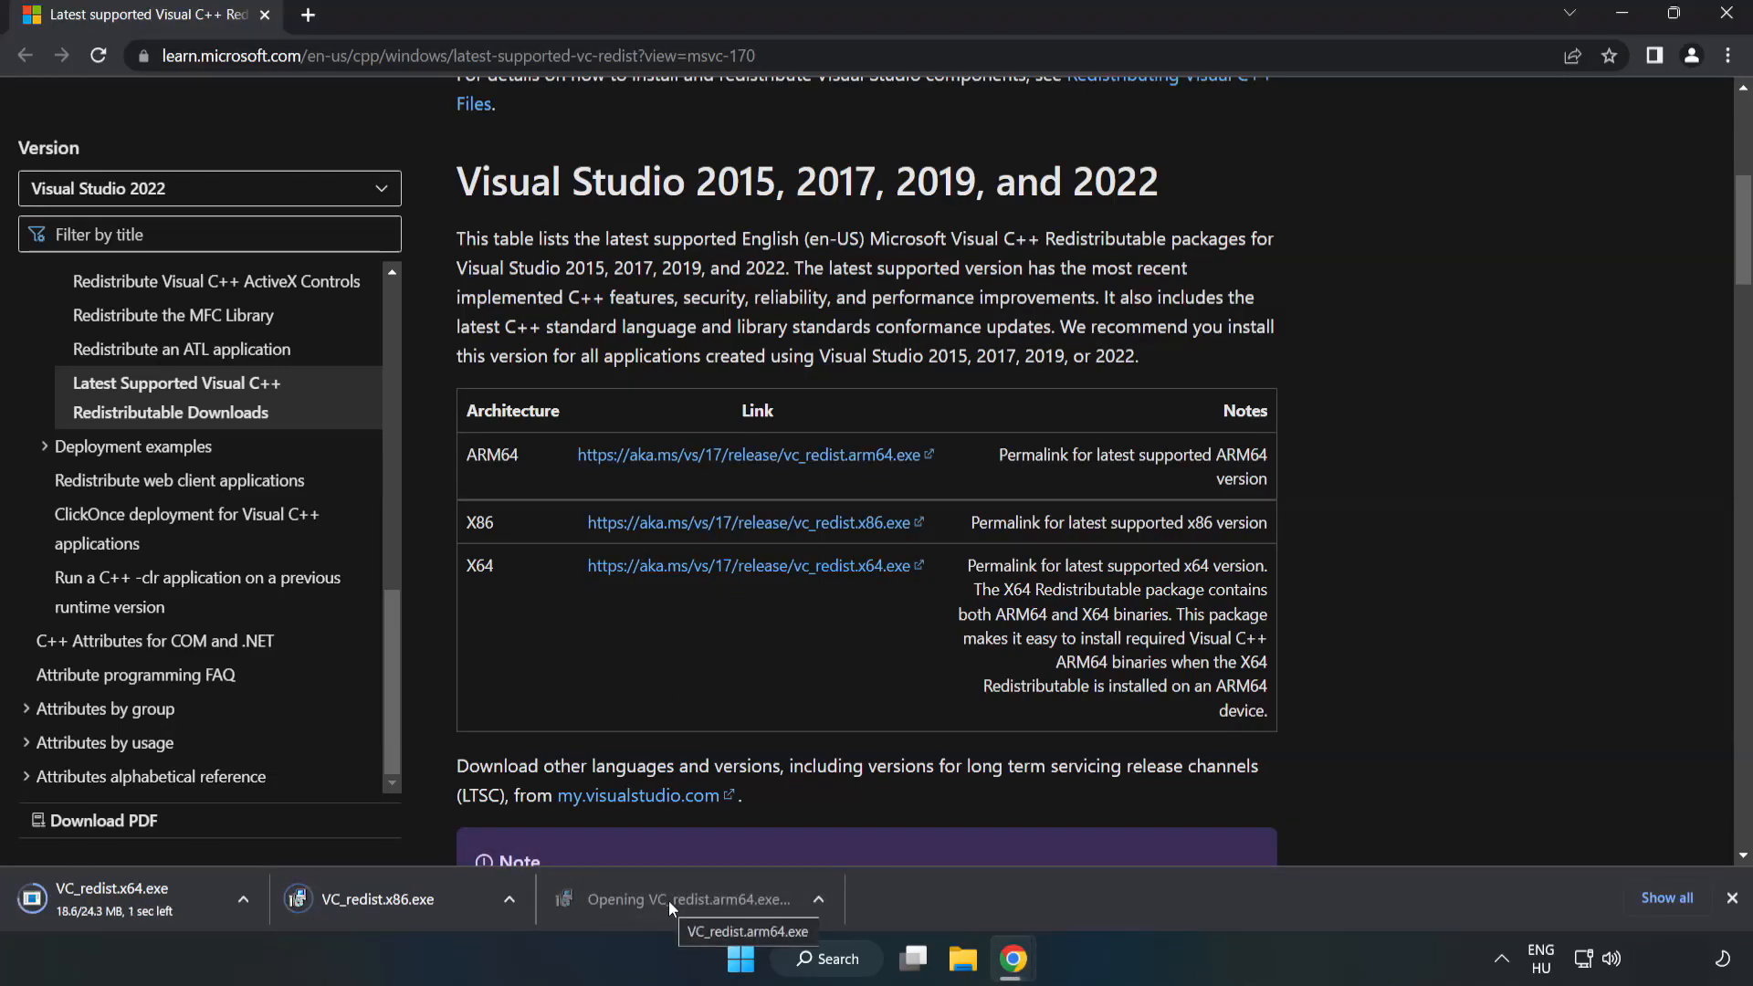
click(701, 898)
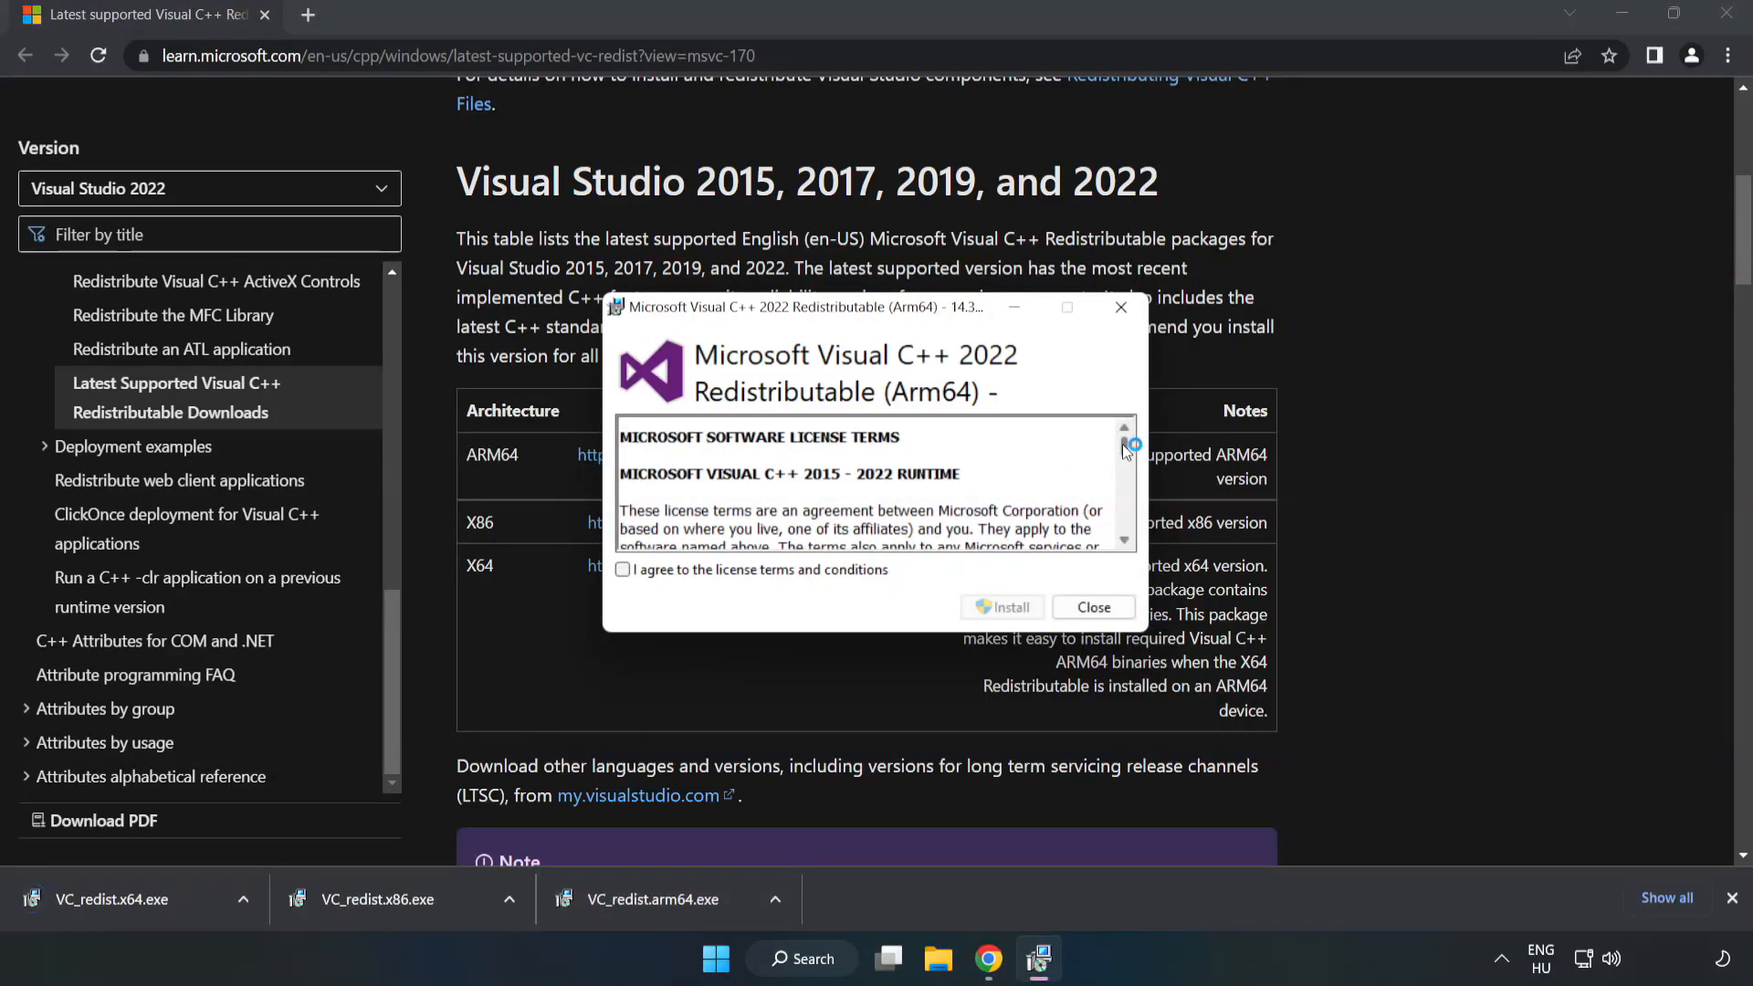
Step: Agree to the ARM64 runtime terms, attempt install, and close its unsupported-processor failure
scroll(down, 3)
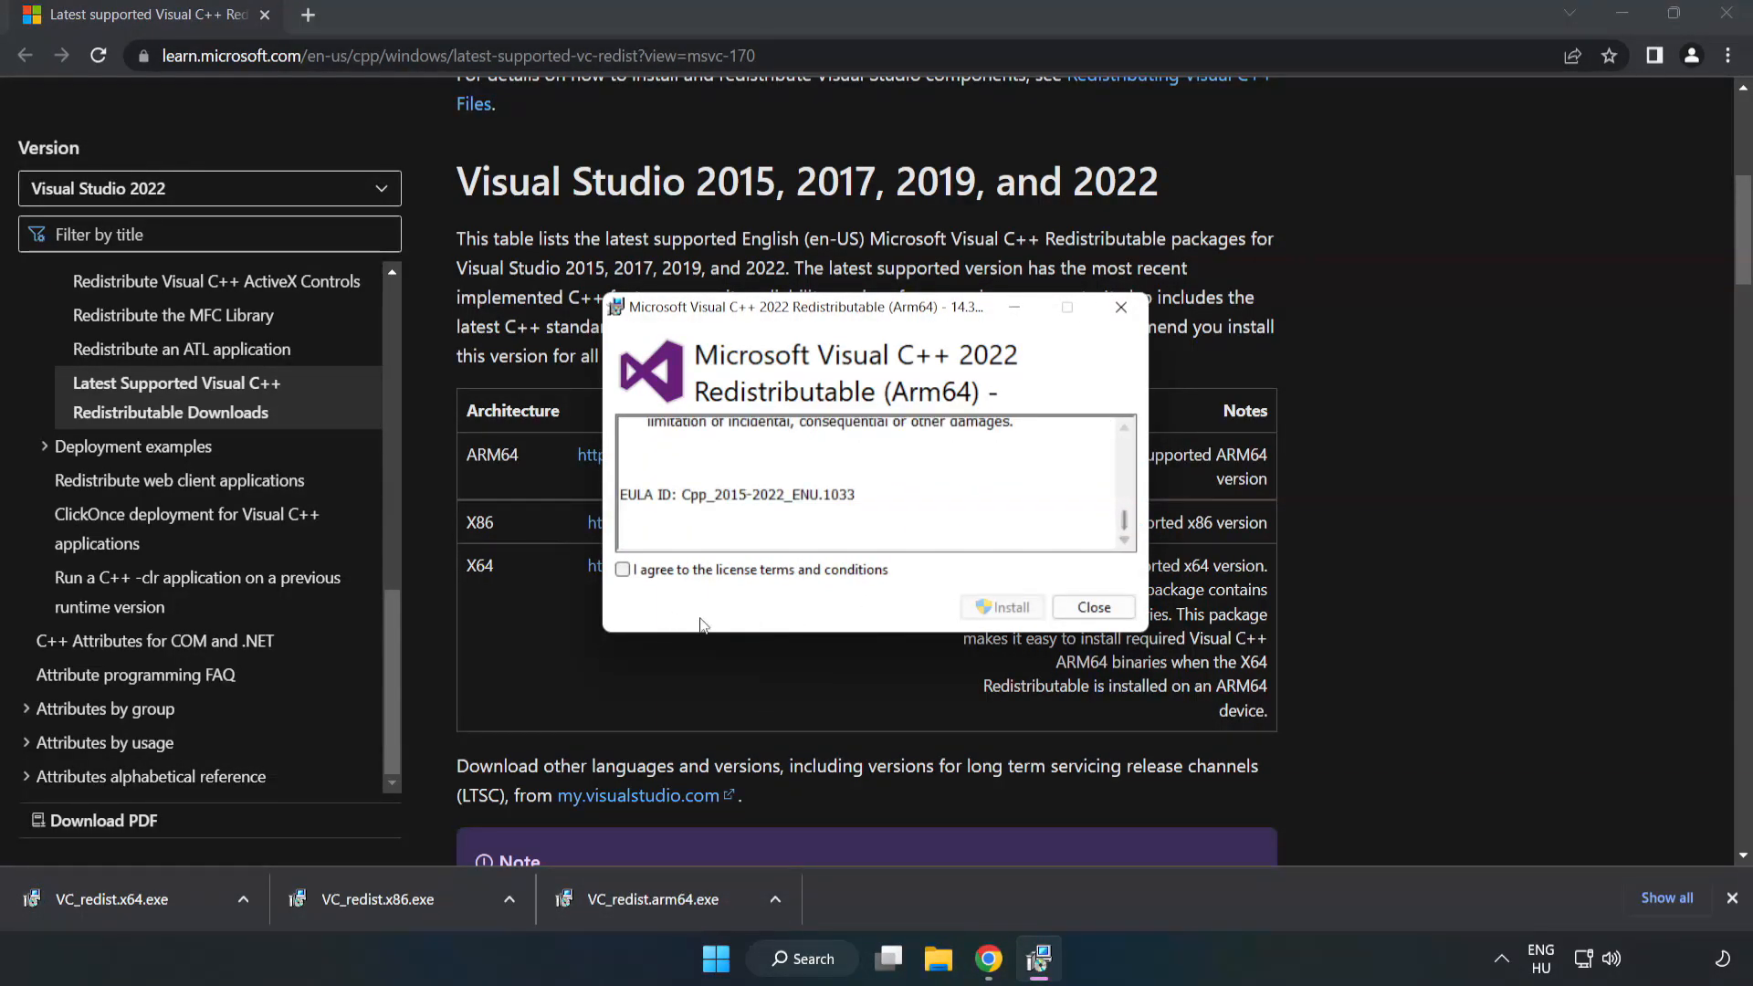
click(621, 570)
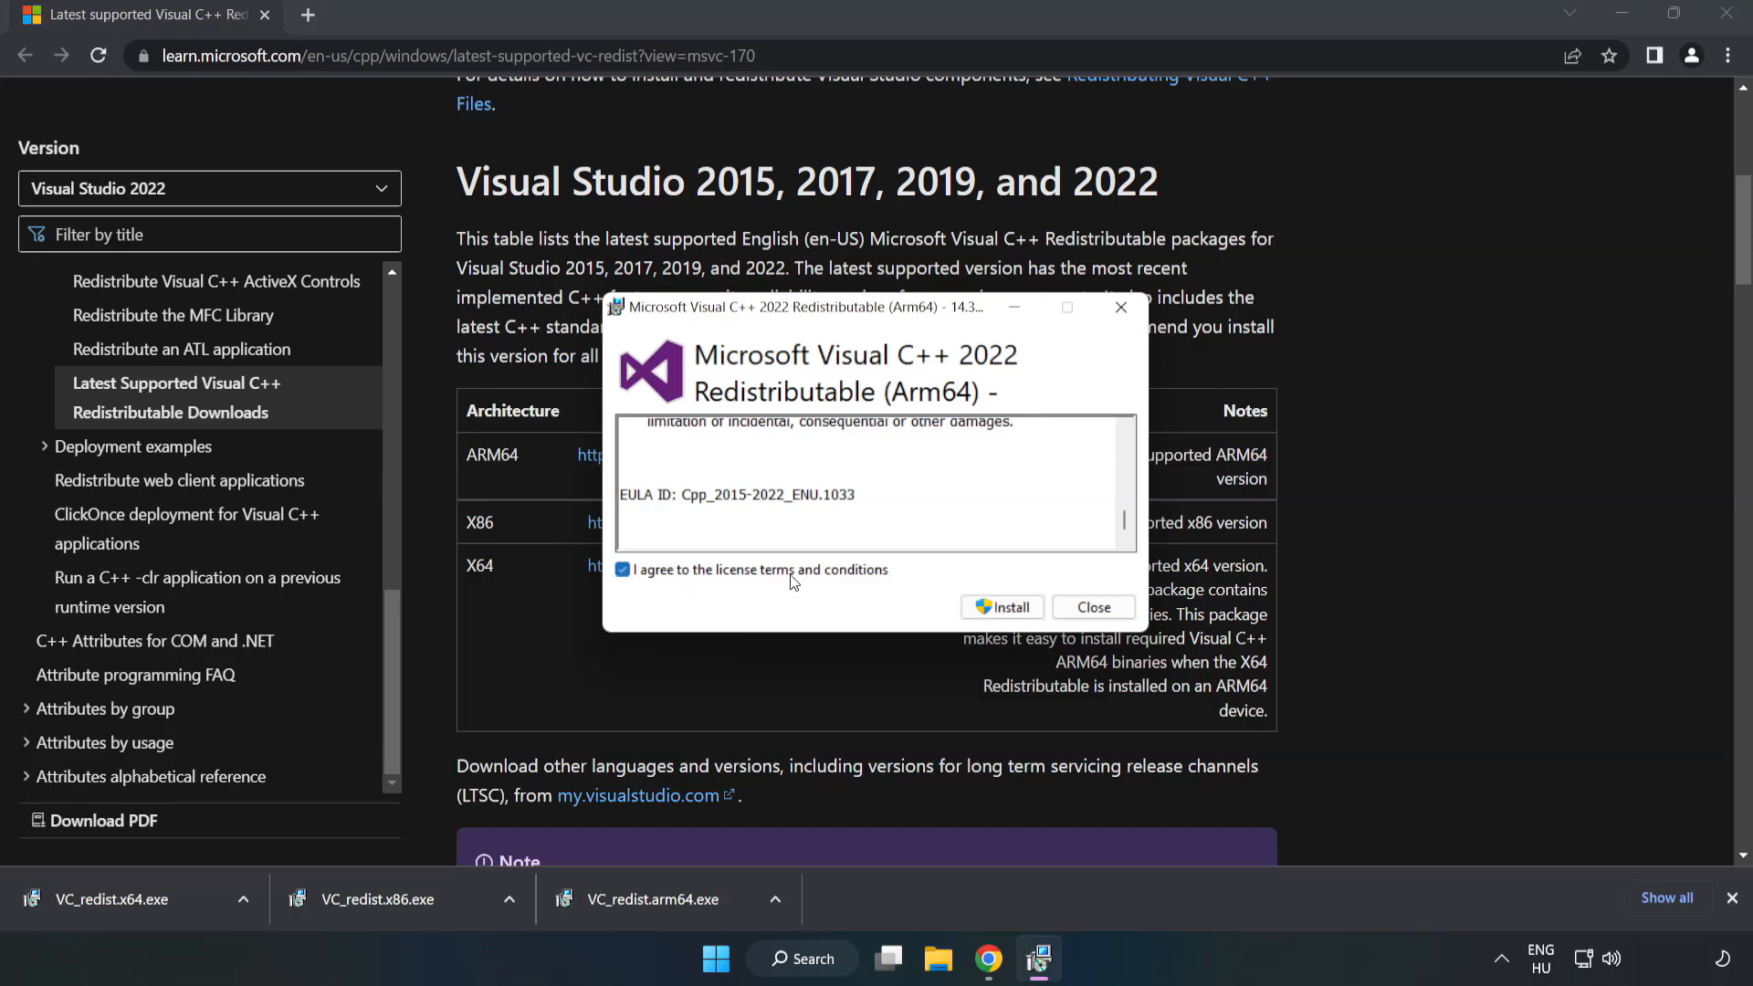
click(1003, 608)
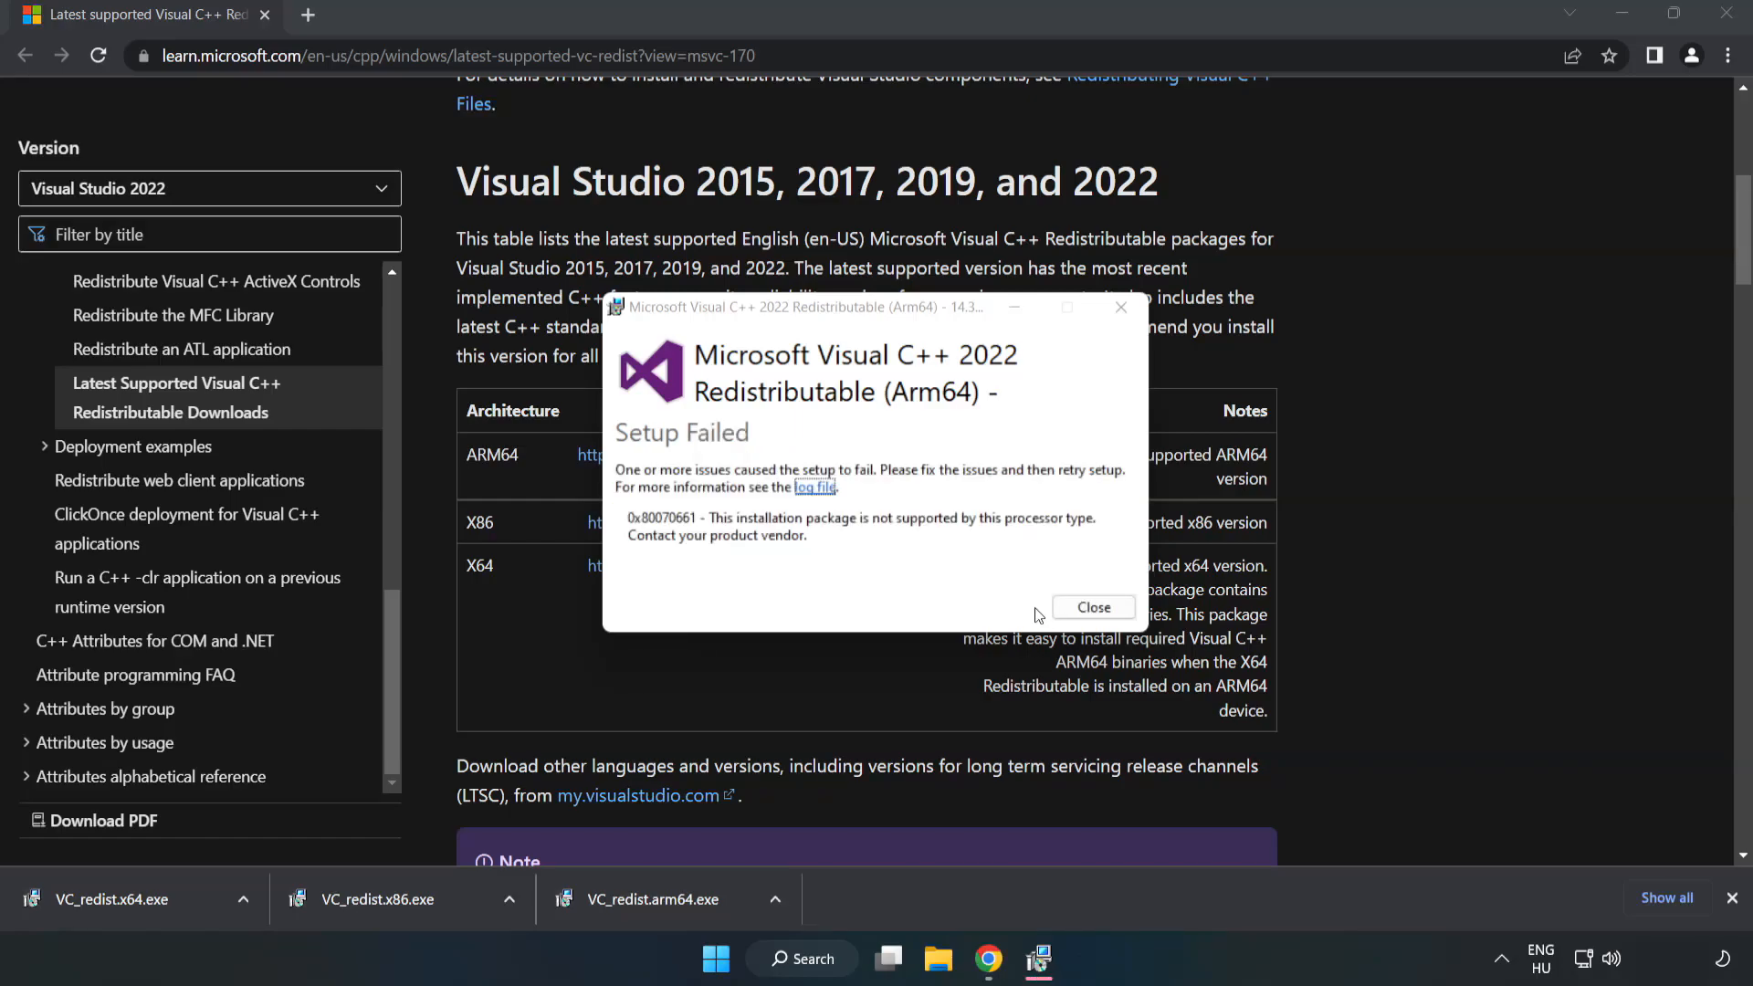
click(1094, 608)
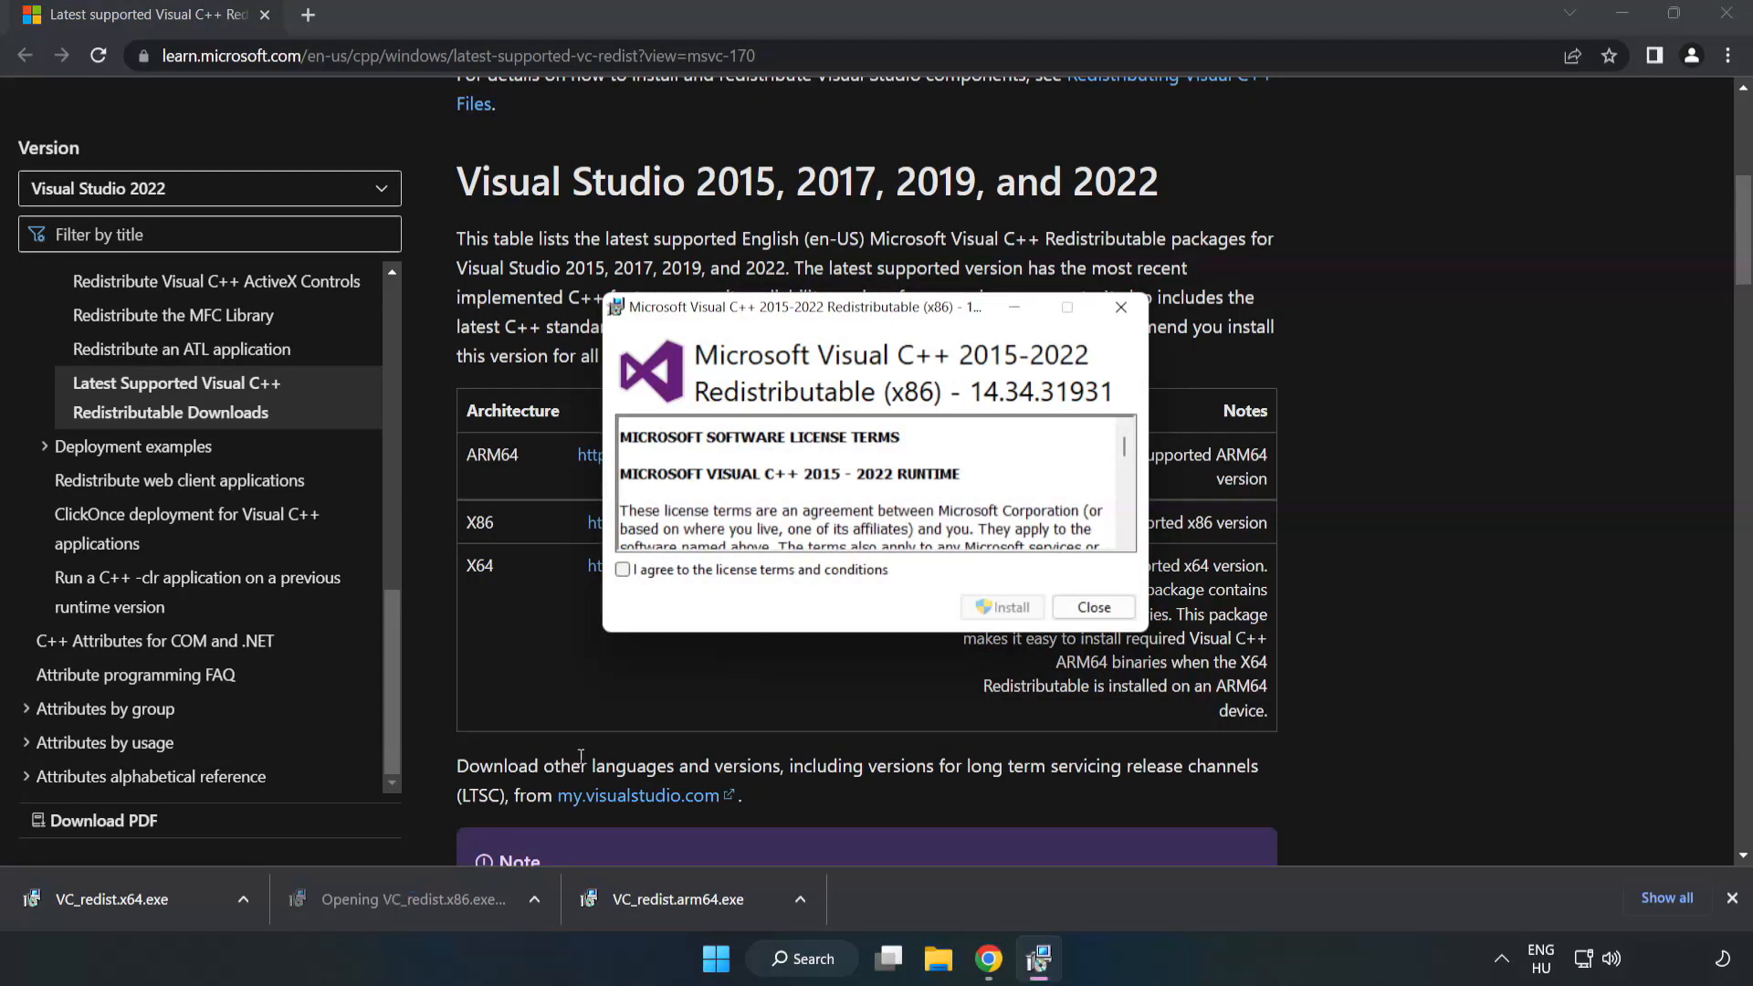
Step: Agree to the x86 runtime terms, install it successfully and close the setup
click(623, 570)
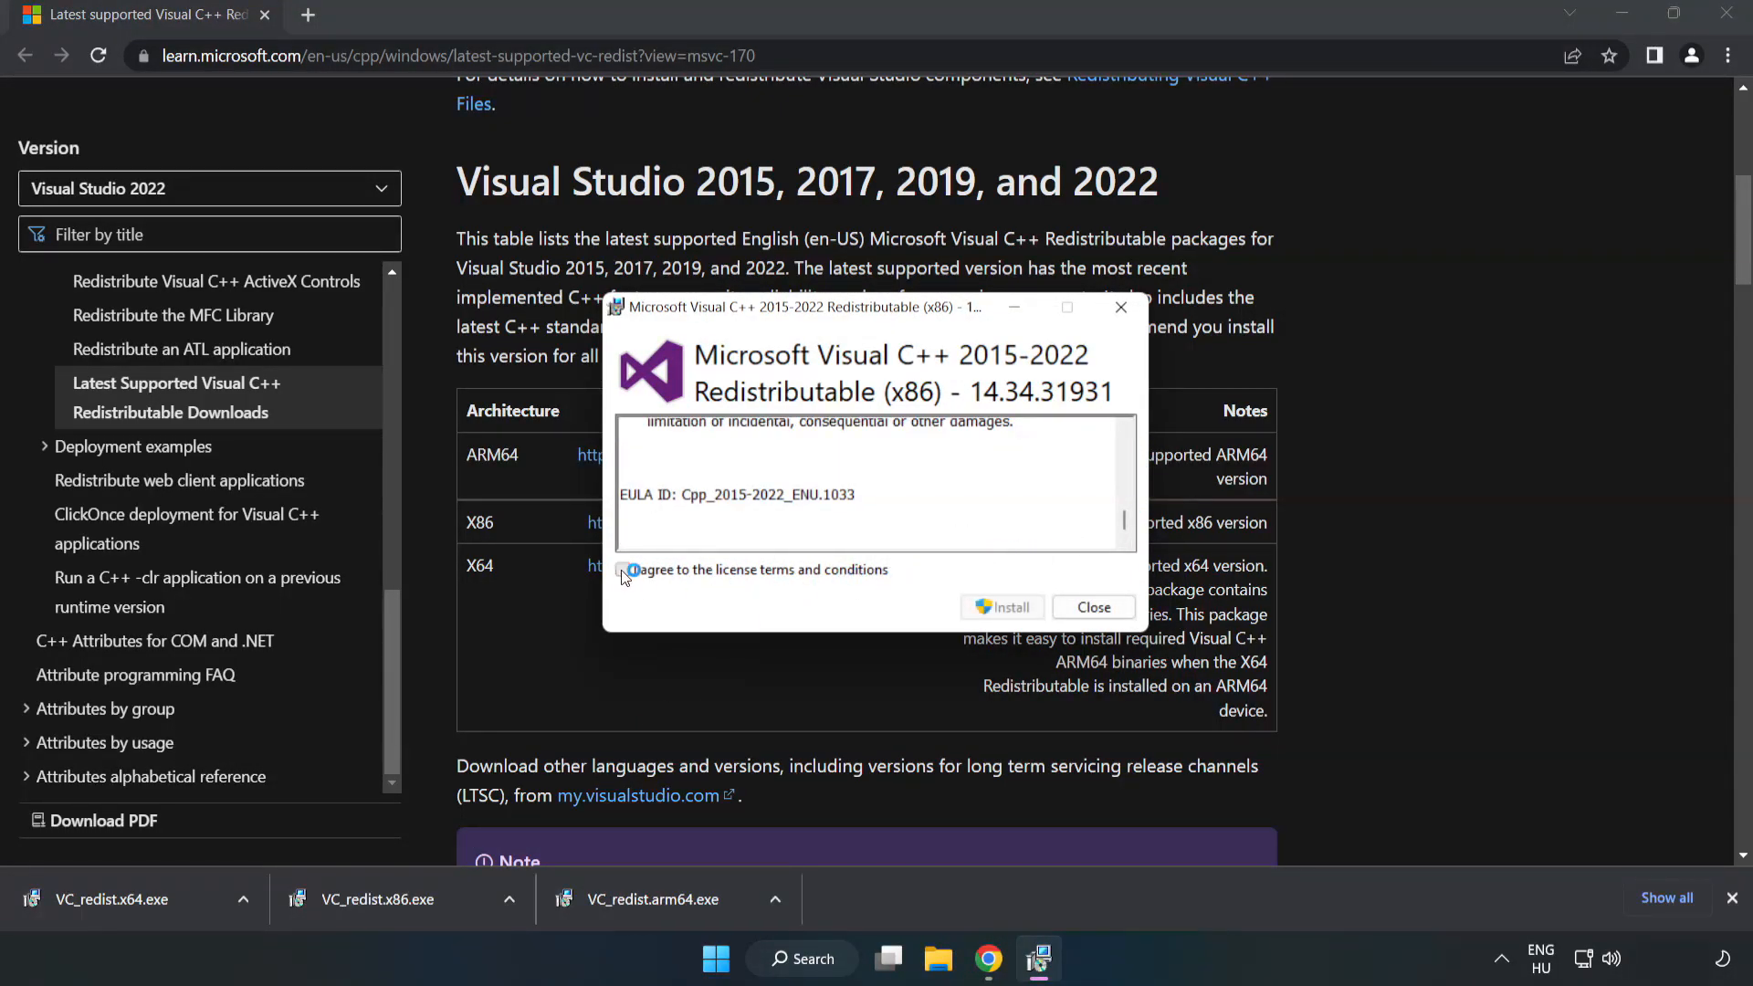
click(1003, 608)
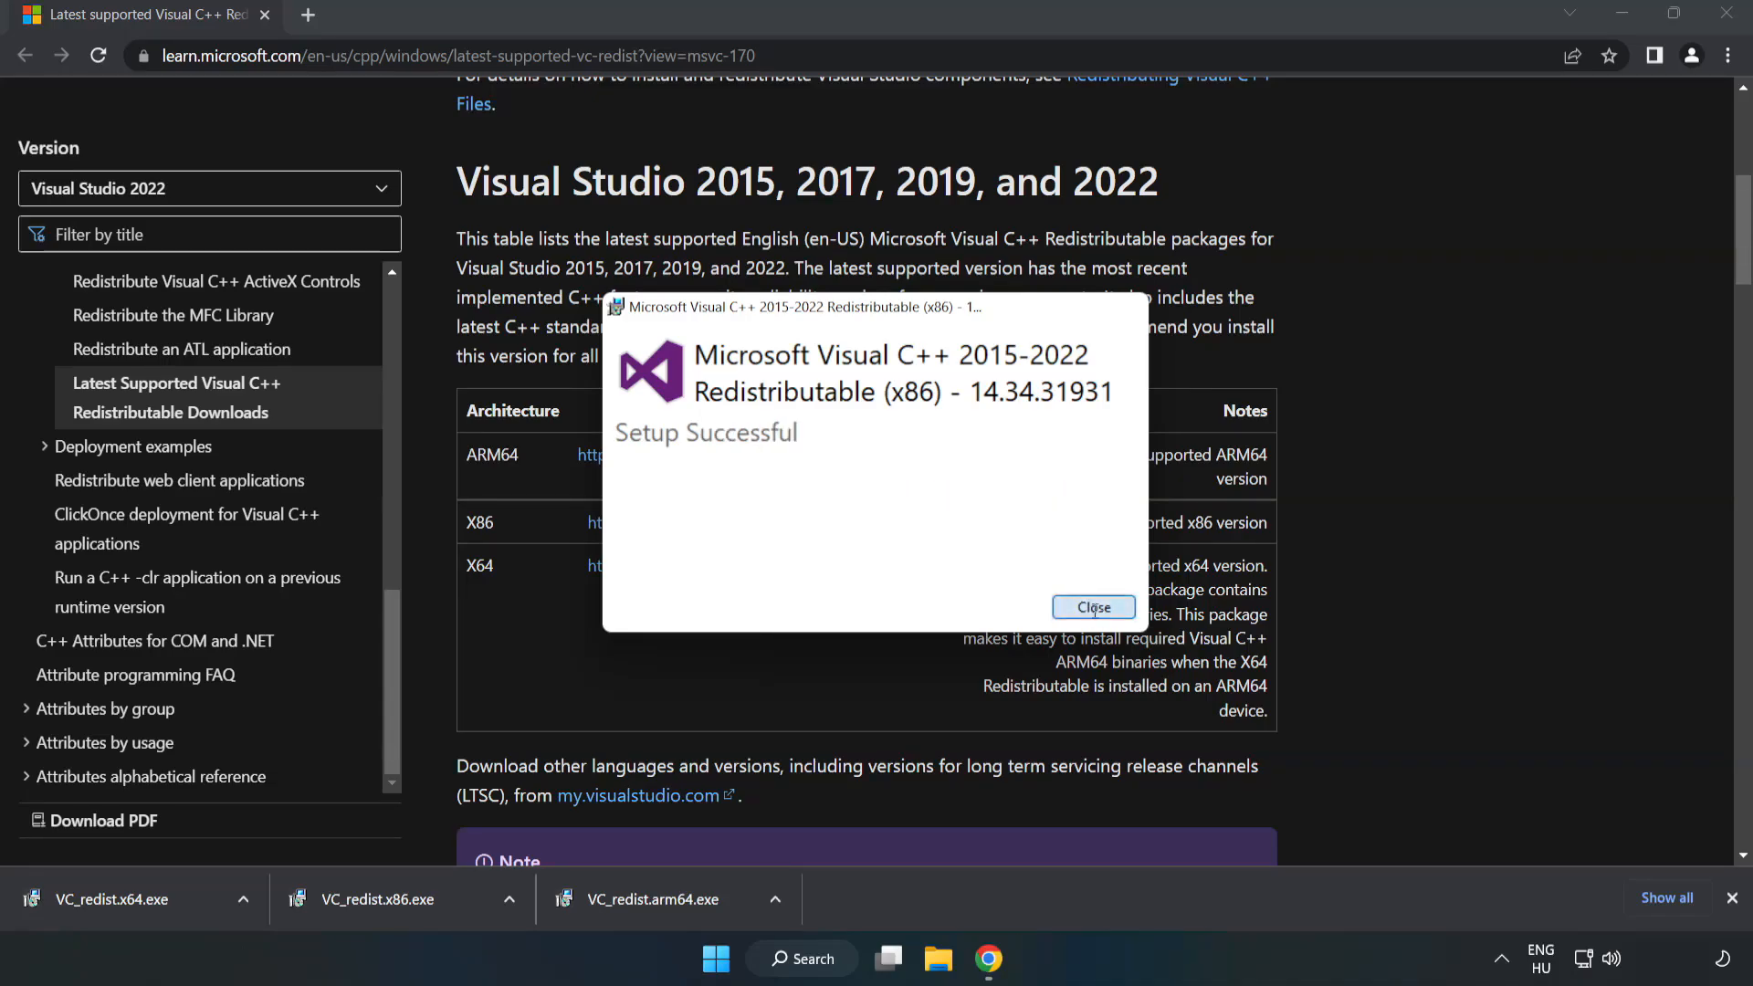
click(1094, 608)
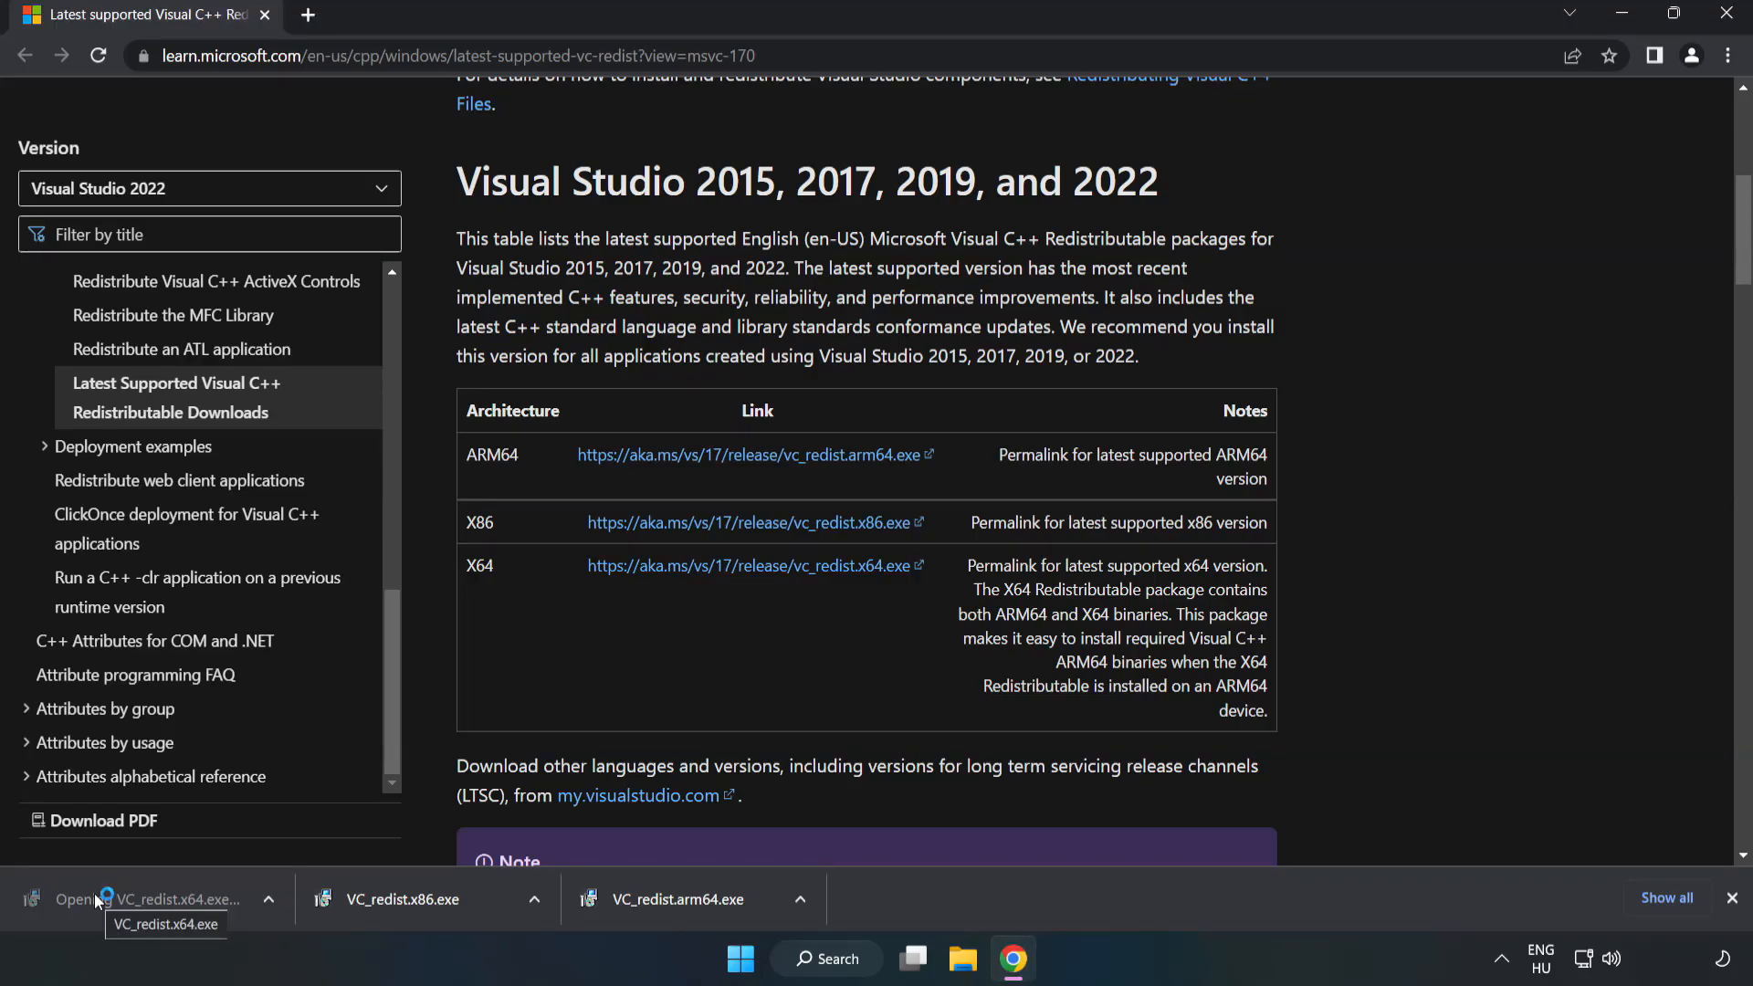
Step: Launch VC_redist.x64.exe, agree to its terms, then close Chrome to return to the desktop
click(106, 899)
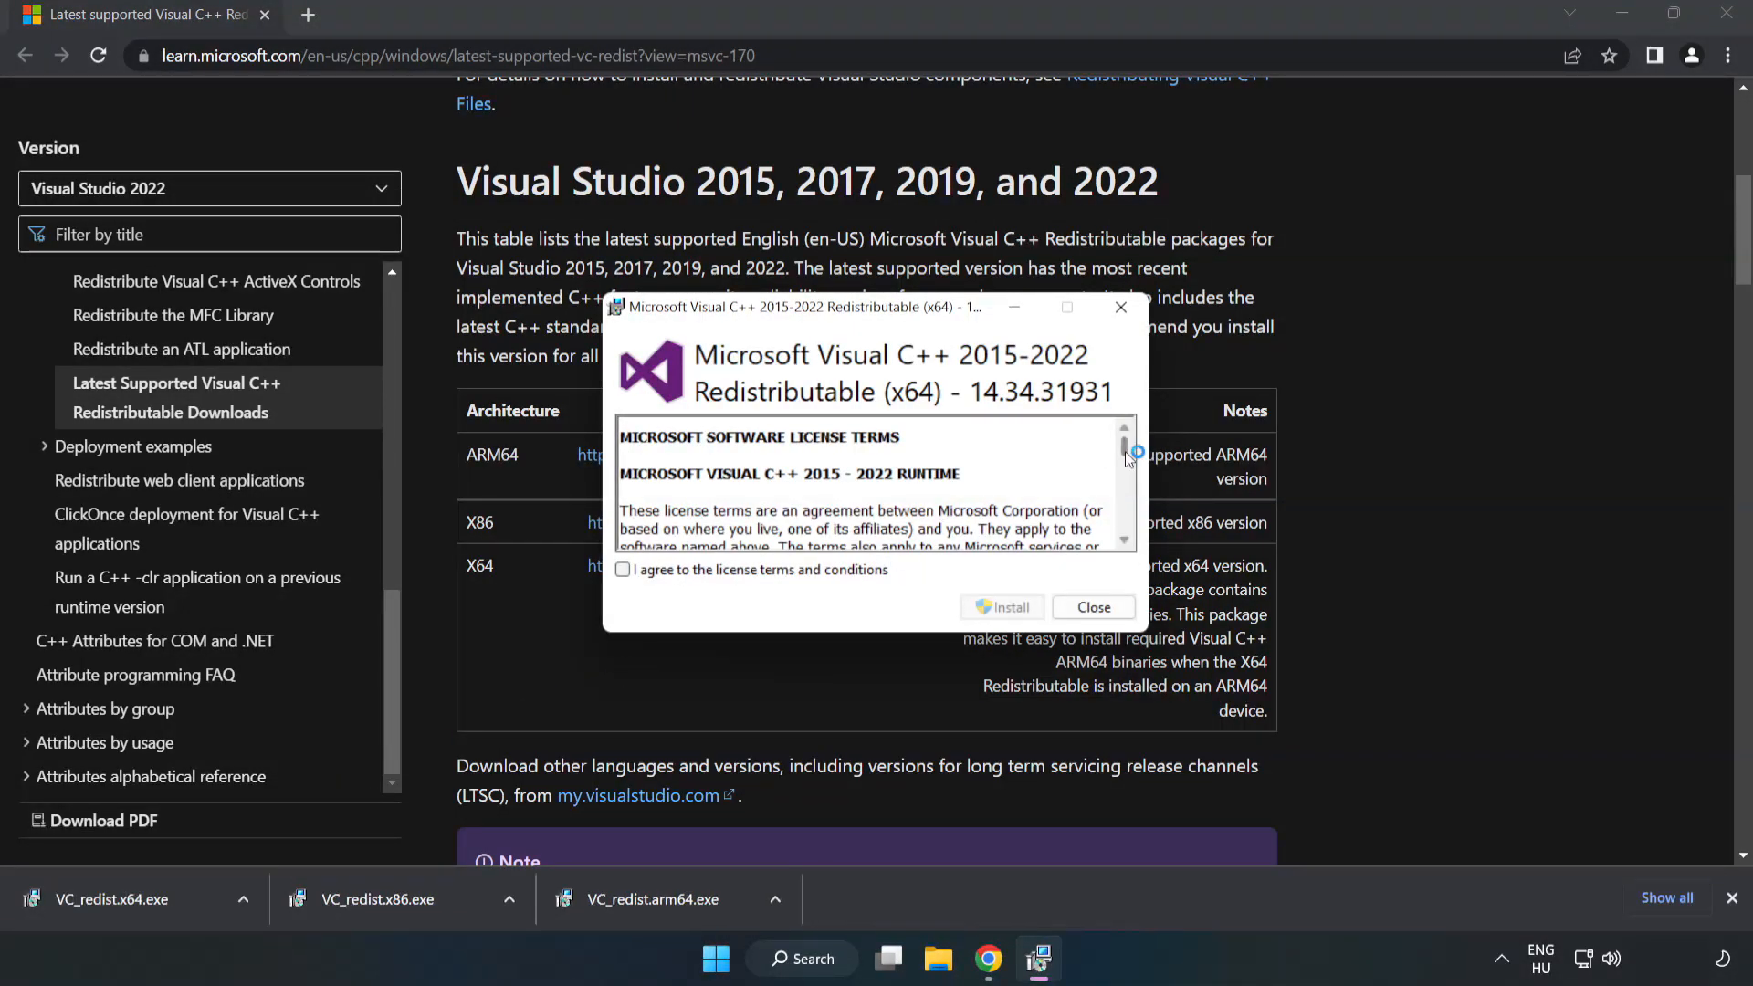
scroll(down, 3)
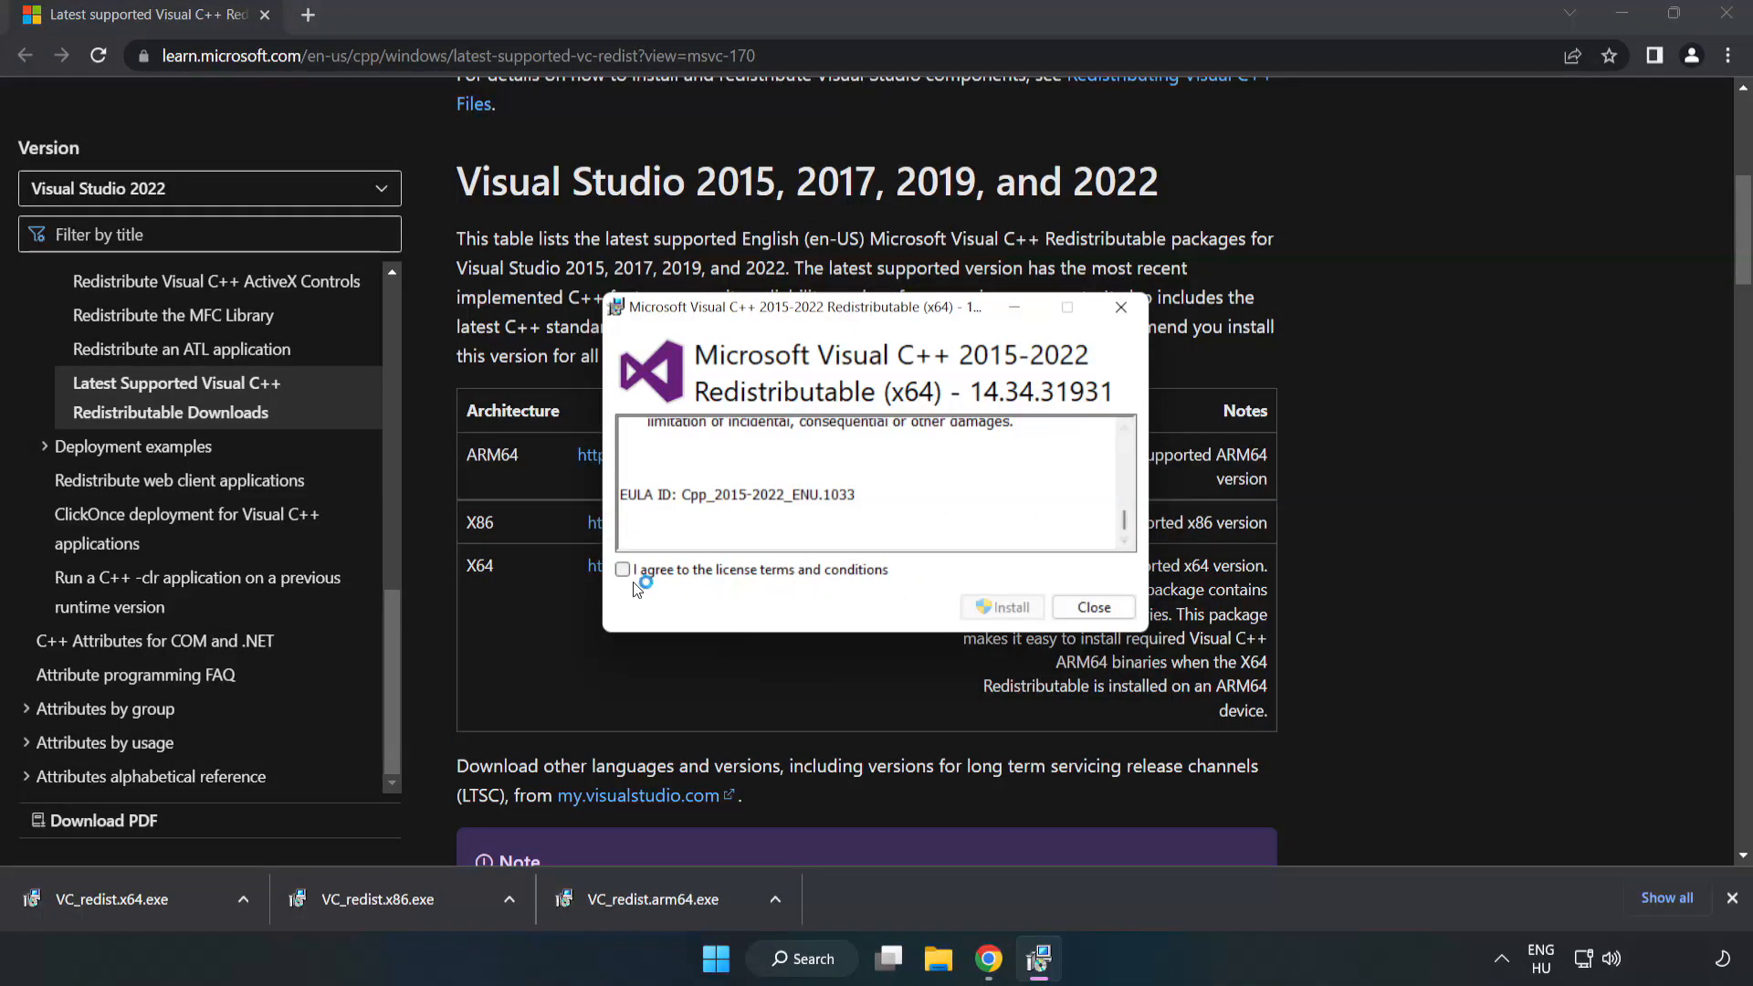
click(1012, 608)
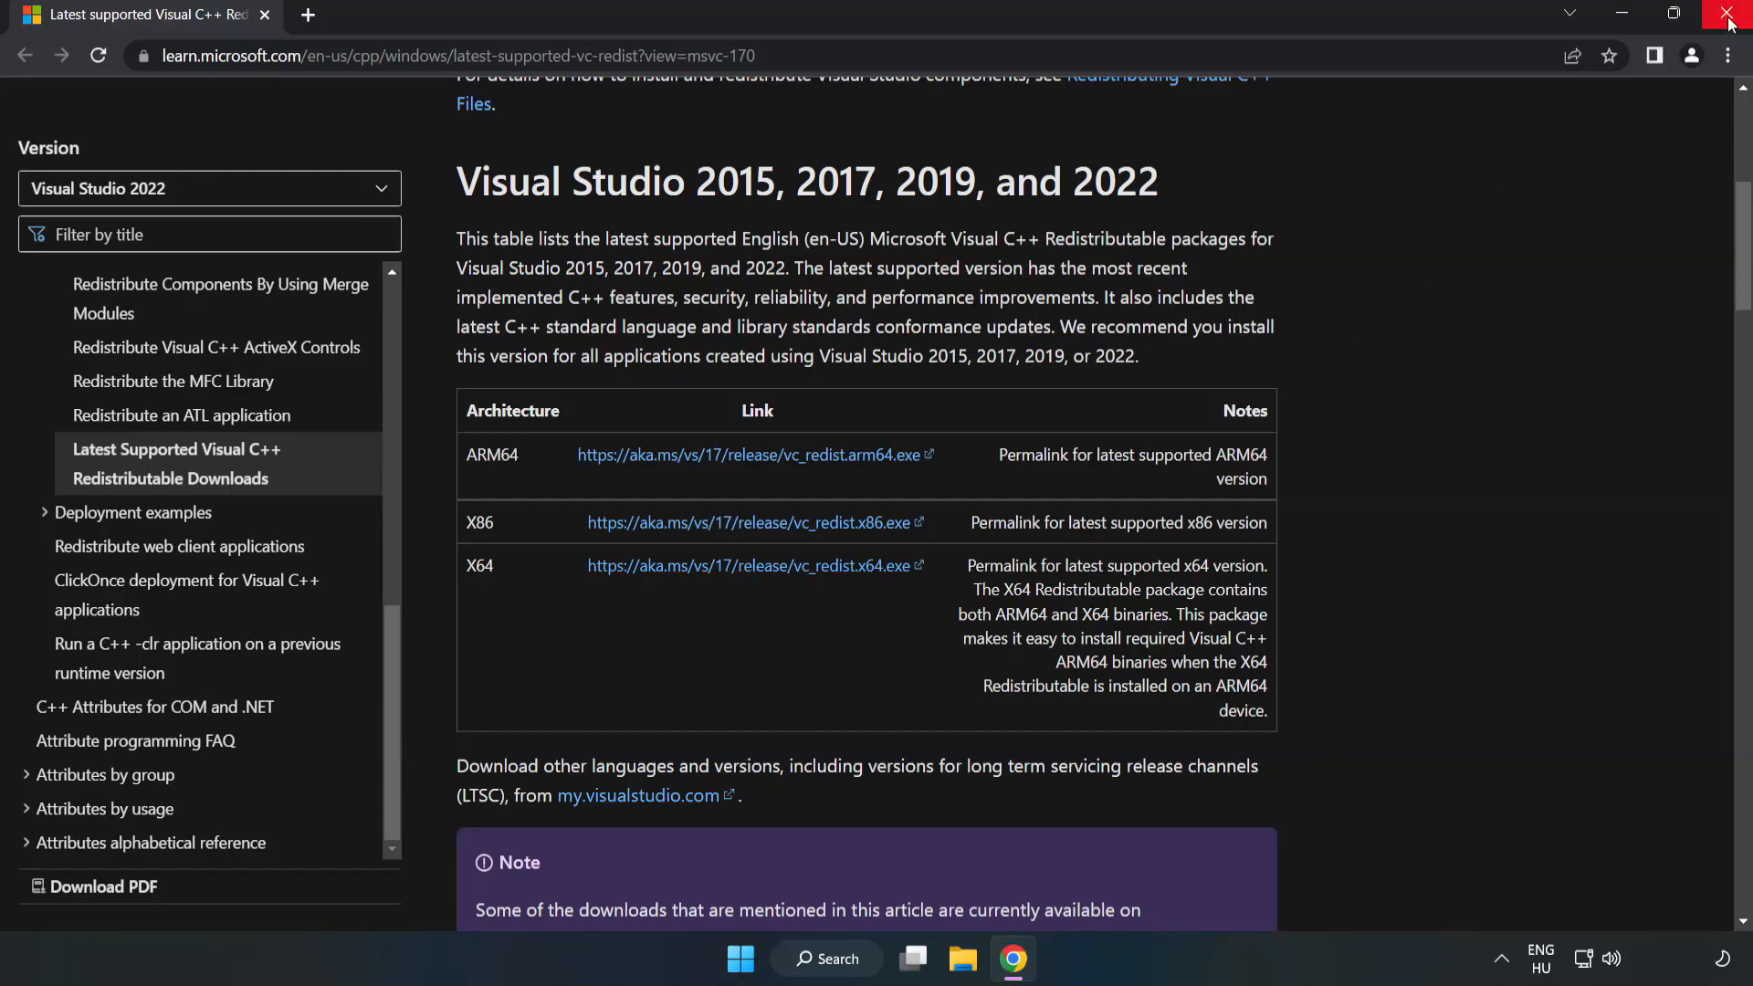
mouse_move(1728, 16)
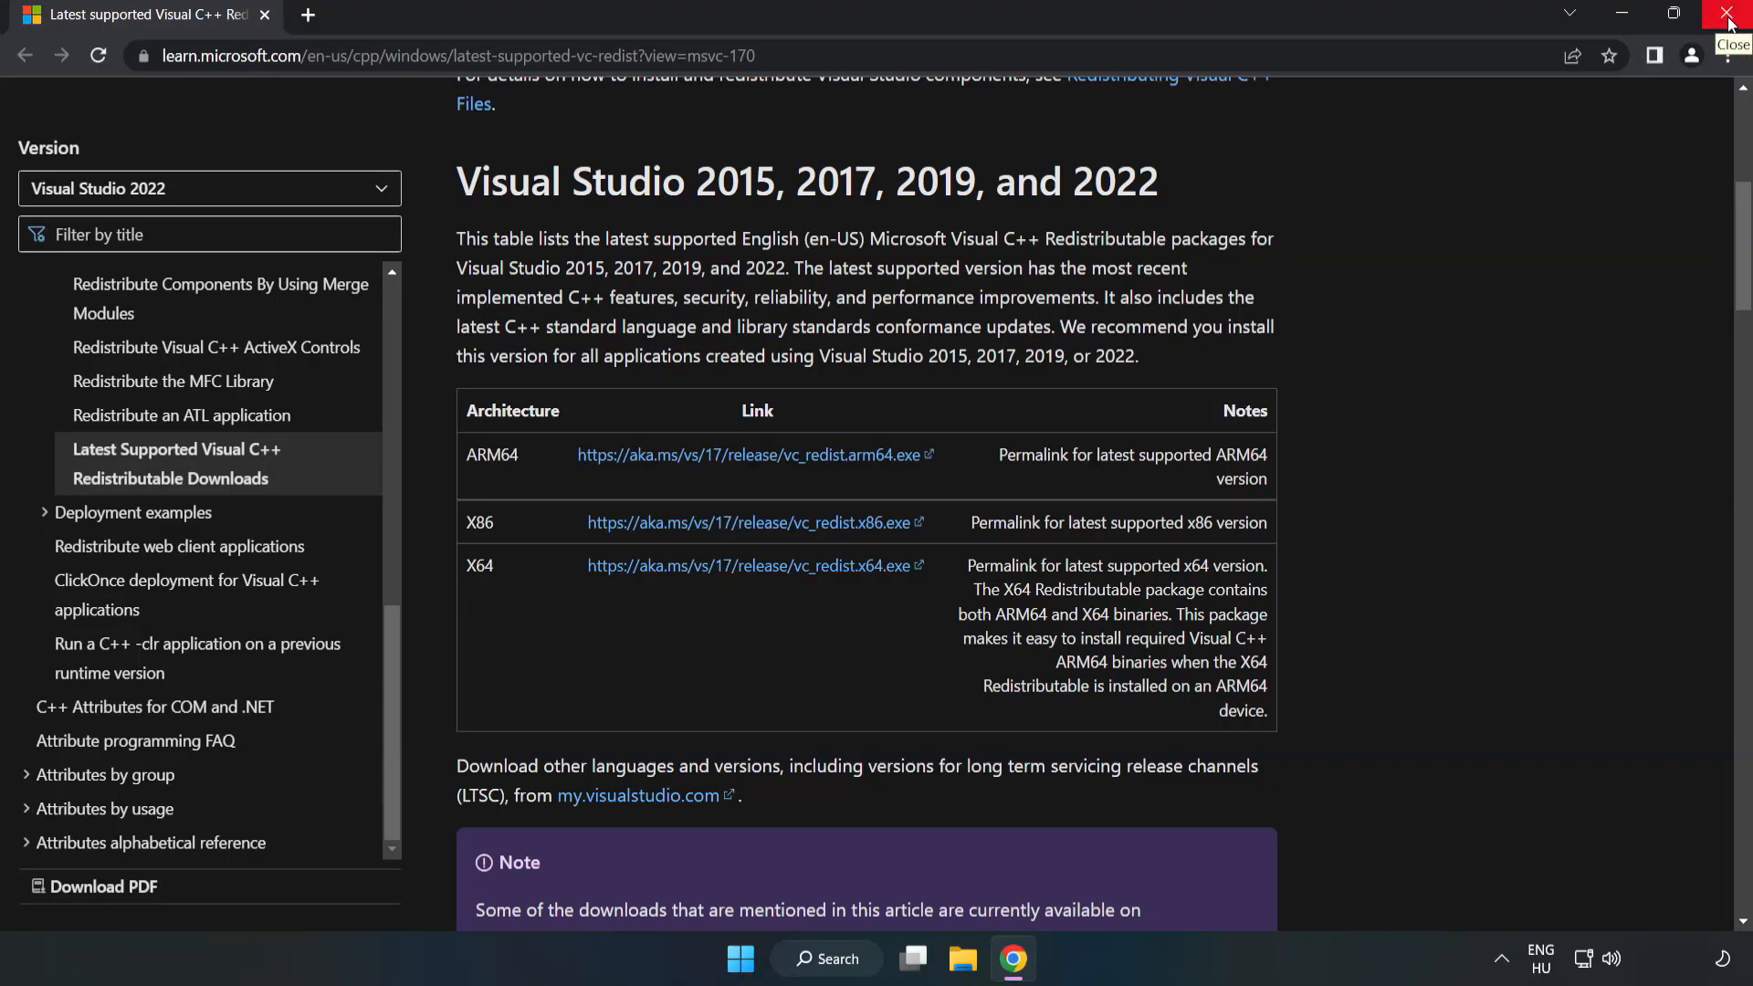
click(1720, 11)
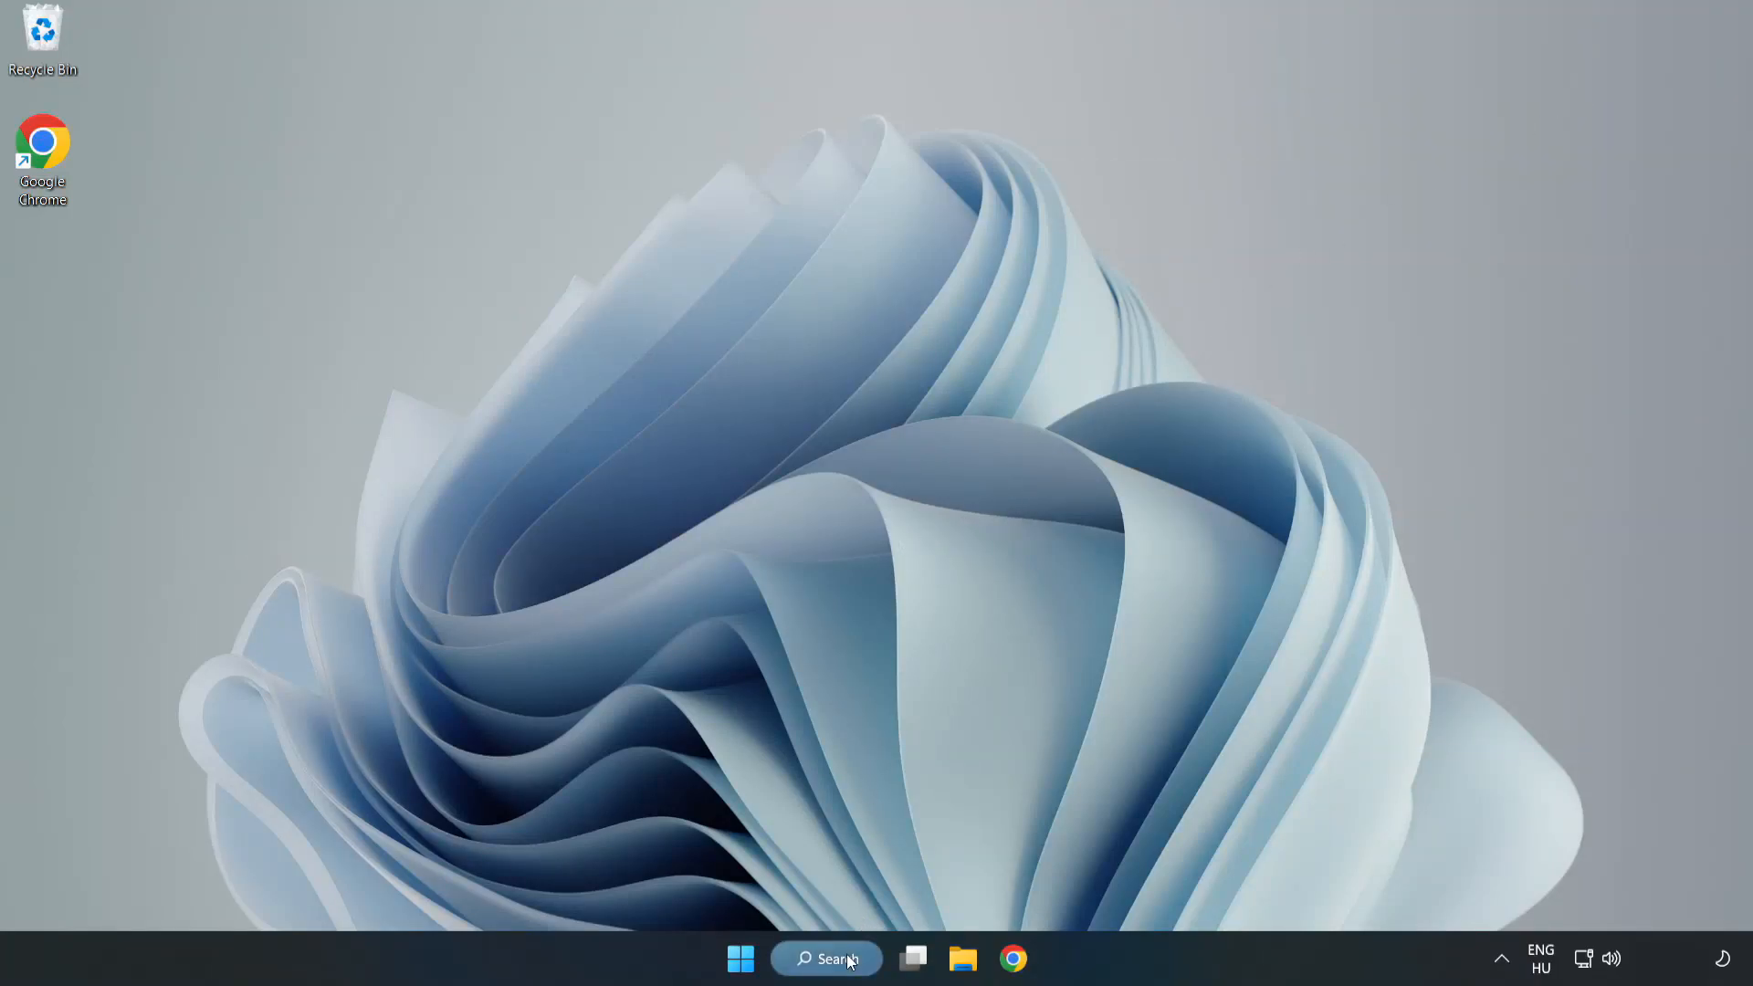
Step: Search for cmd and run Command Prompt as administrator
click(828, 959)
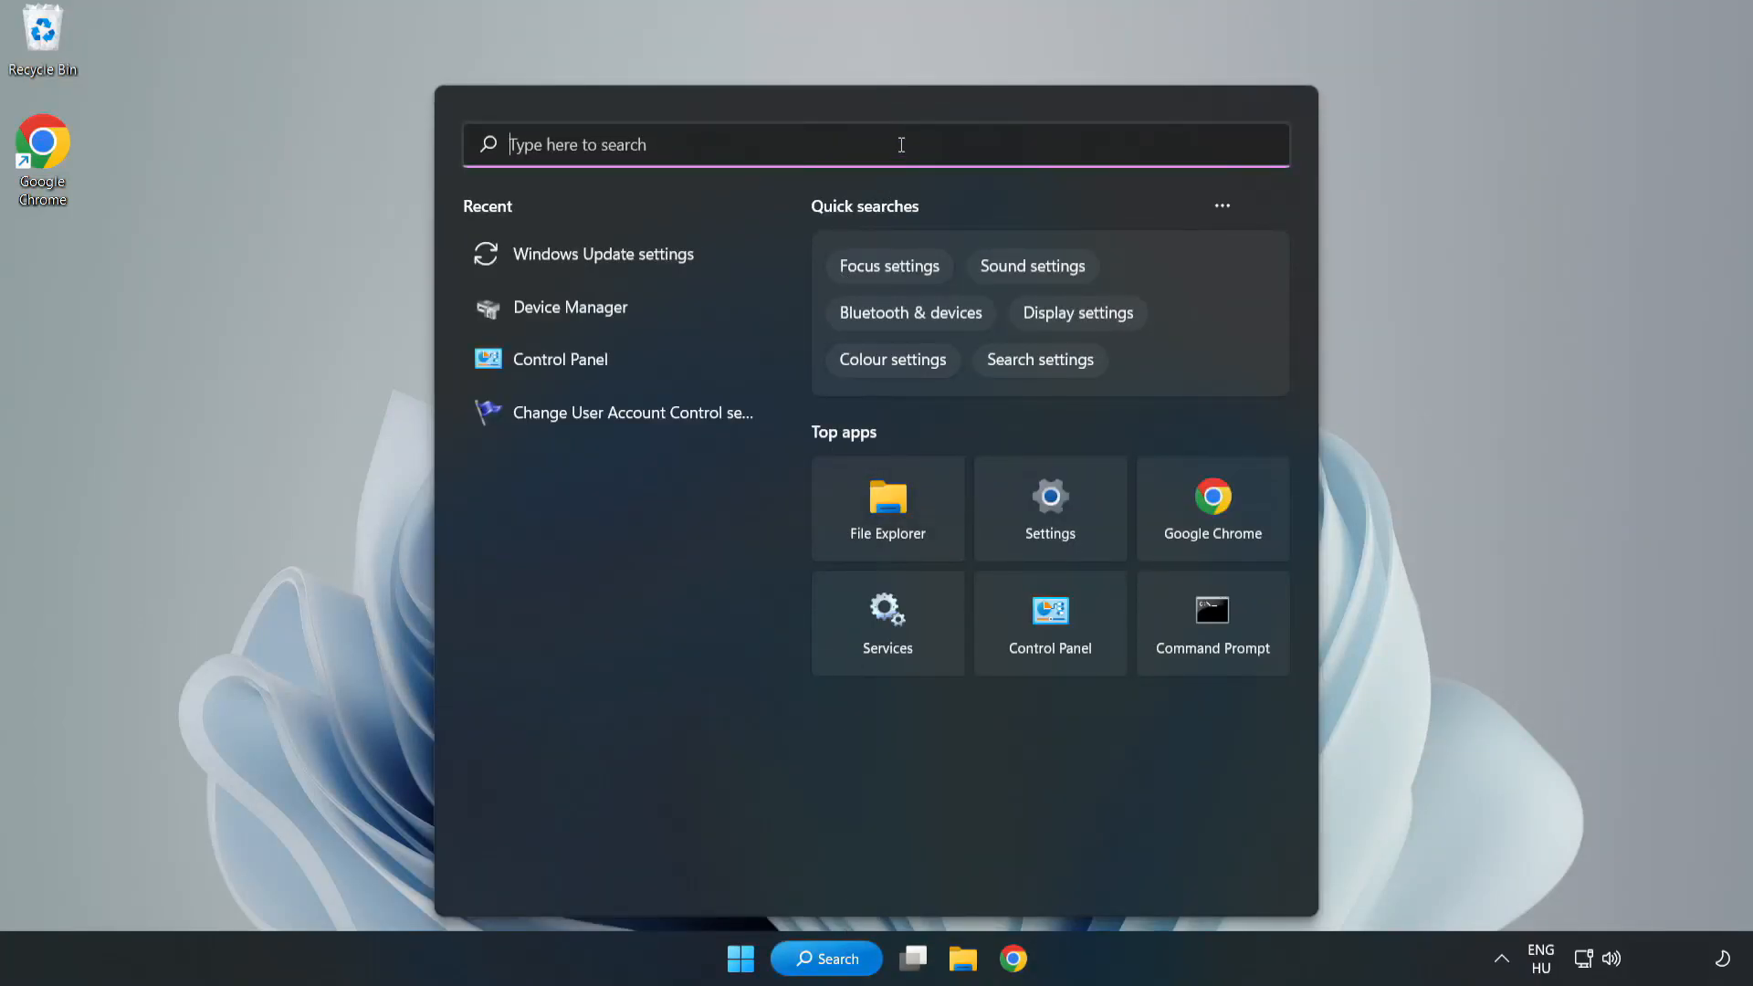
text(cmd)
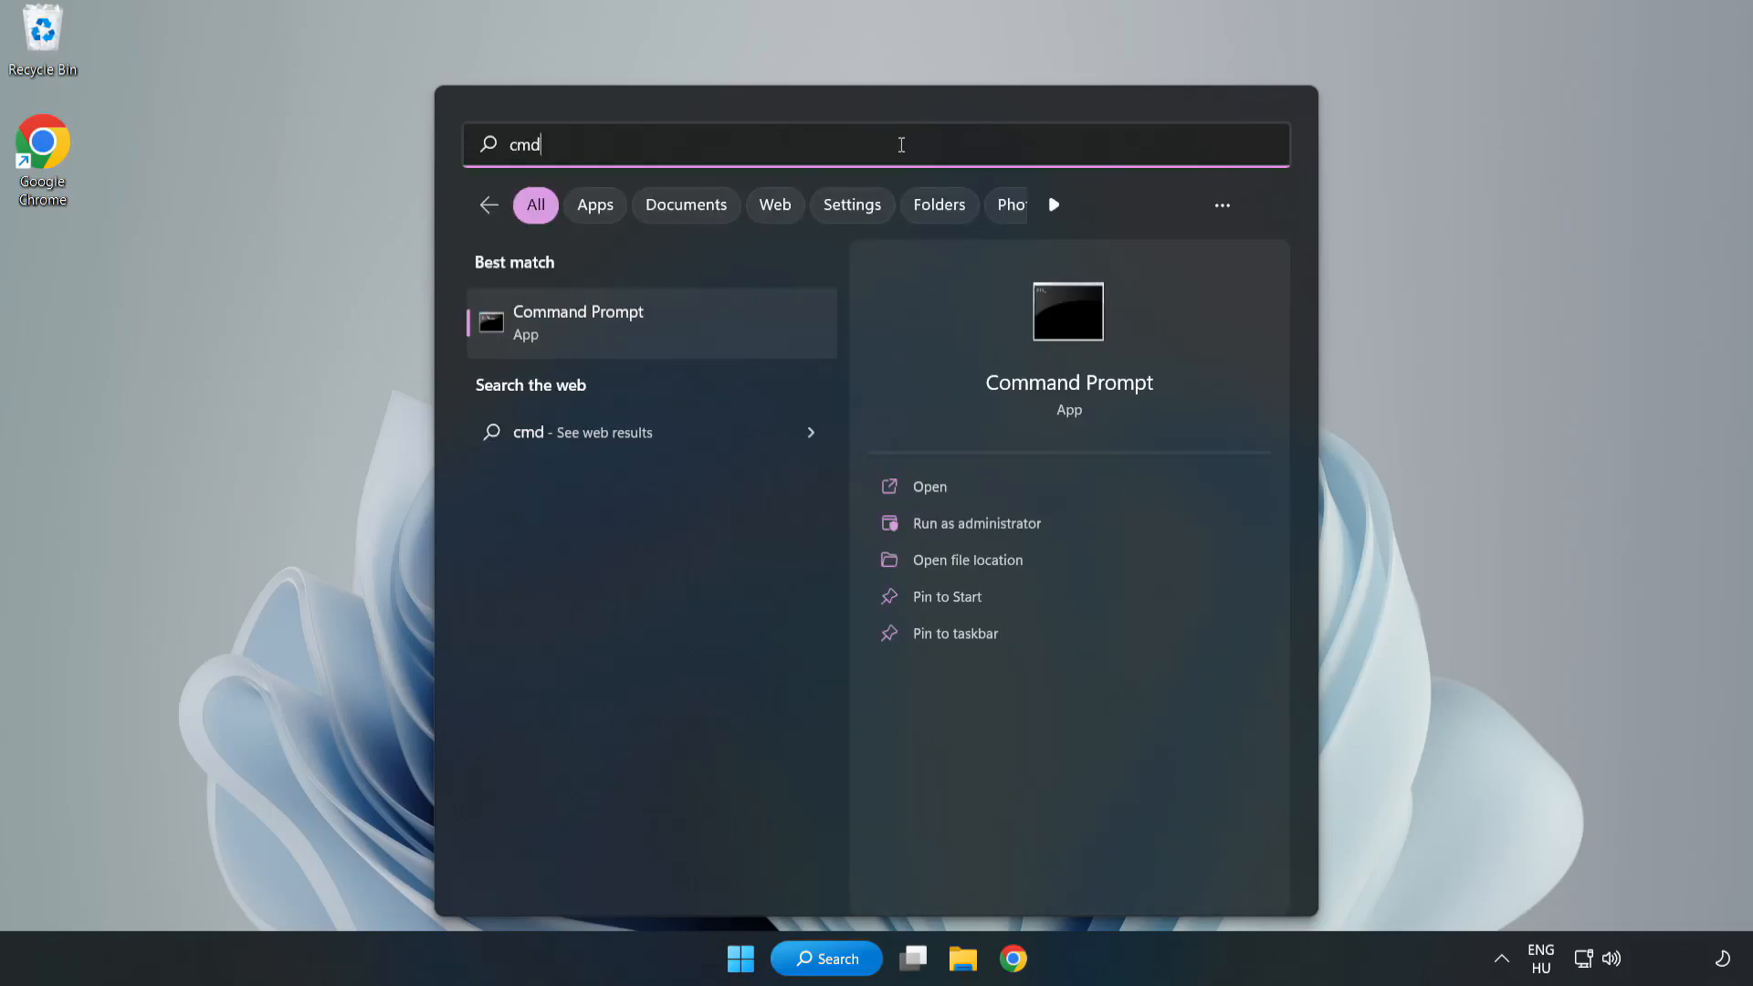
mouse_move(585, 339)
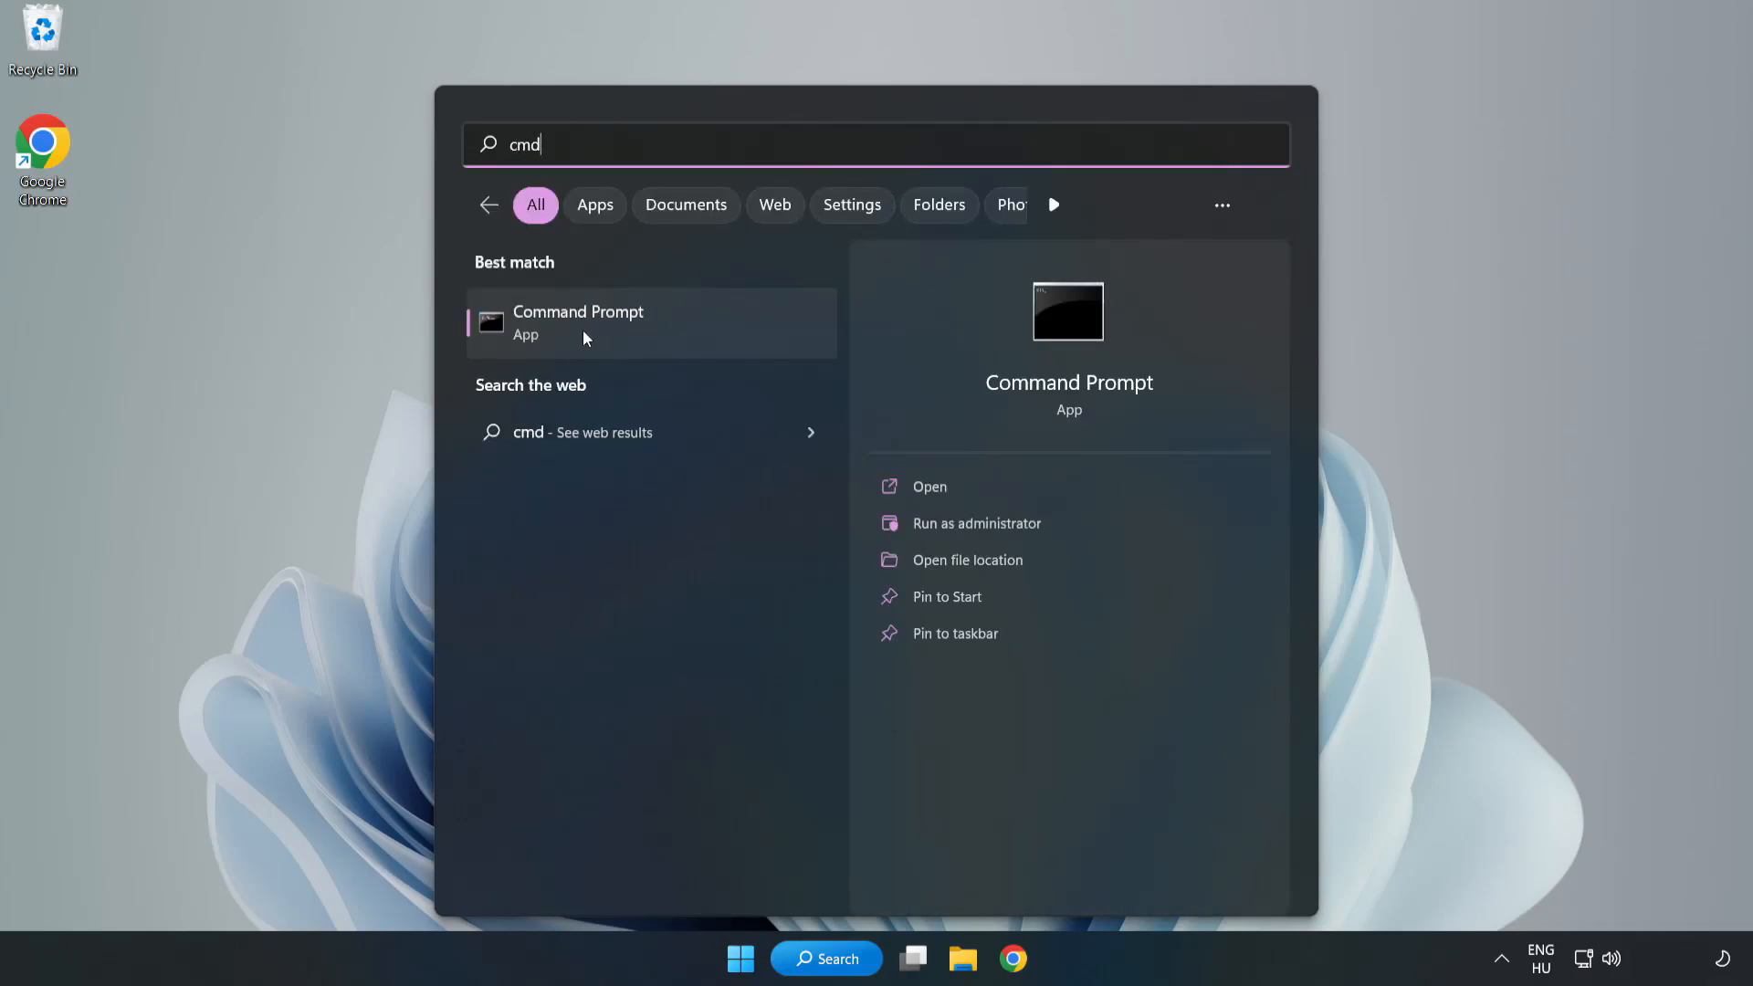
right_click(584, 336)
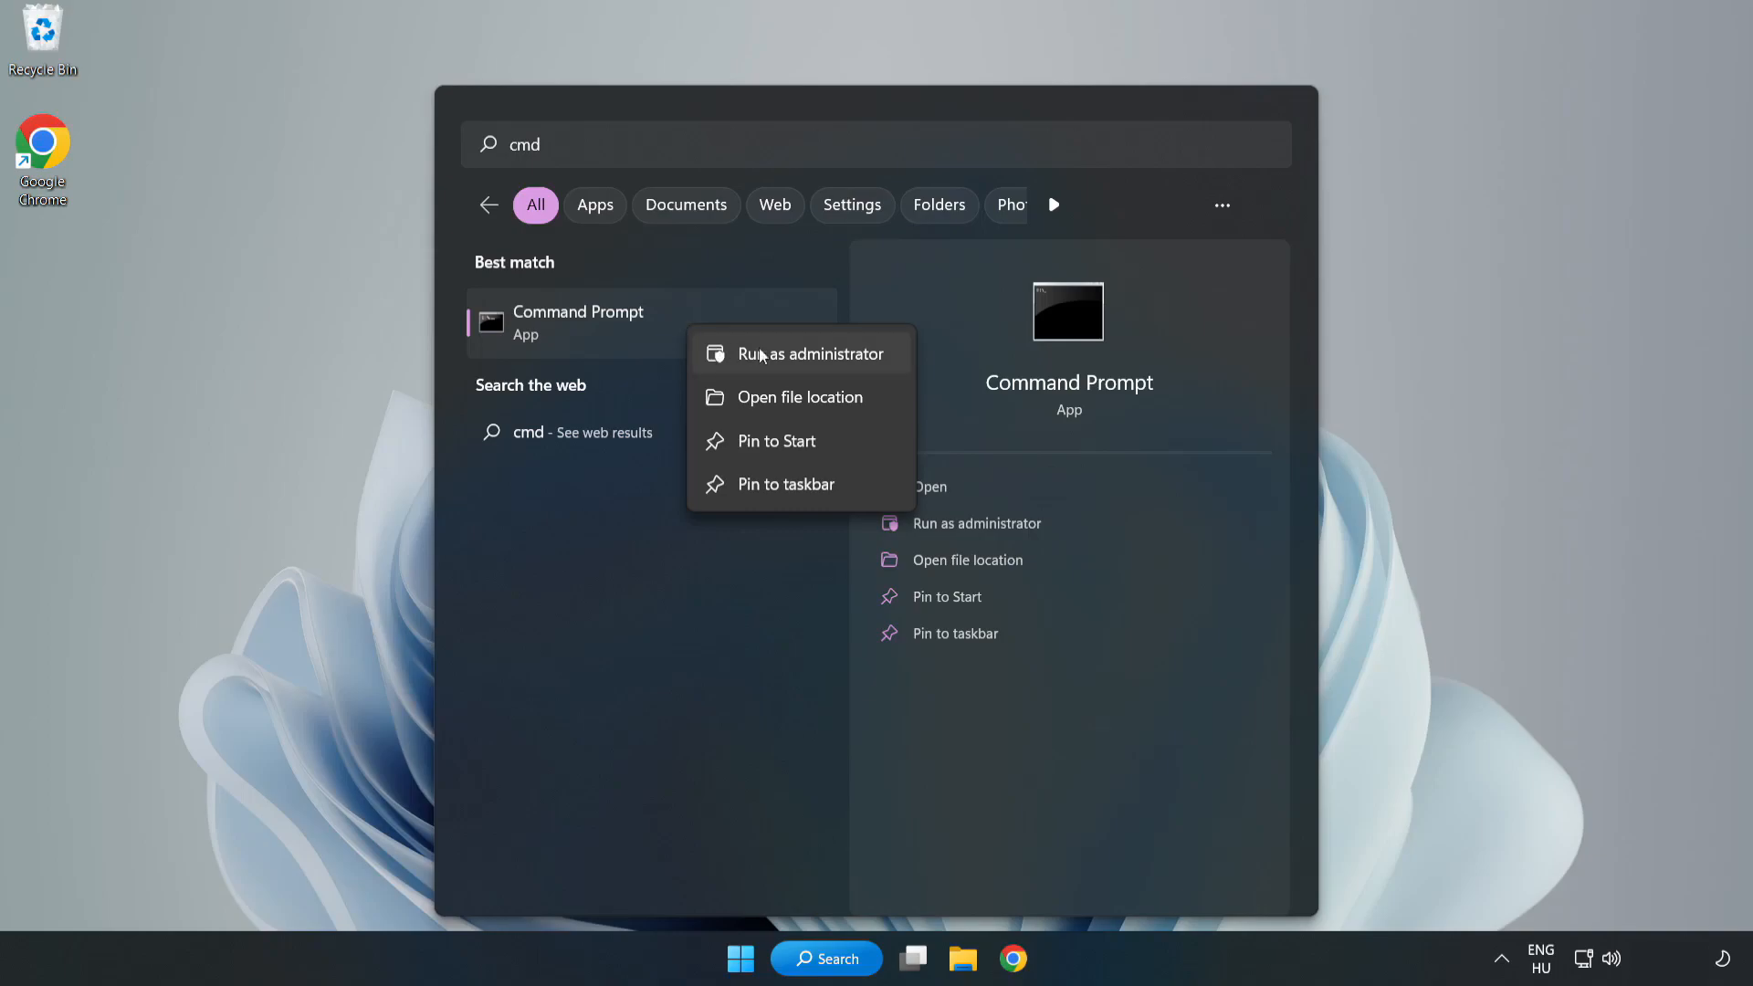
mouse_move(759, 365)
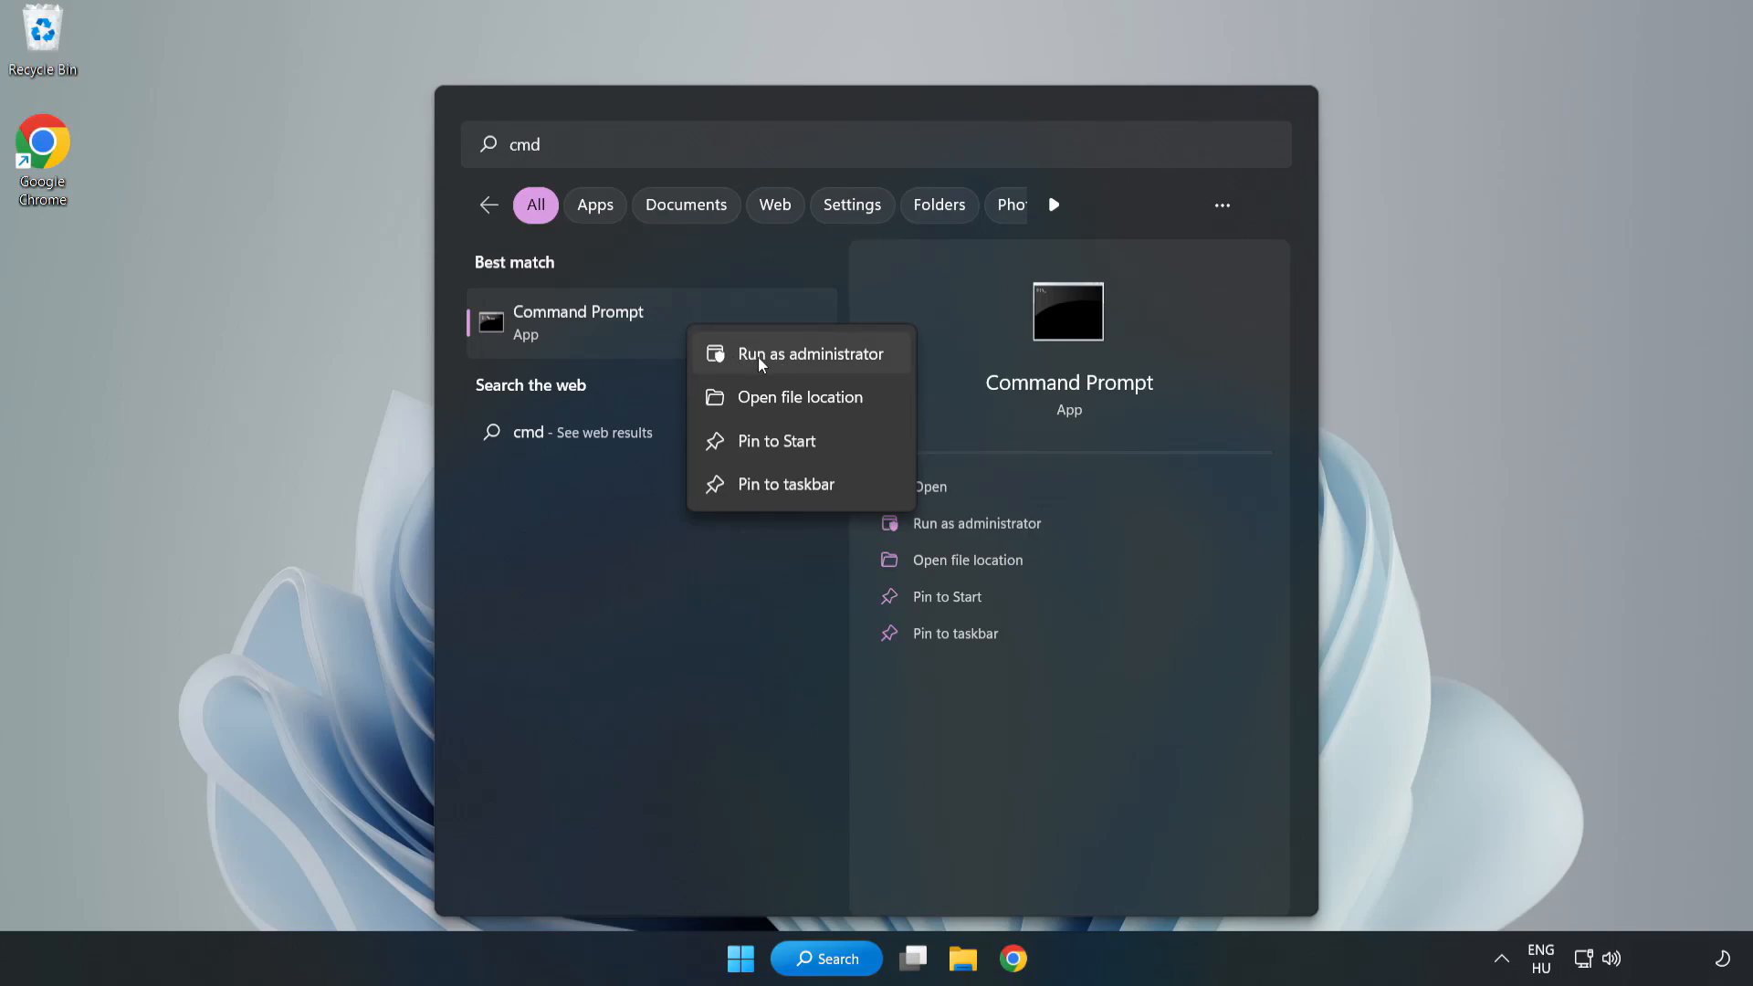
click(811, 355)
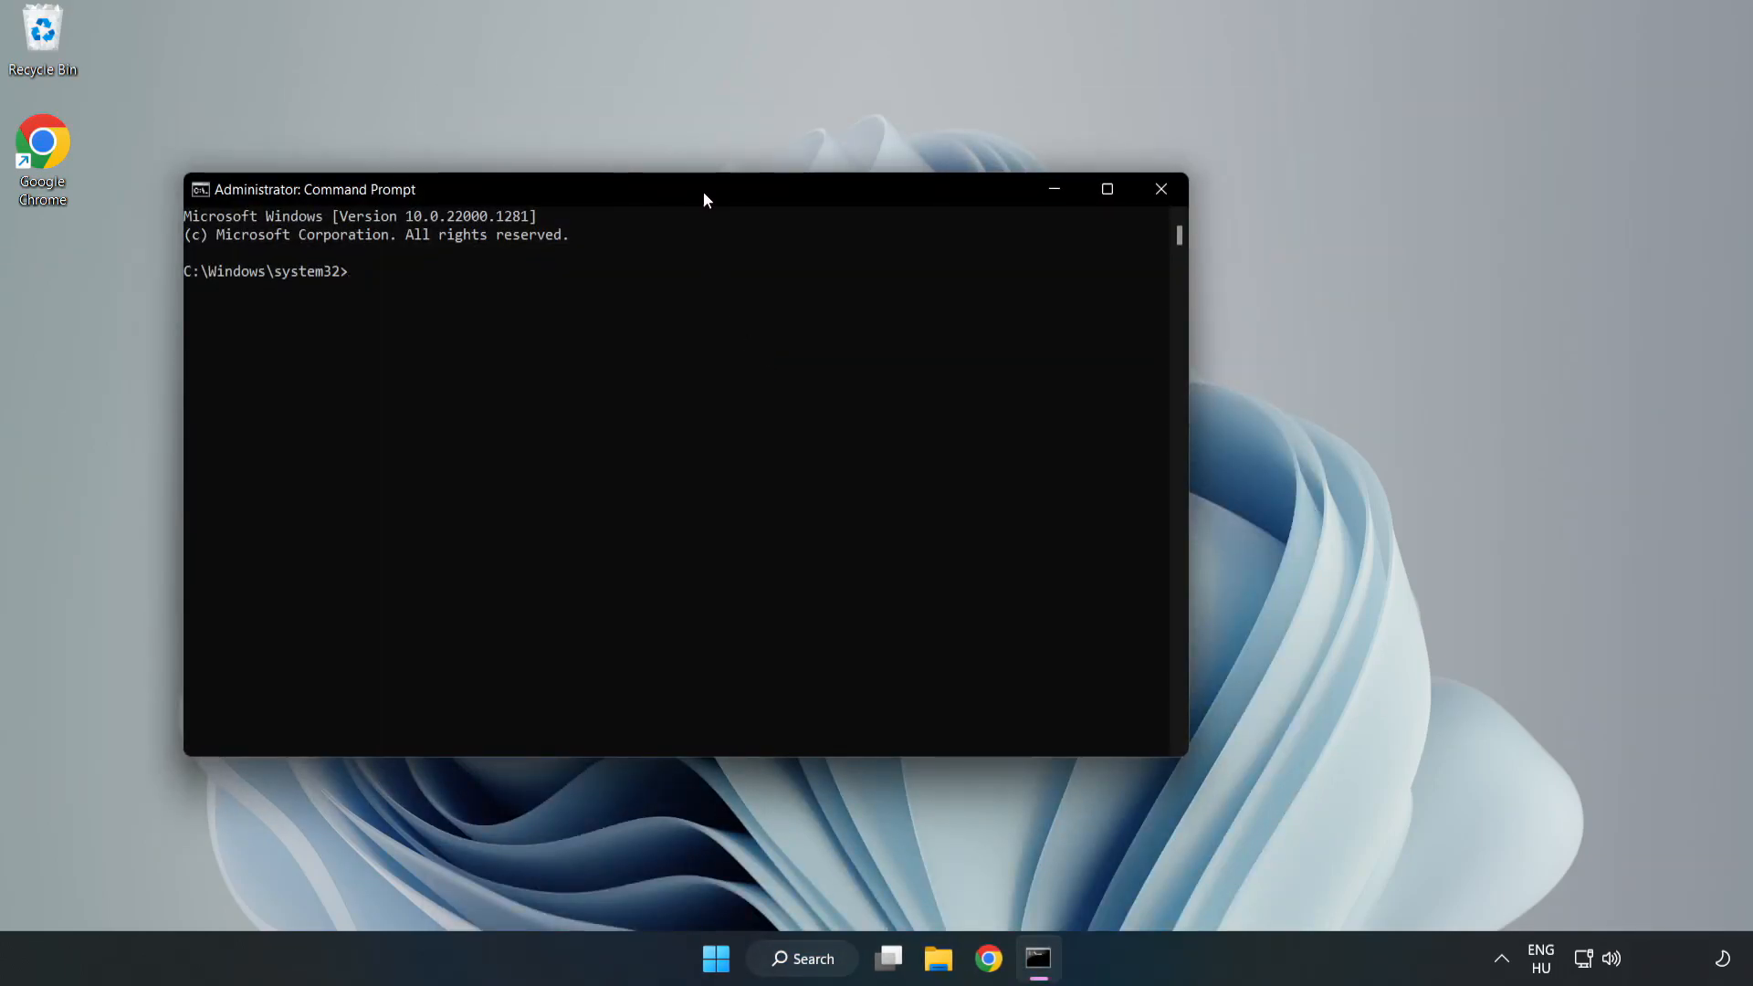
Step: Run sfc /scannow, which finds no integrity violations, then close Command Prompt
drag(705, 188, 909, 196)
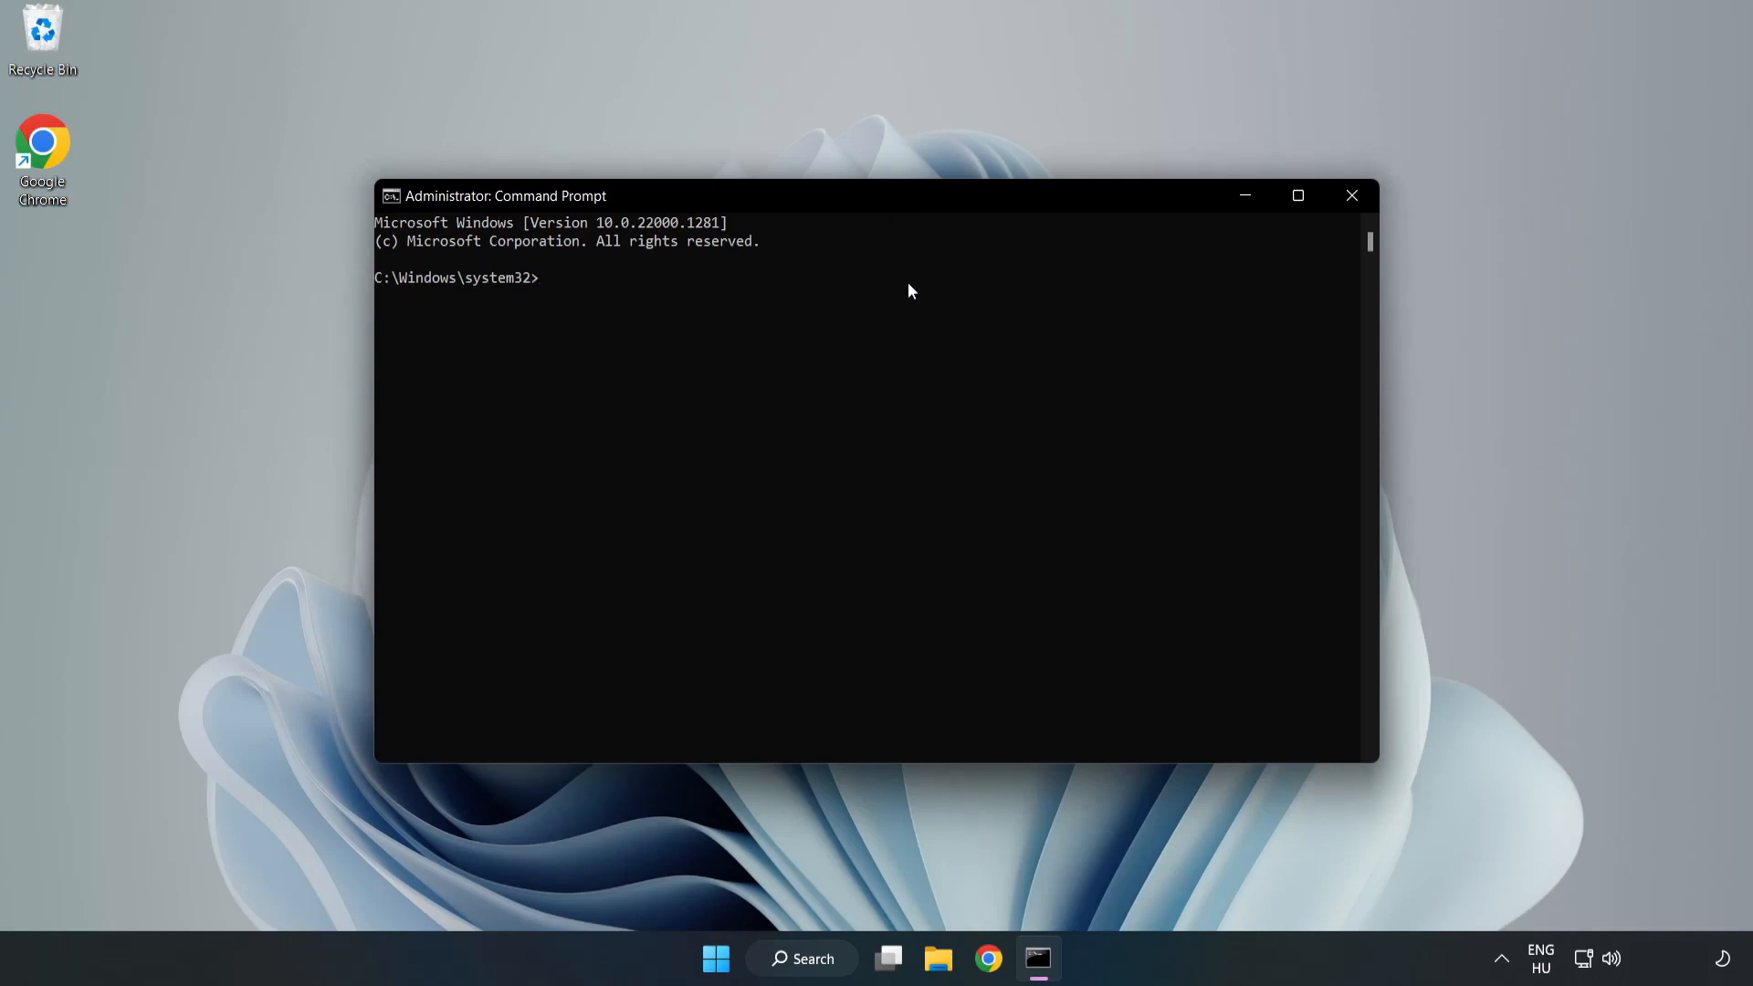
text(sfc)
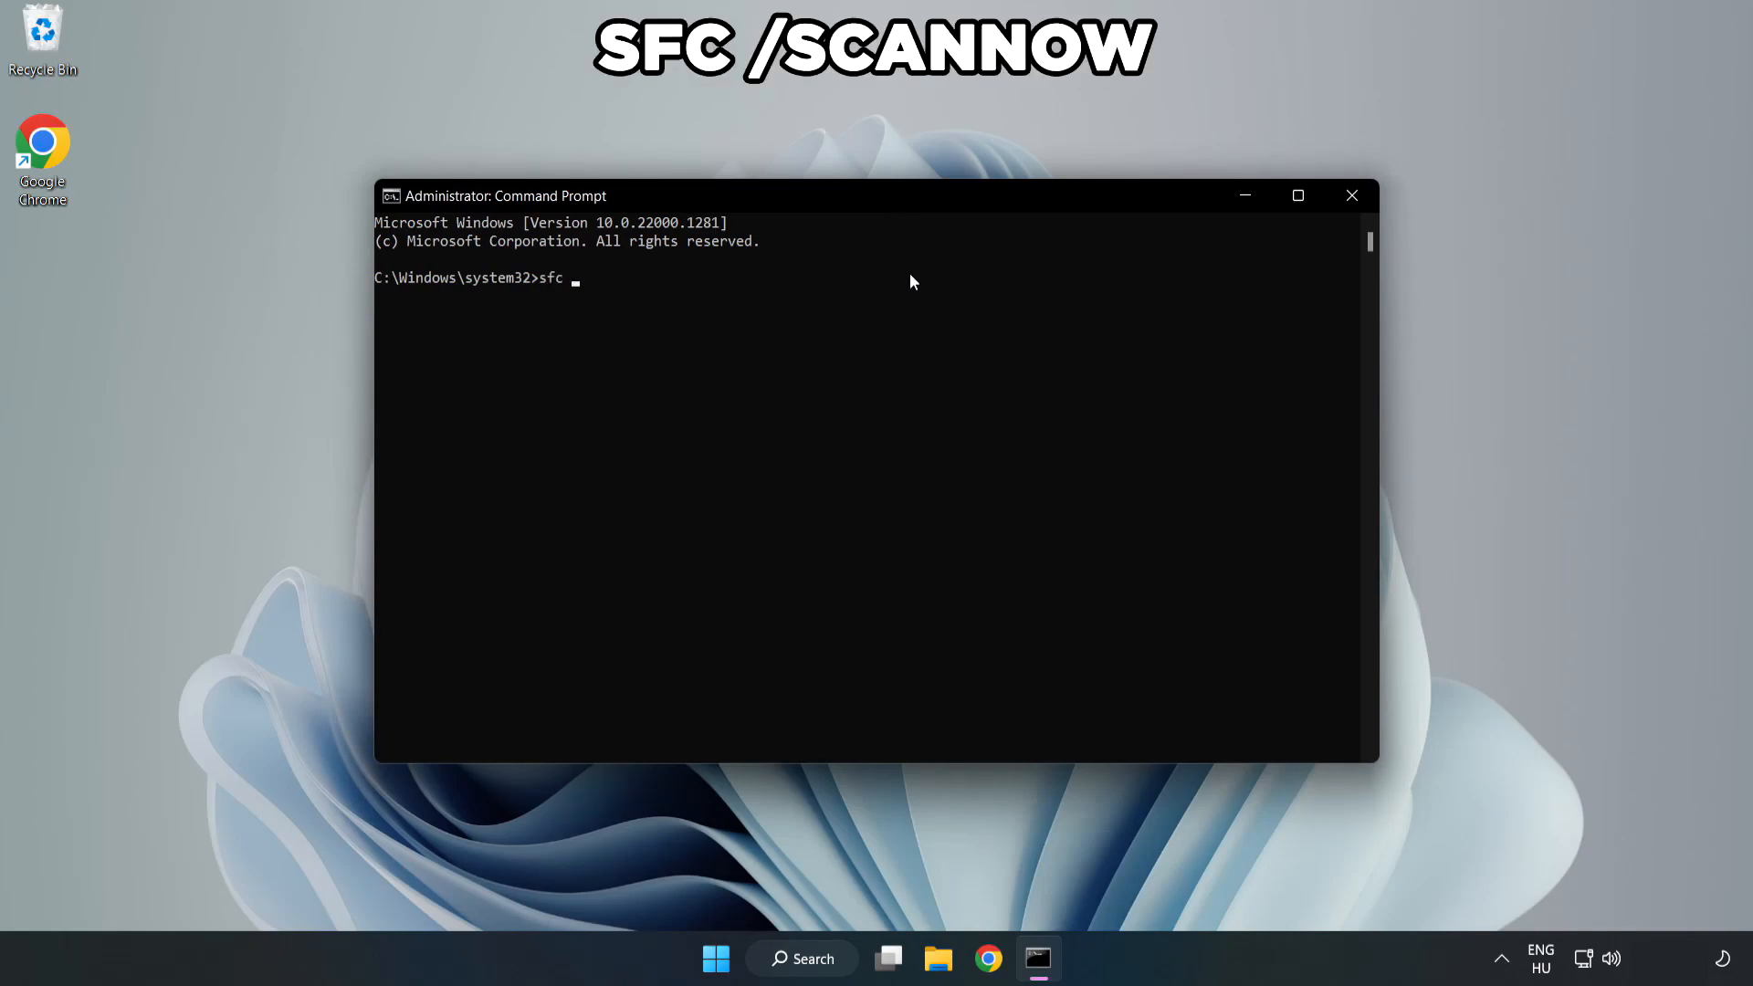
text(/scannow)
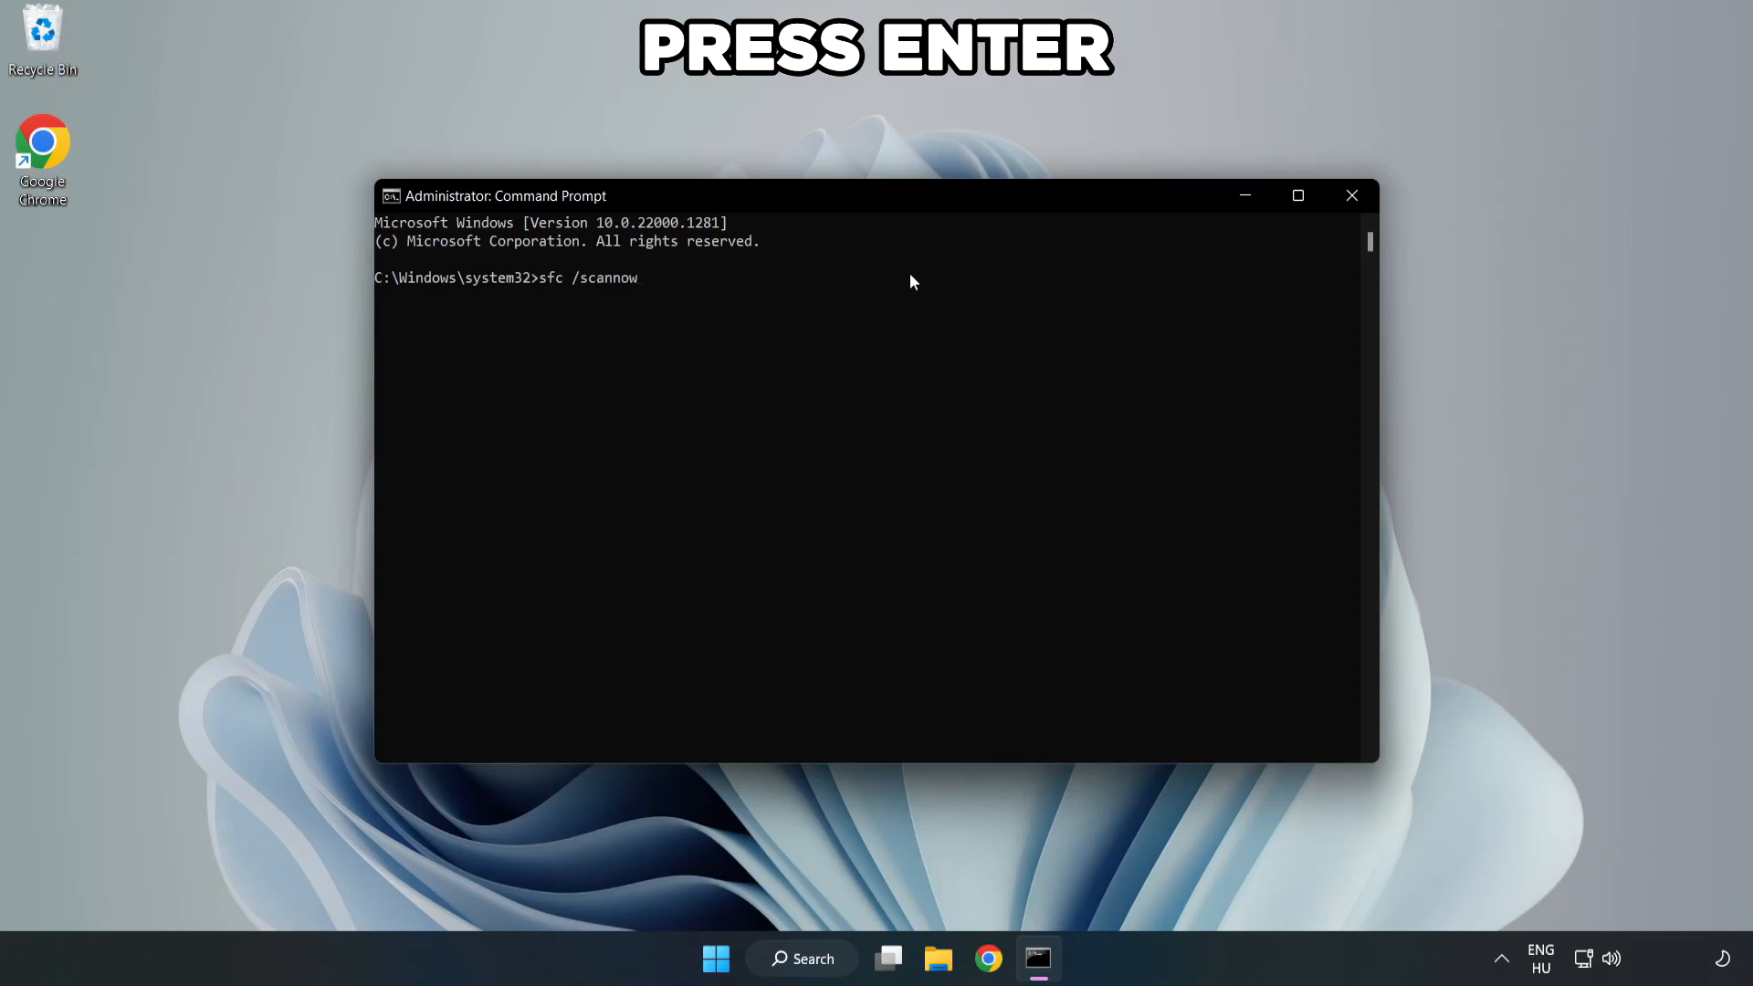
key(enter)
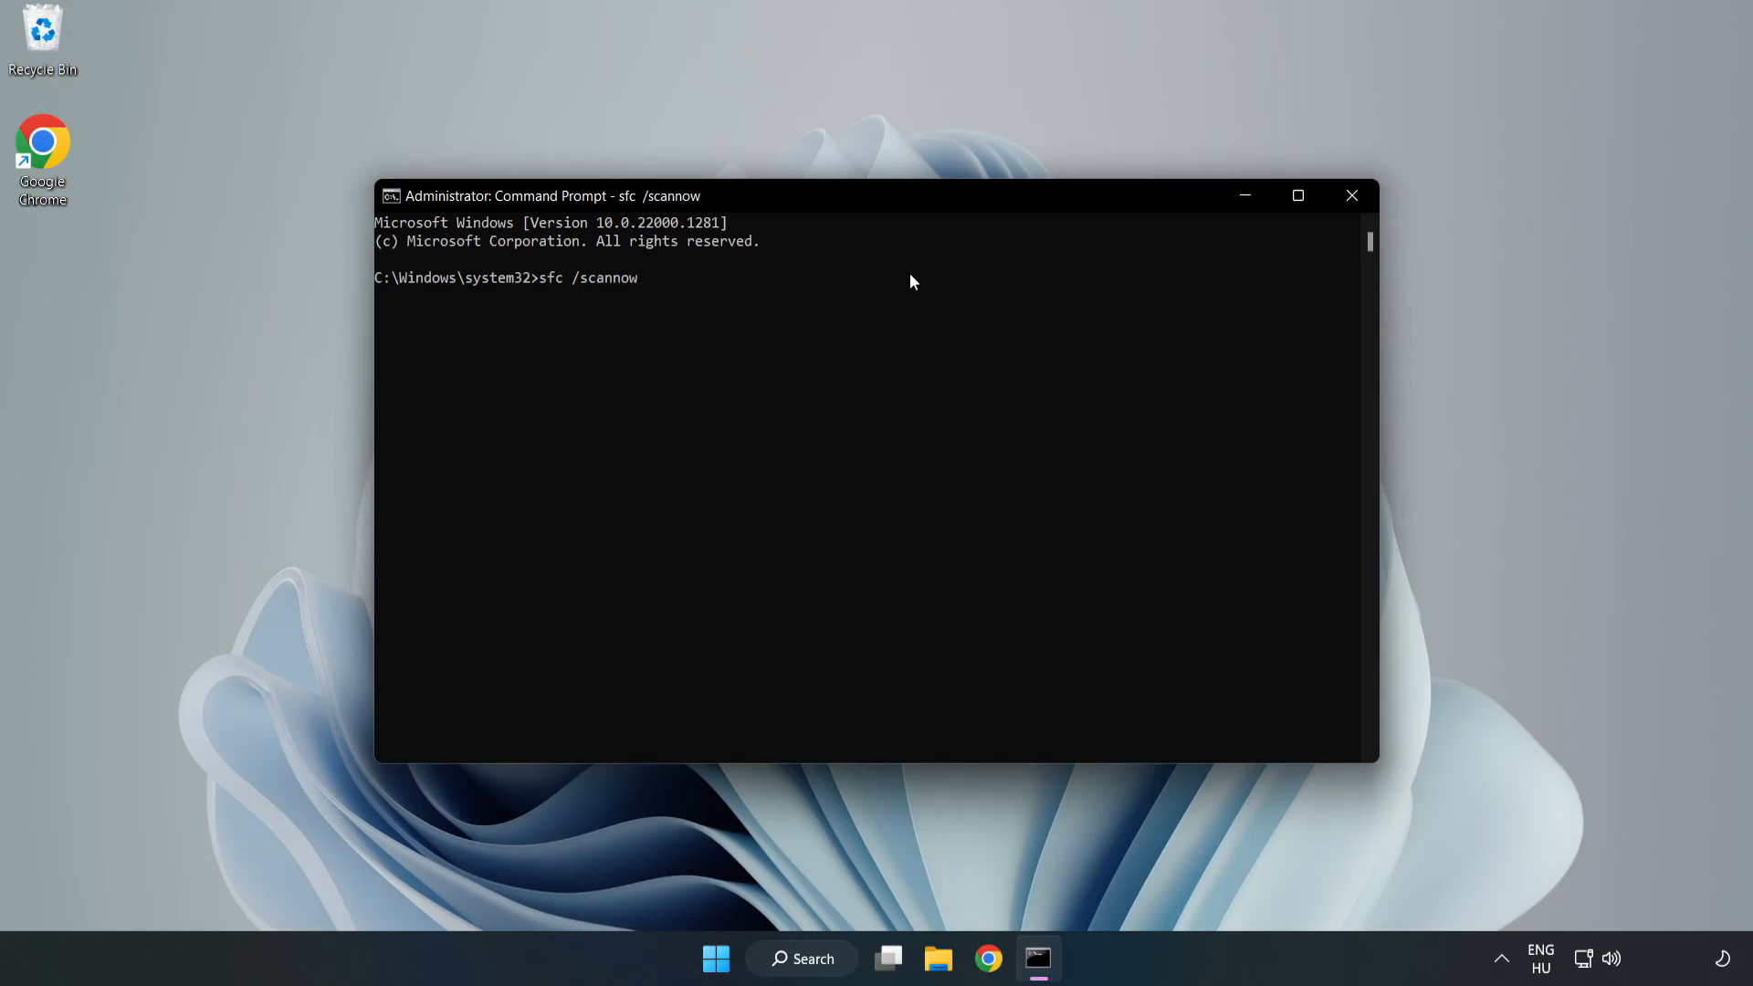
key(Enter)
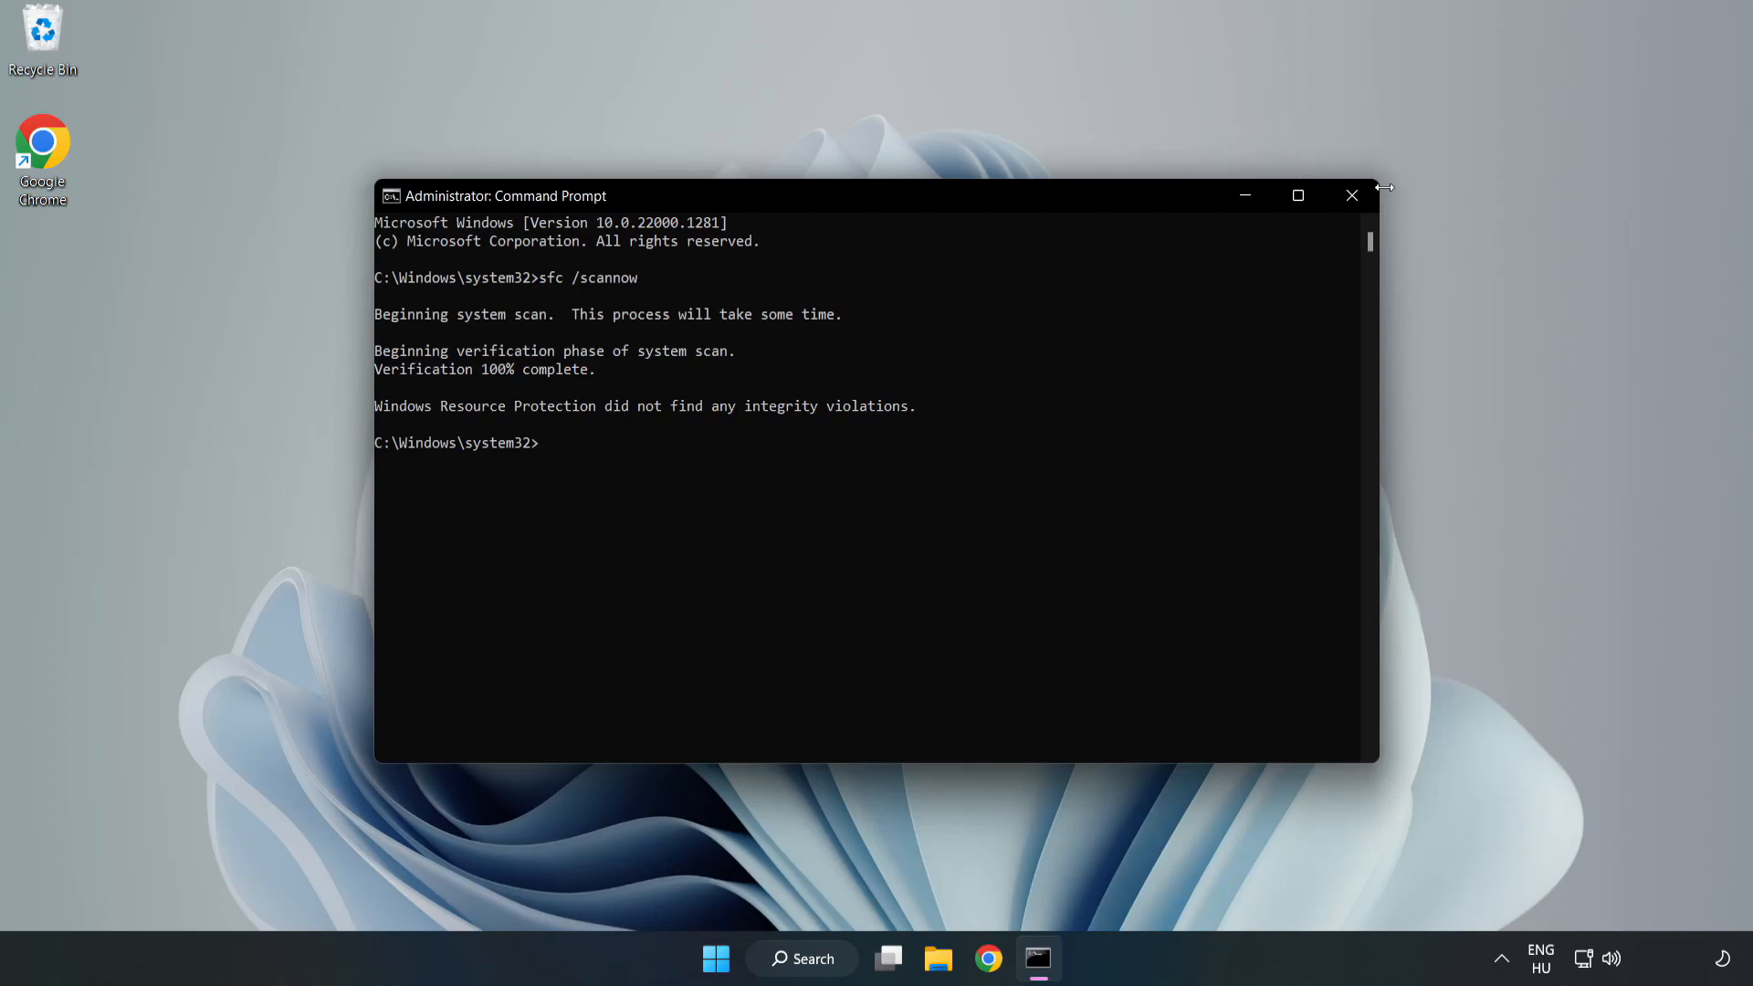
click(1351, 196)
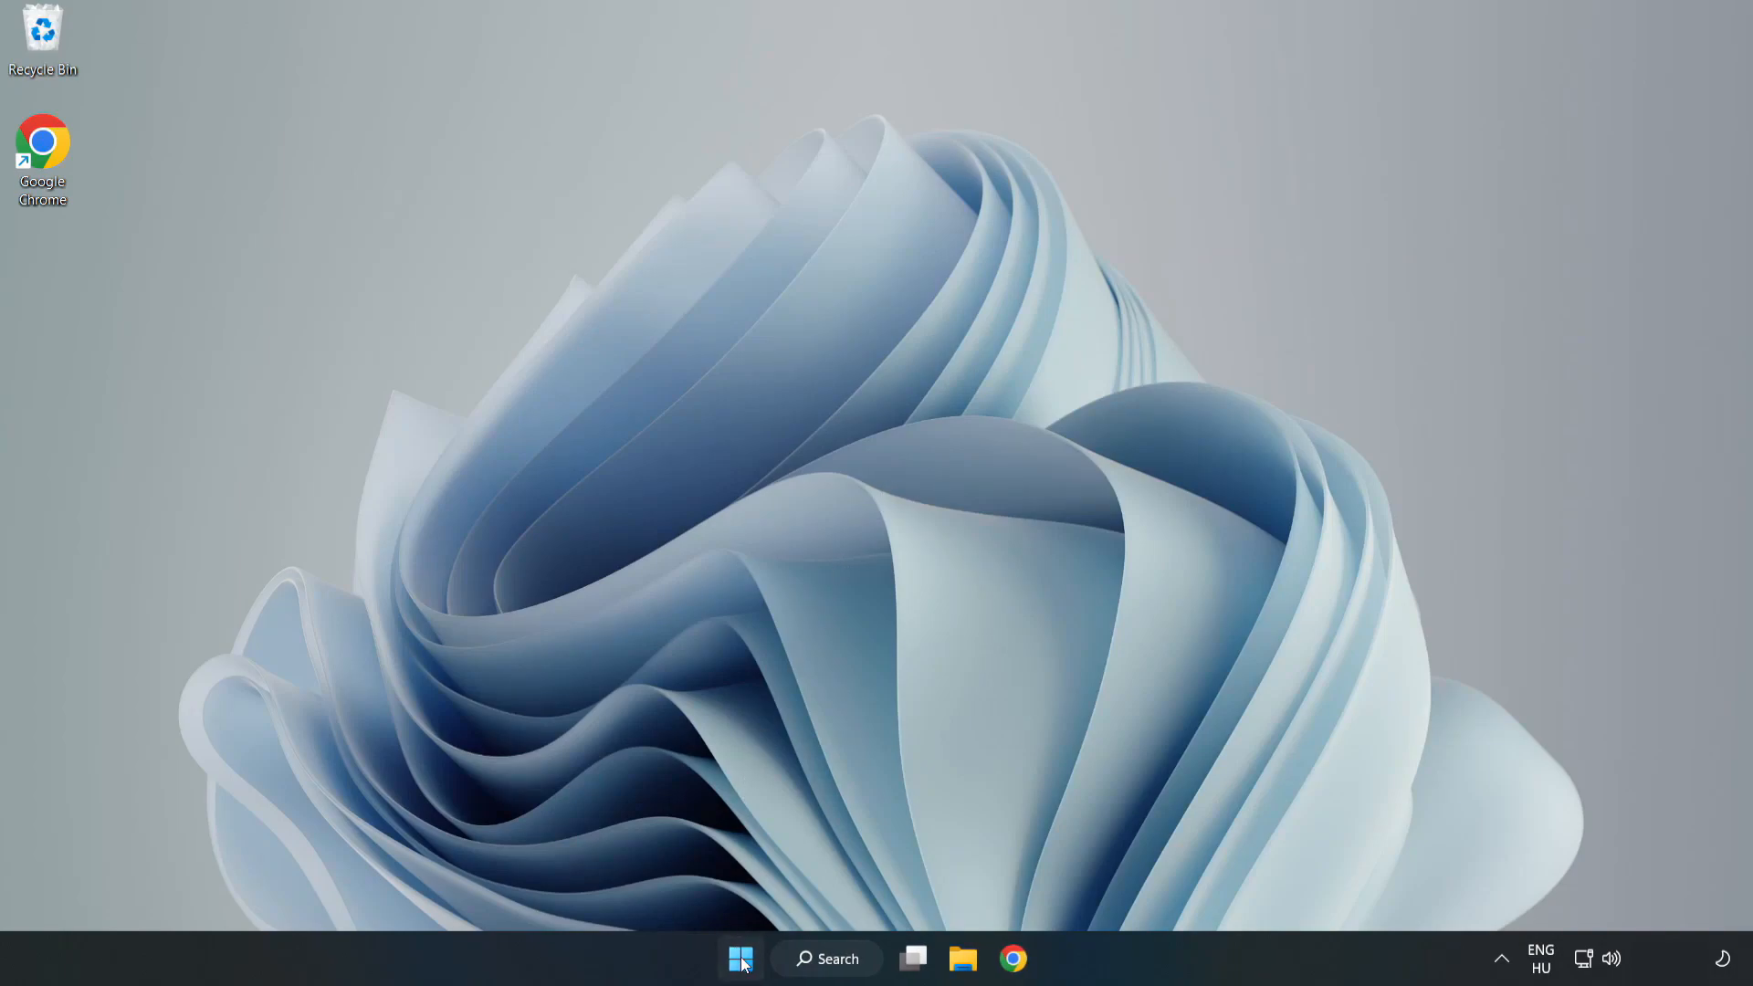
Step: Bring up the Start menu to reach the power options
click(736, 959)
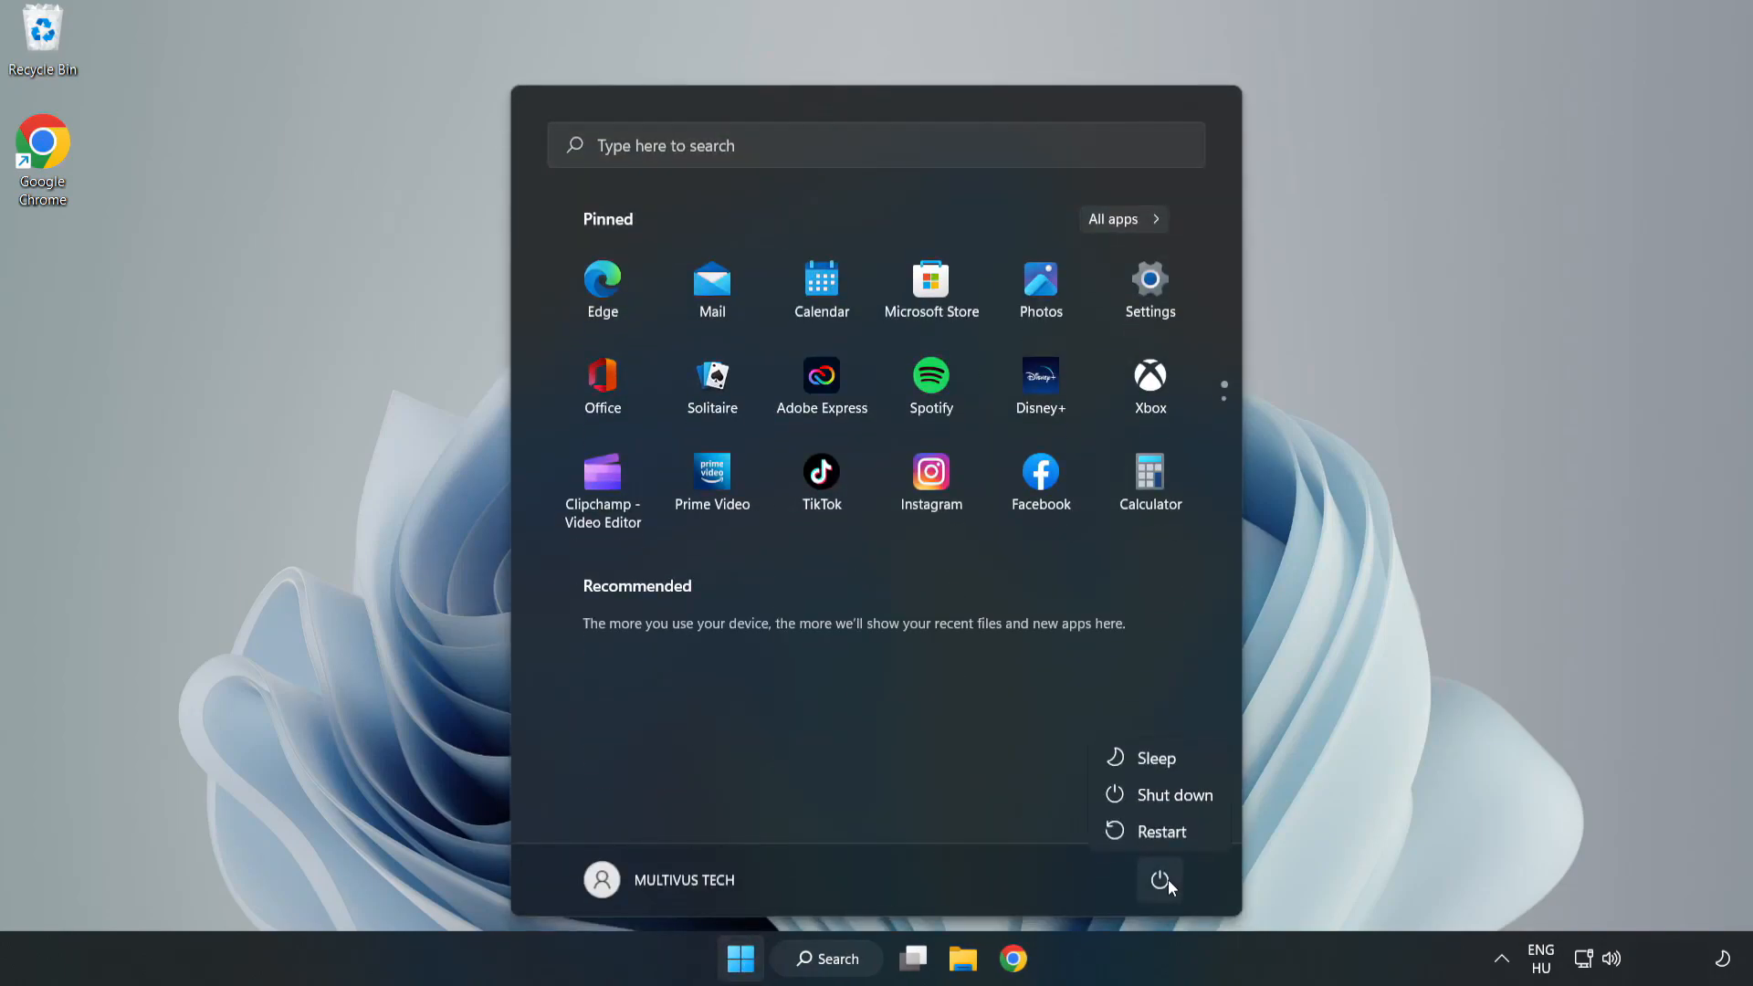
mouse_move(1172, 834)
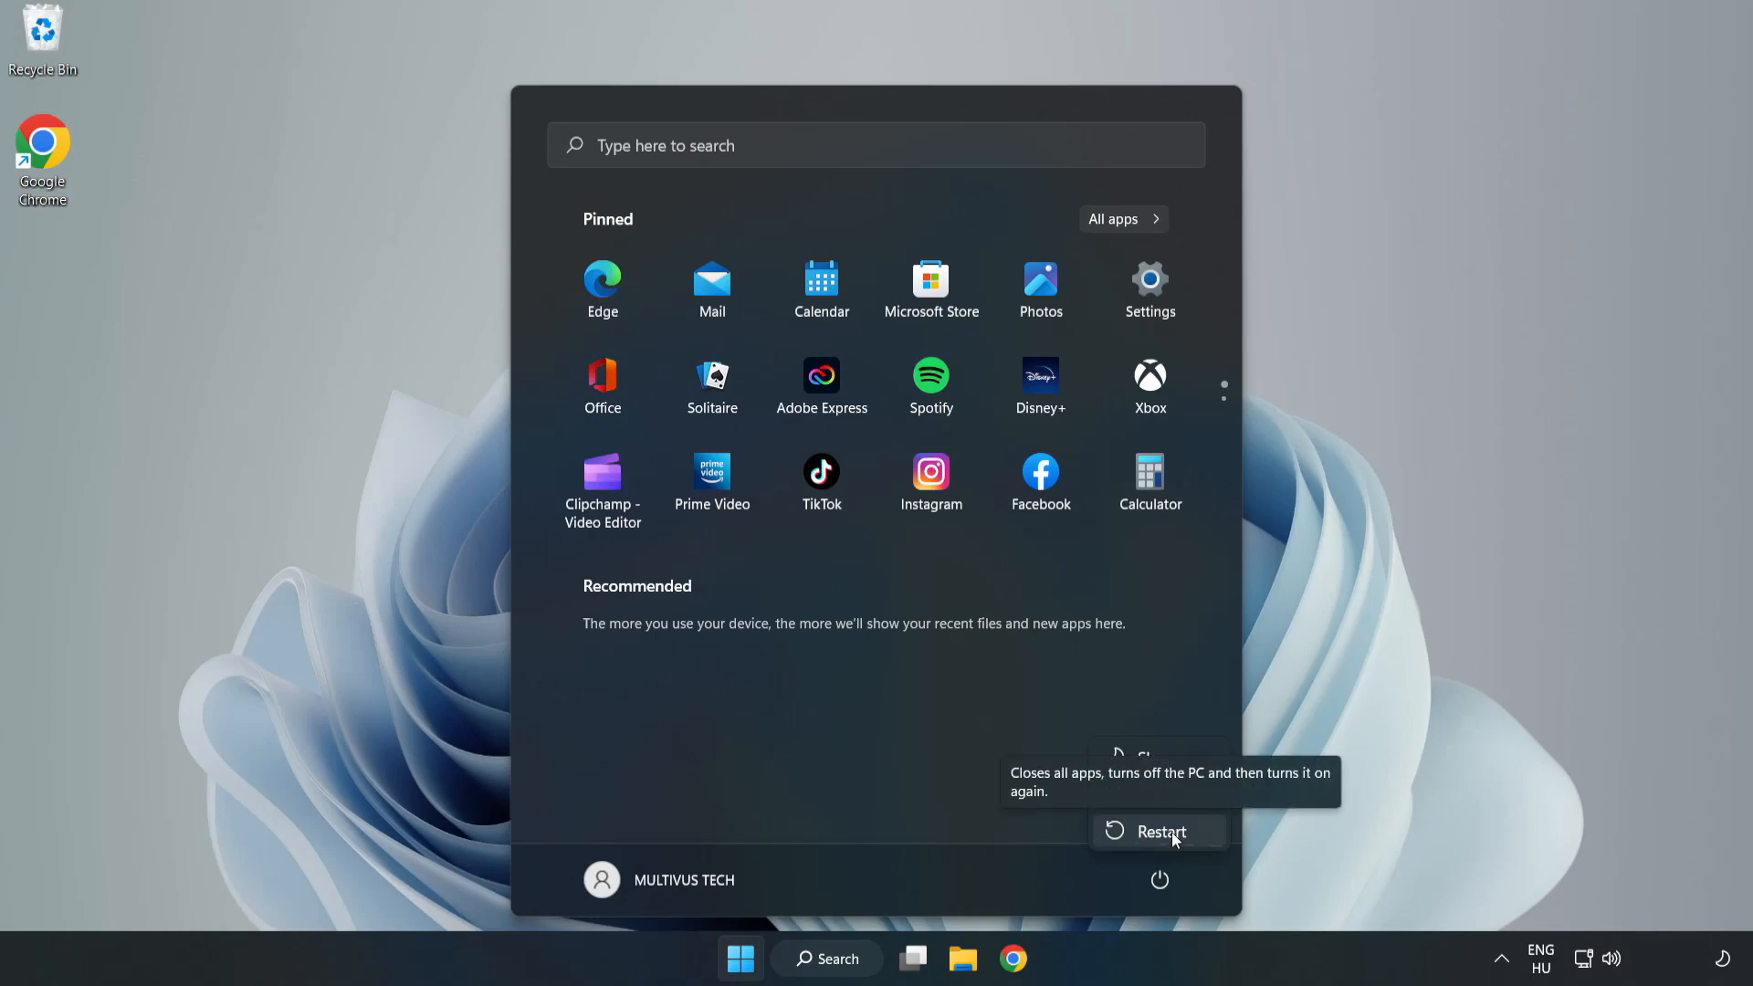